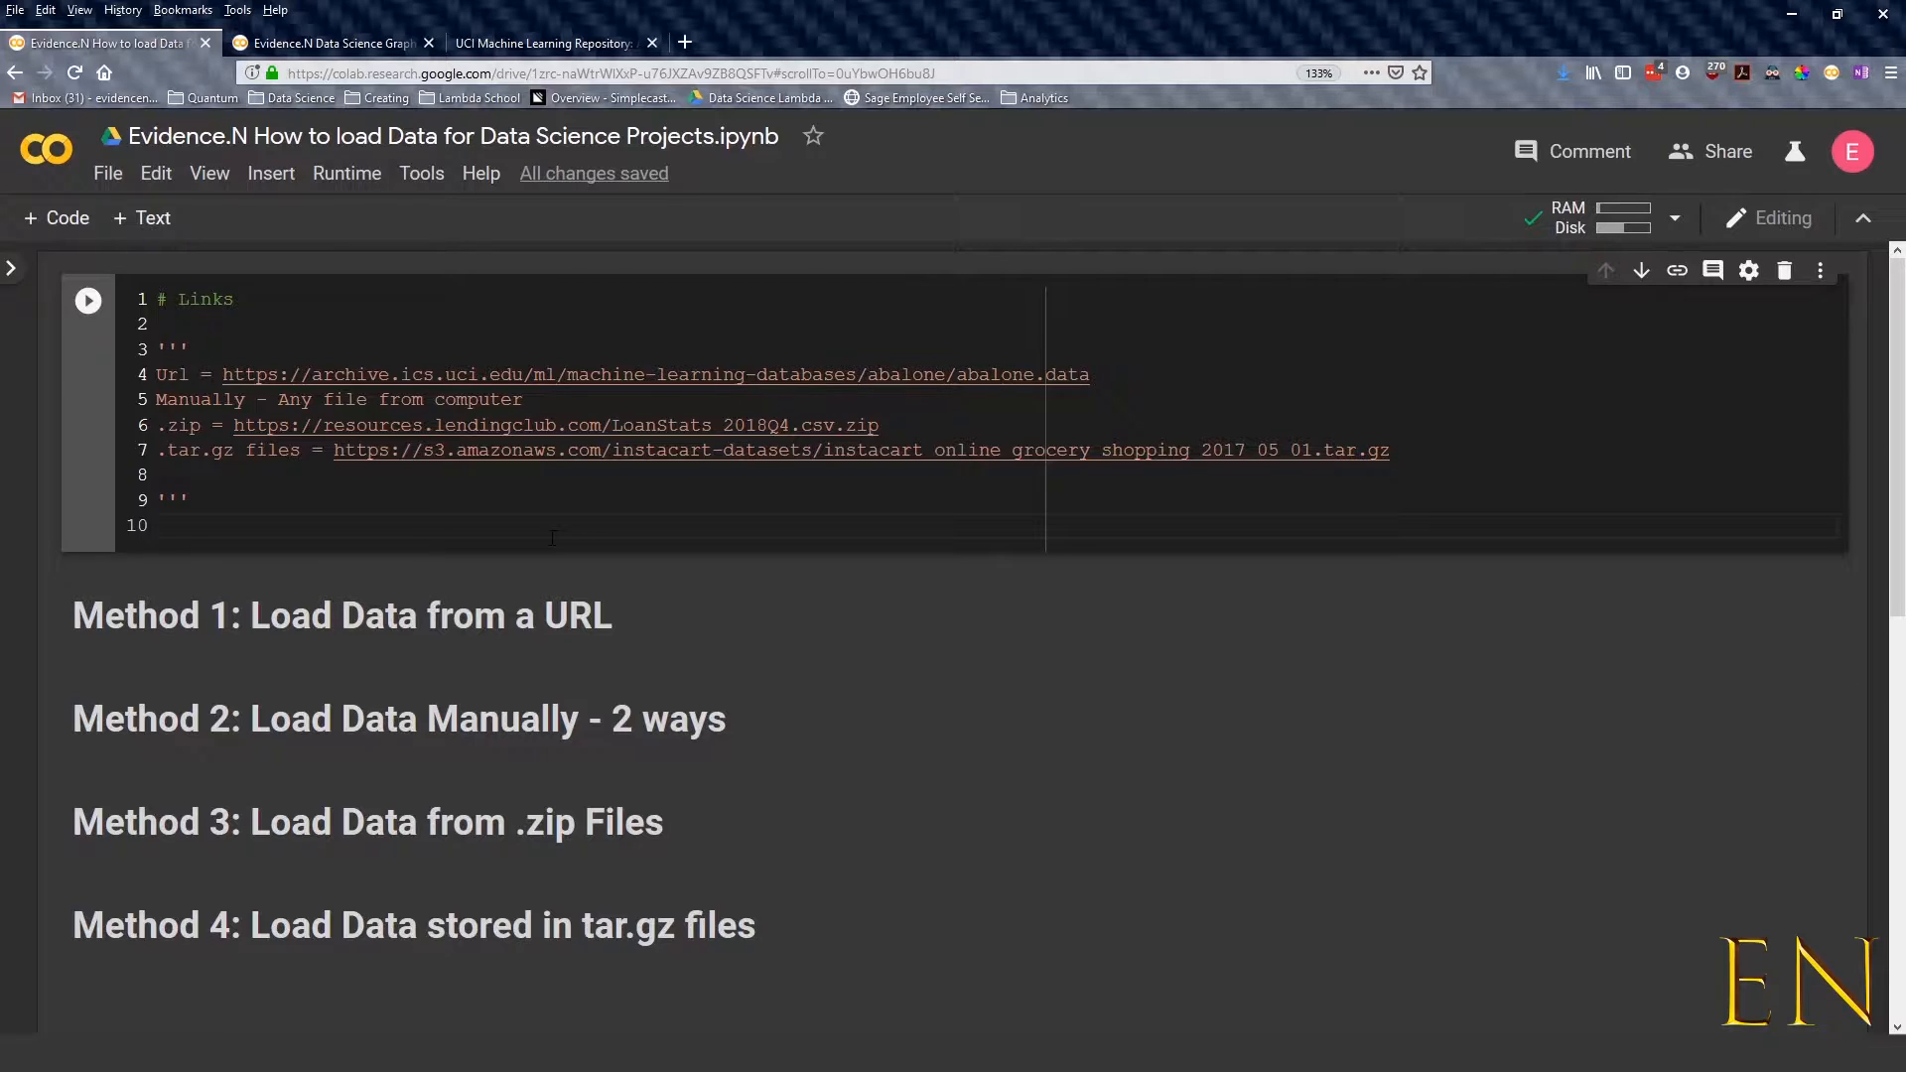
Fetch the instacart_online_grocery_shopping tar.gz with !wget under Method 4, then add an empty code cell
left_click(158, 525)
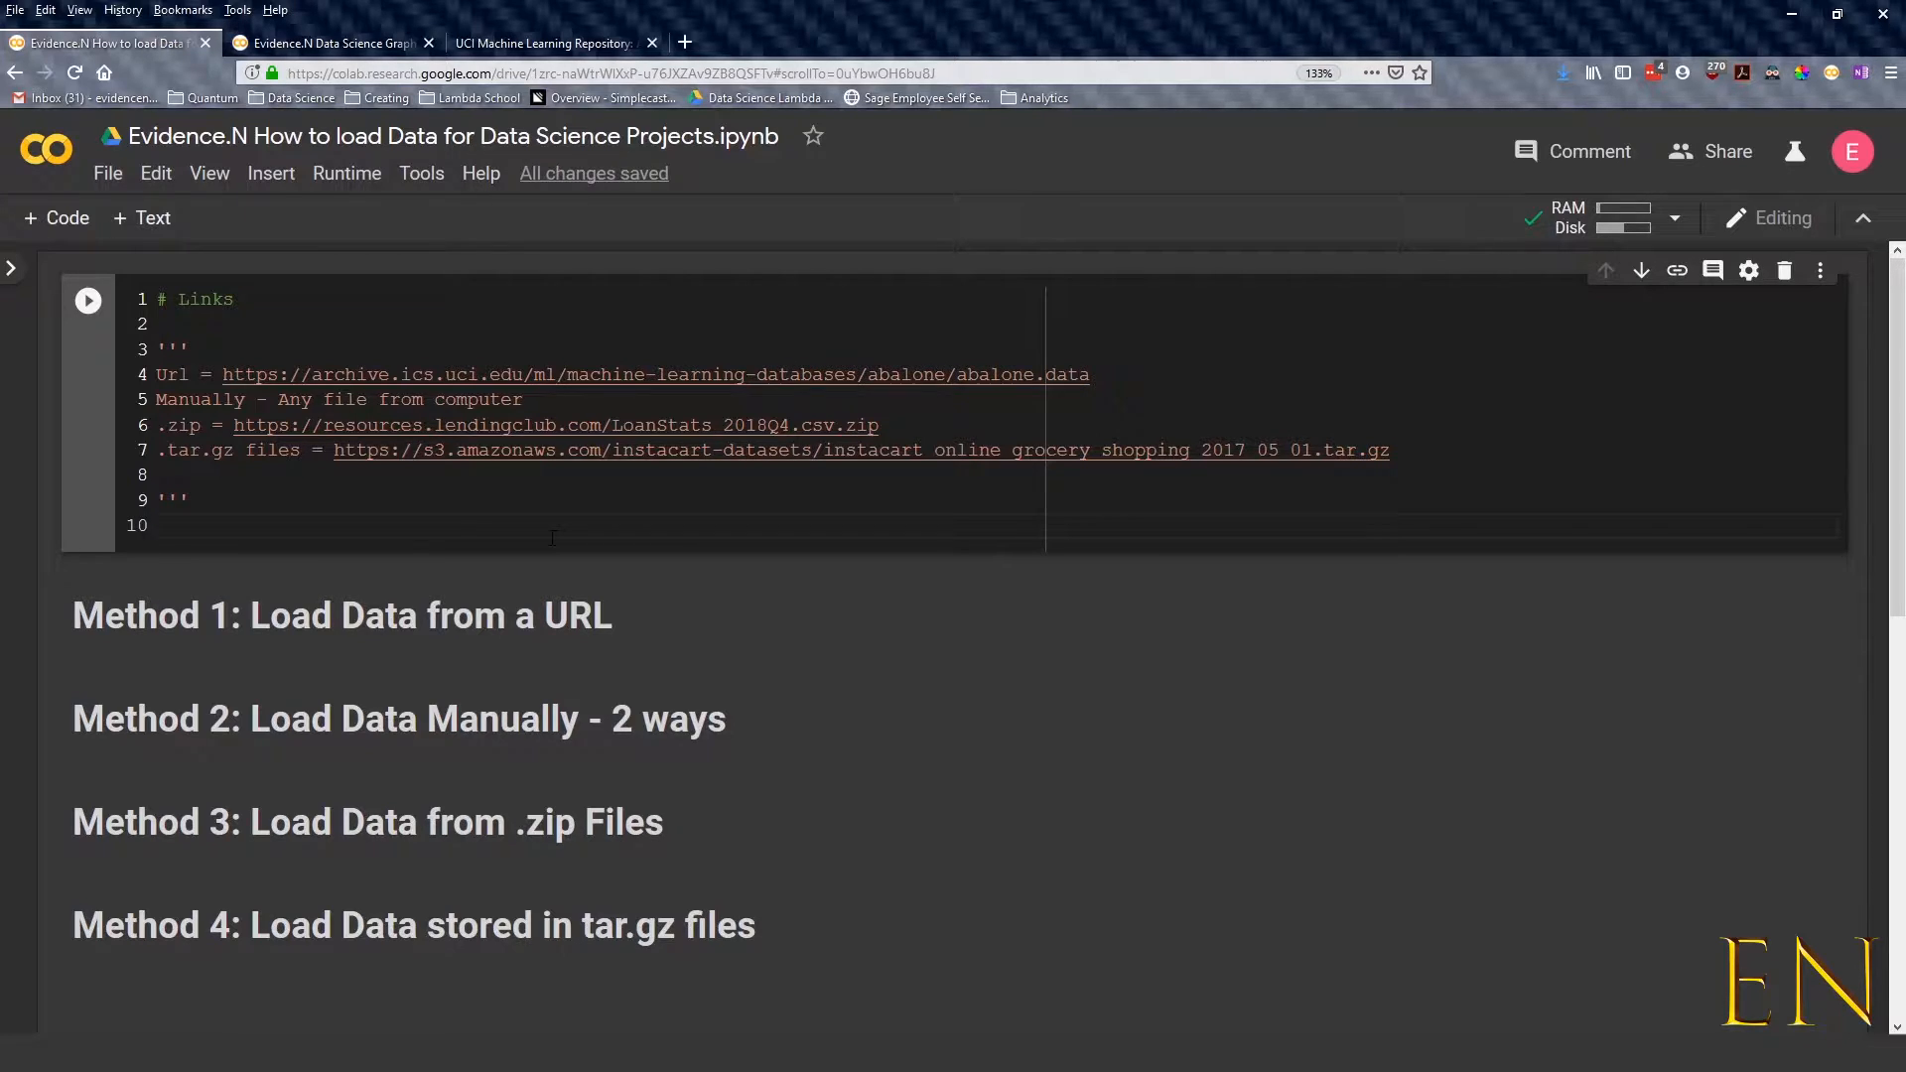
left_click(157, 525)
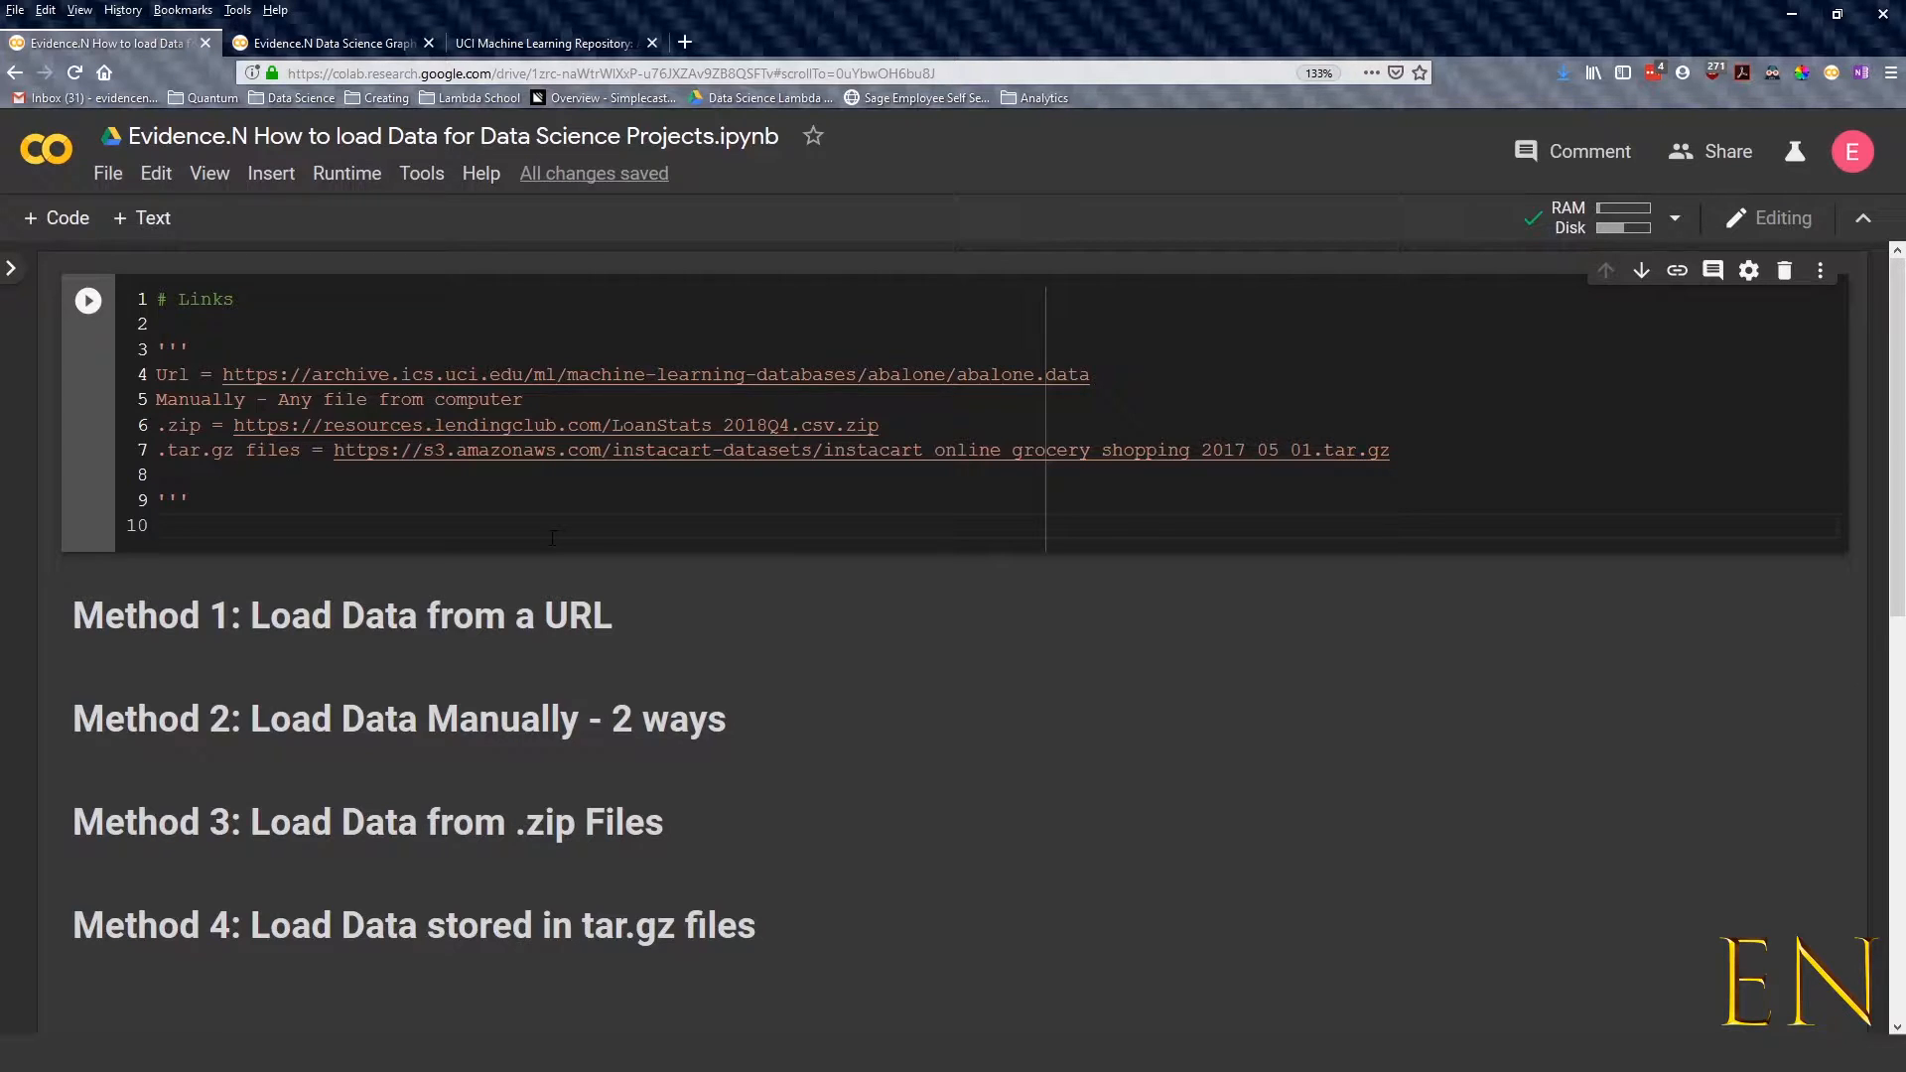
scroll("down", 3)
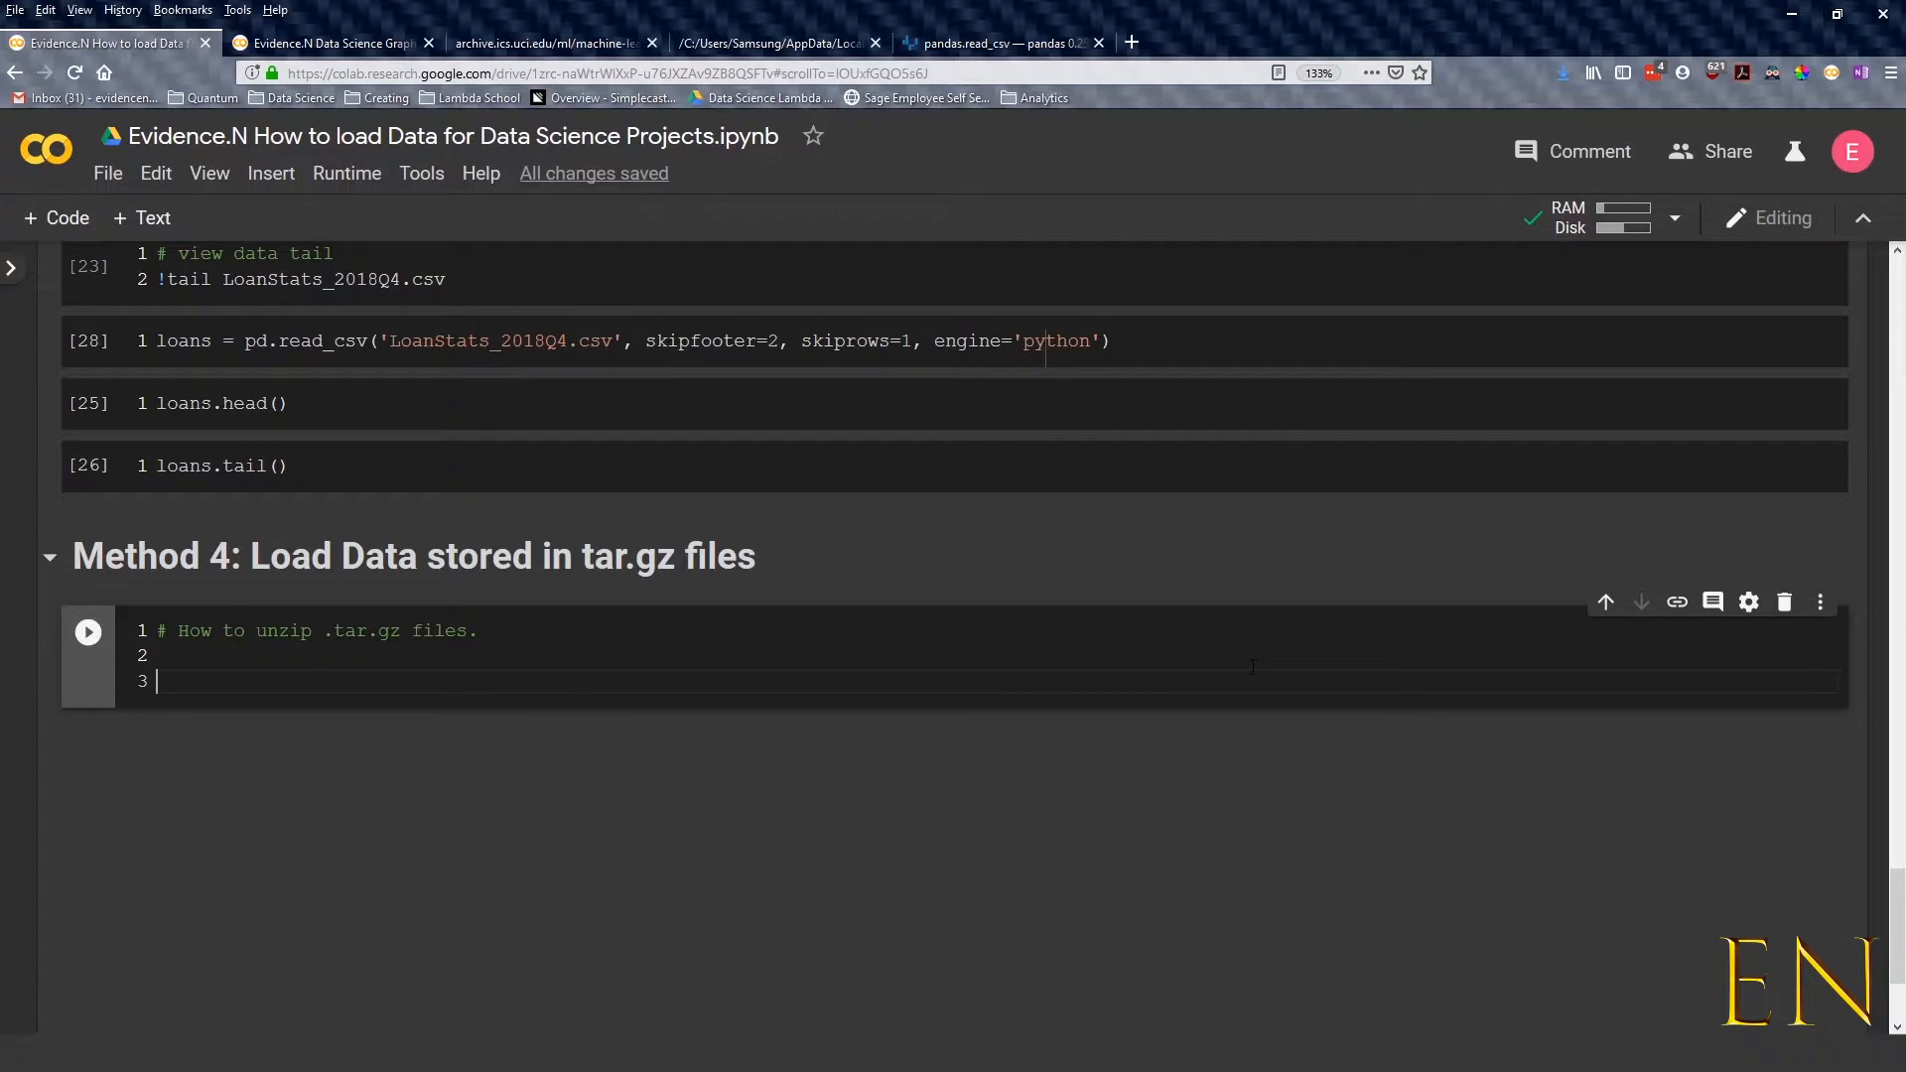
type("!wget")
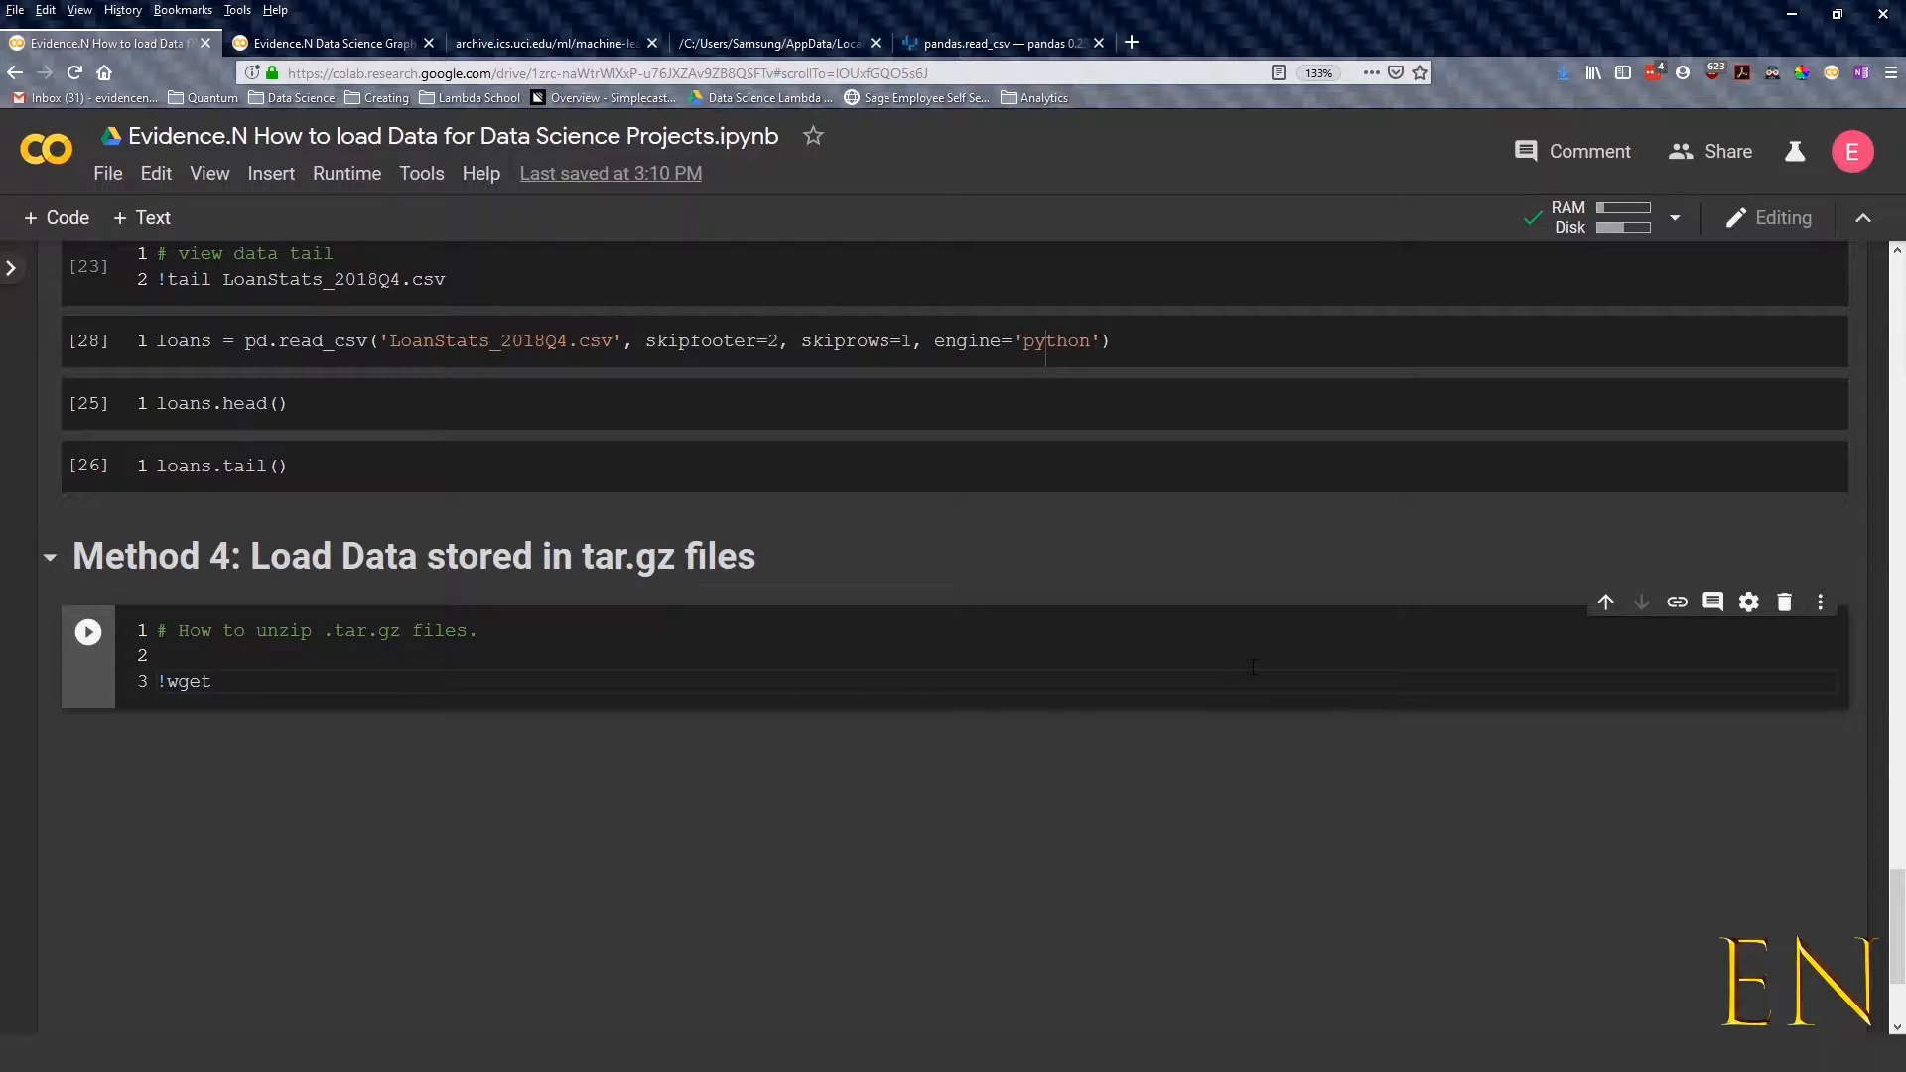
left_click(86, 631)
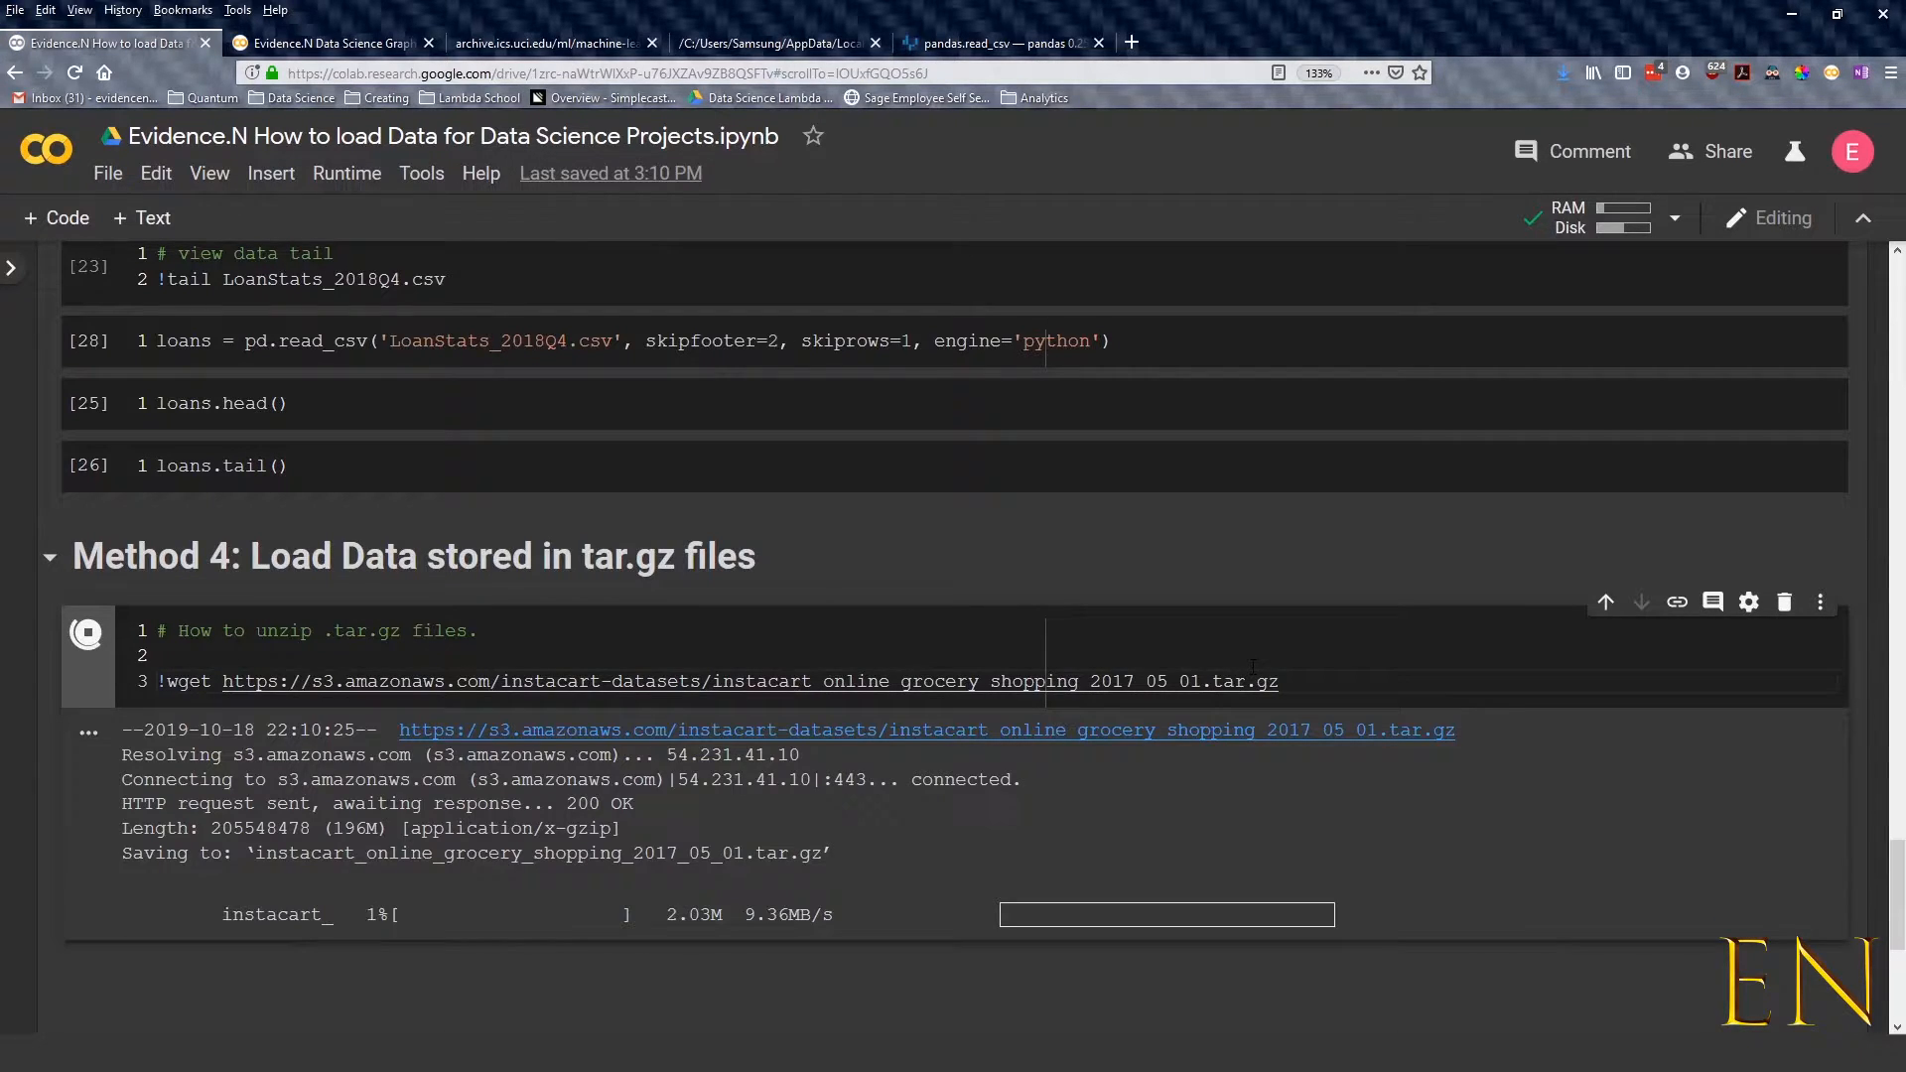
scroll("down", 3)
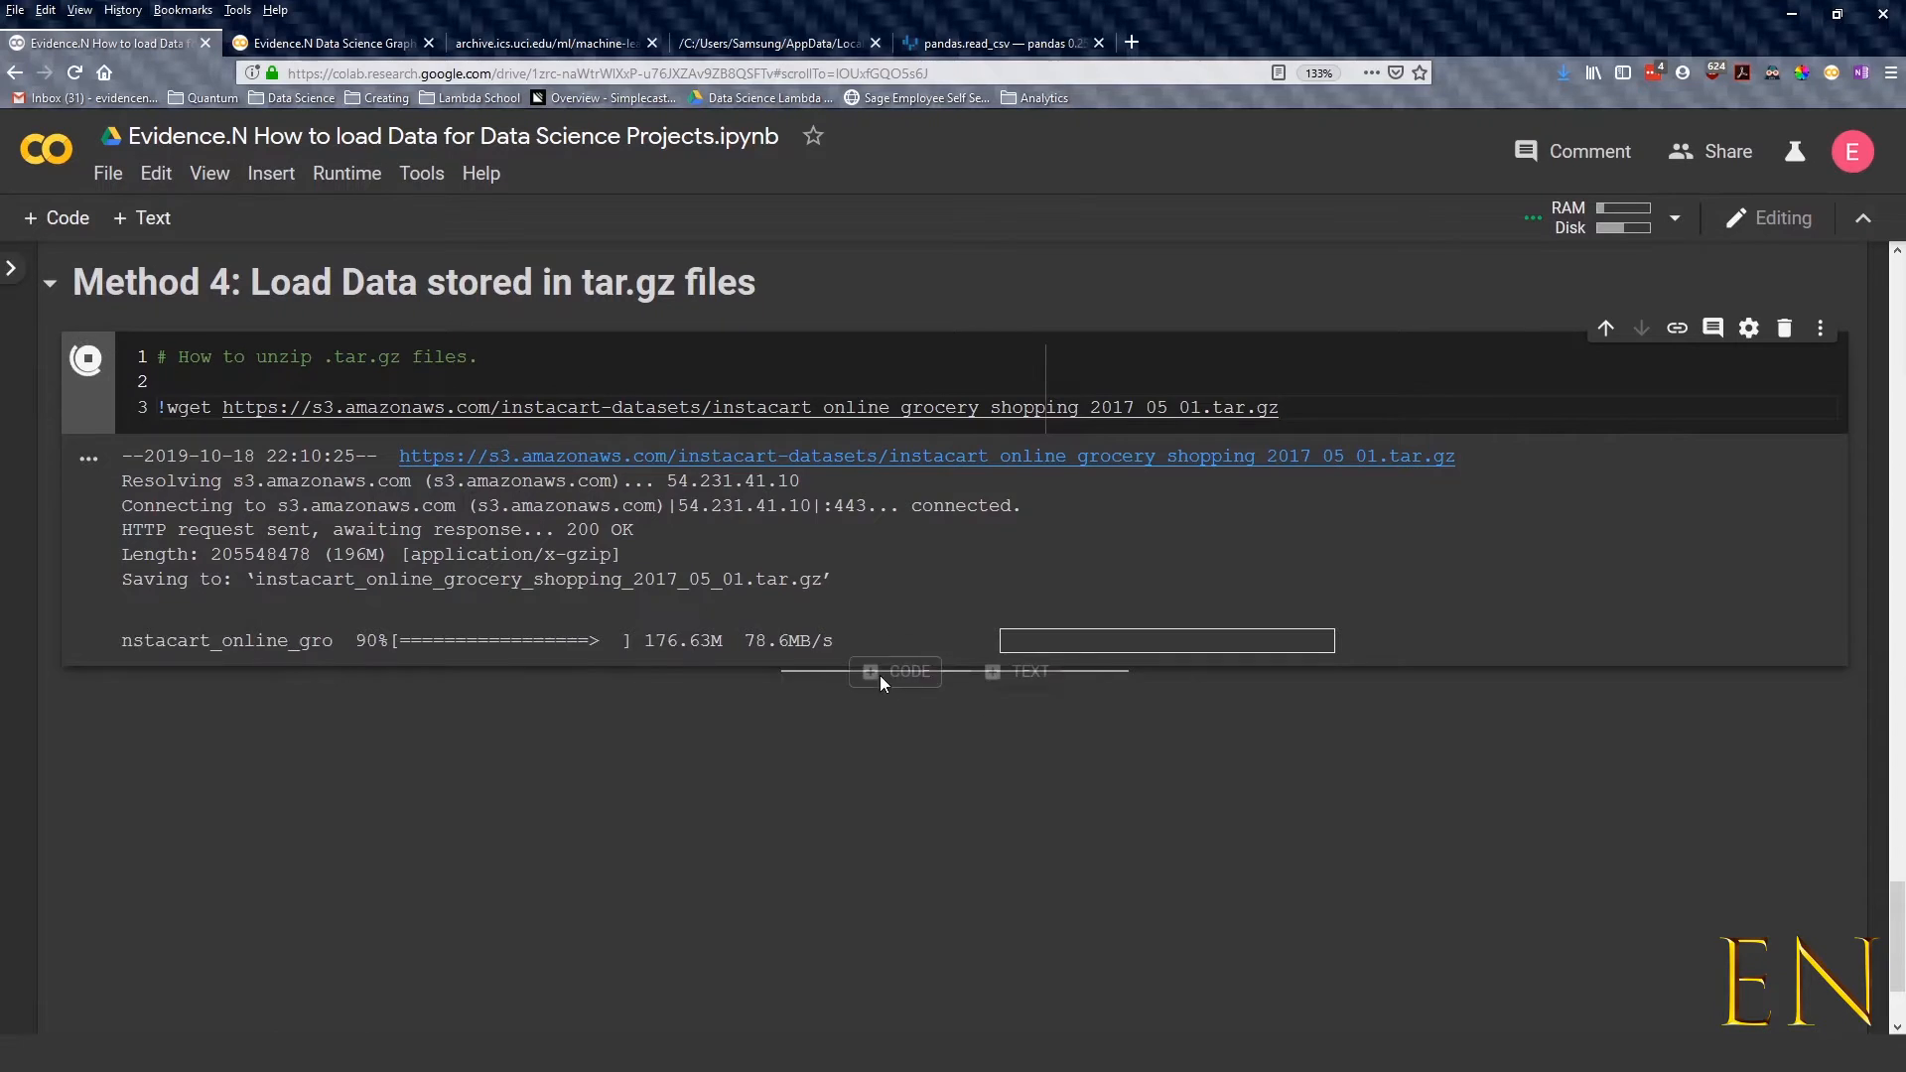
left_click(895, 671)
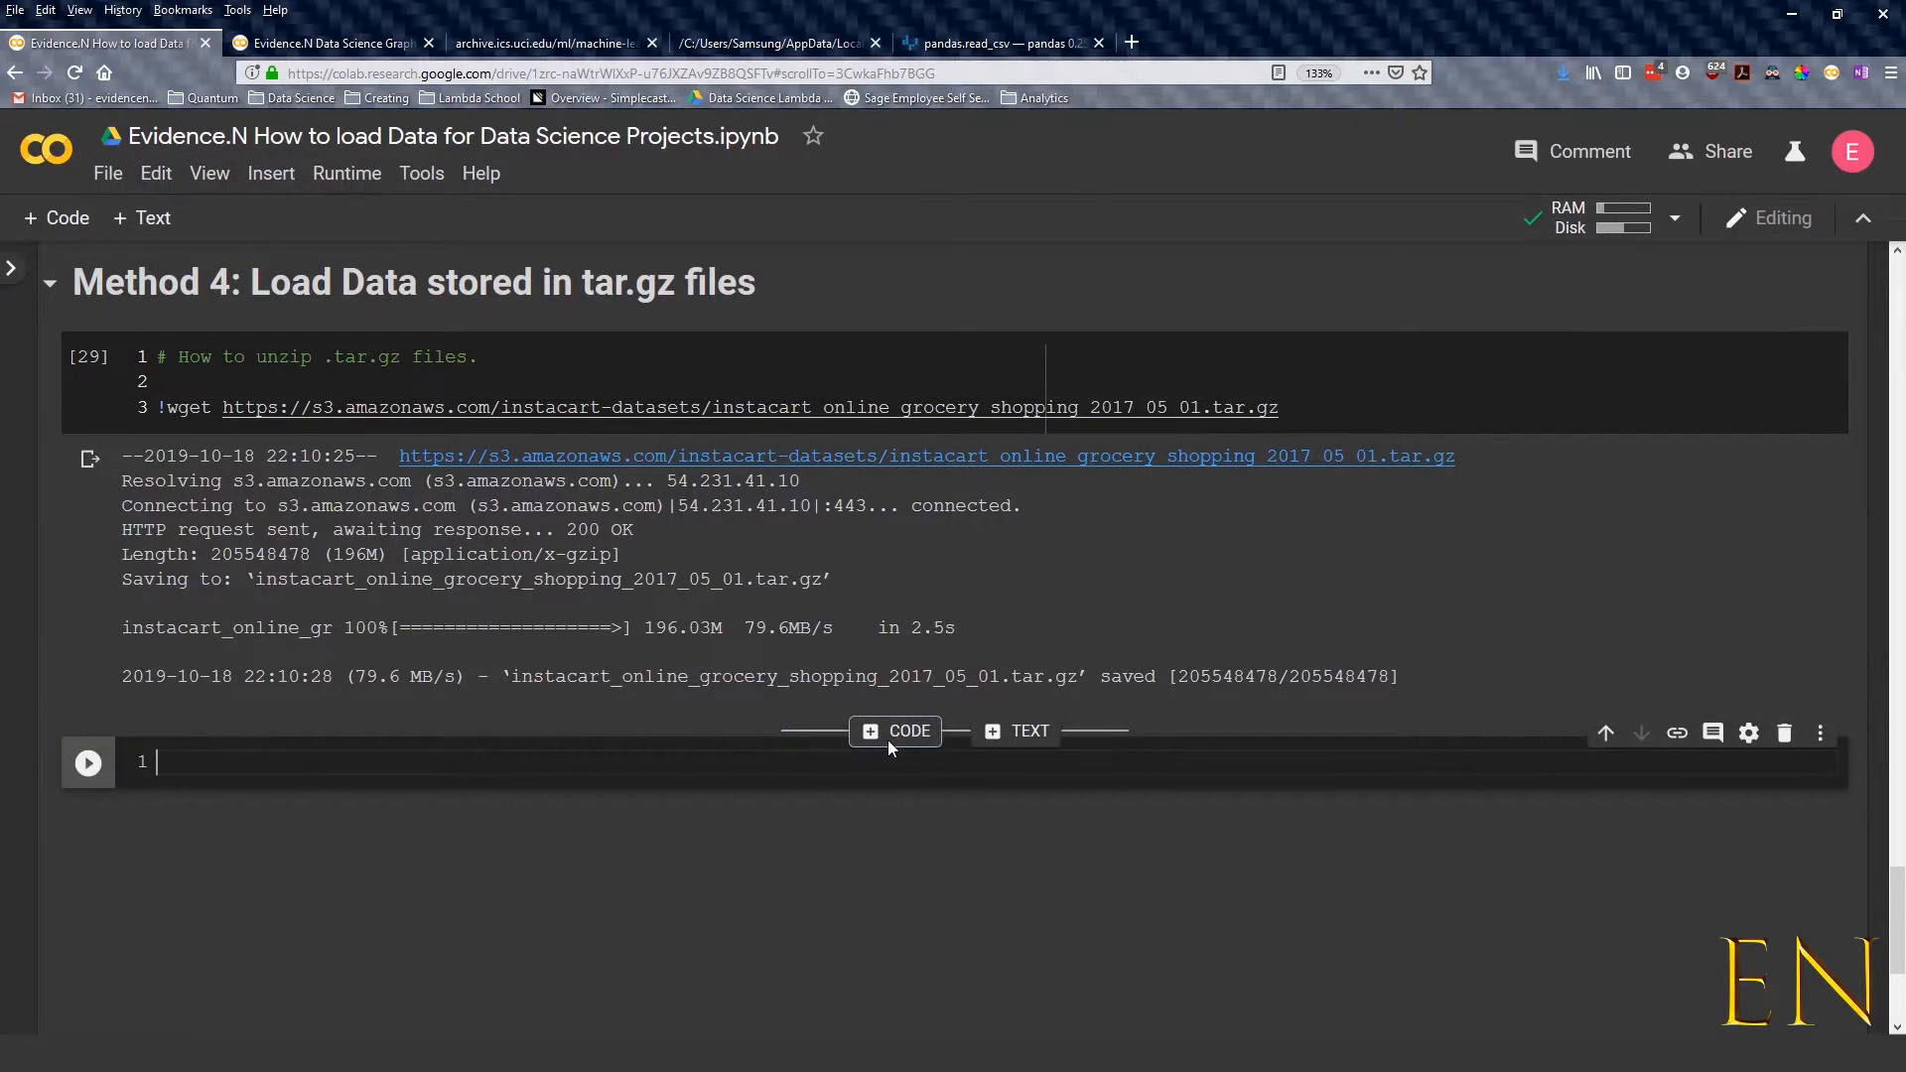
mouse_move(992, 616)
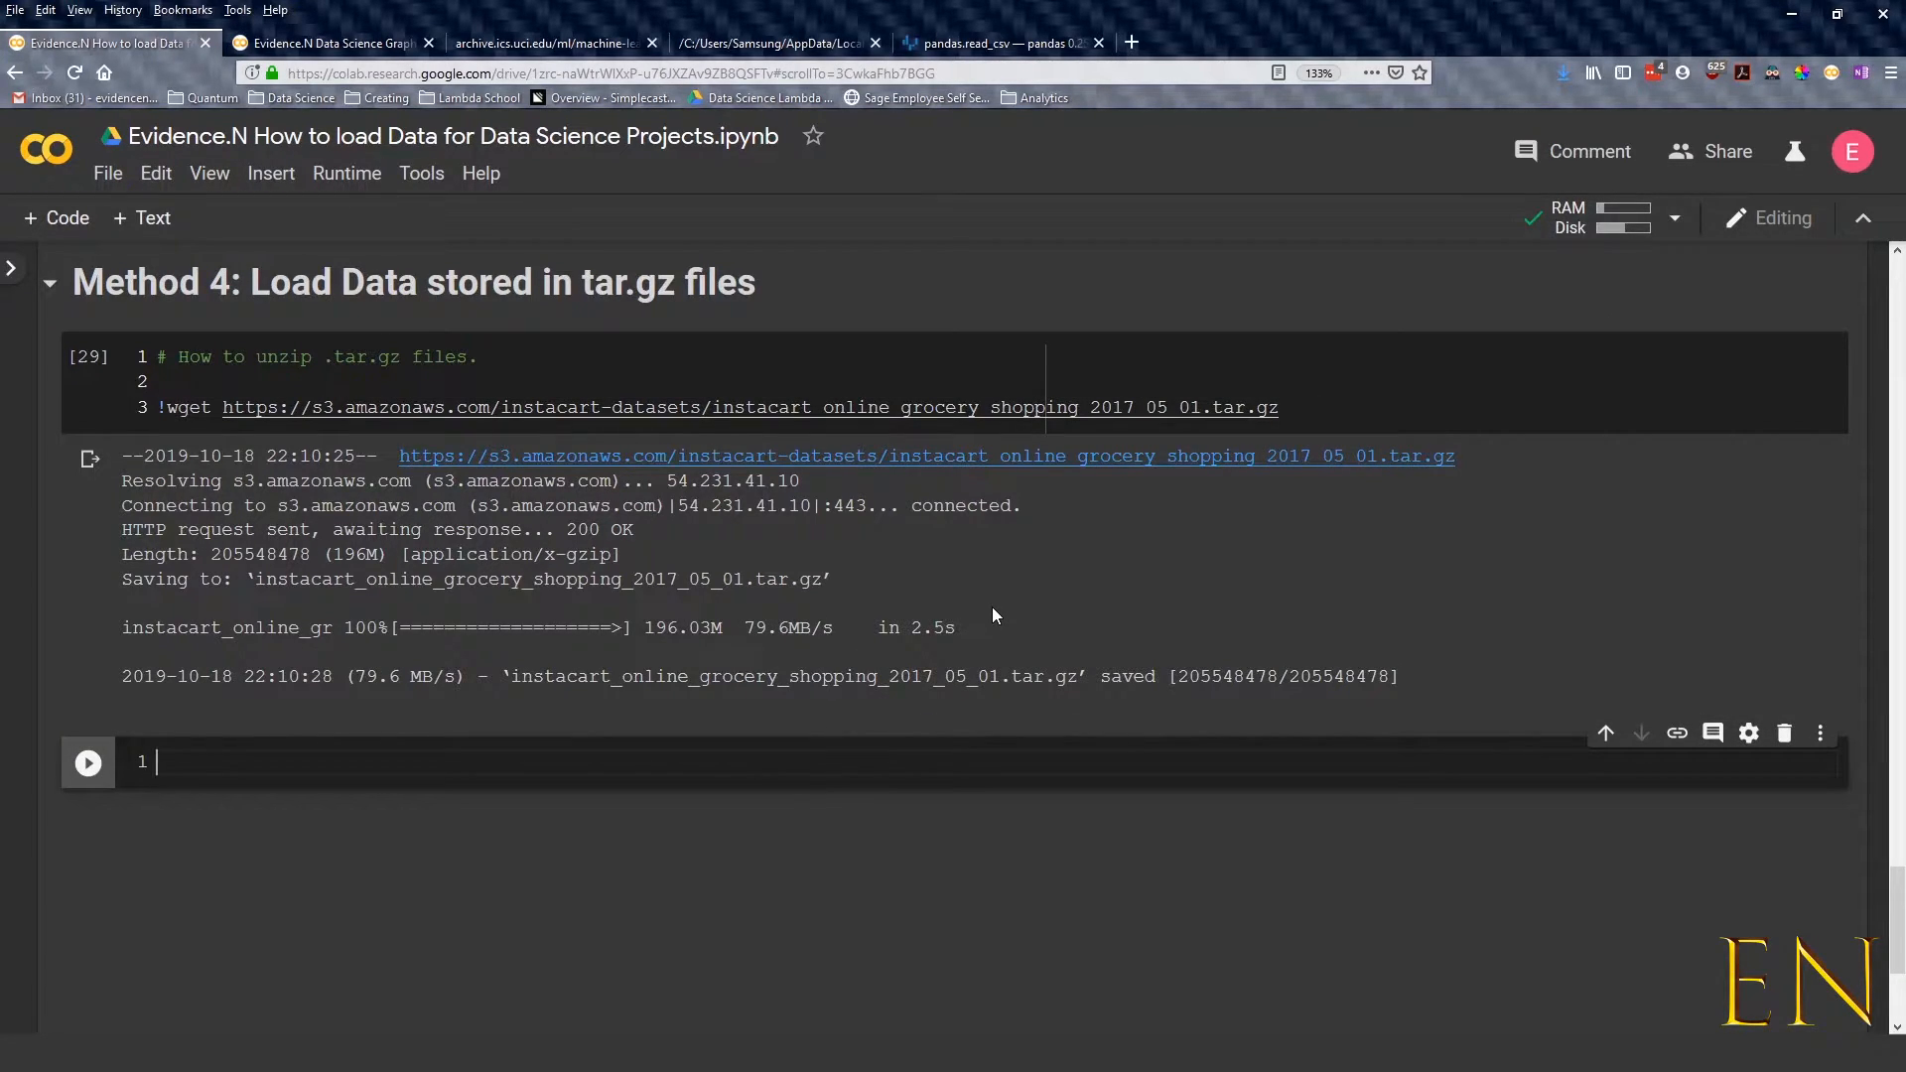
Type !tar --gunzip --extract --verbose --file=instacart_online_grocery_shopping_2017_05_01.tar.gz into the cell
type("!")
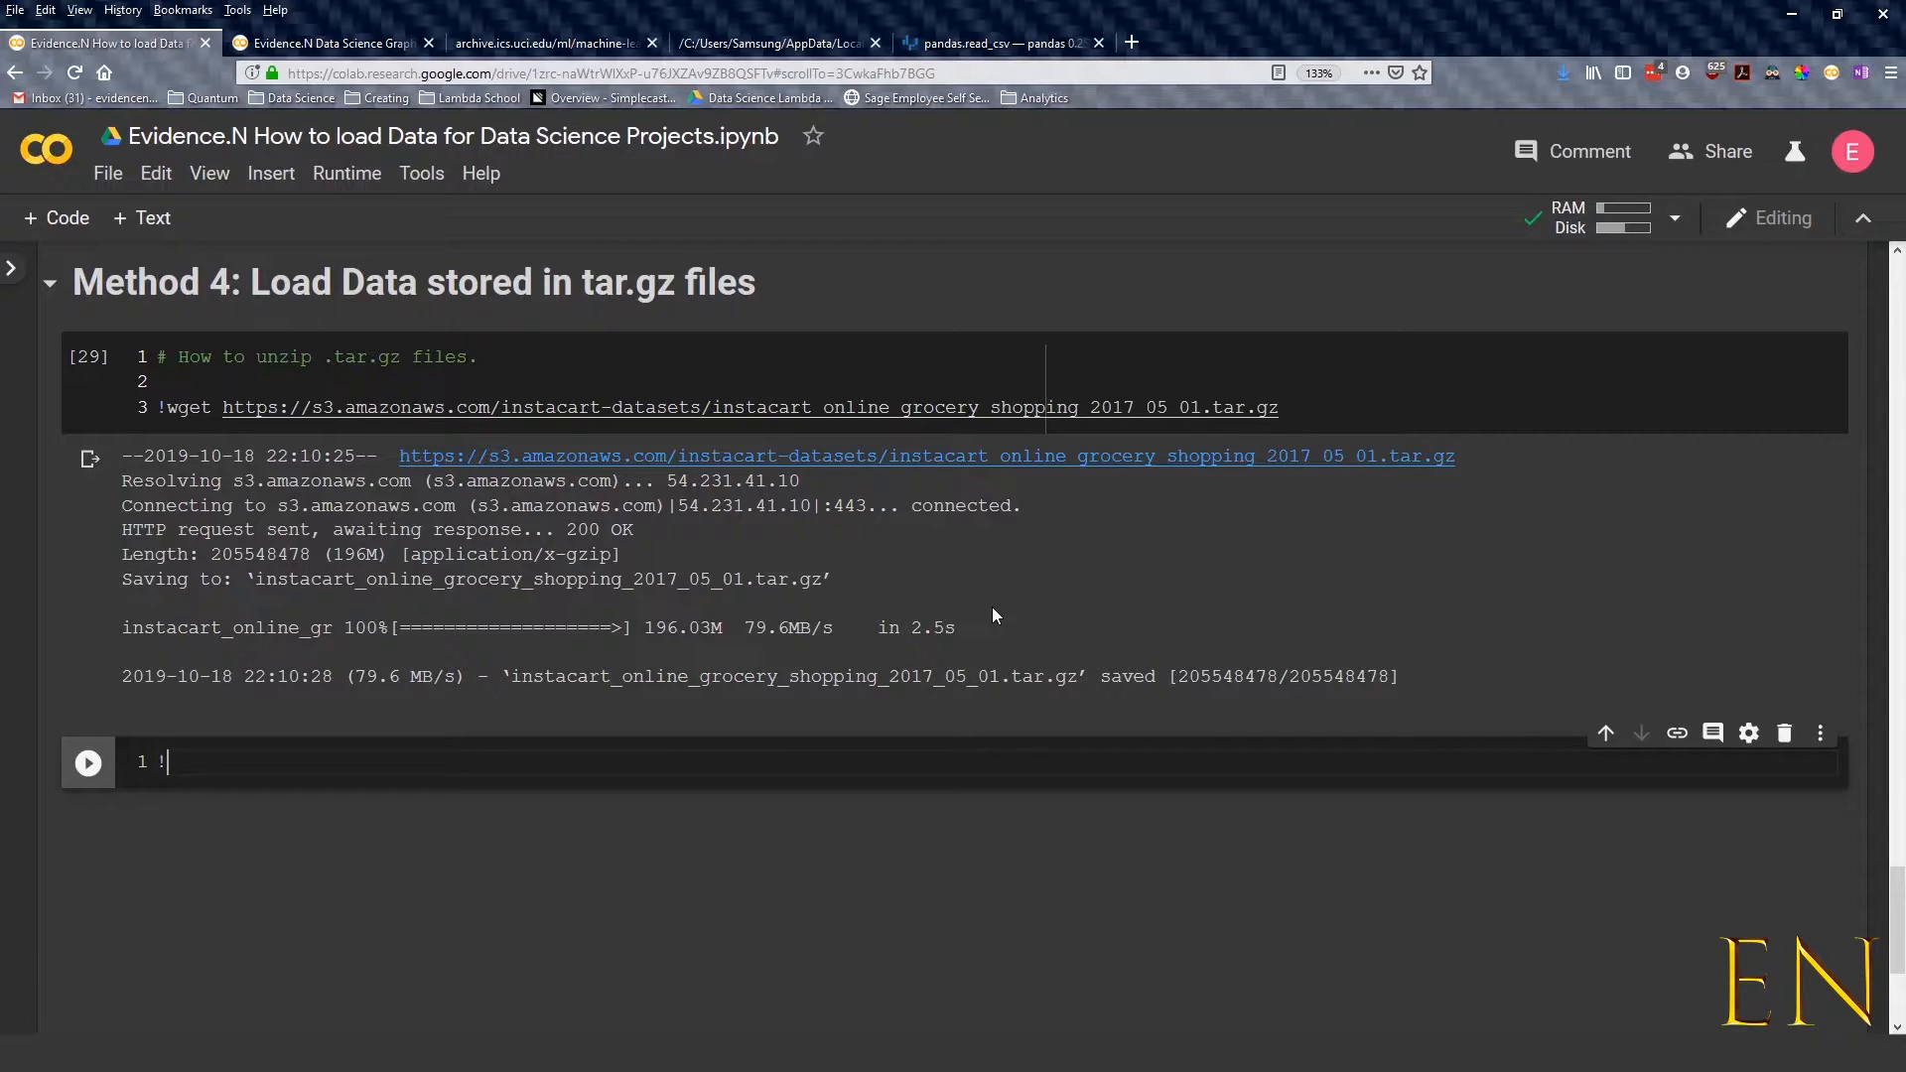
type("tar")
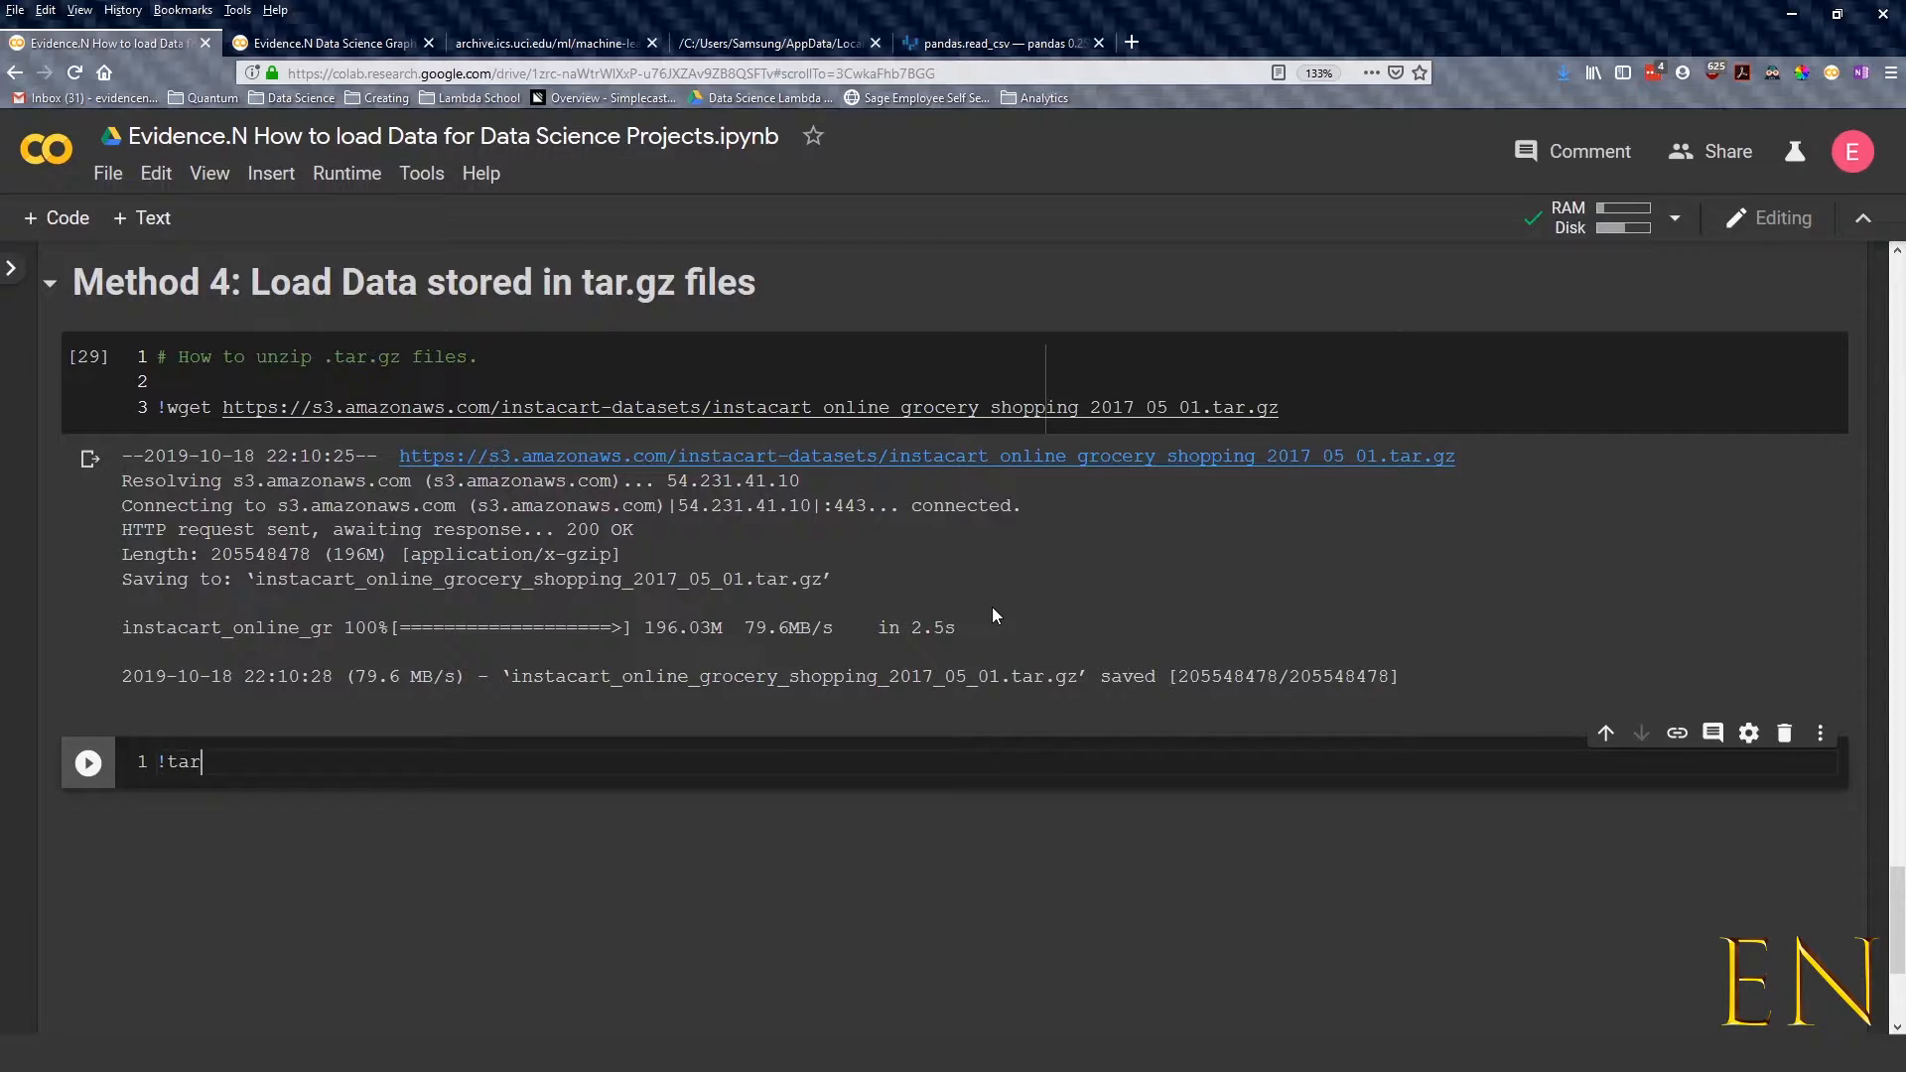
type("--")
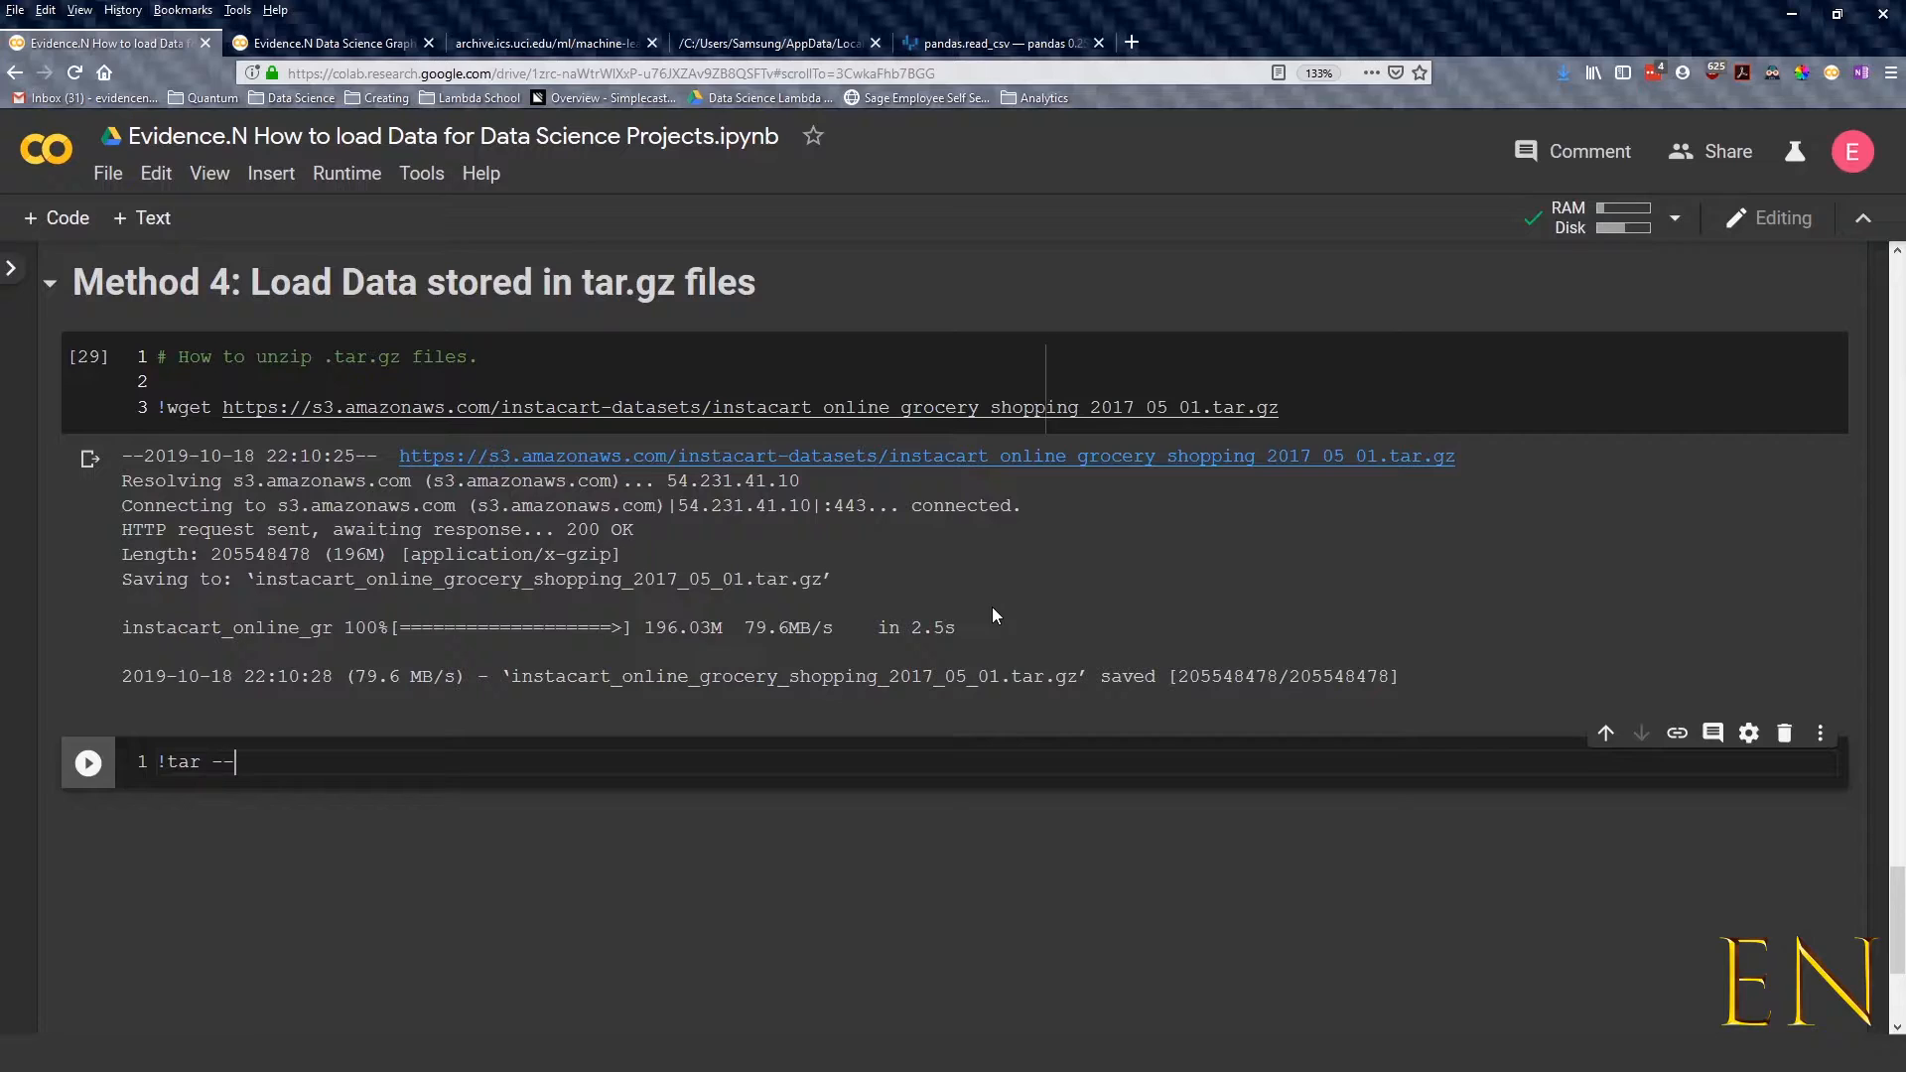
type("gunzip")
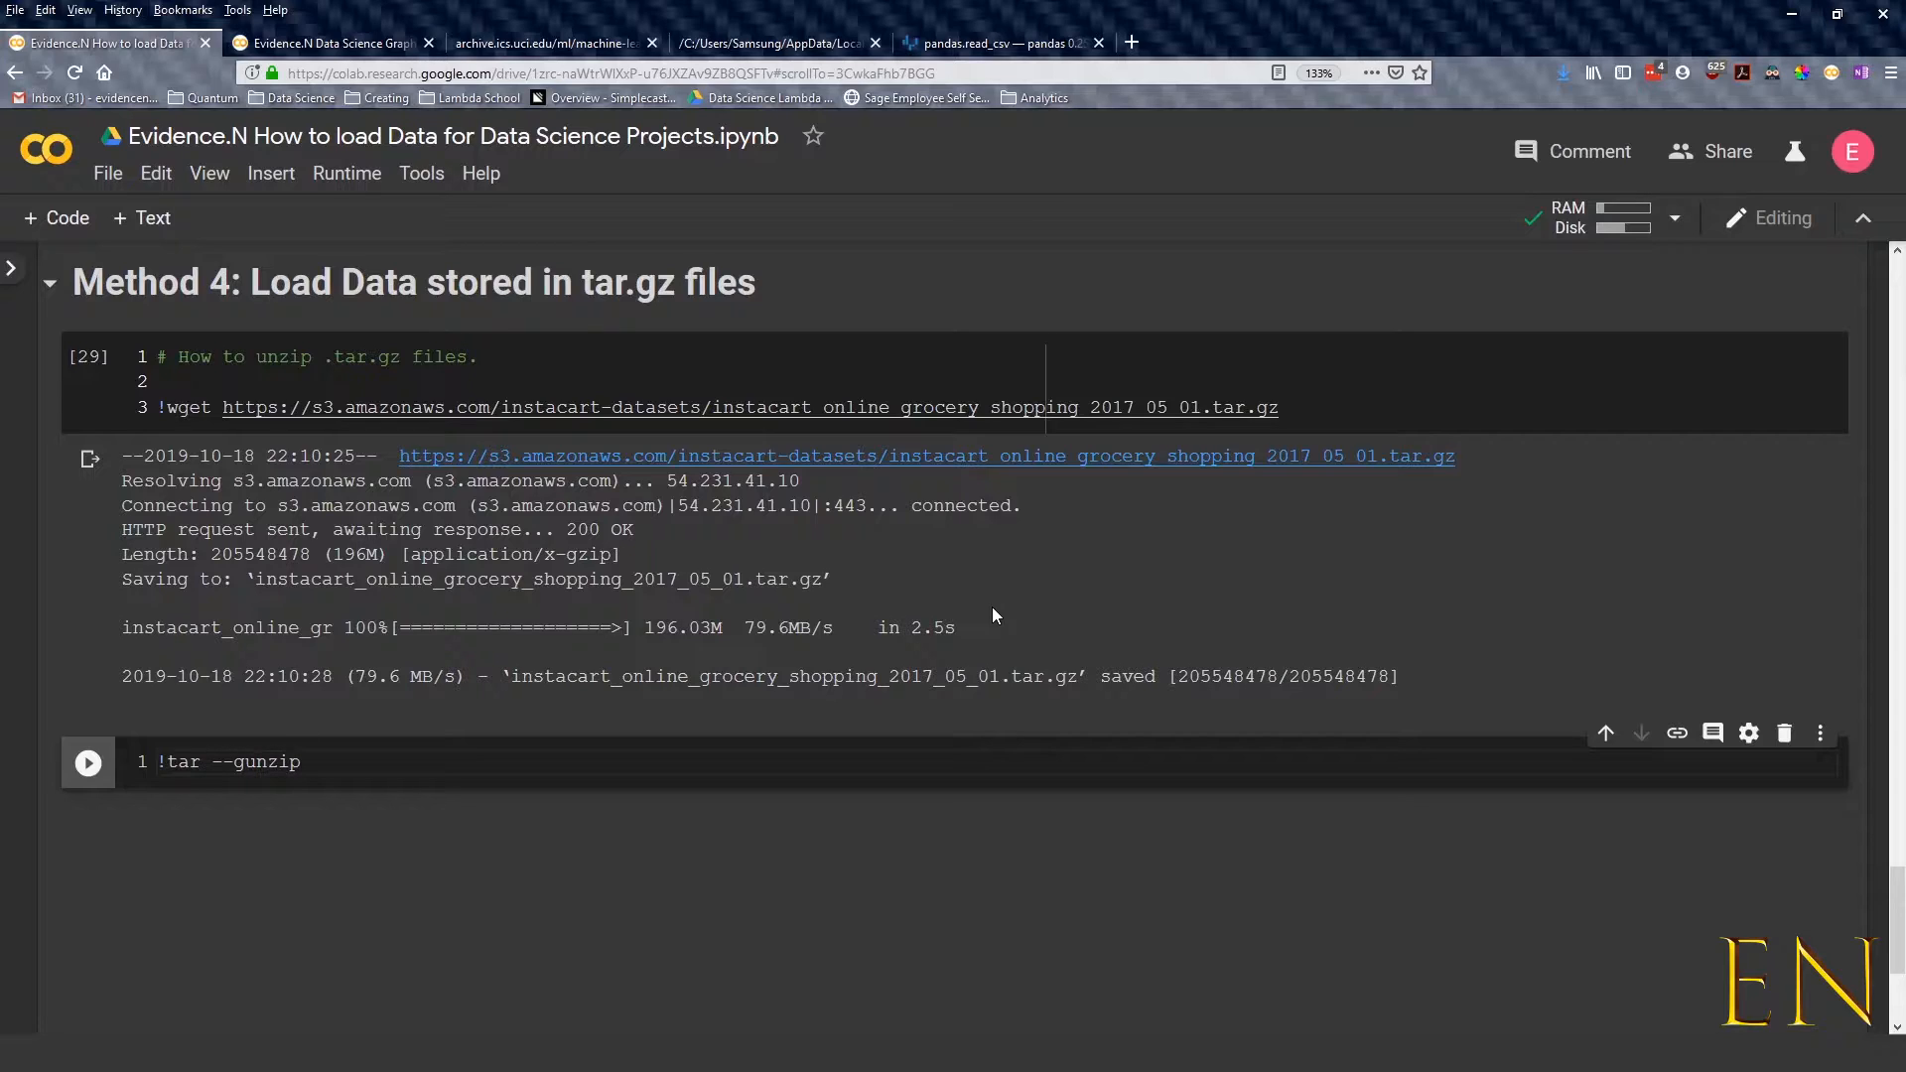
type("--extr")
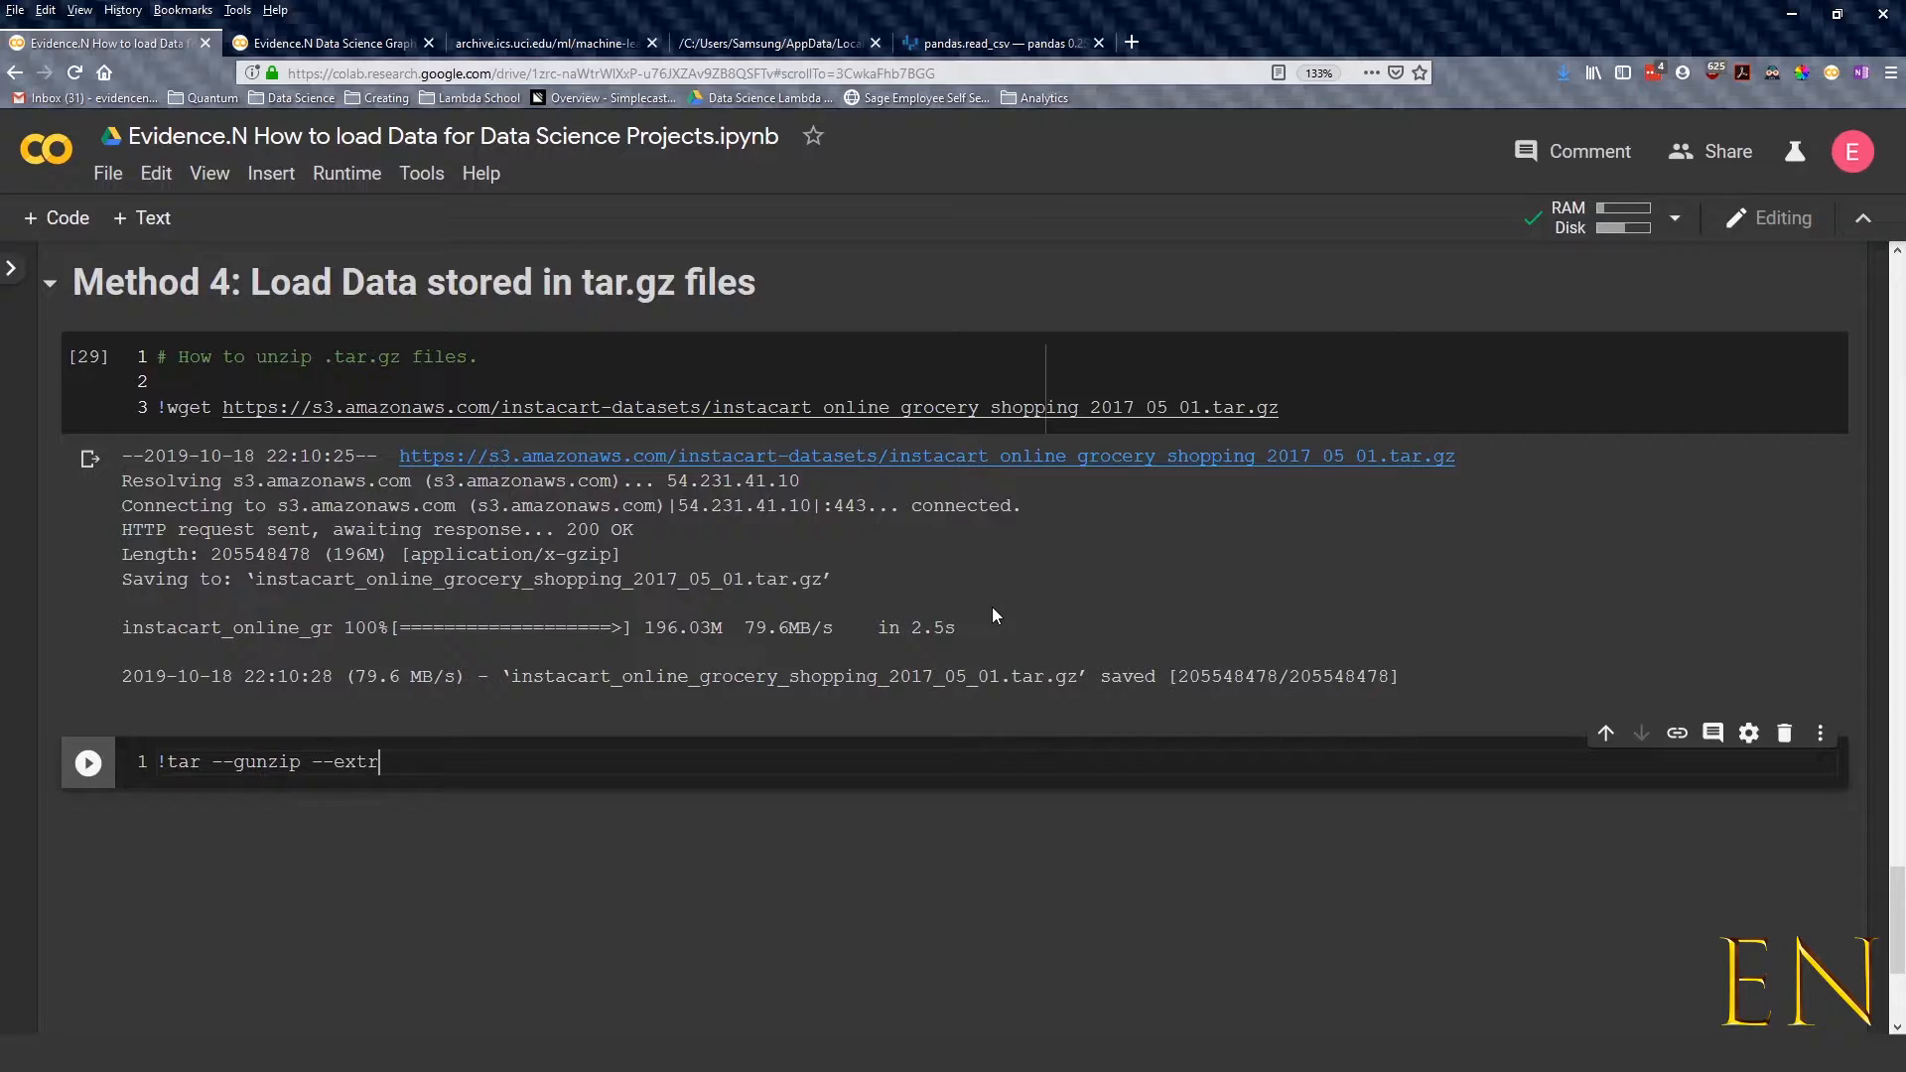
type("act")
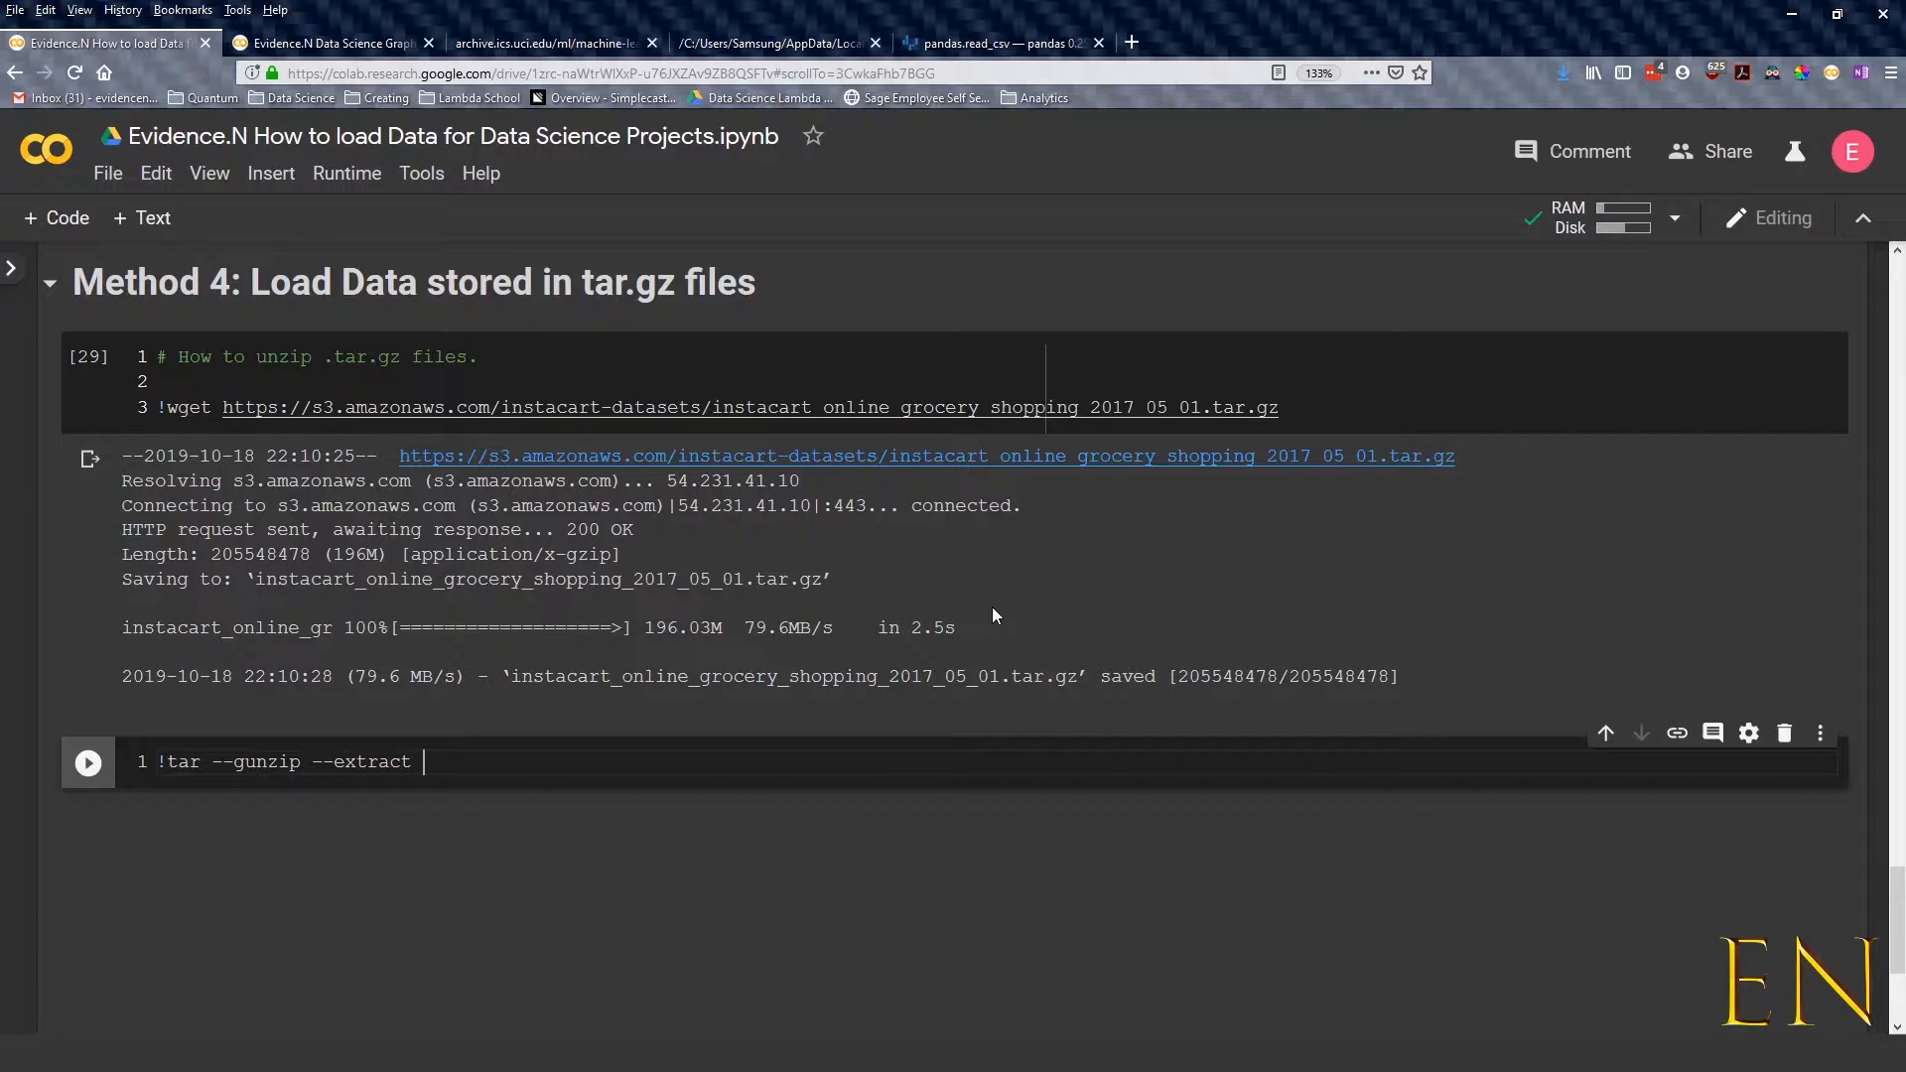
type("--ver")
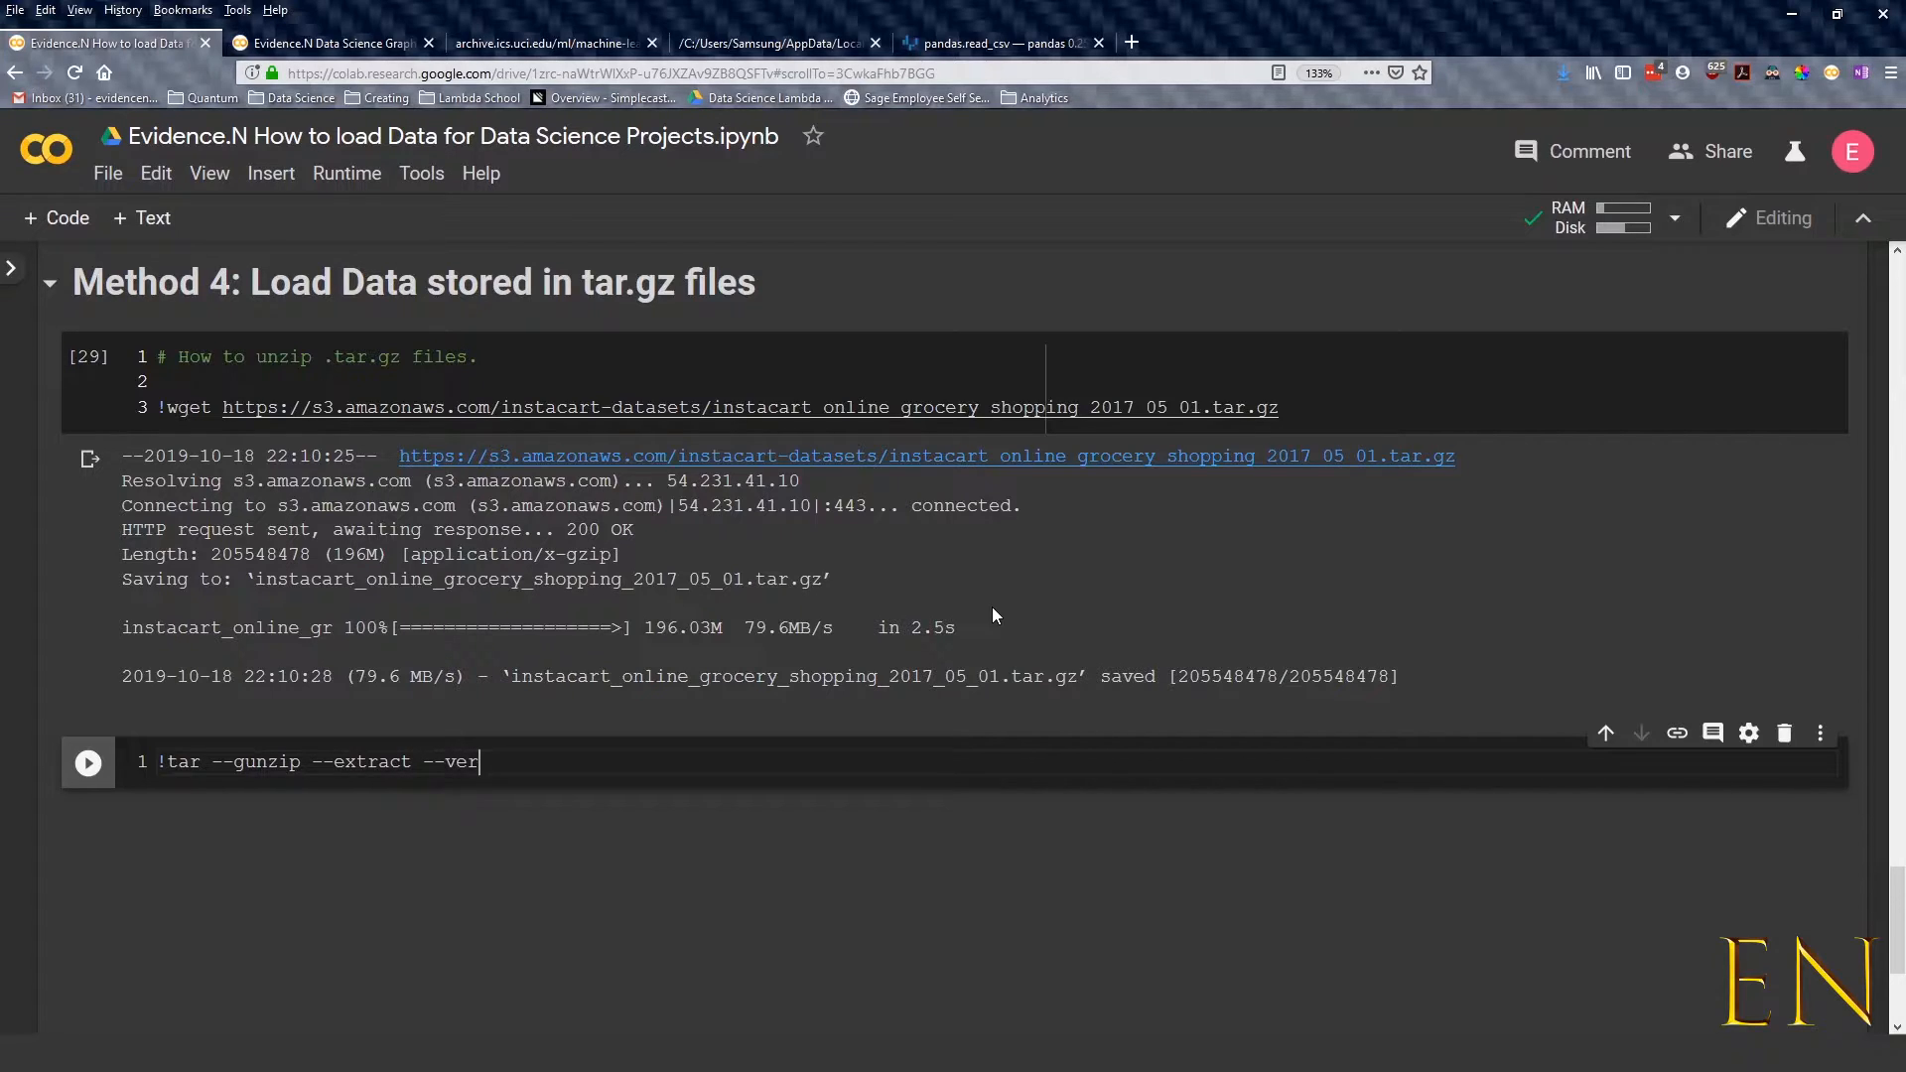
type("bose")
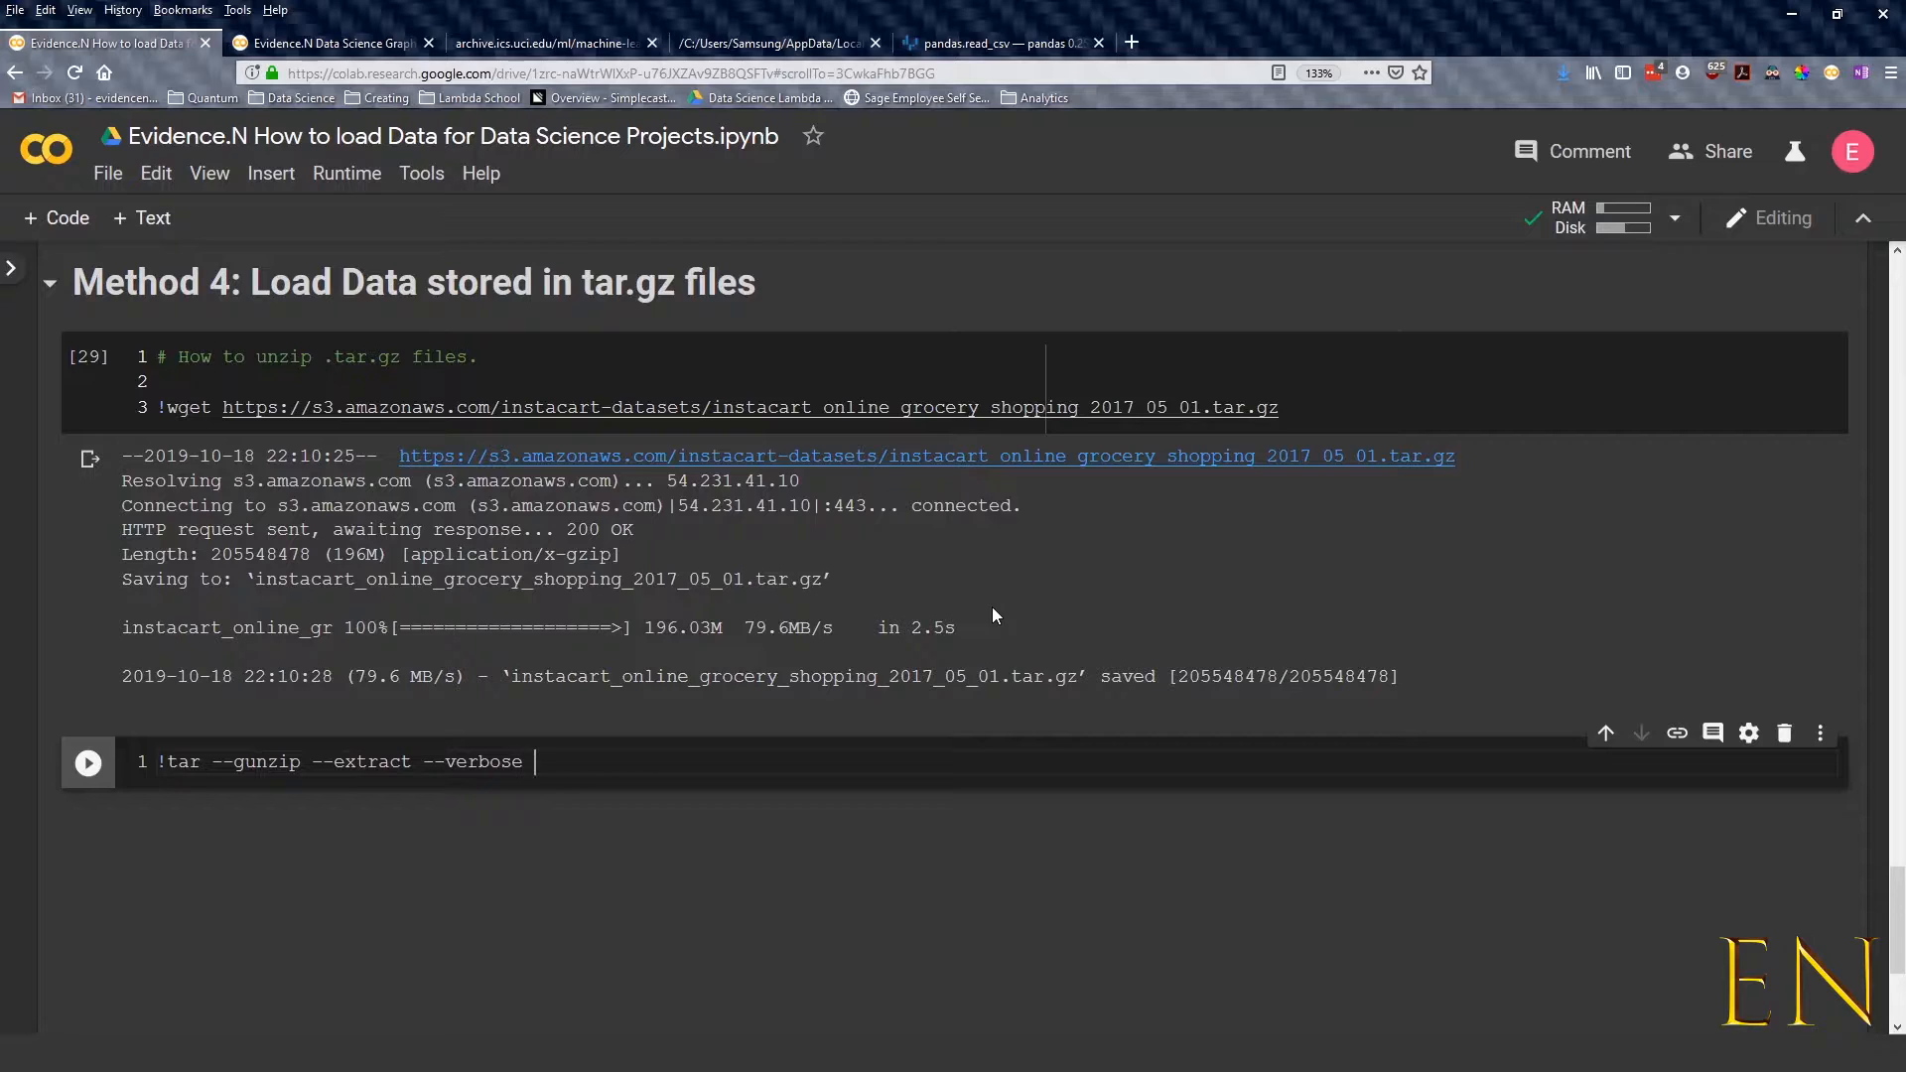
type("--file")
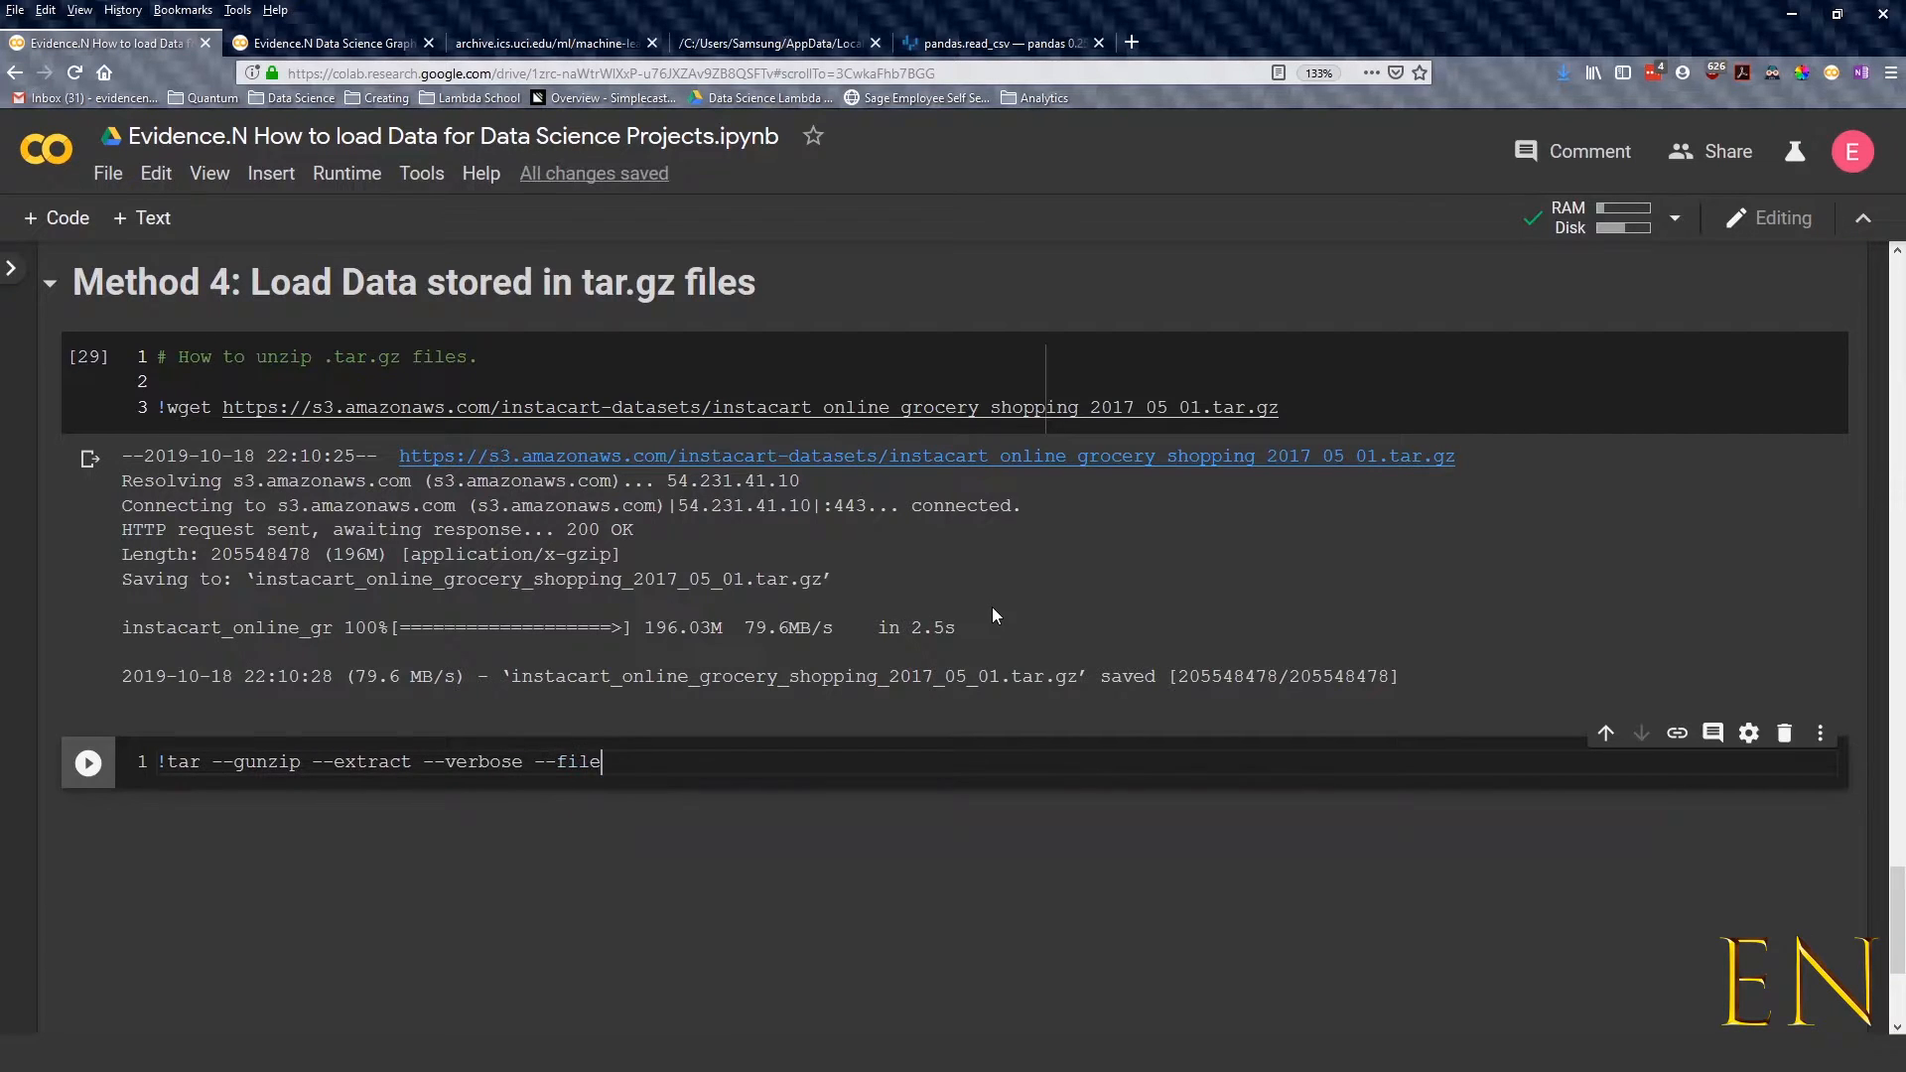
type("=")
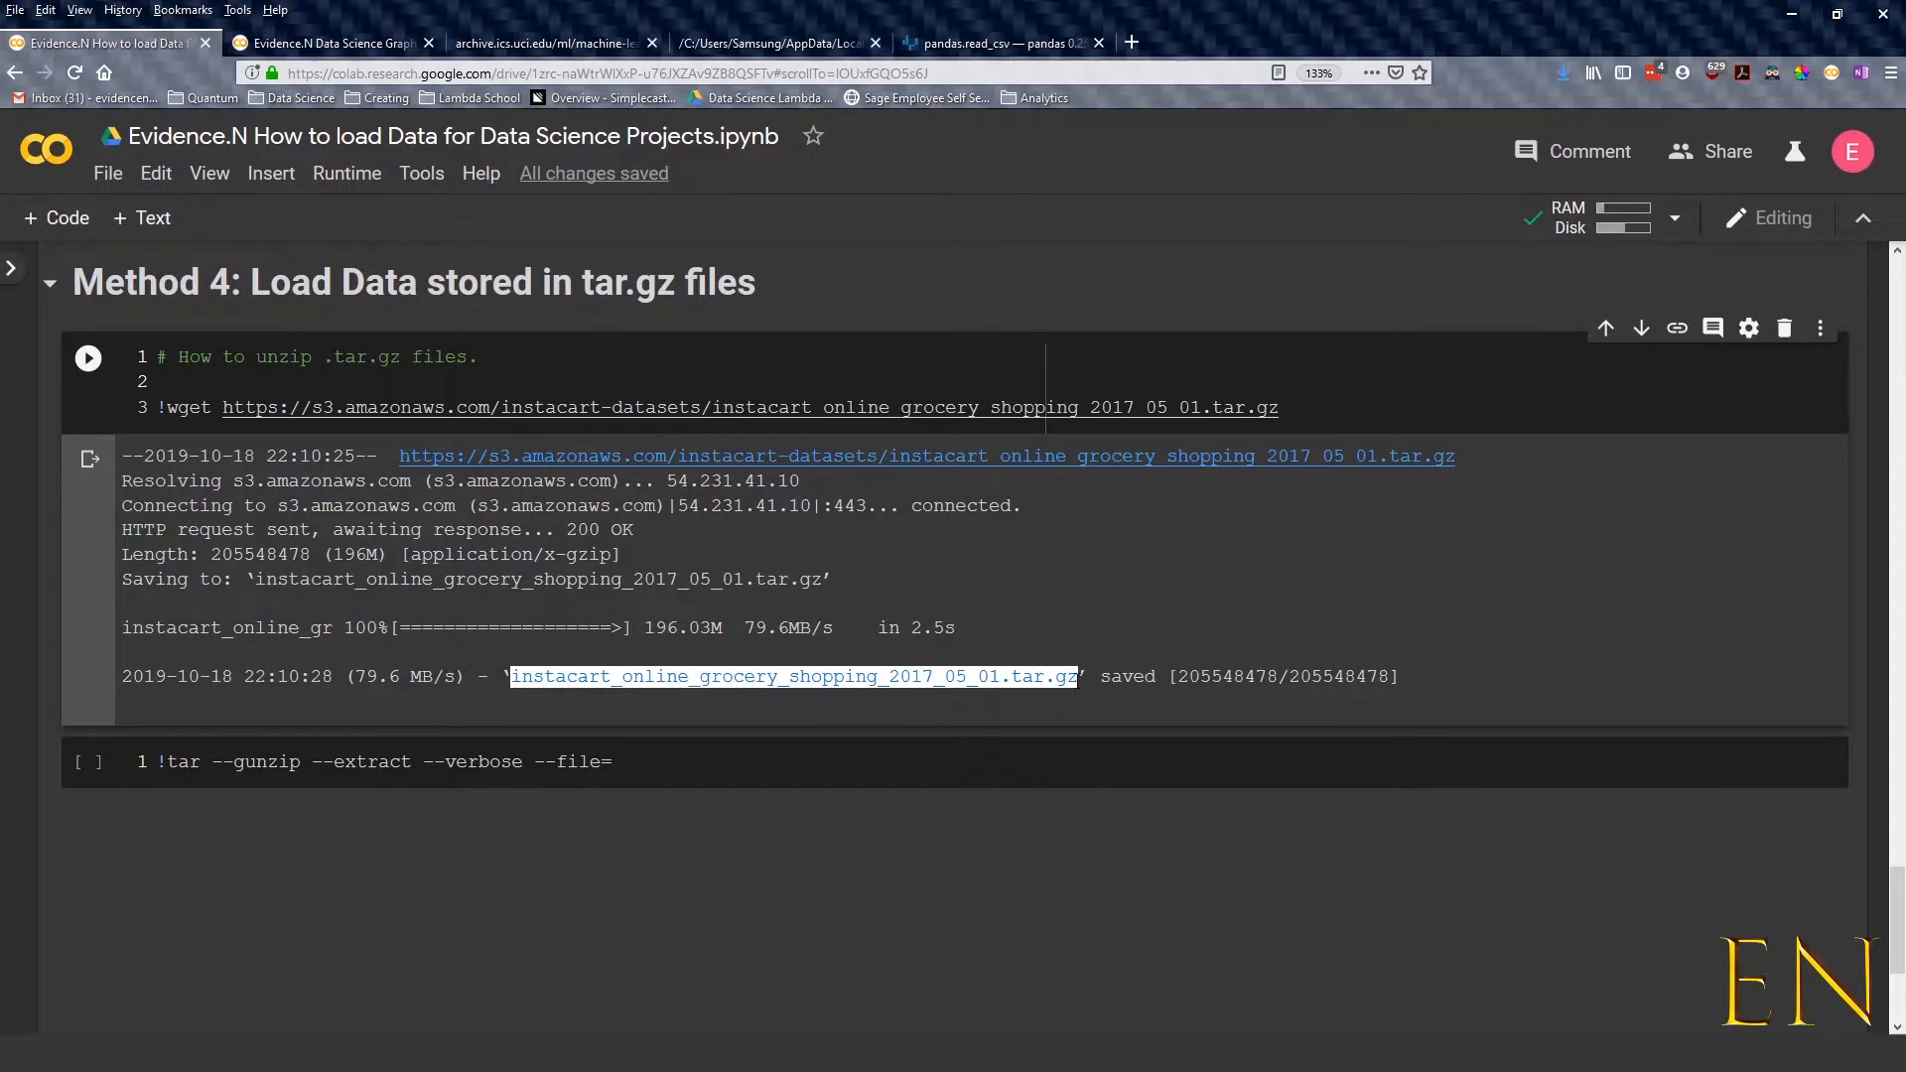
left_click(642, 762)
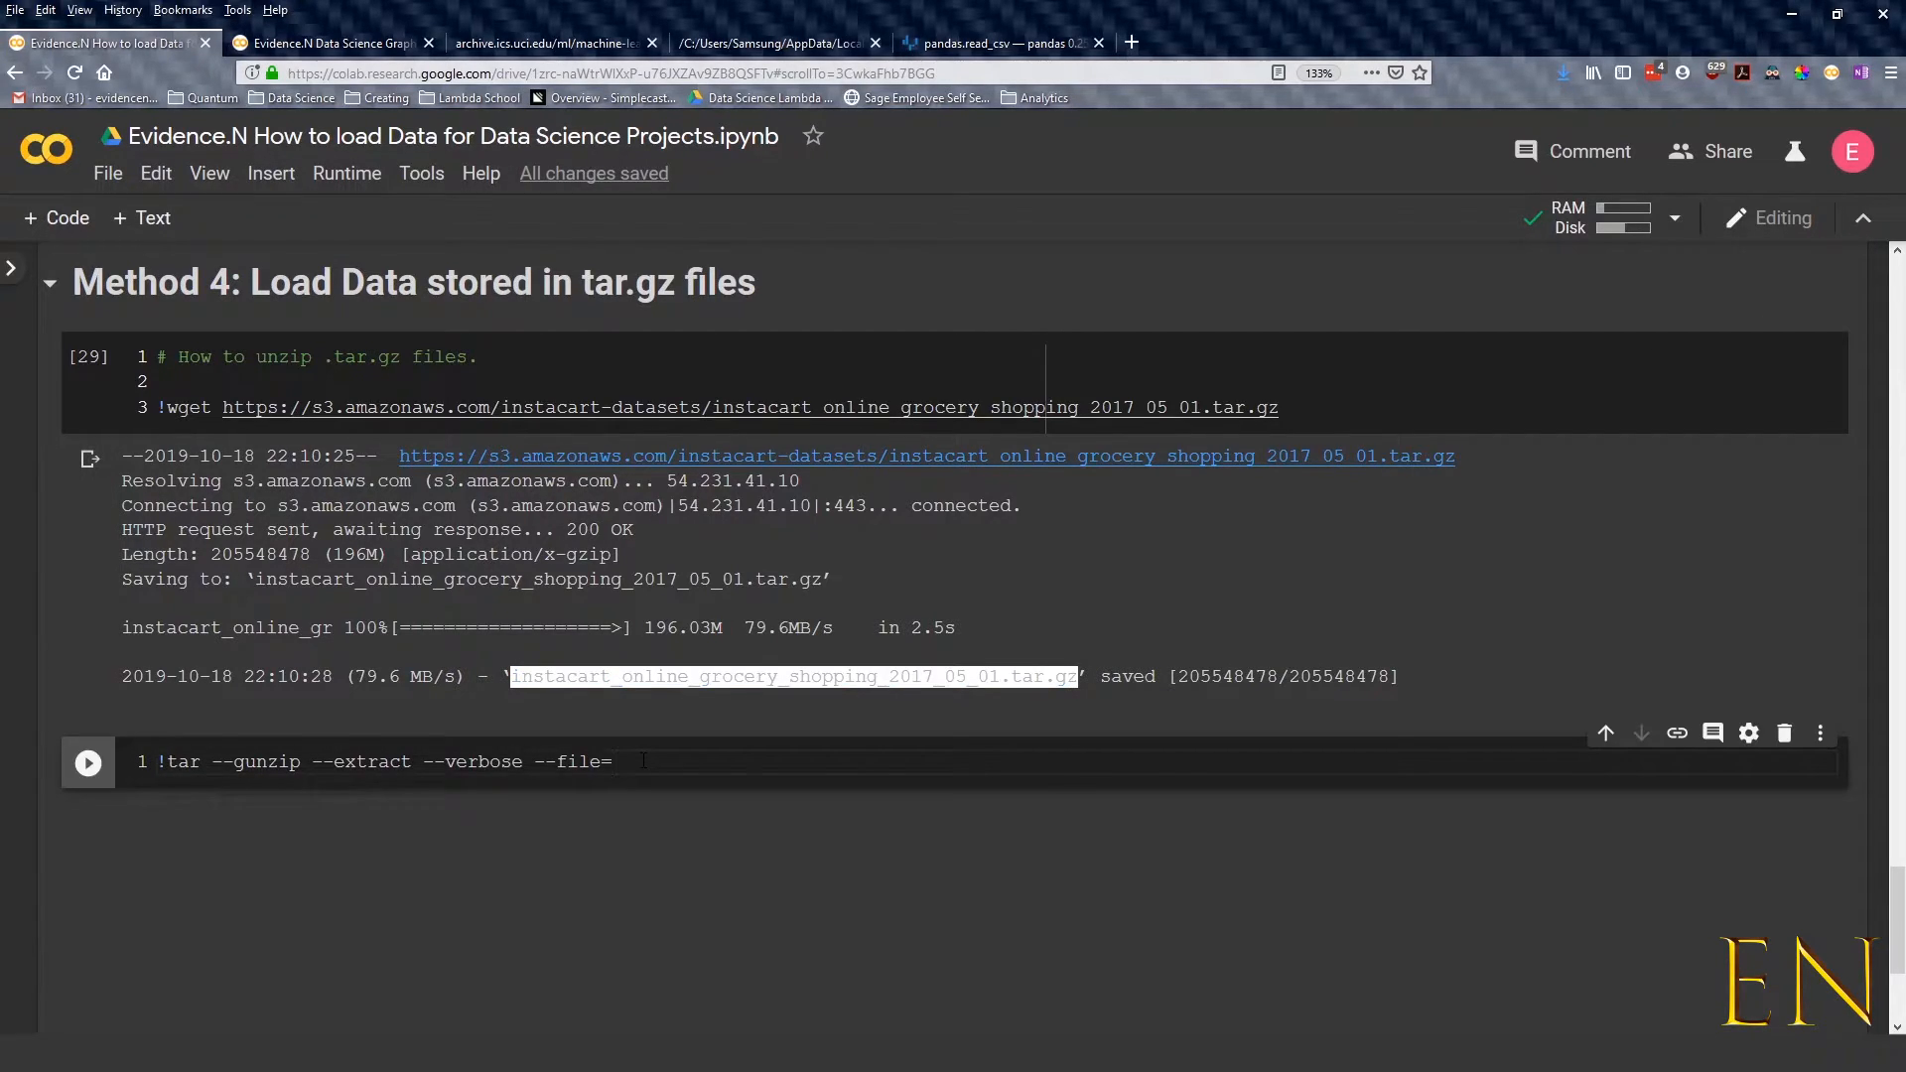
type("instacart_online_grocery_shopping_2017_05_01.tar.gz")
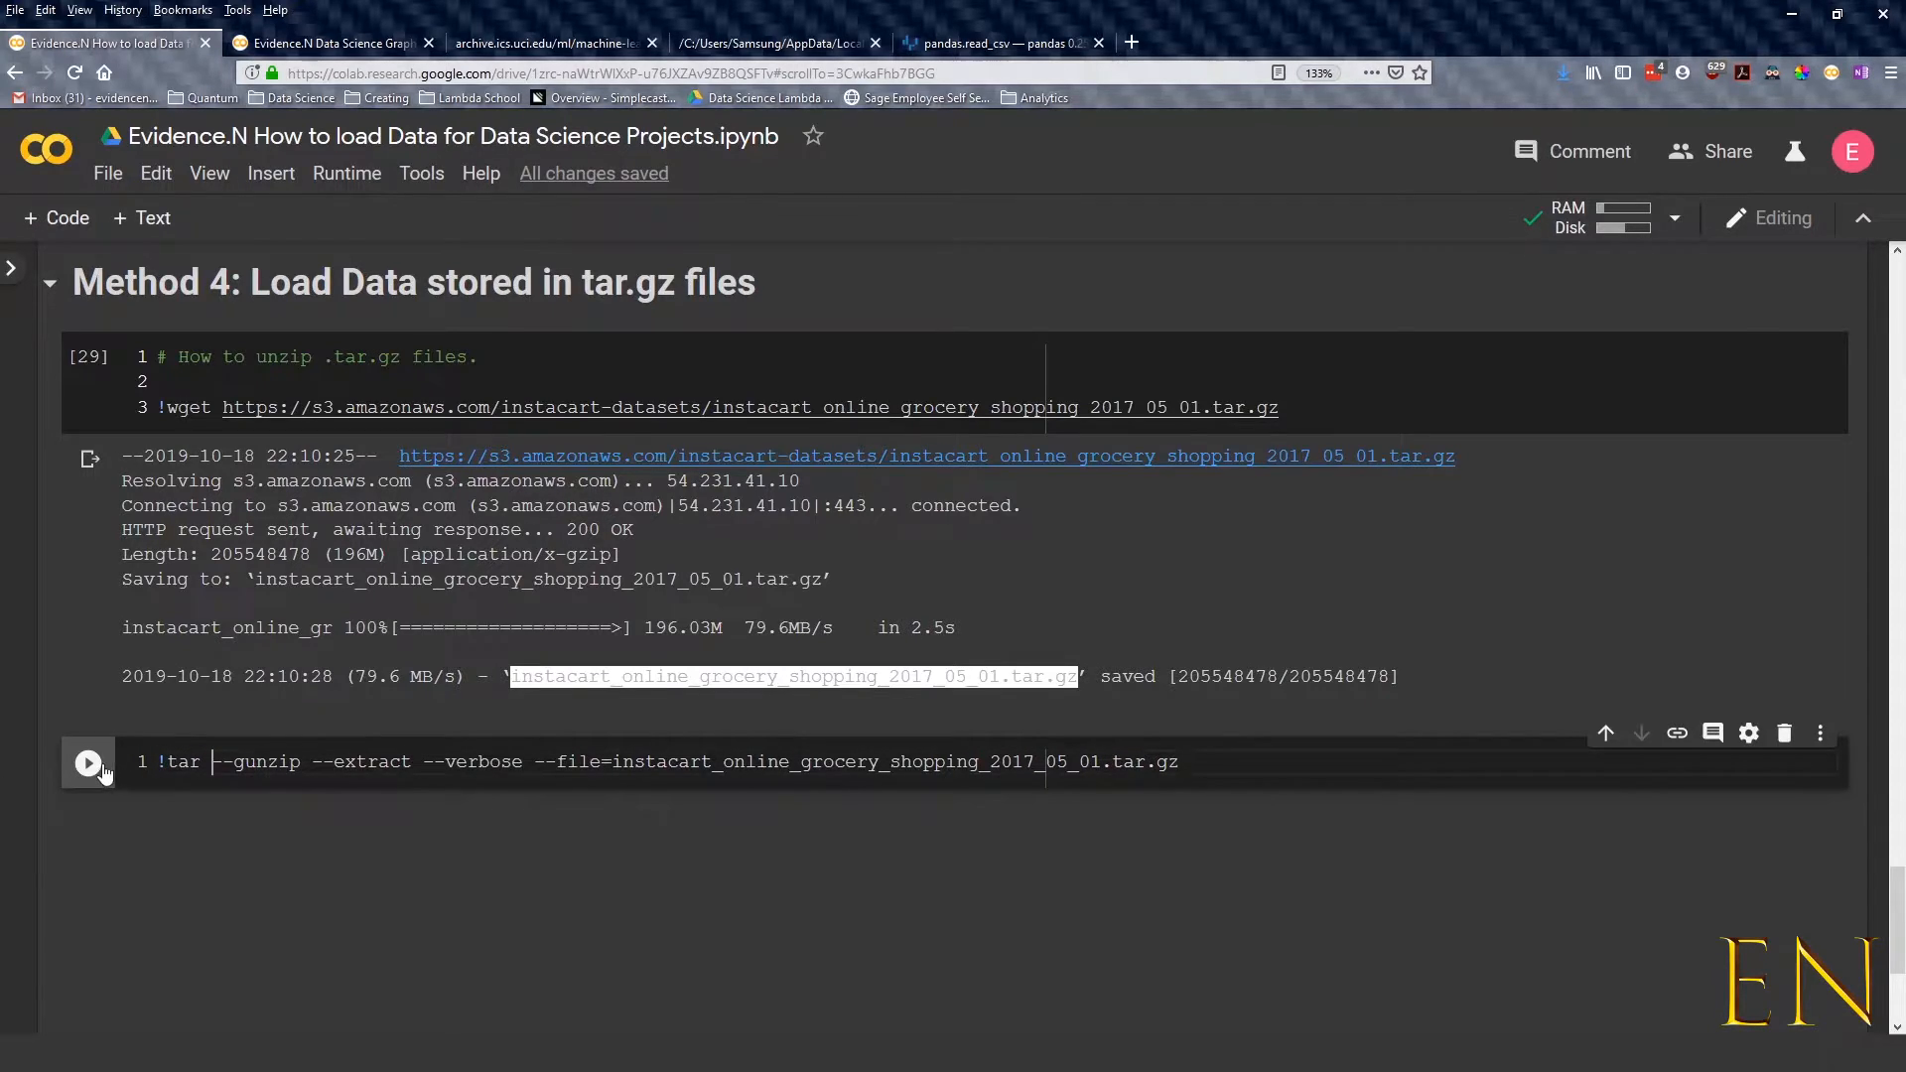
Run the tar extraction to create the instacart_2017_05_01 folder of six CSVs, then add a new cell
left_click(86, 763)
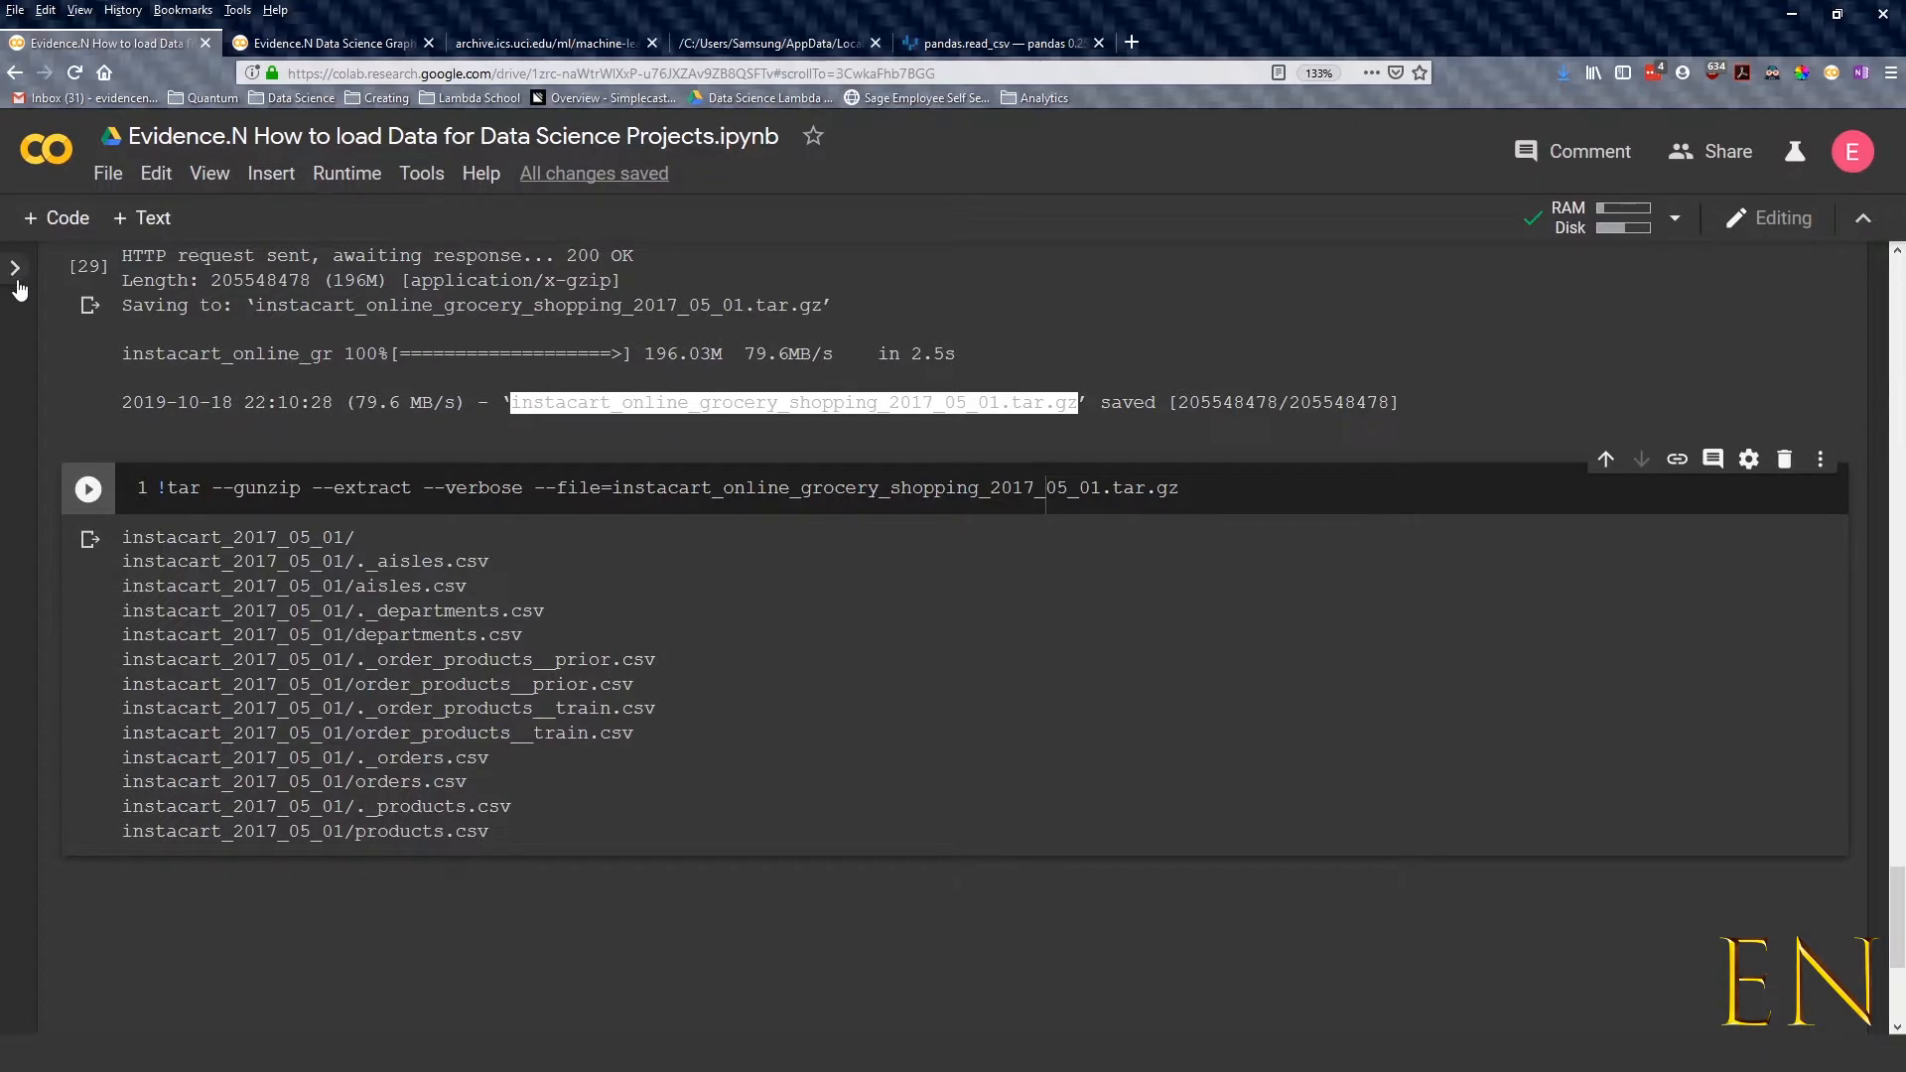
left_click(16, 266)
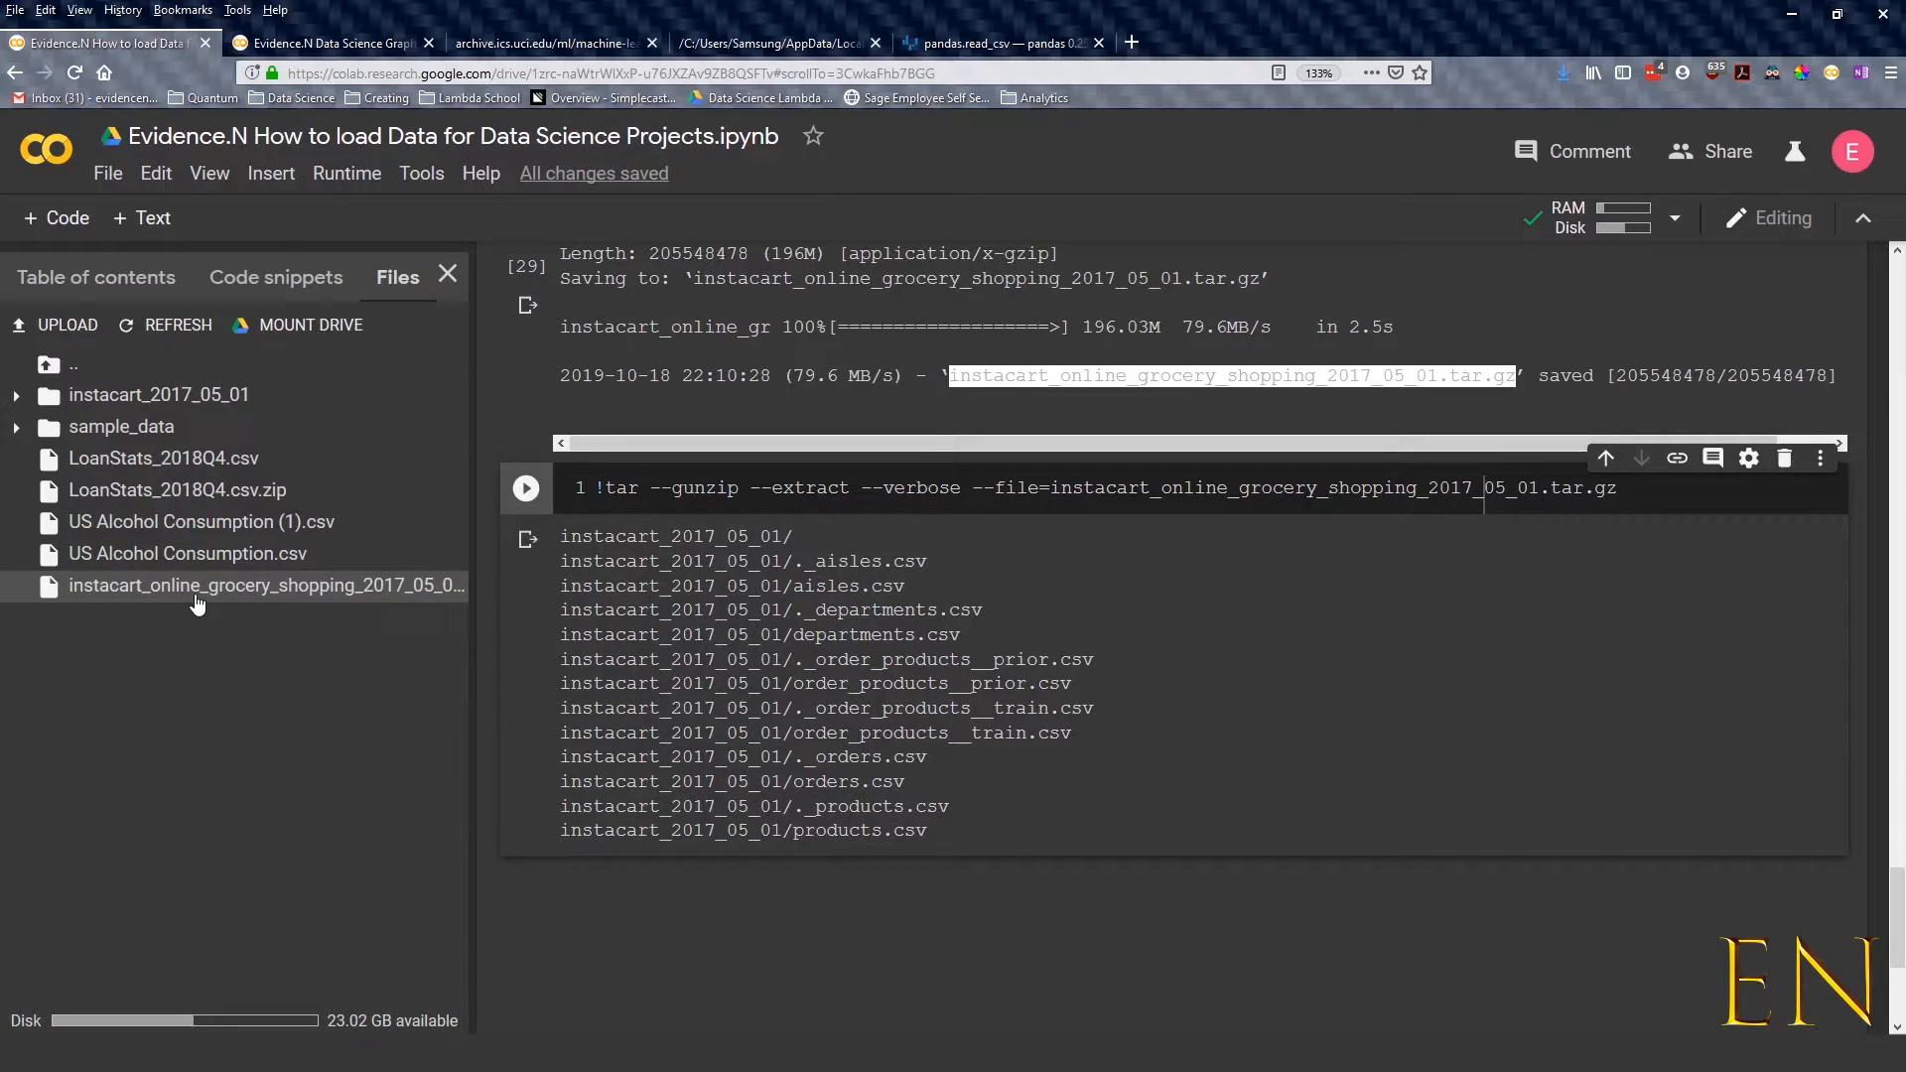
key("ctrl+s")
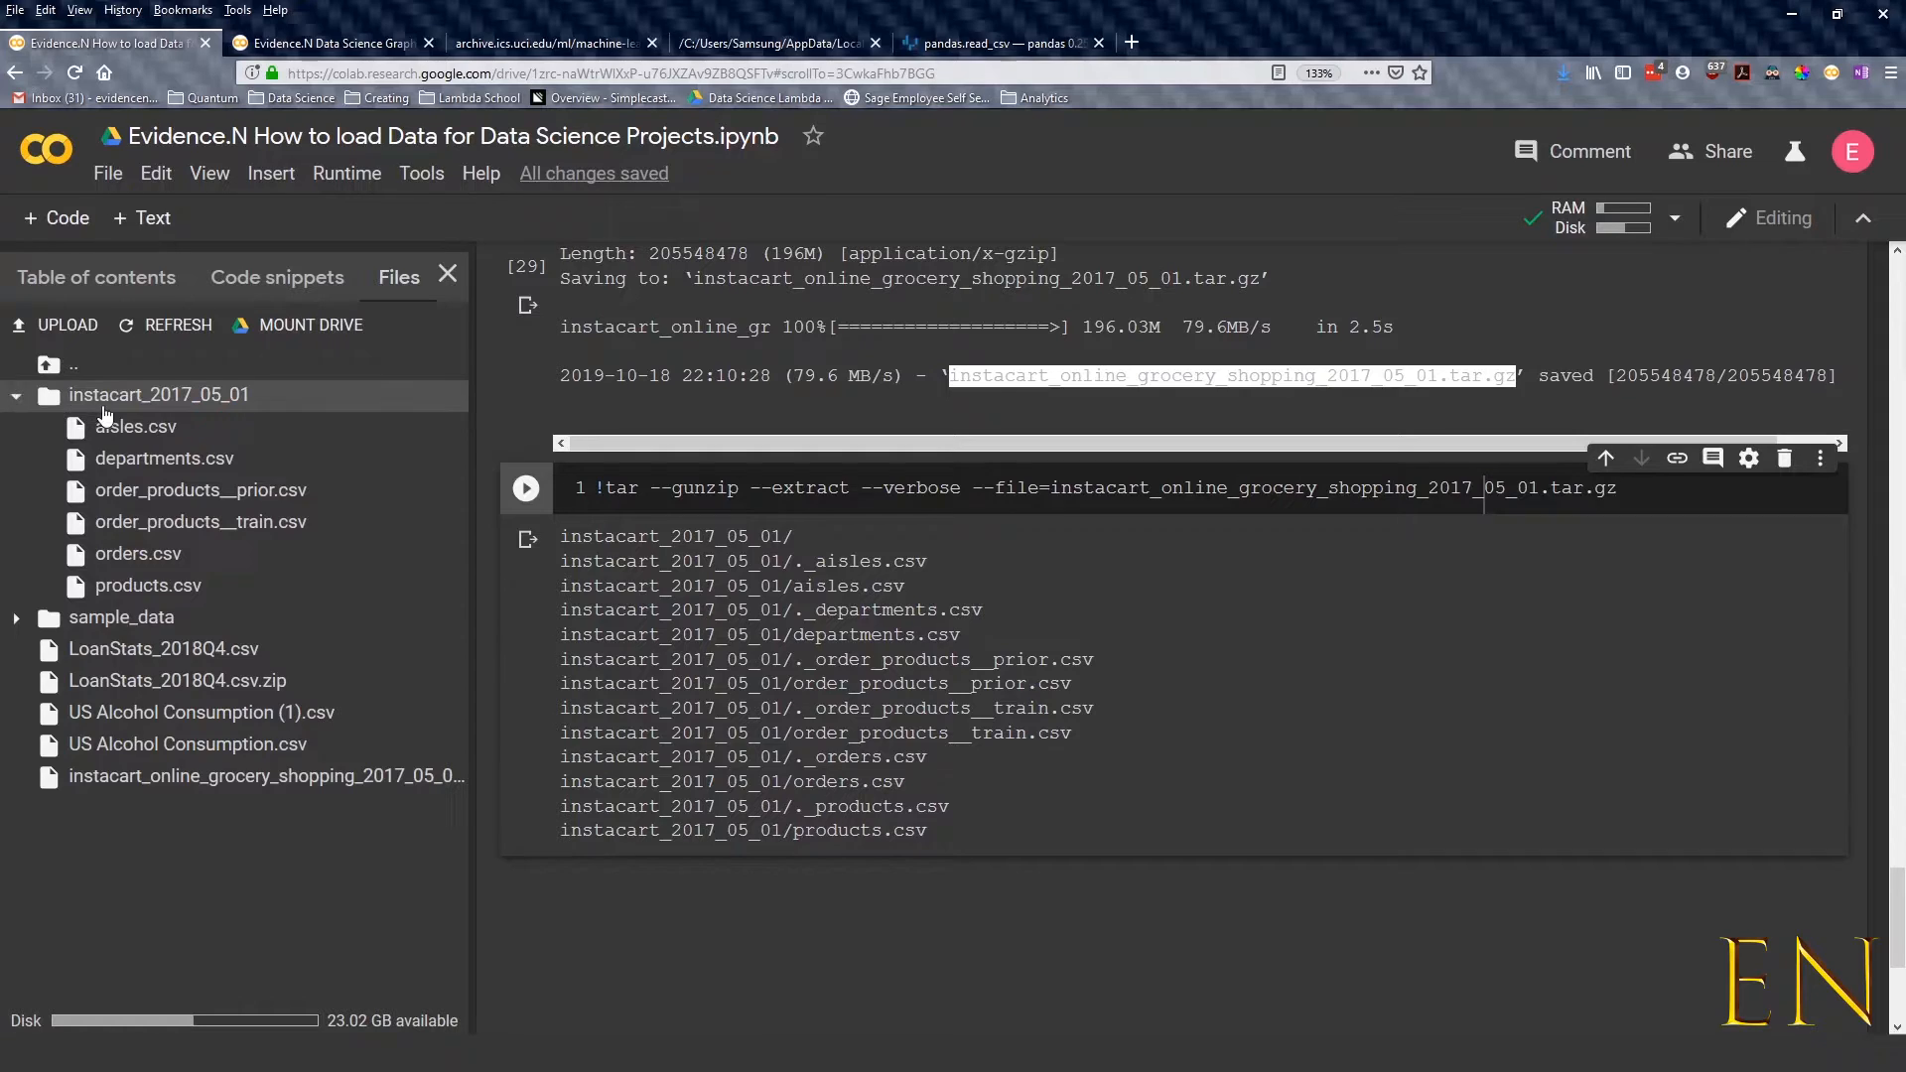
mouse_move(147, 586)
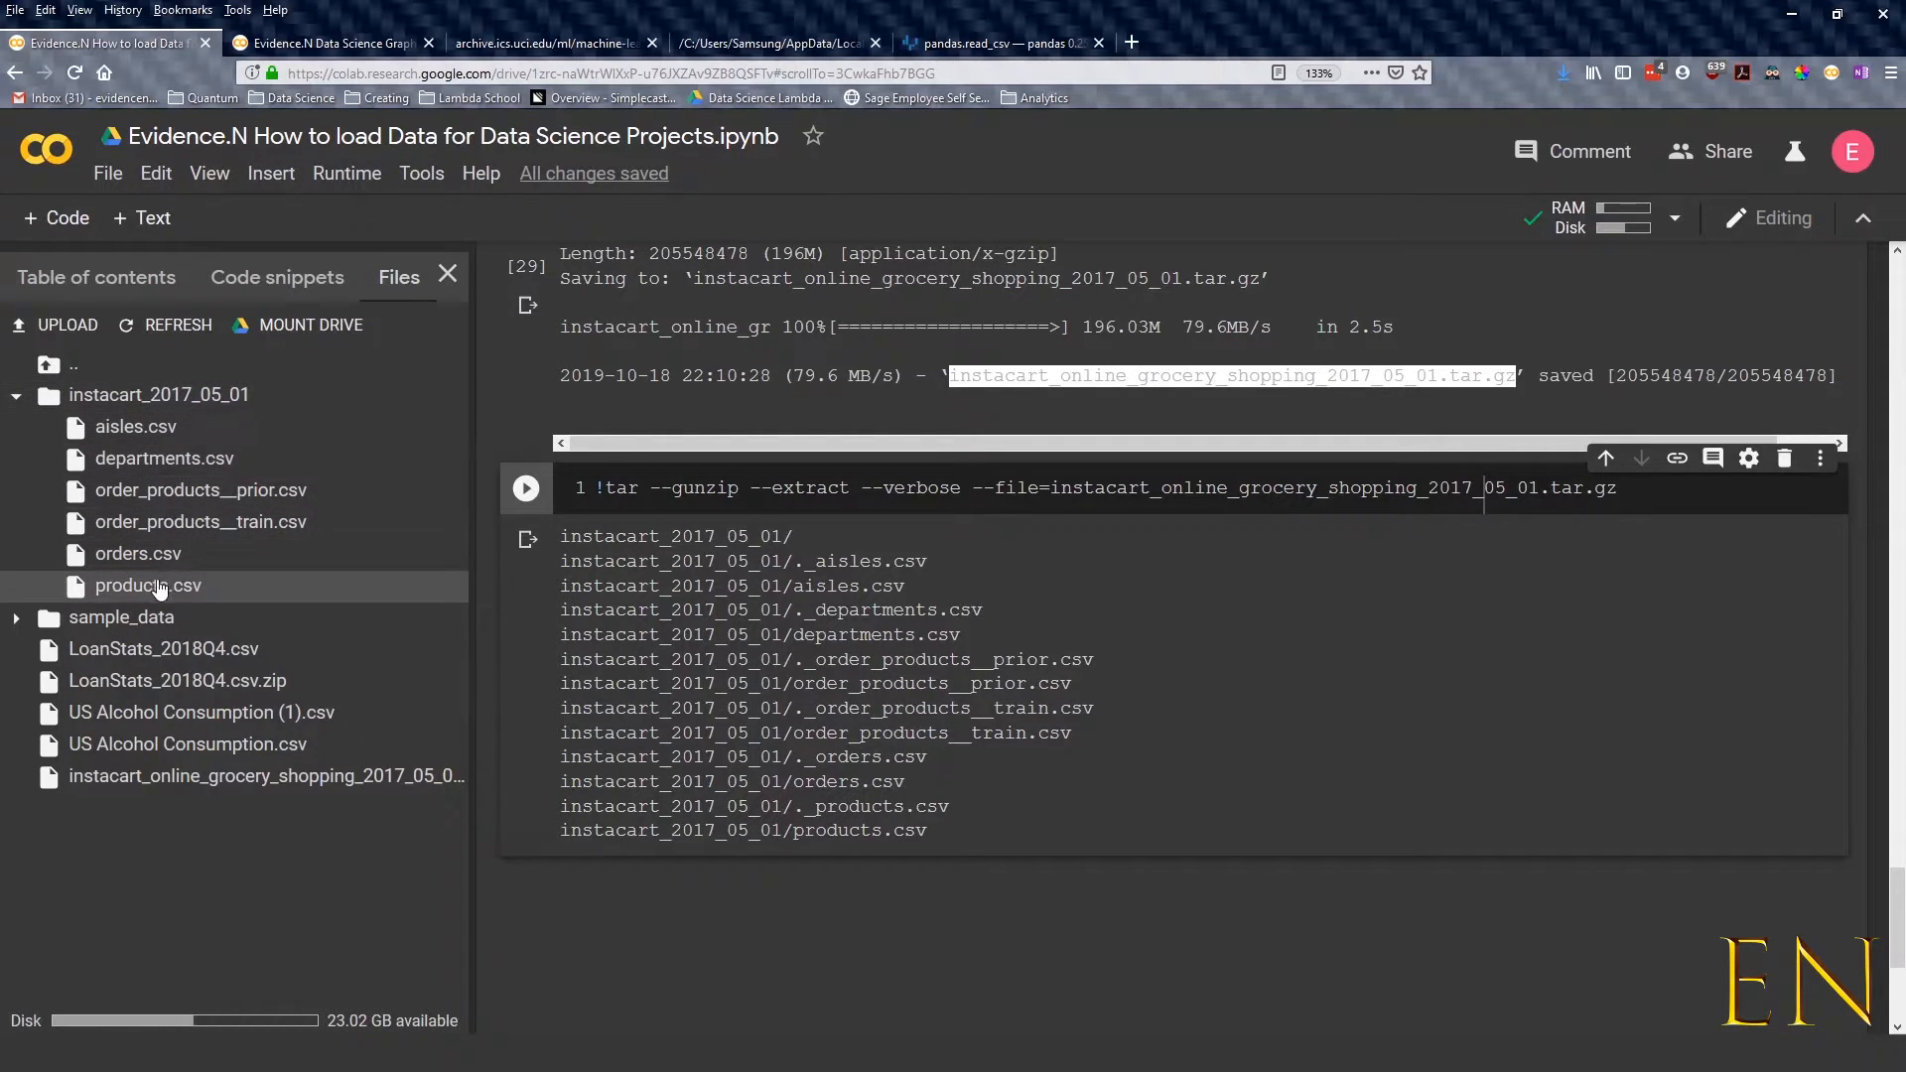
mouse_move(177, 459)
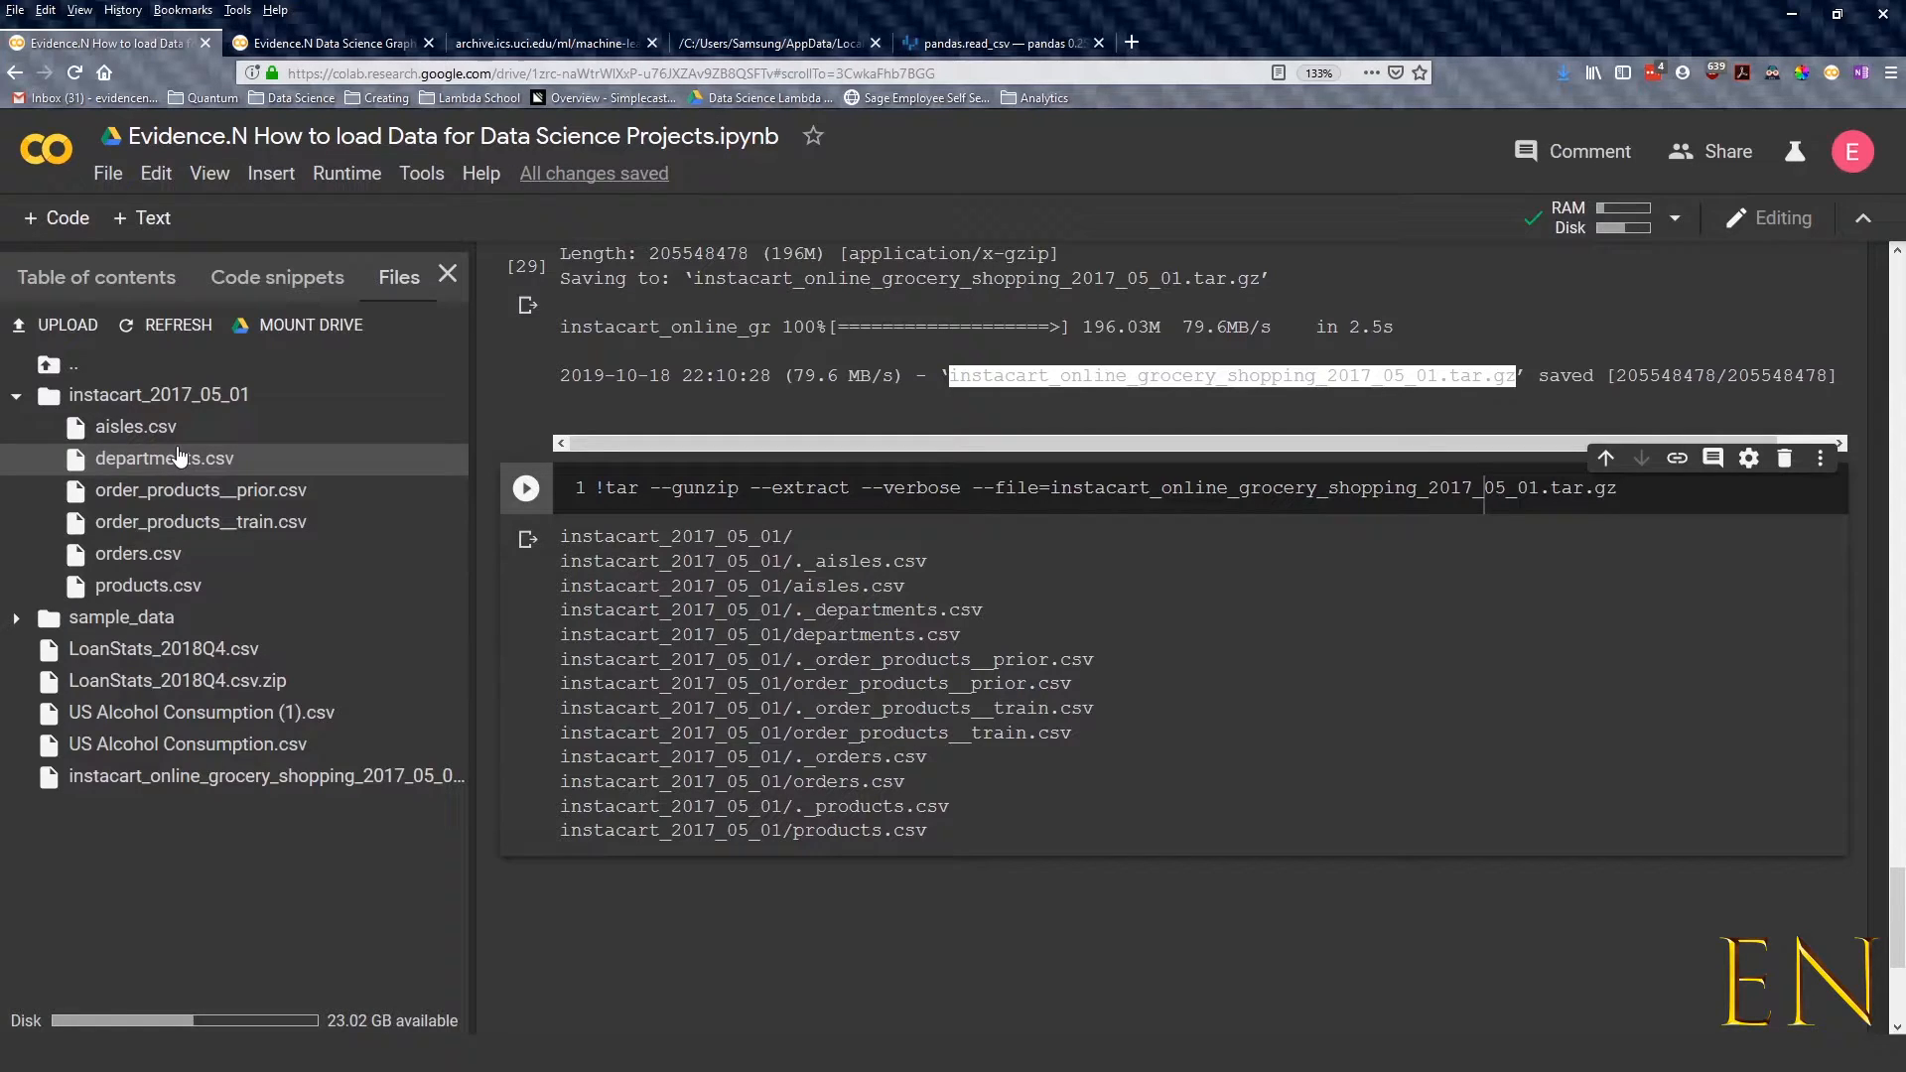
left_click(525, 488)
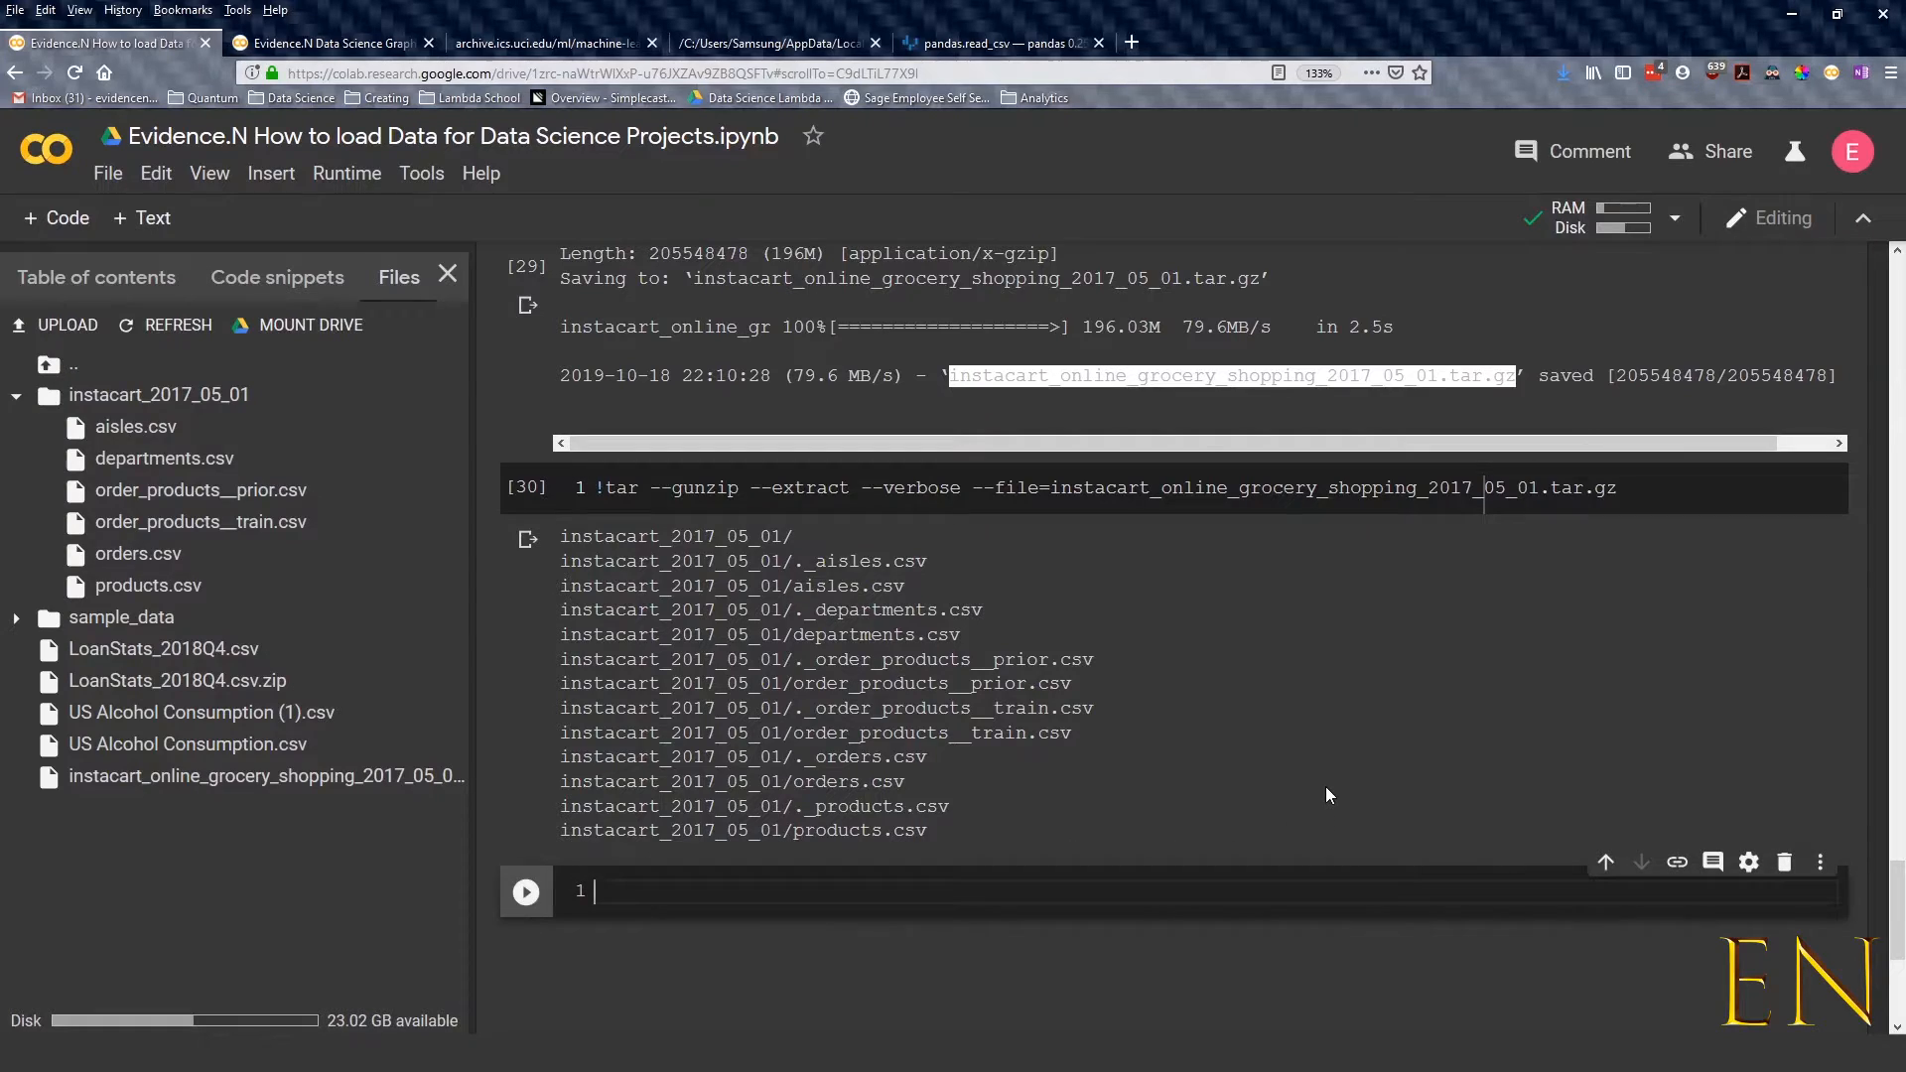
mouse_move(1322, 781)
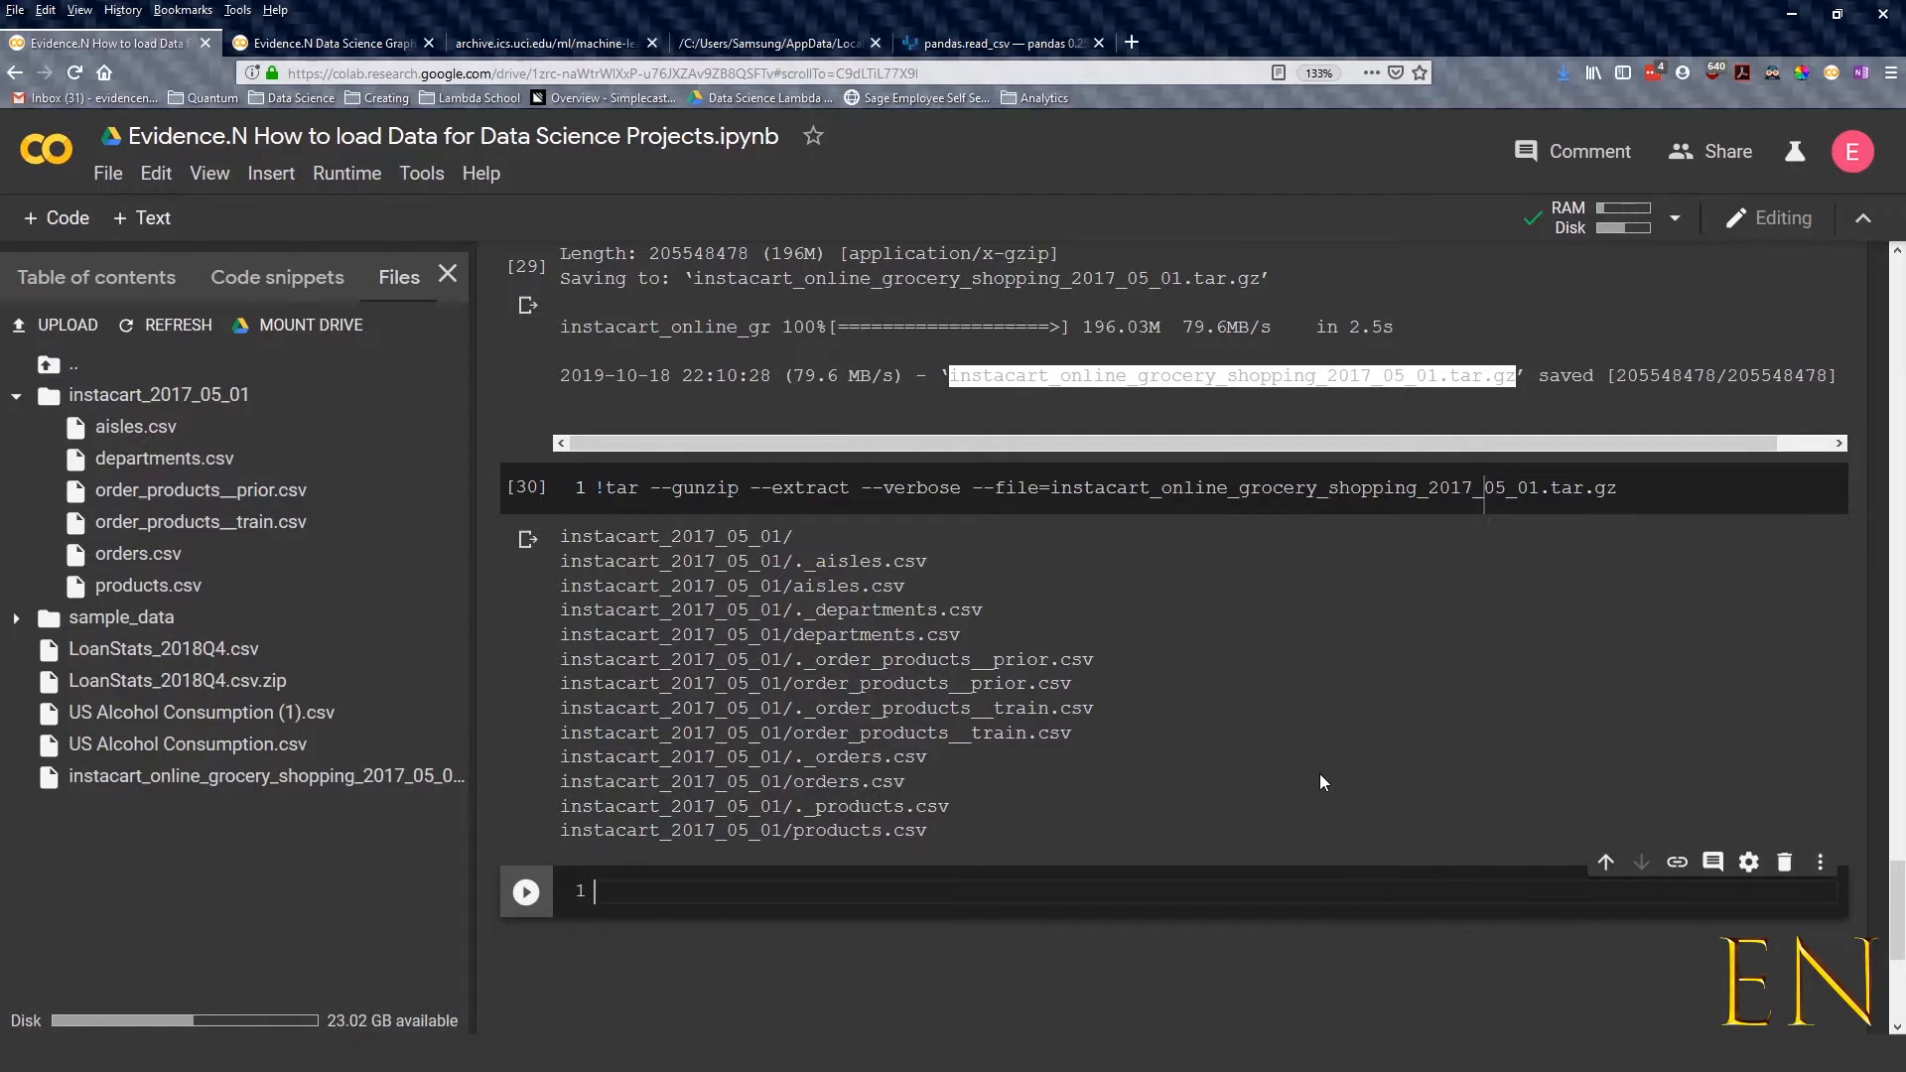
Run %cd instacart_2017_05_01/ to enter the extracted folder and start a new cell
type("%cd")
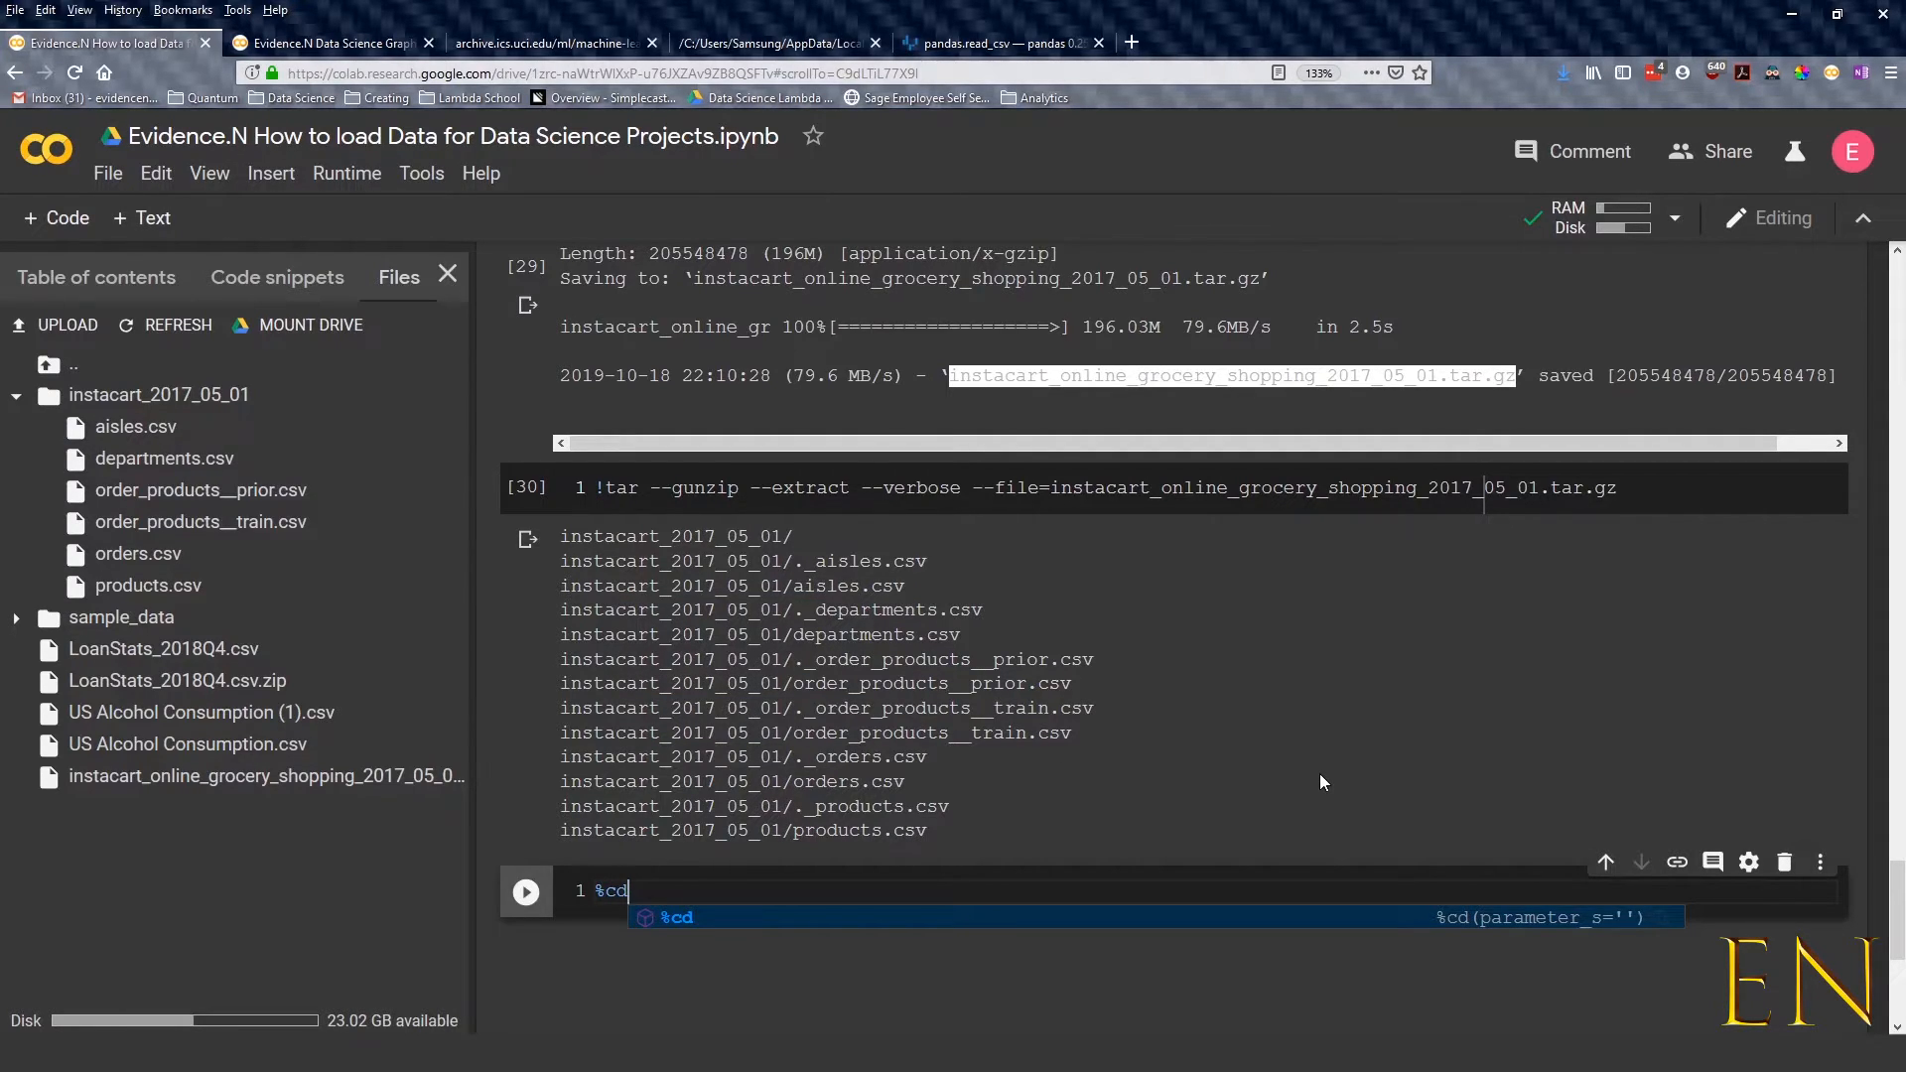
key("Backspace")
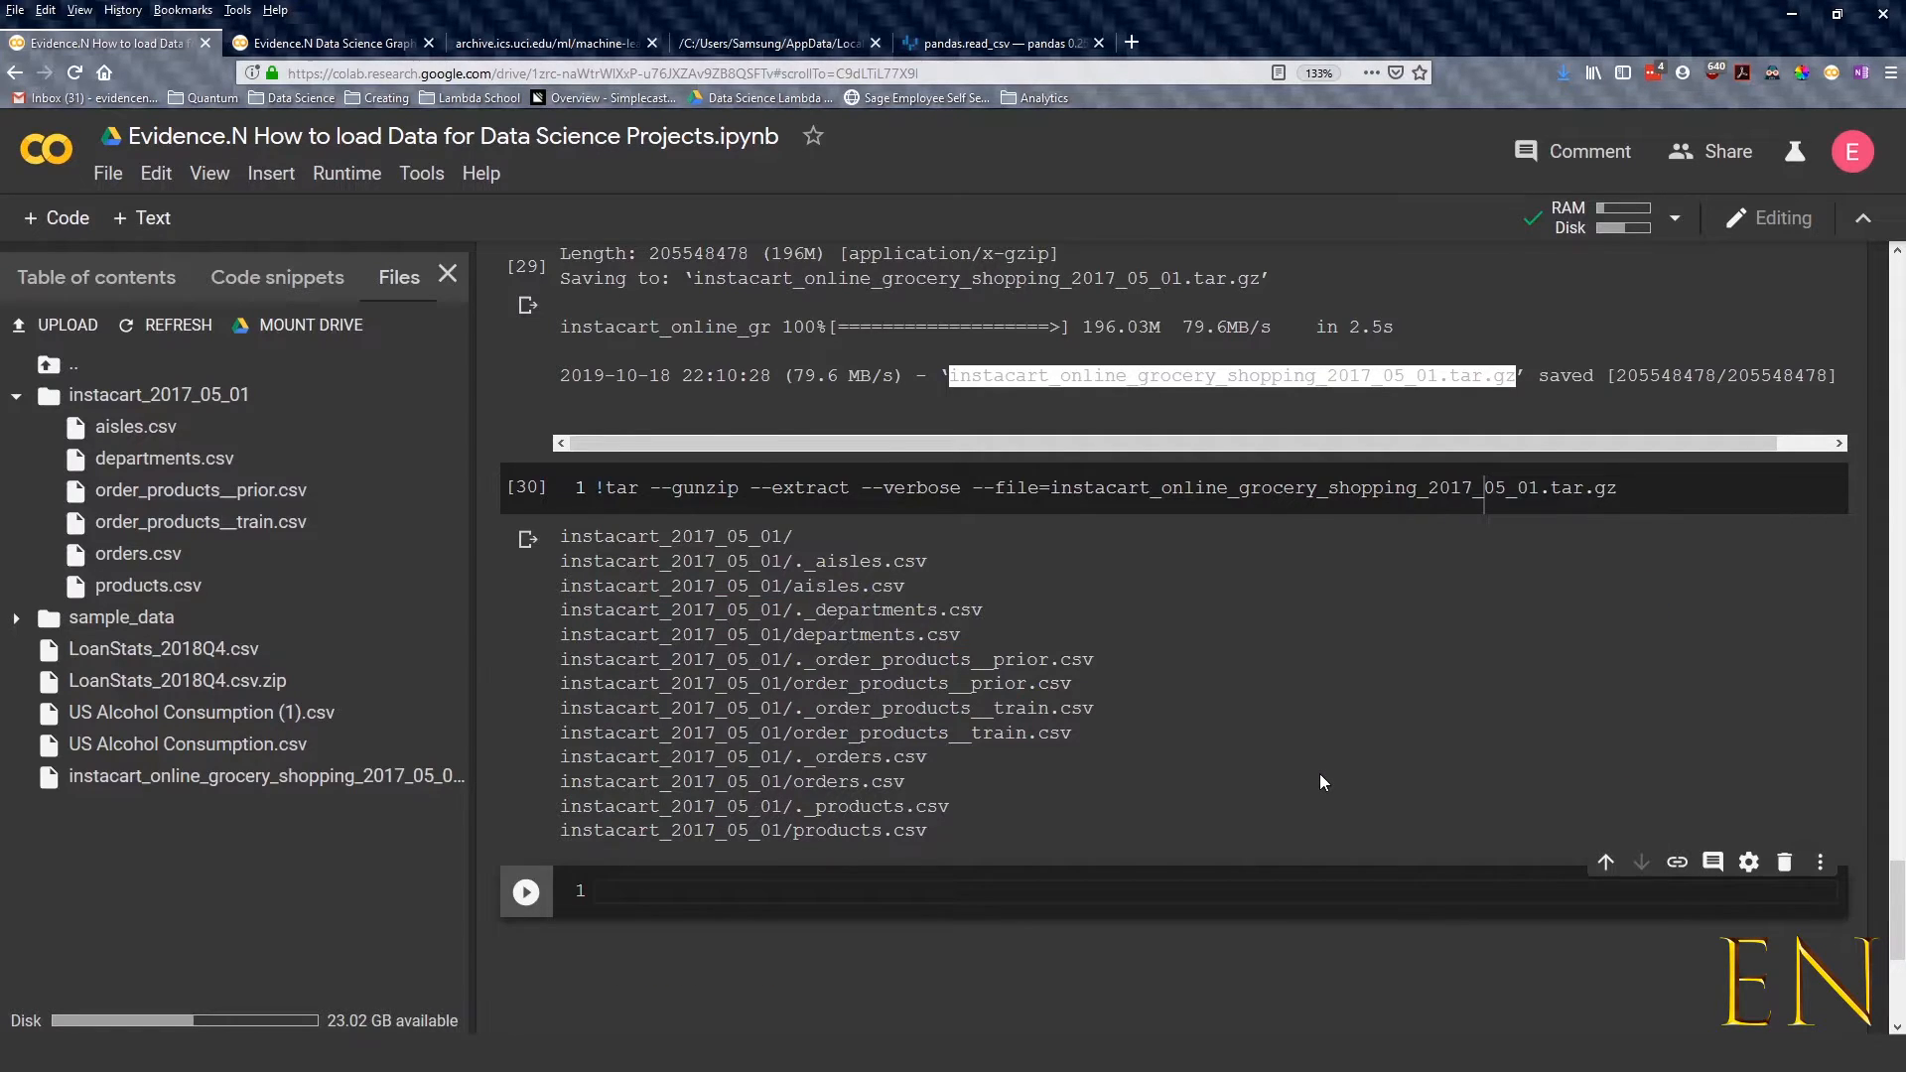
type("%cd")
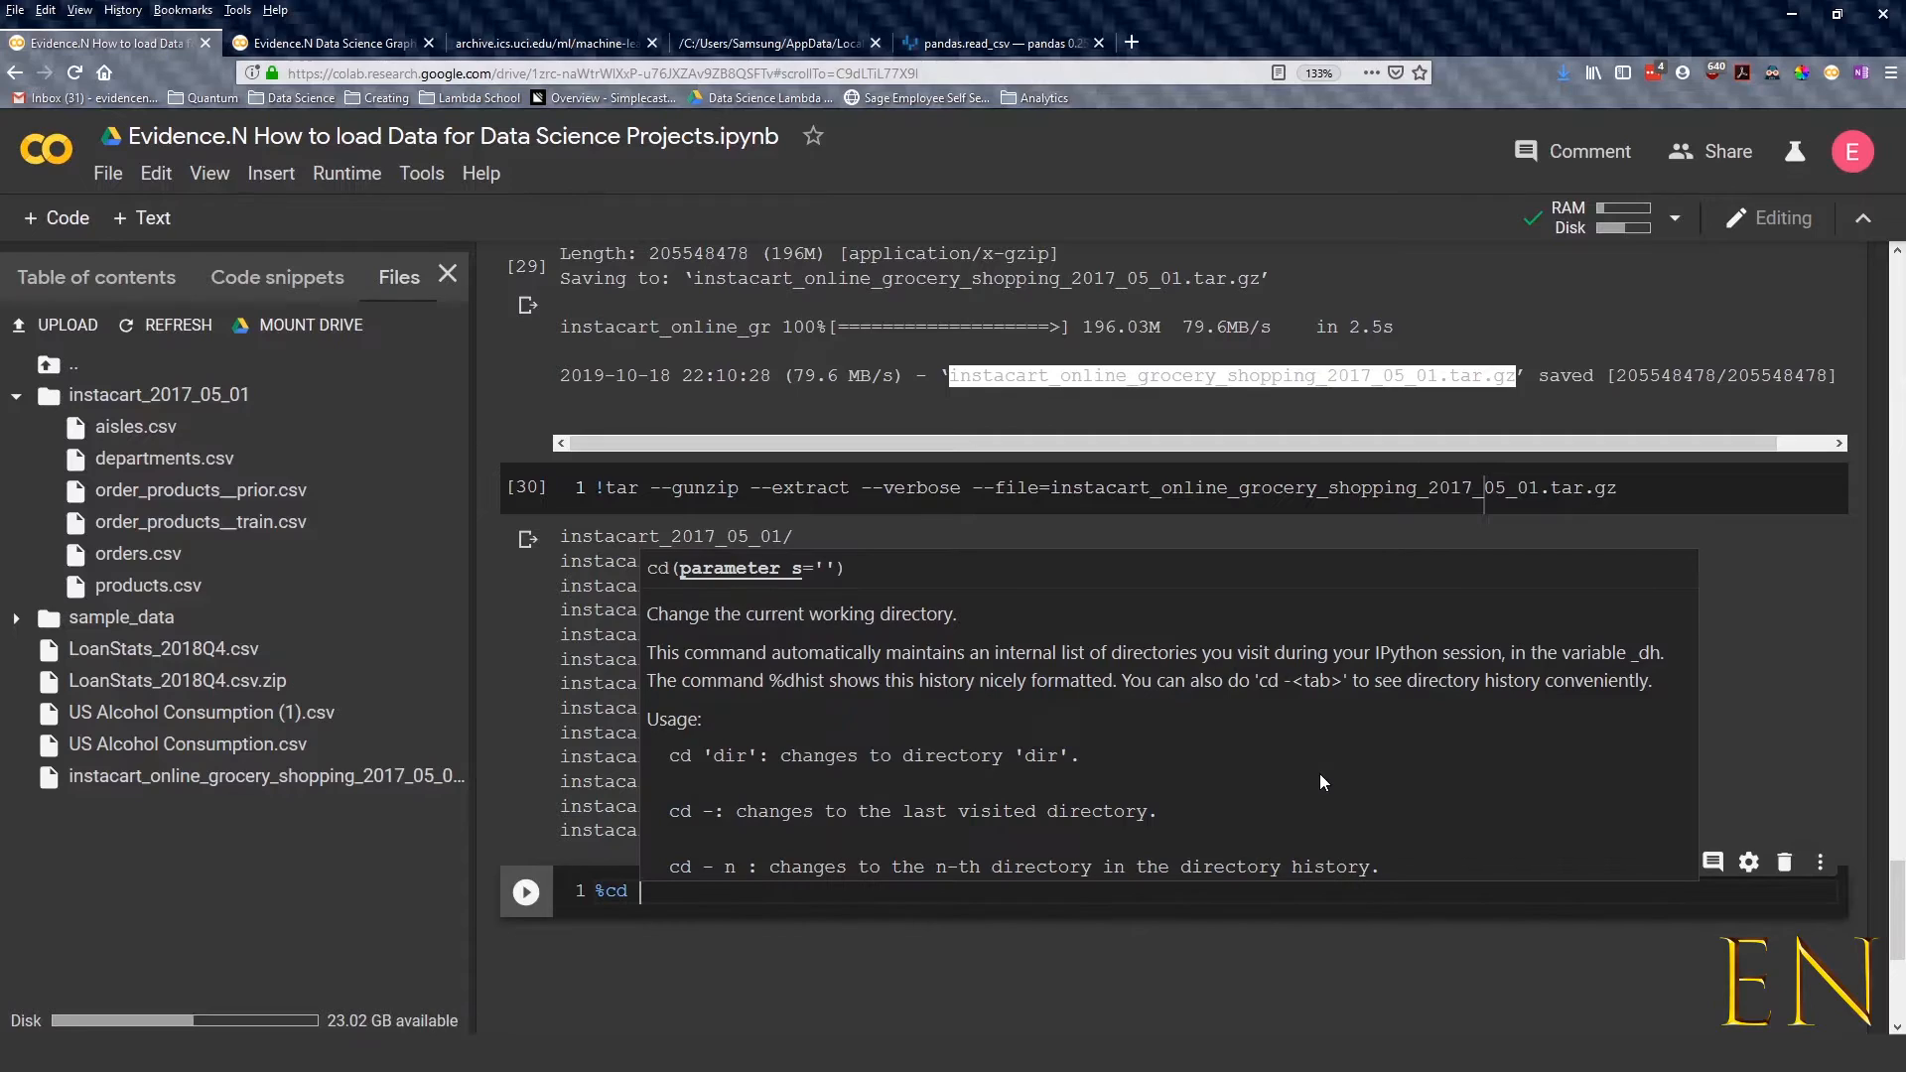
key("ctrl+s")
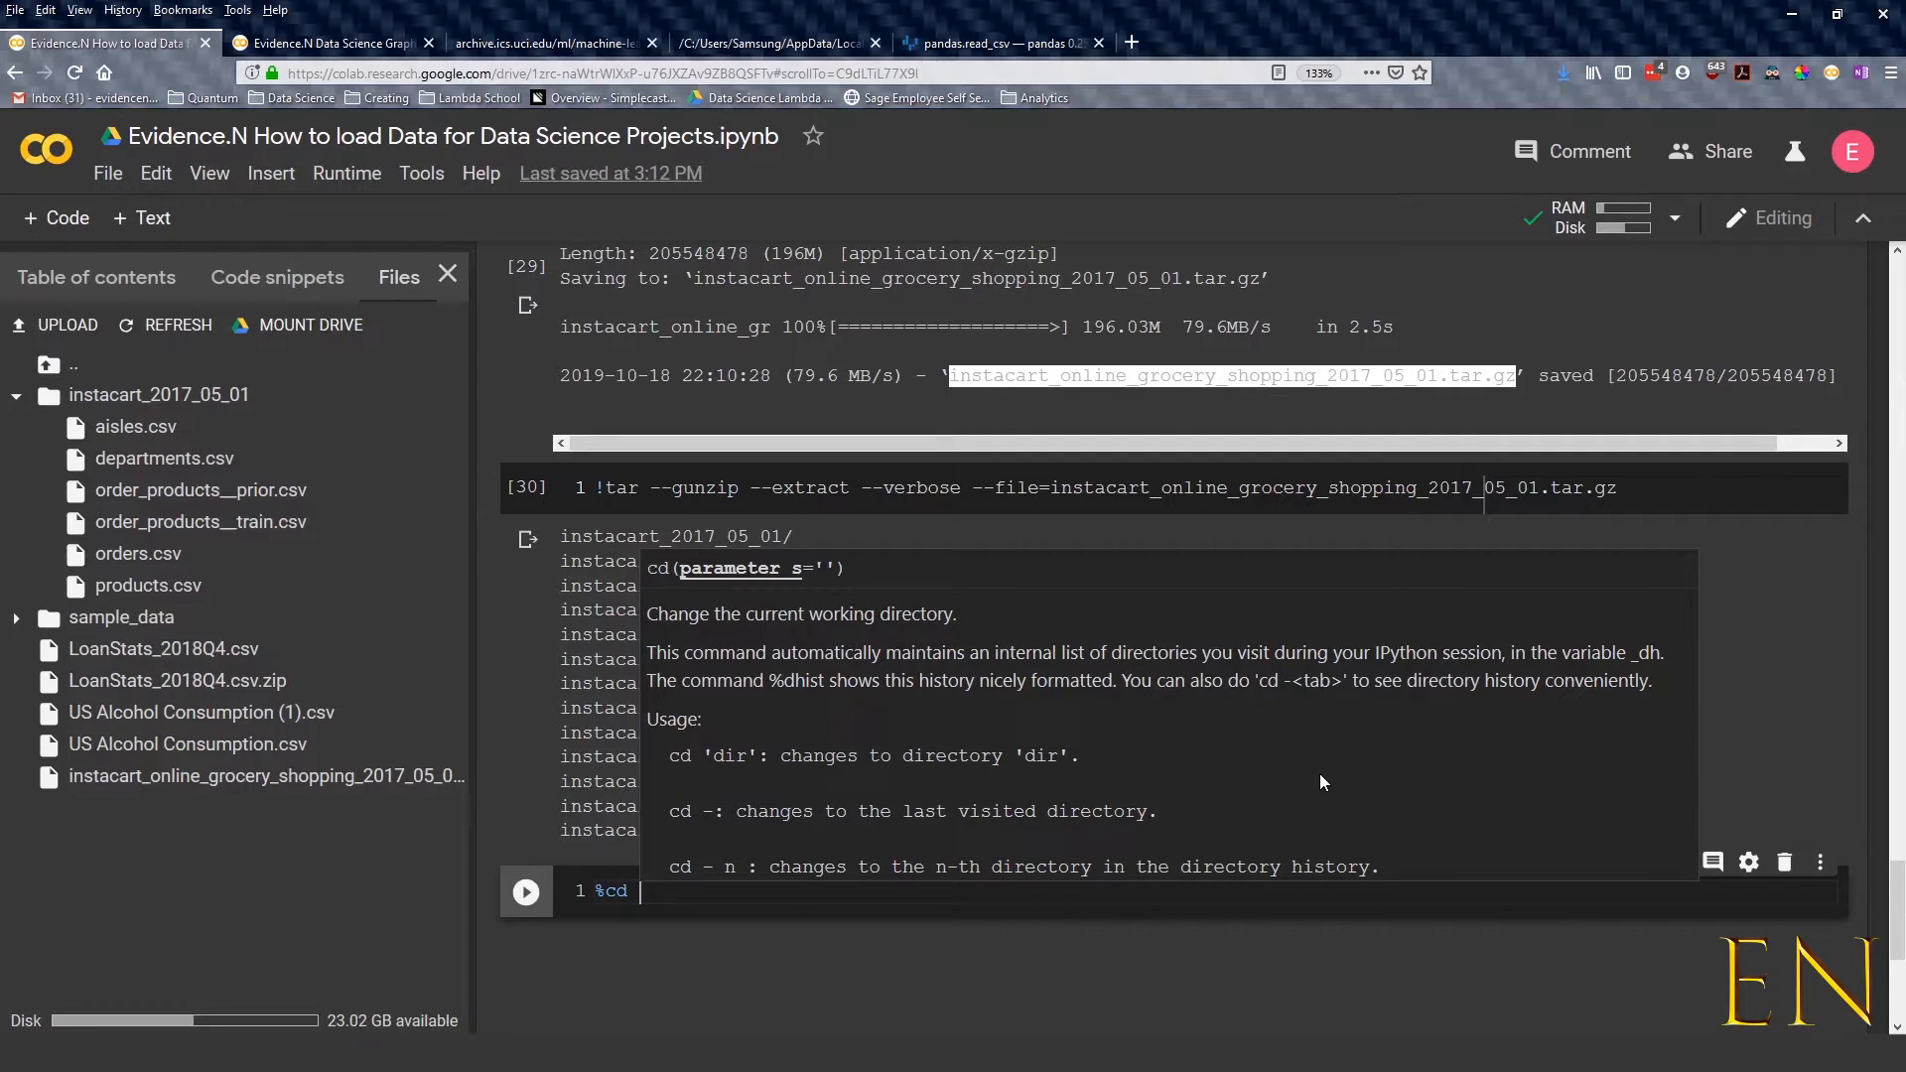
mouse_move(1067, 716)
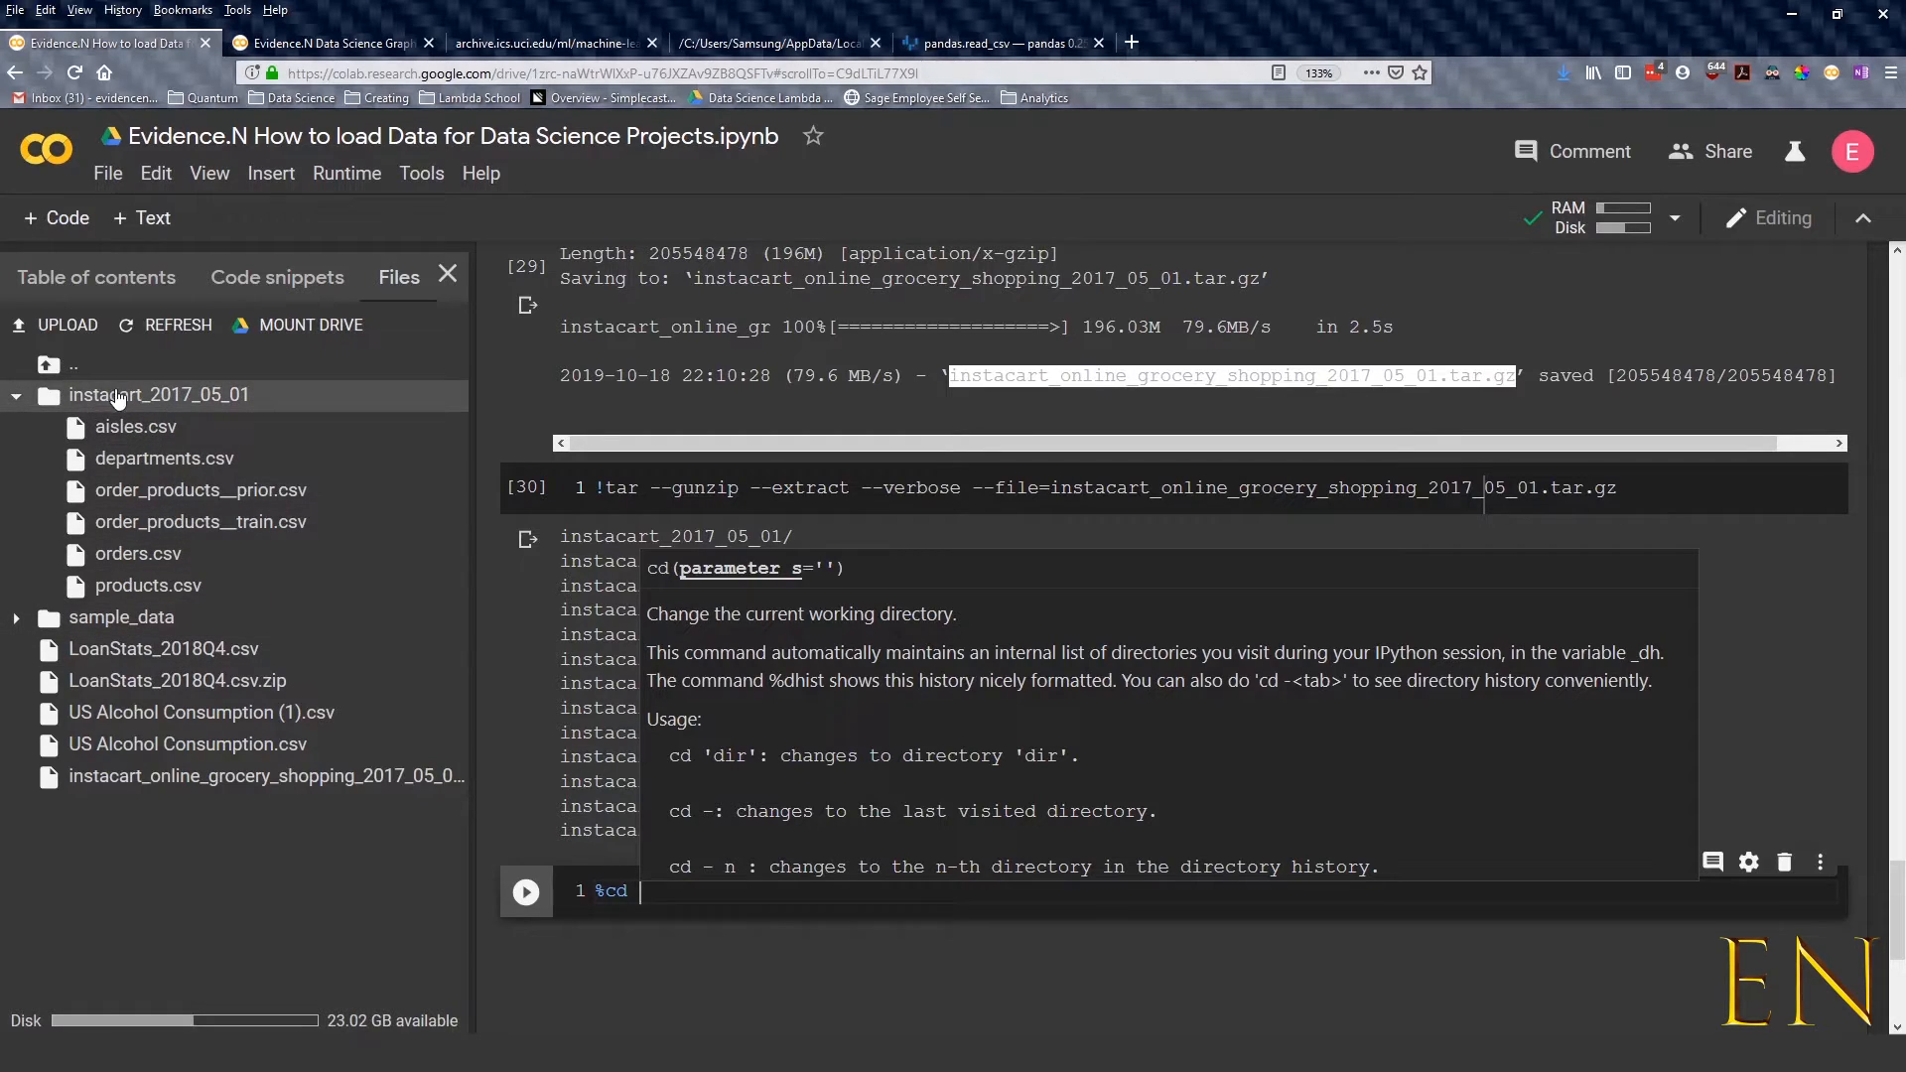
mouse_move(134, 474)
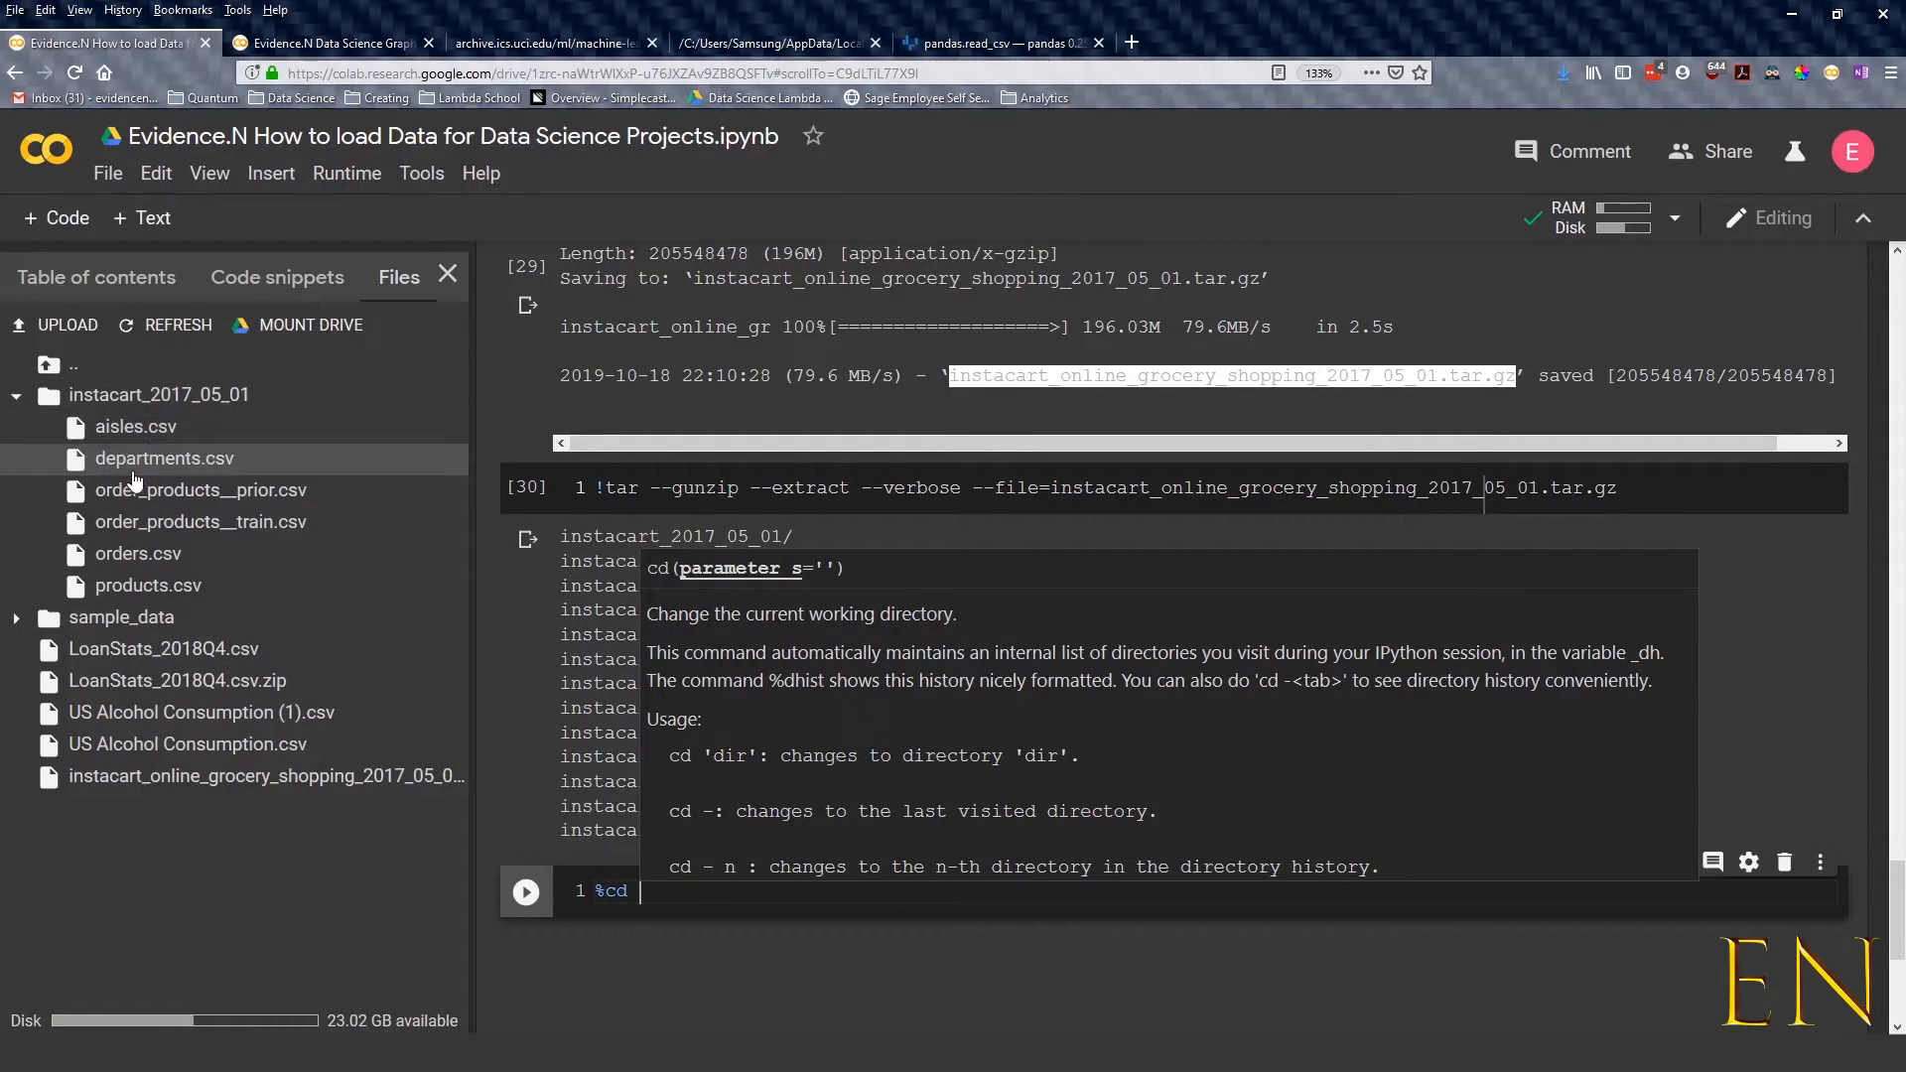
mouse_move(796, 915)
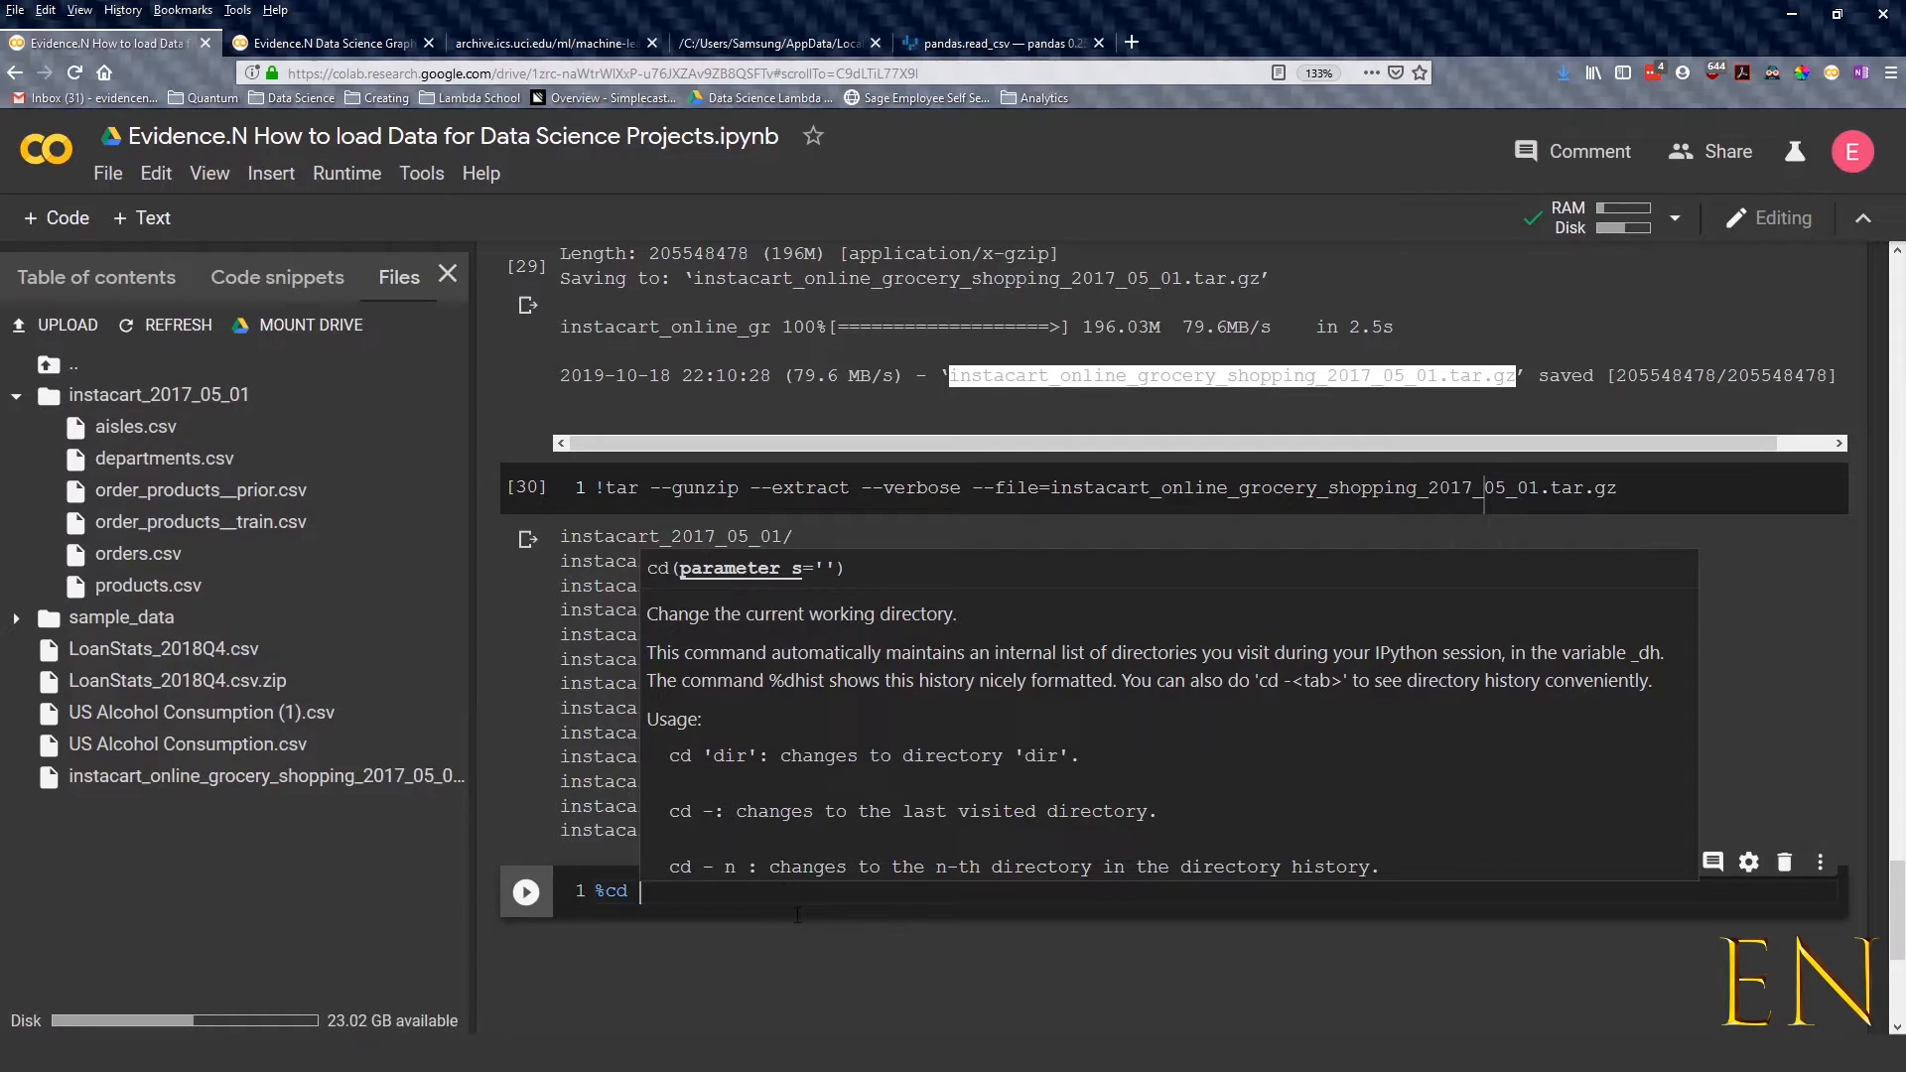
type("in")
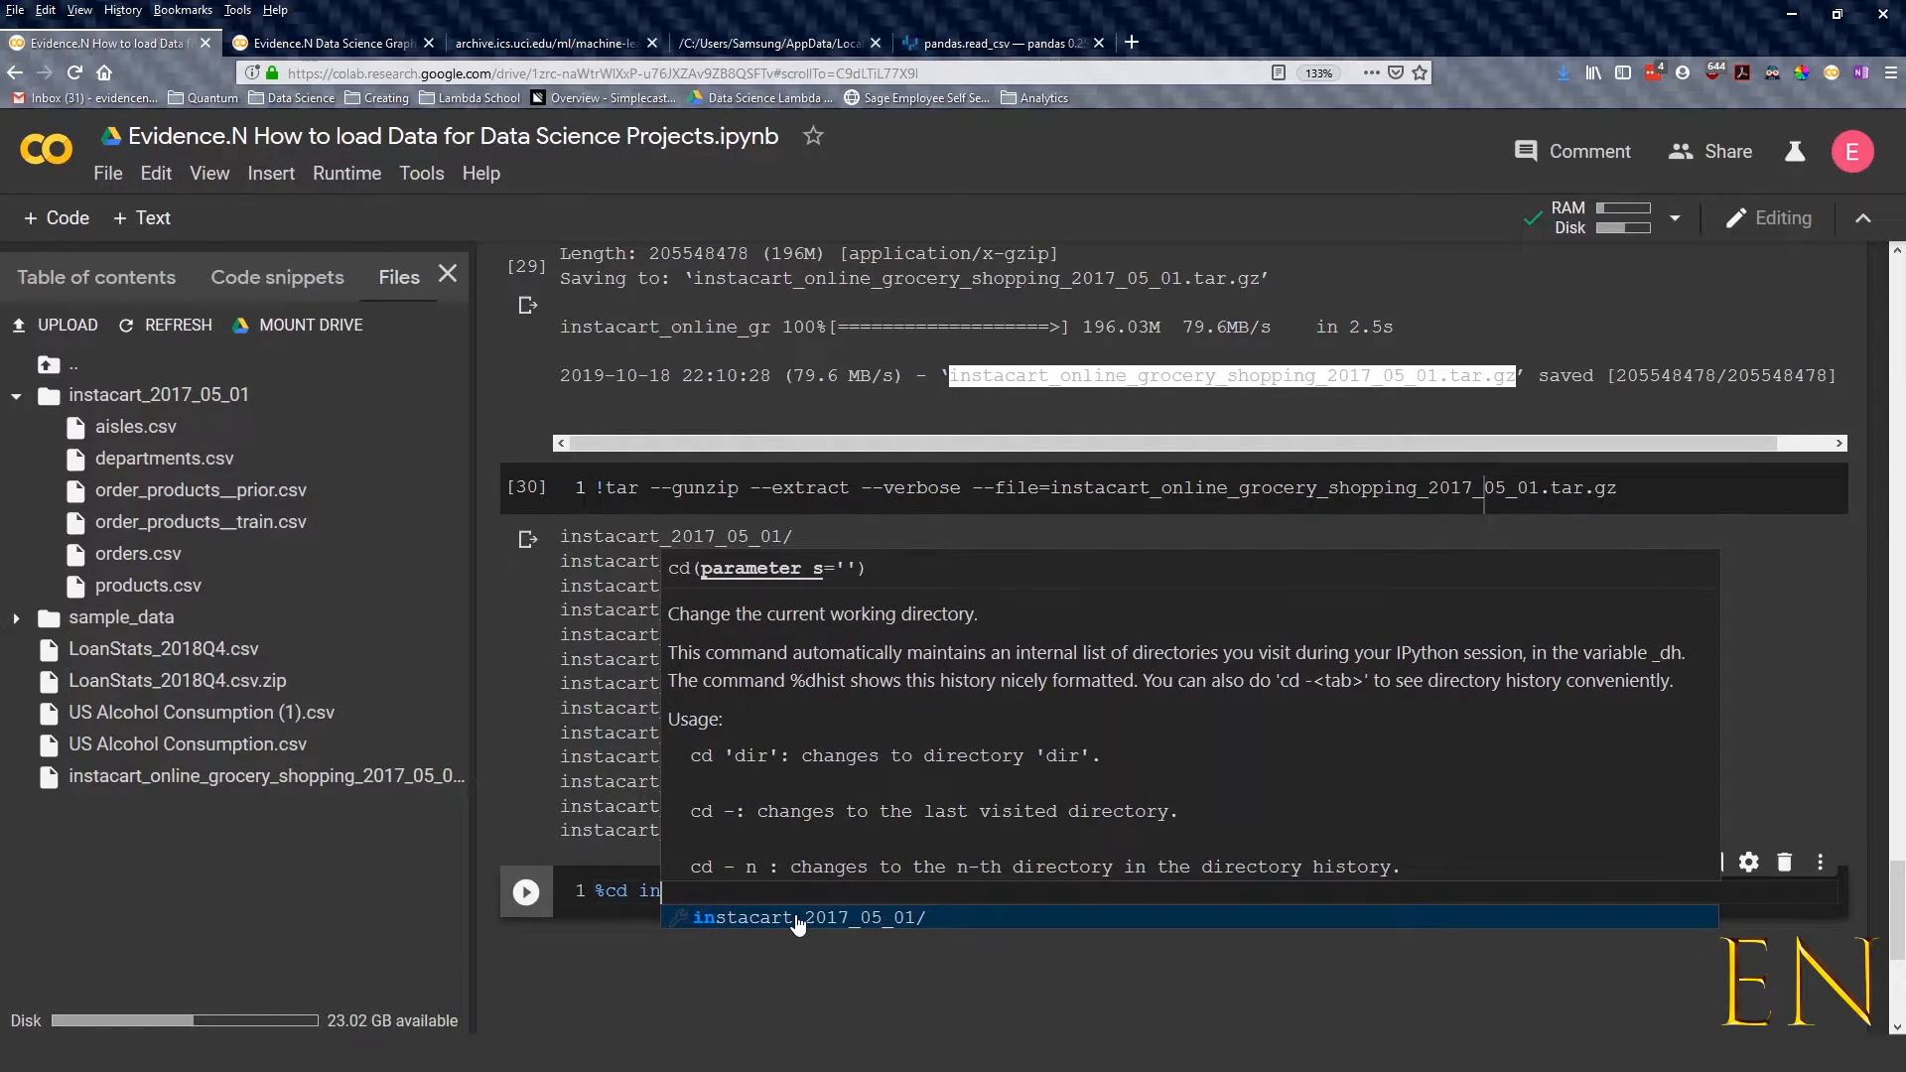
left_click(806, 917)
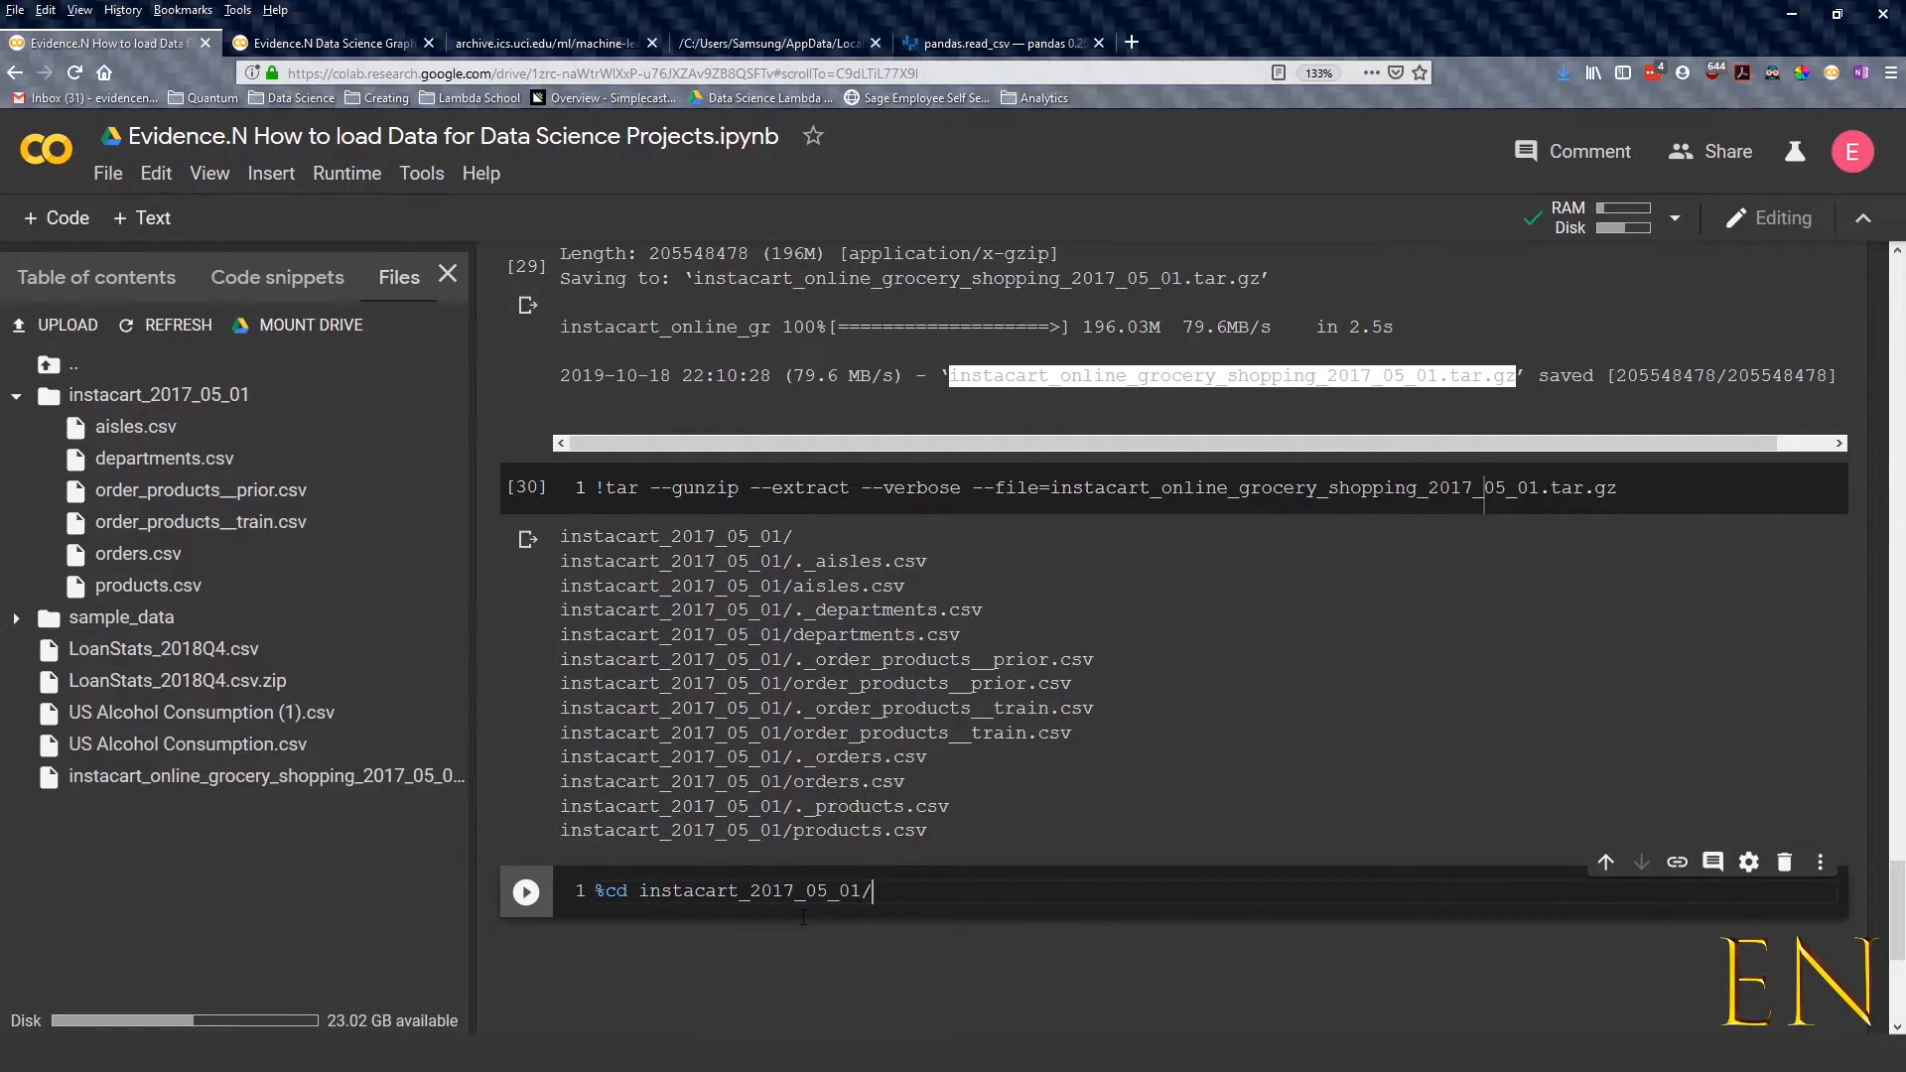
left_click(525, 891)
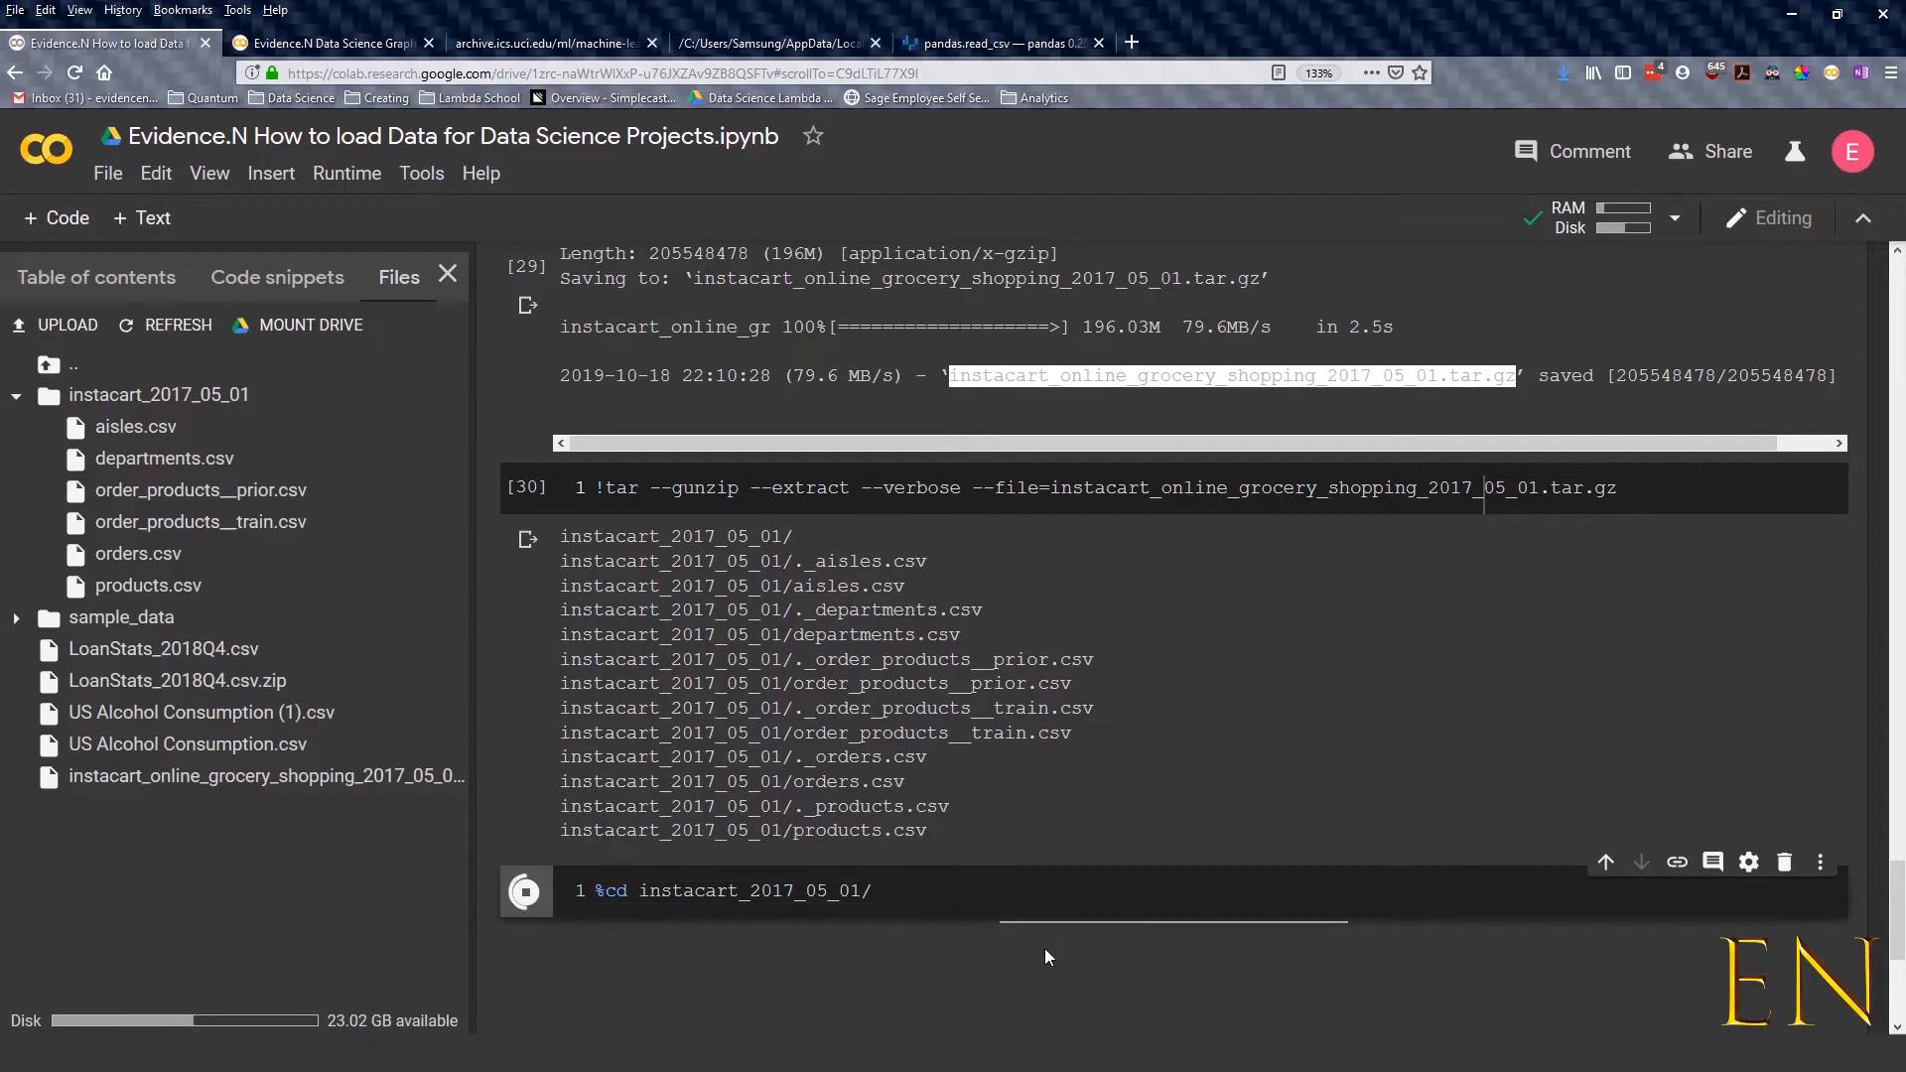
left_click(525, 889)
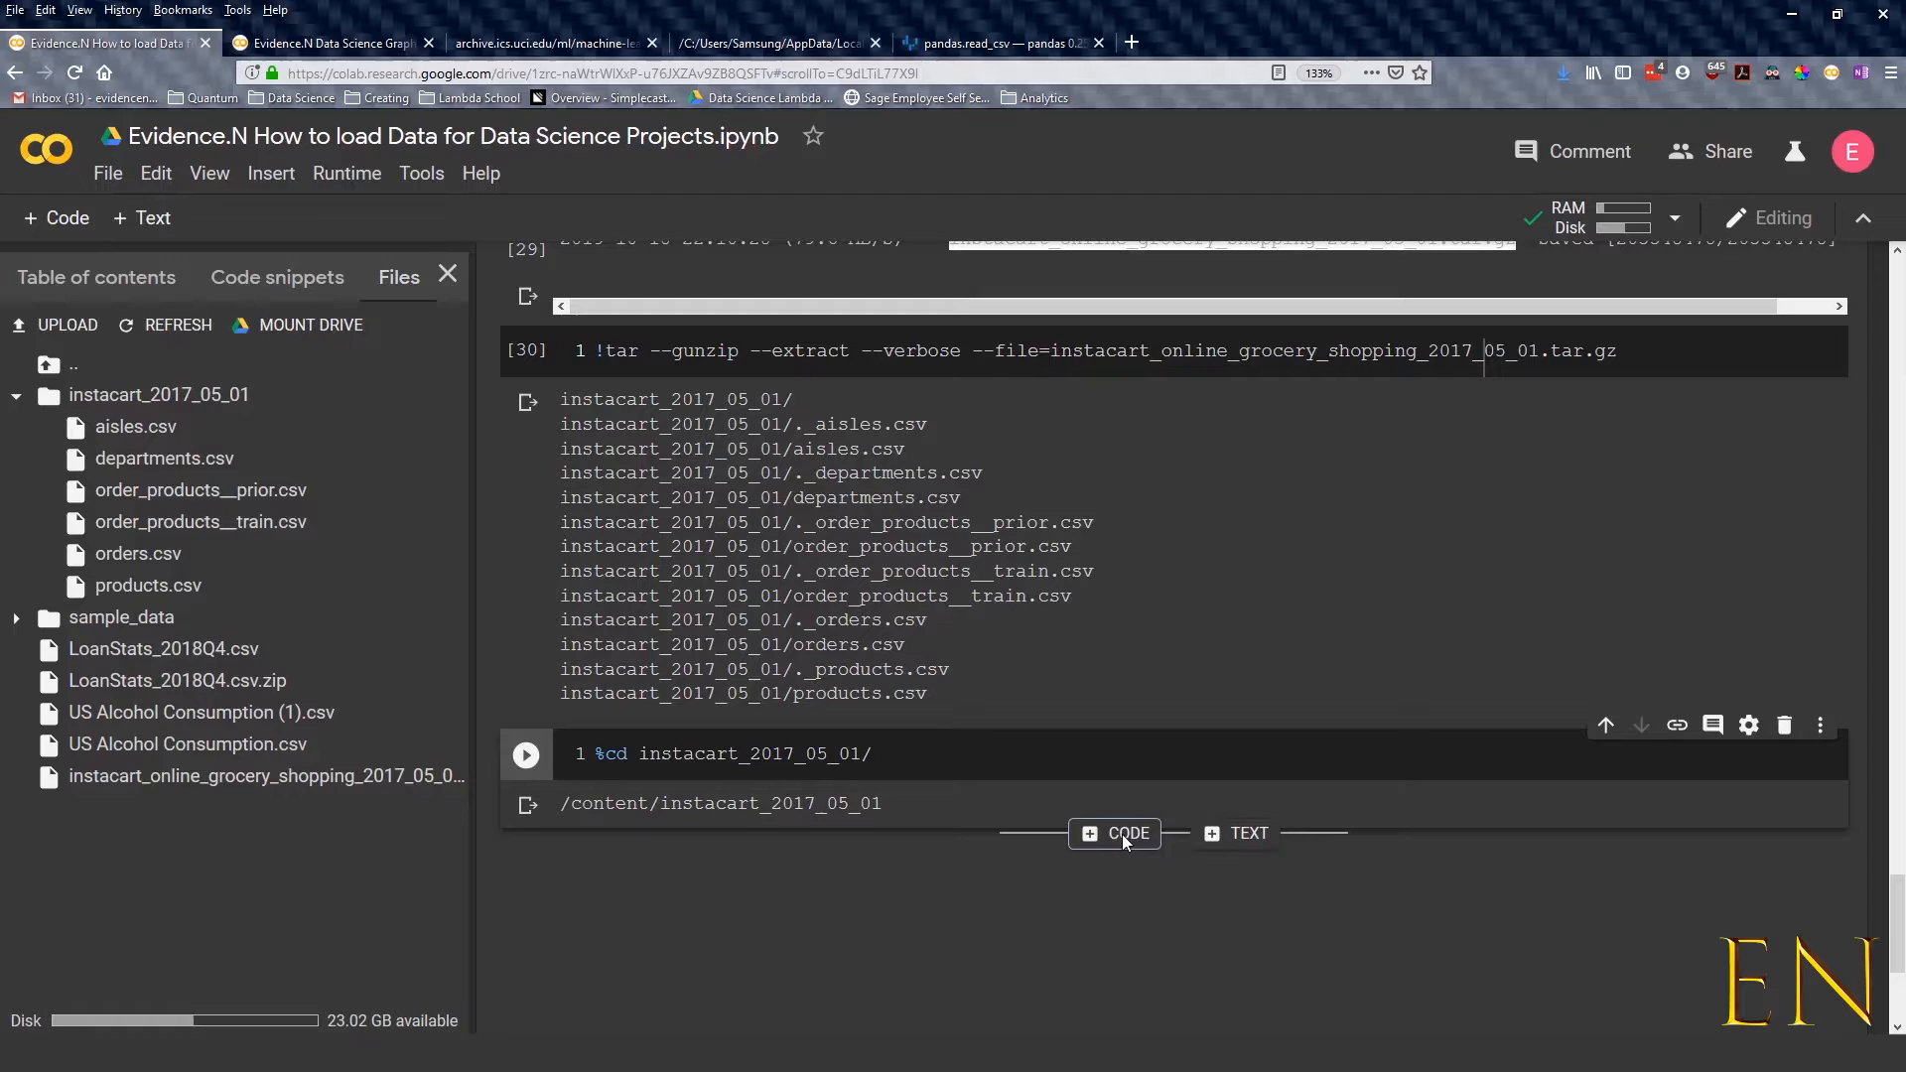
left_click(1114, 833)
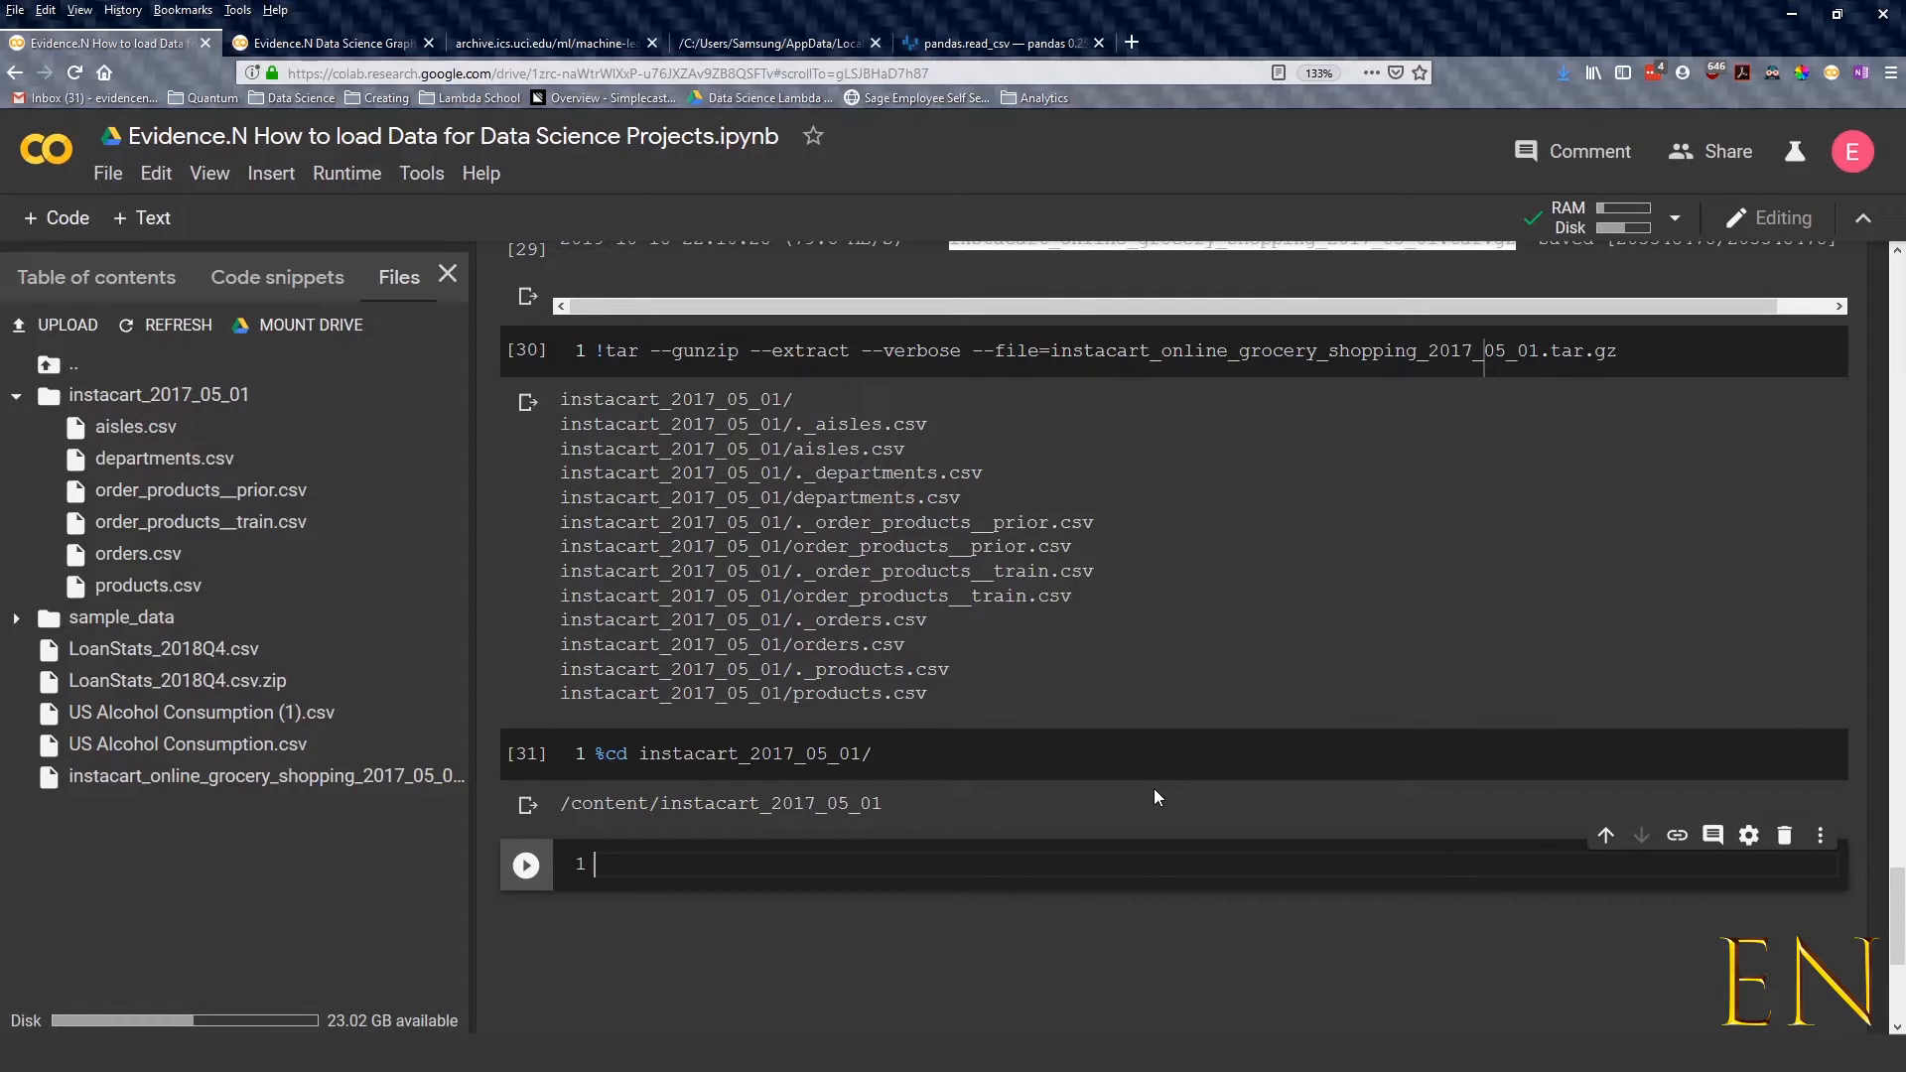
type("!")
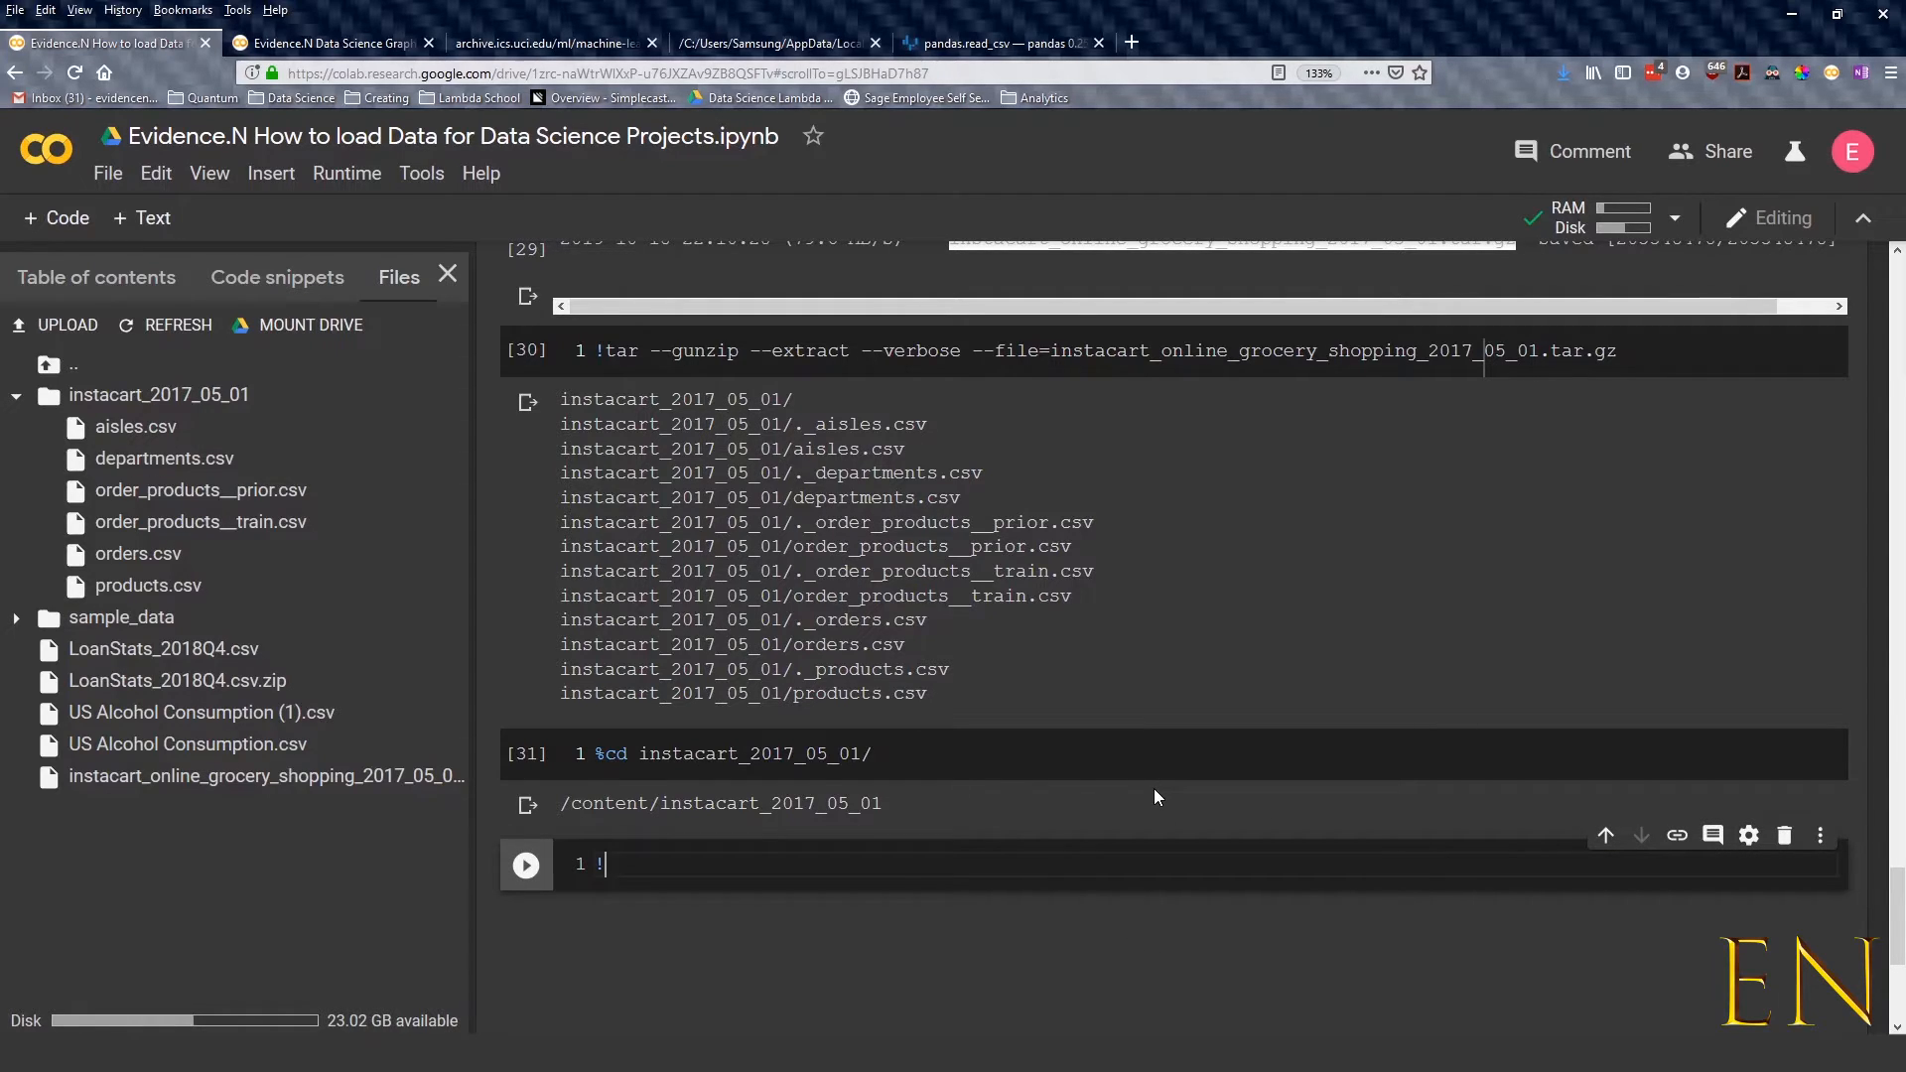
Run !ls -lh *.csv to list the six CSVs (270 bytes to 551M) and close the Files sidebar
type("ls")
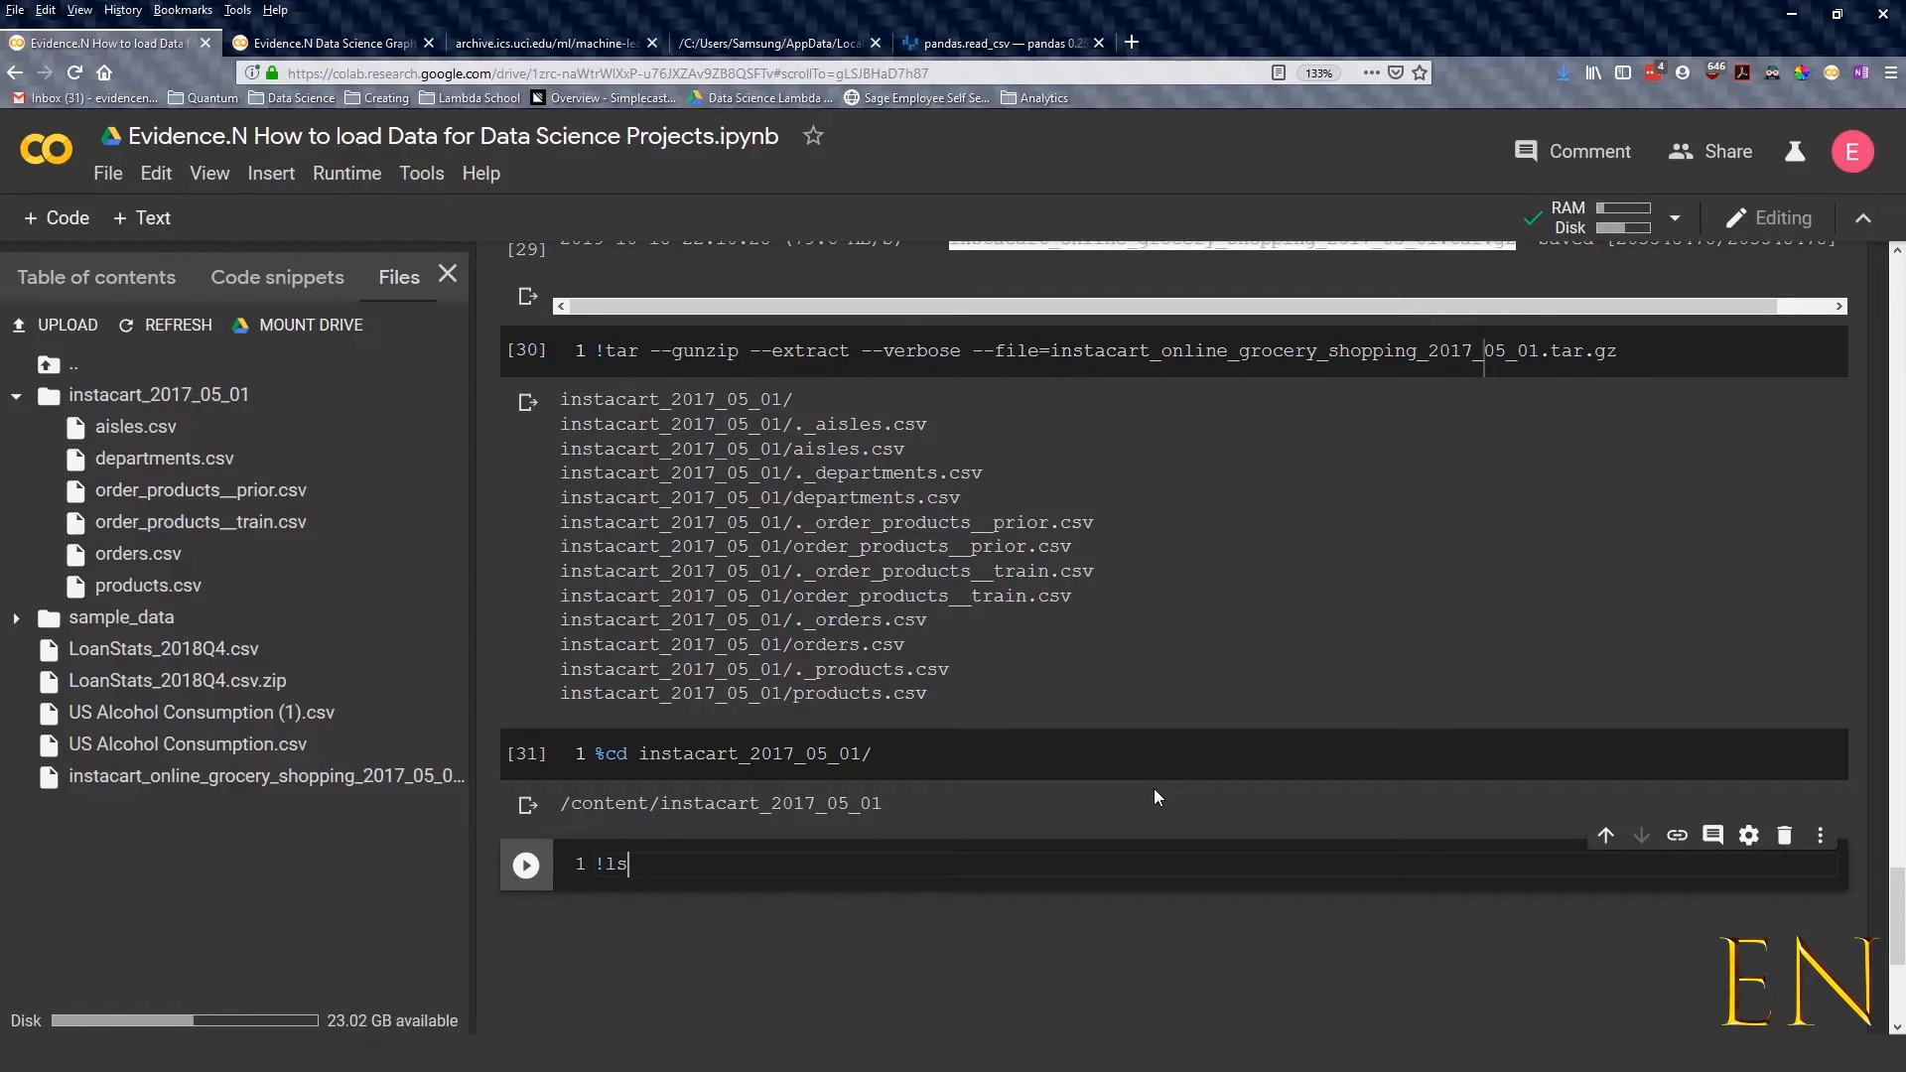
type("-lh")
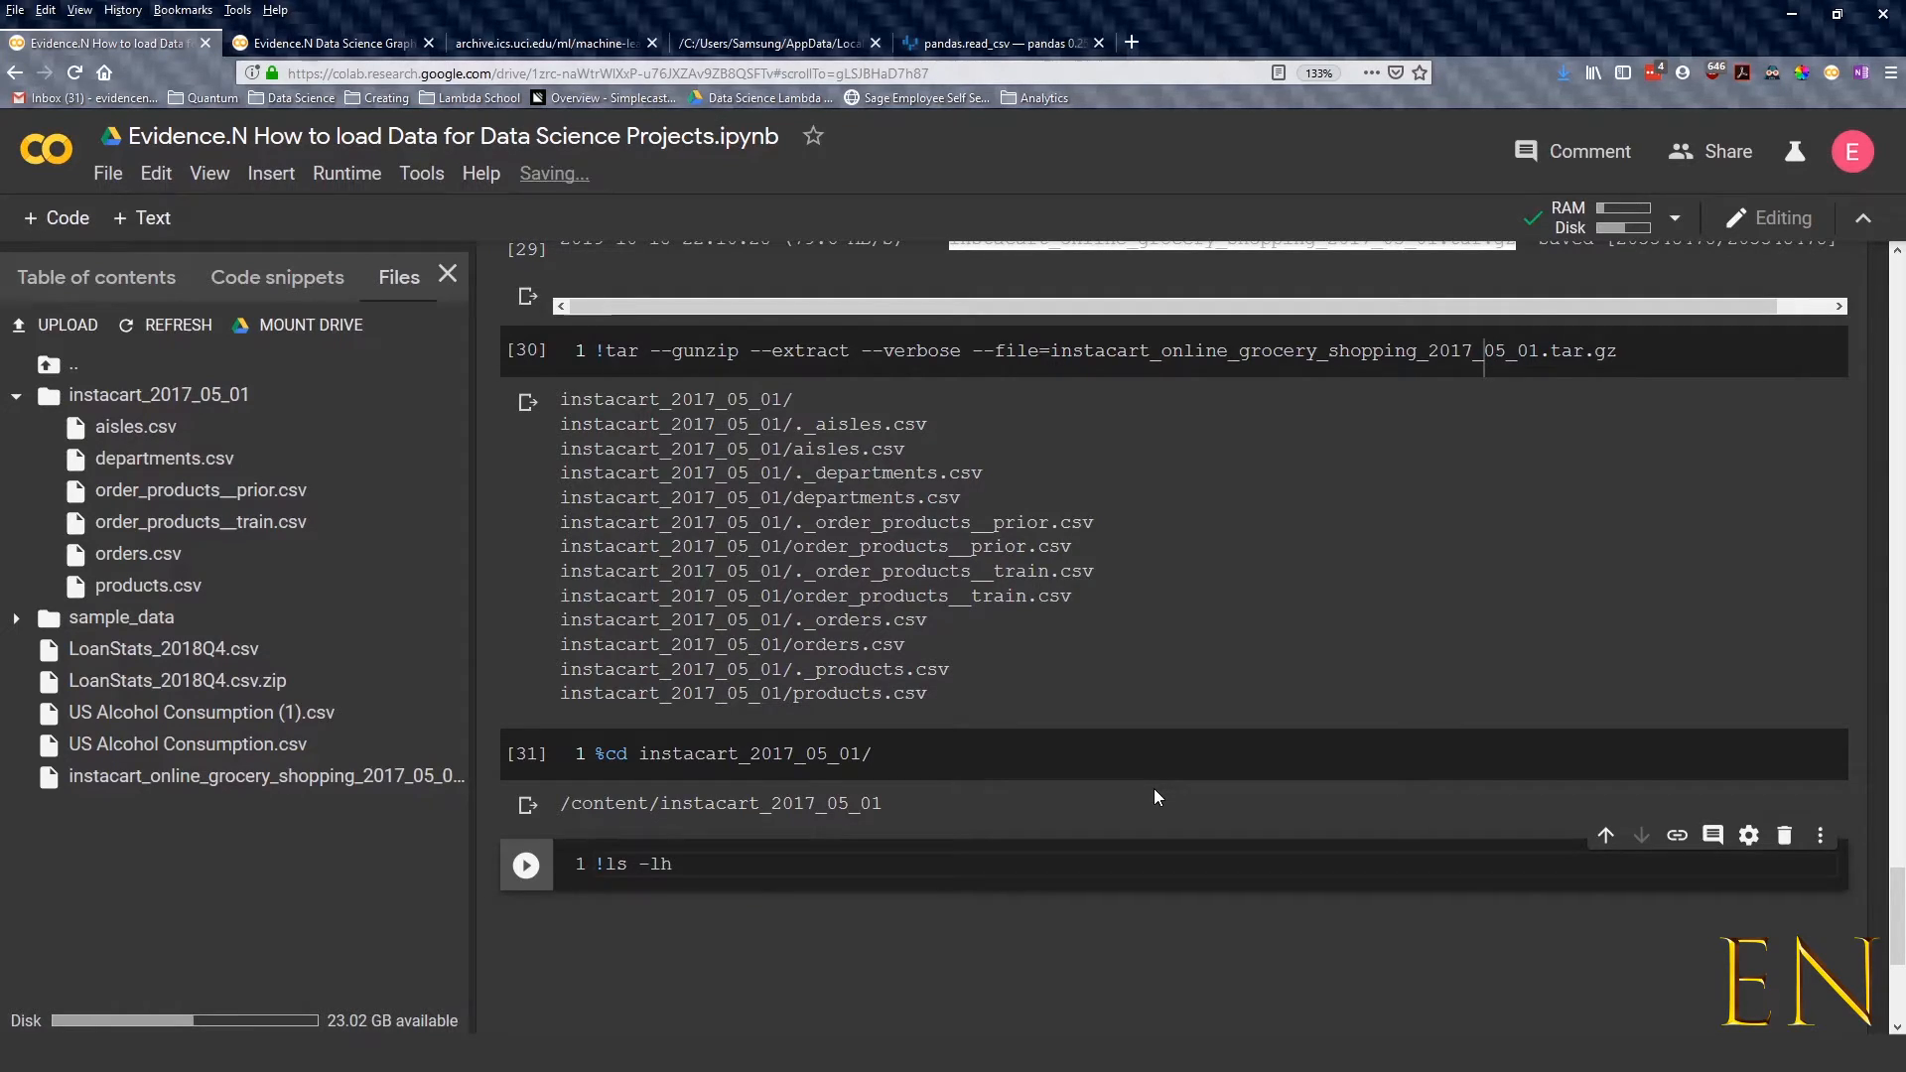
type("*")
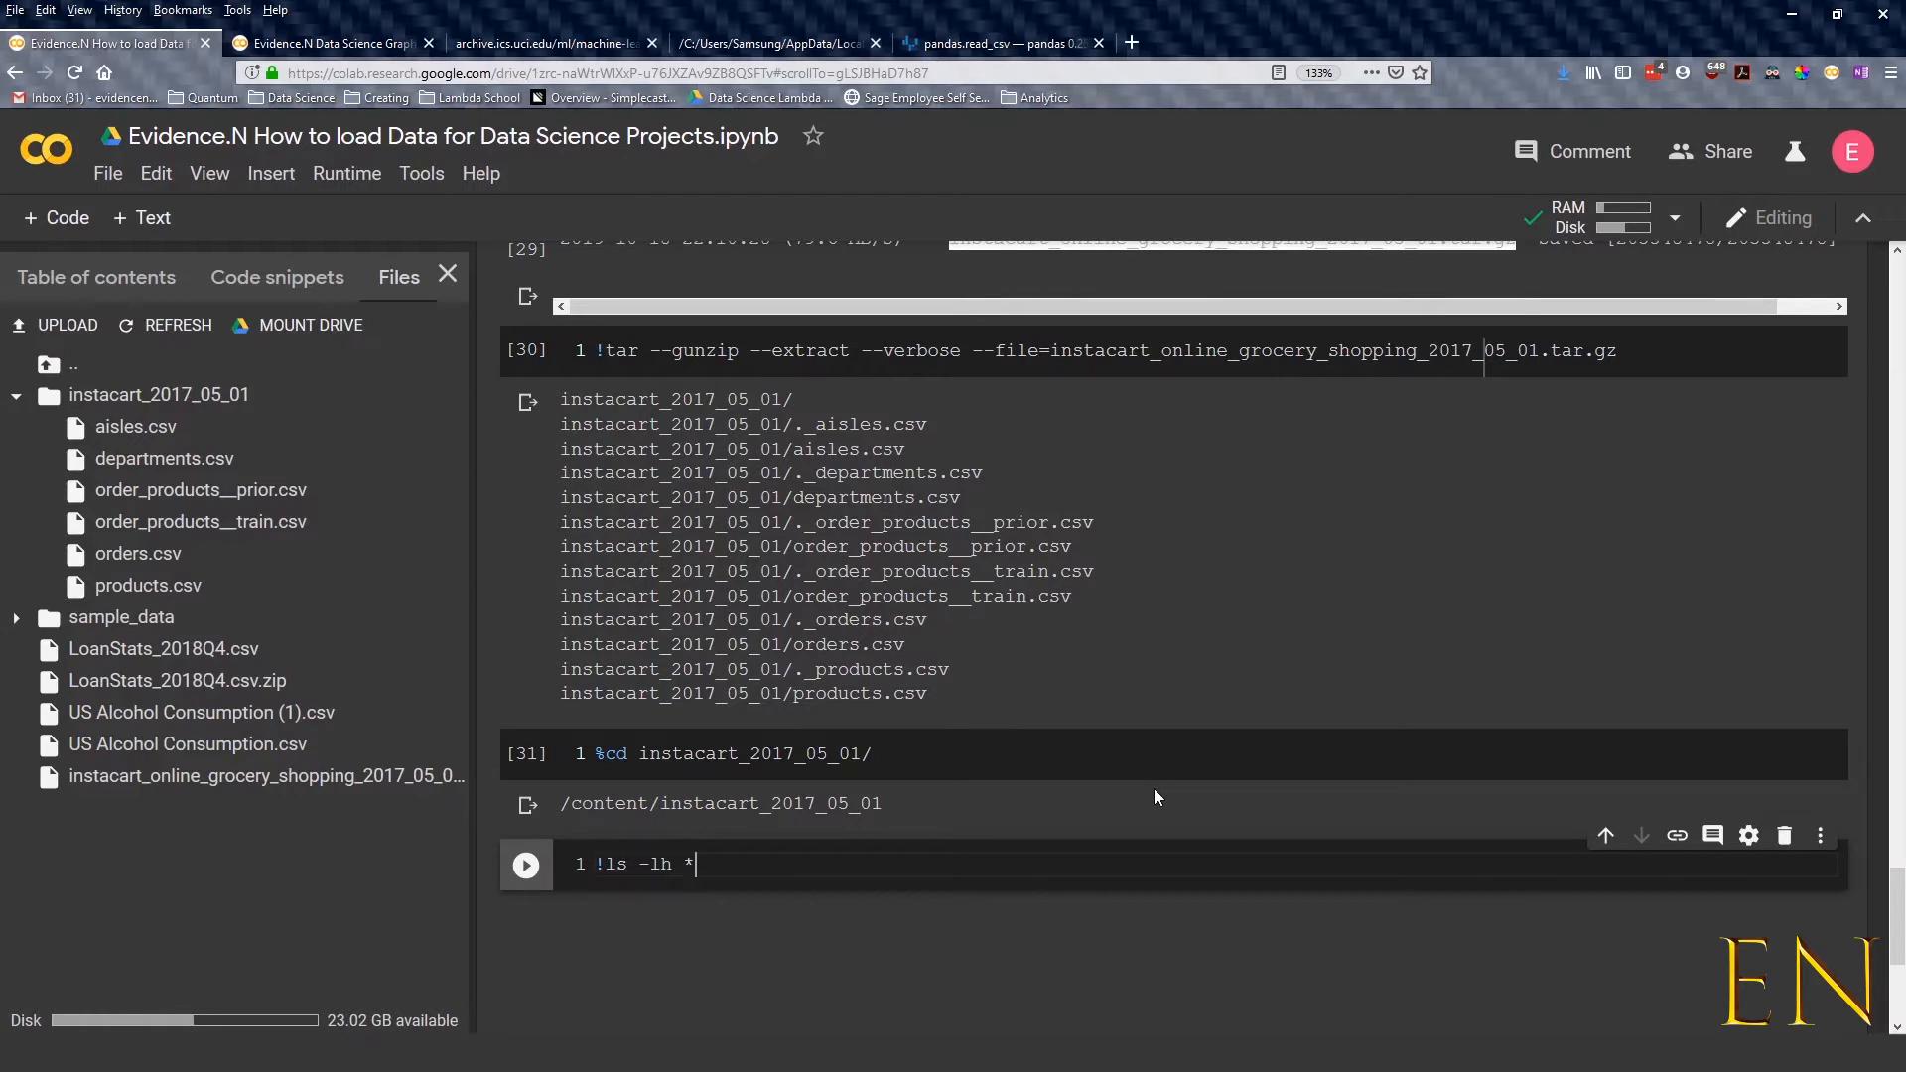
type(".csv")
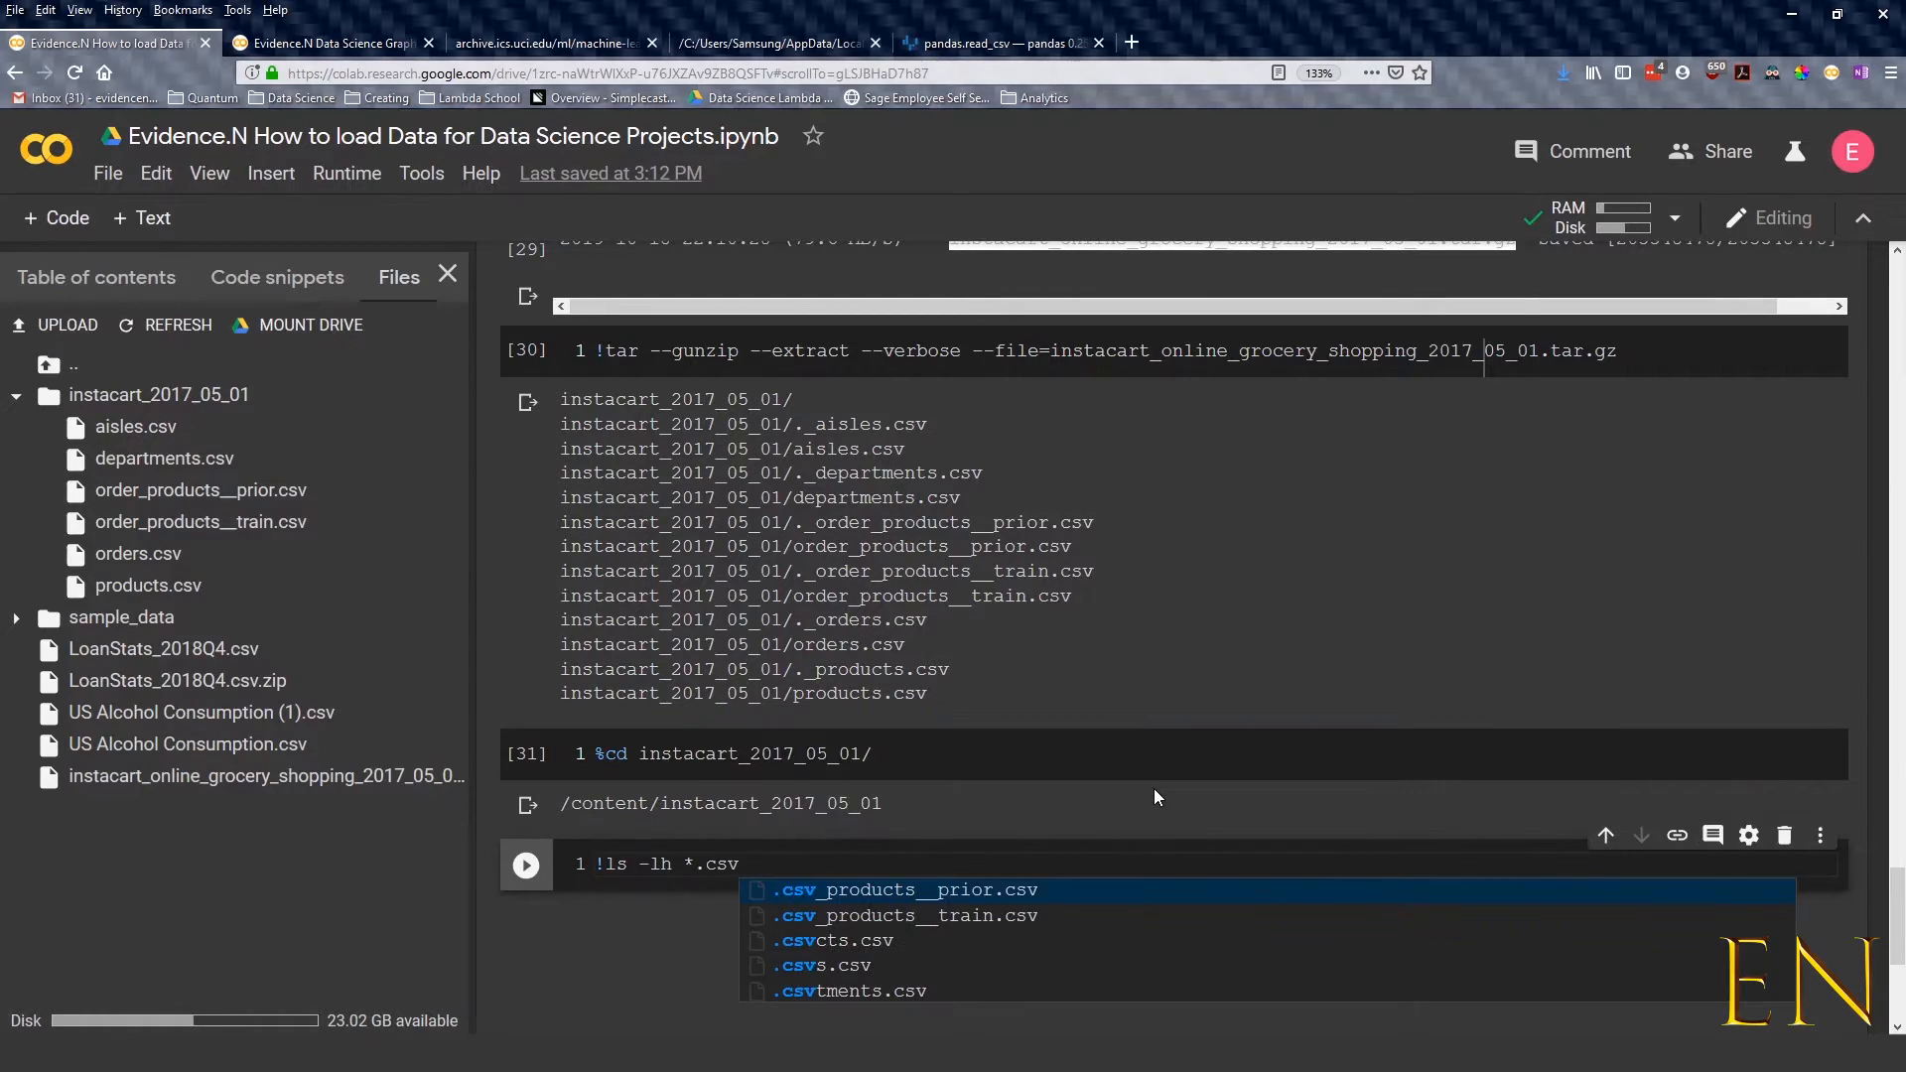
left_click(525, 865)
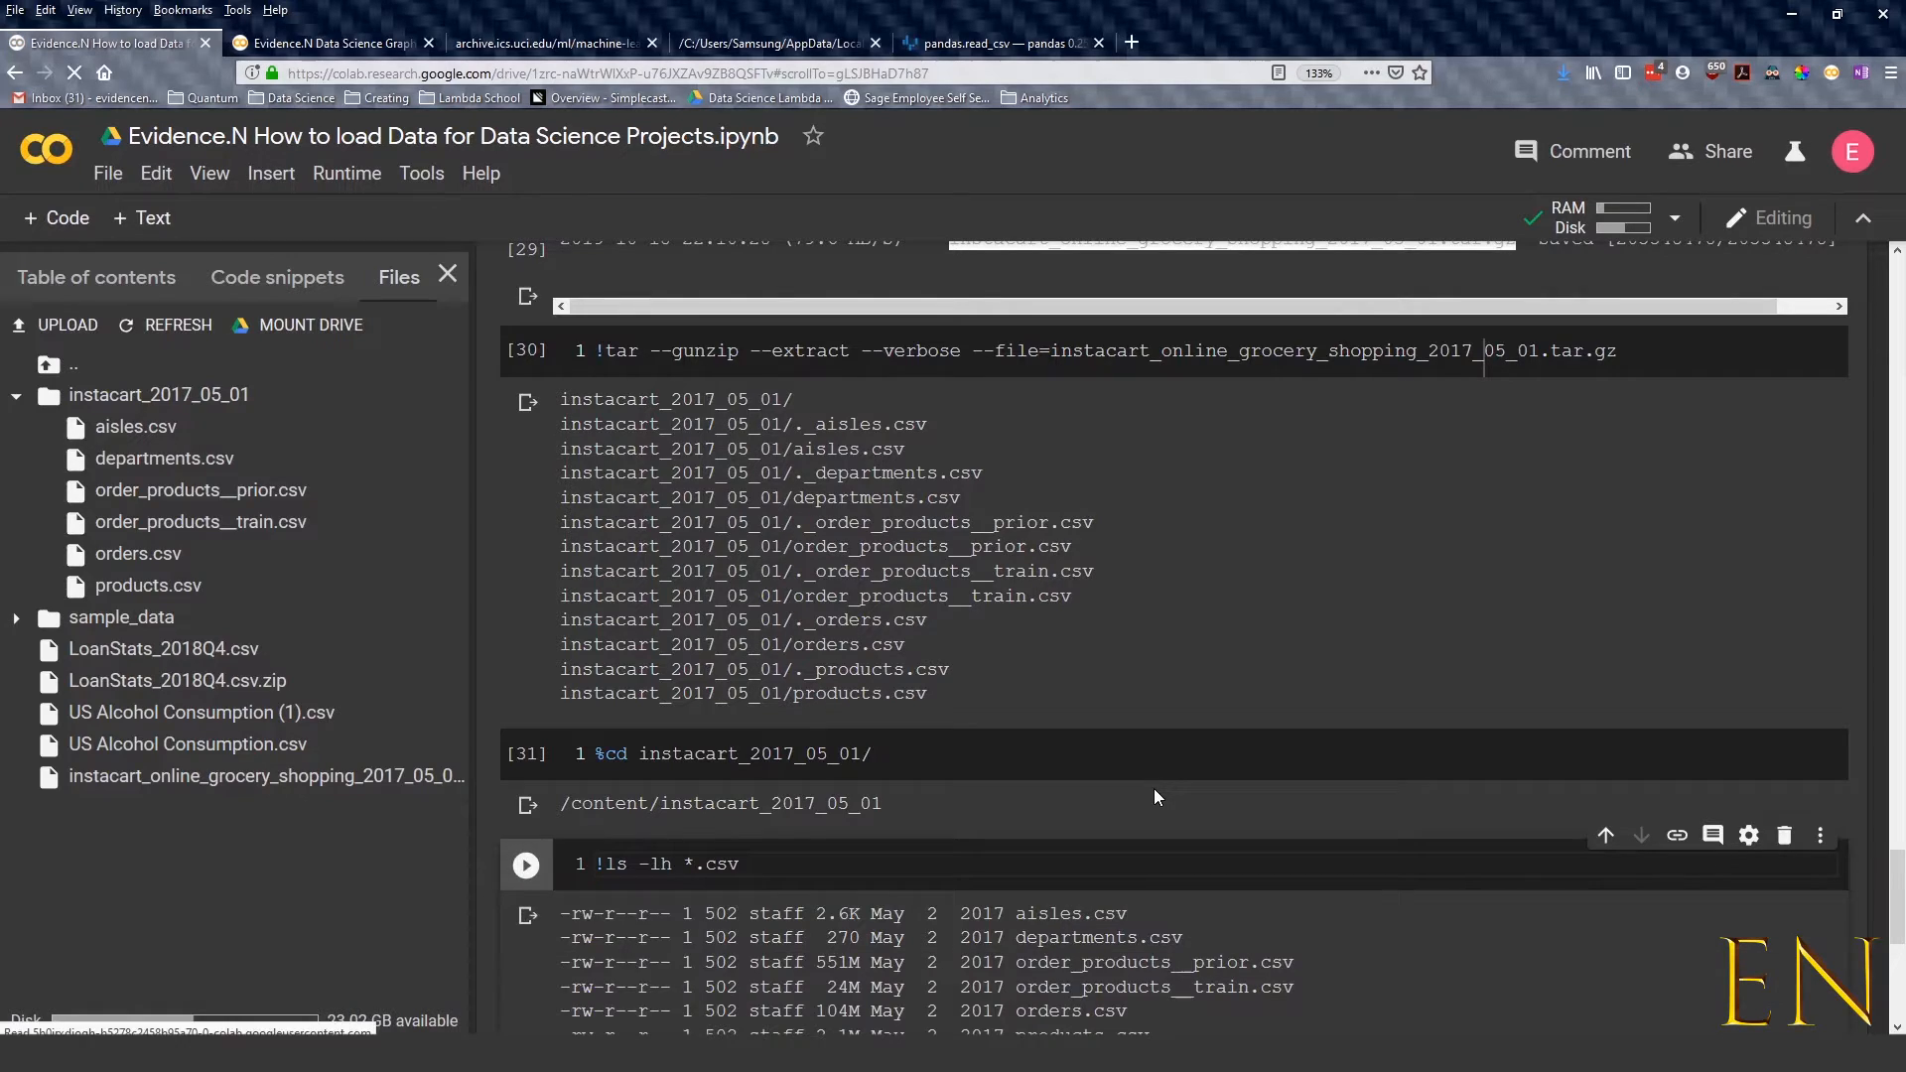
scroll("down", 3)
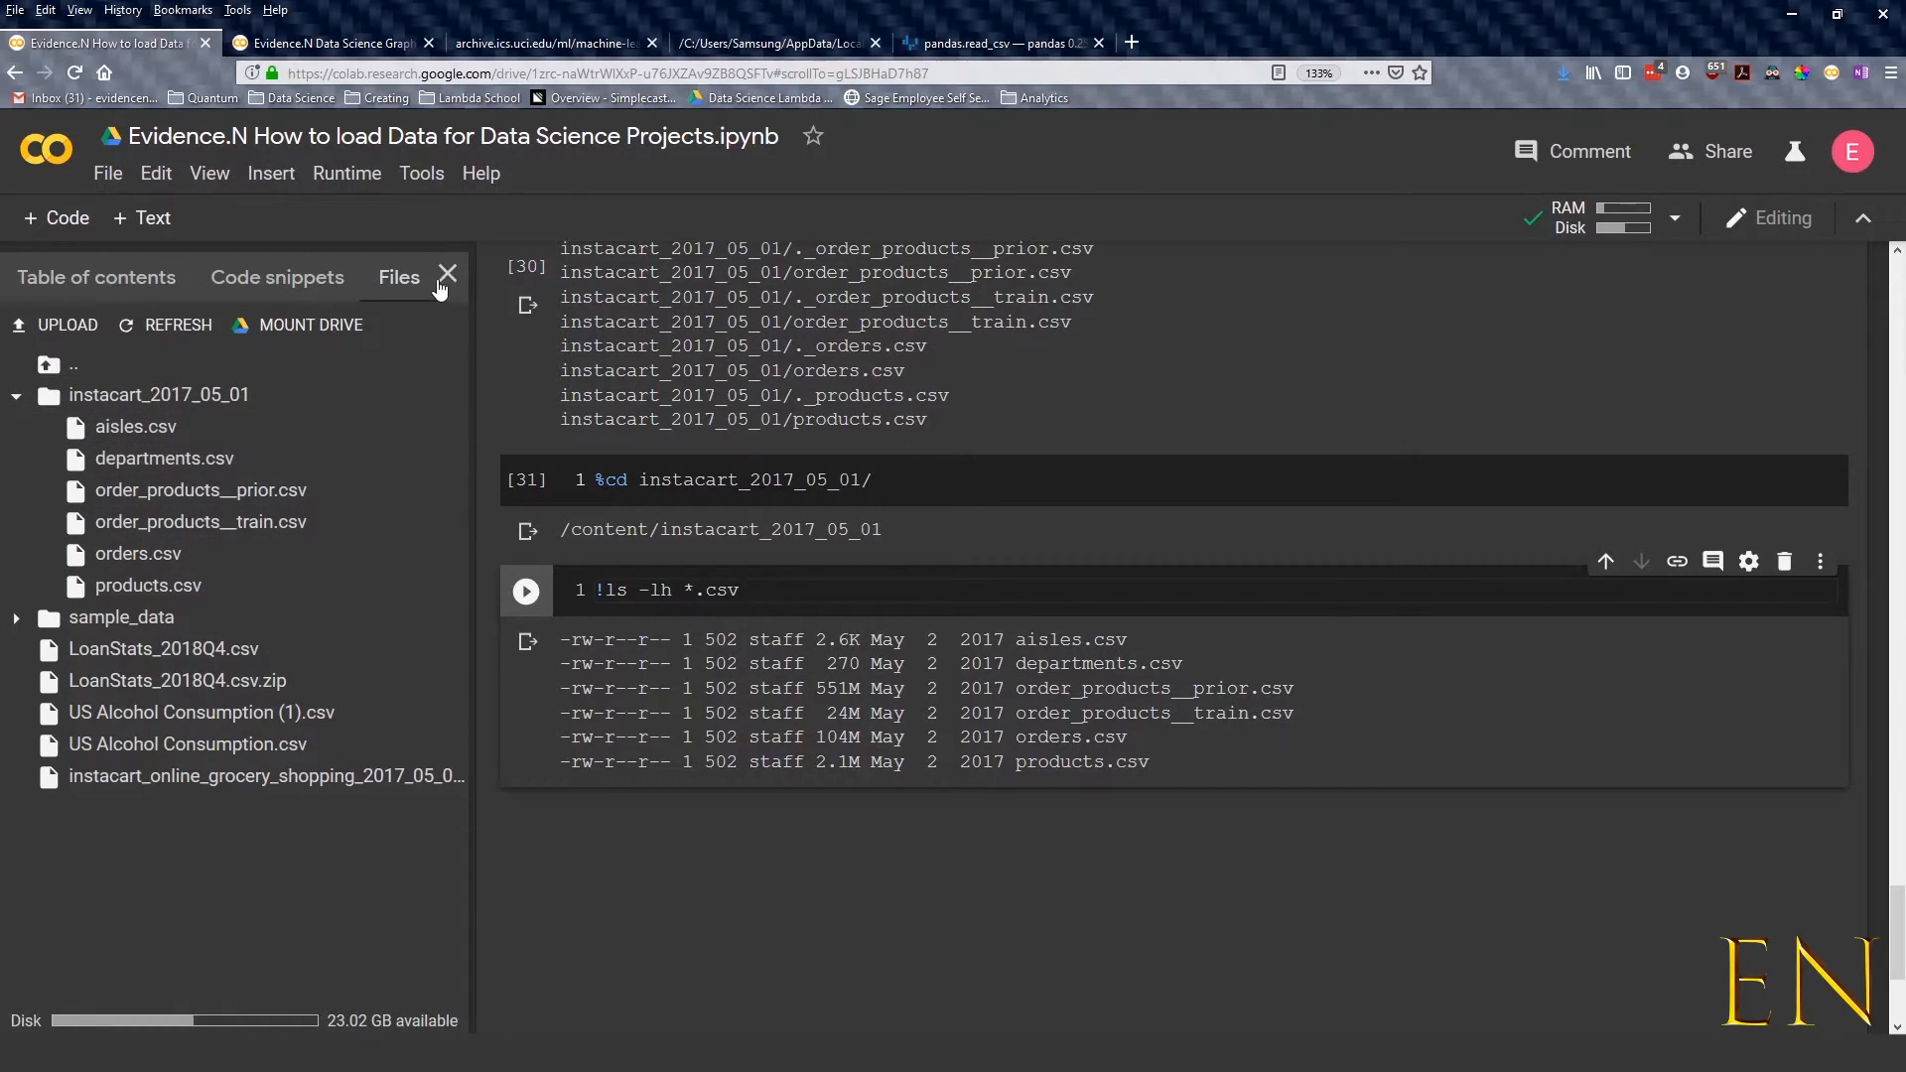
left_click(446, 276)
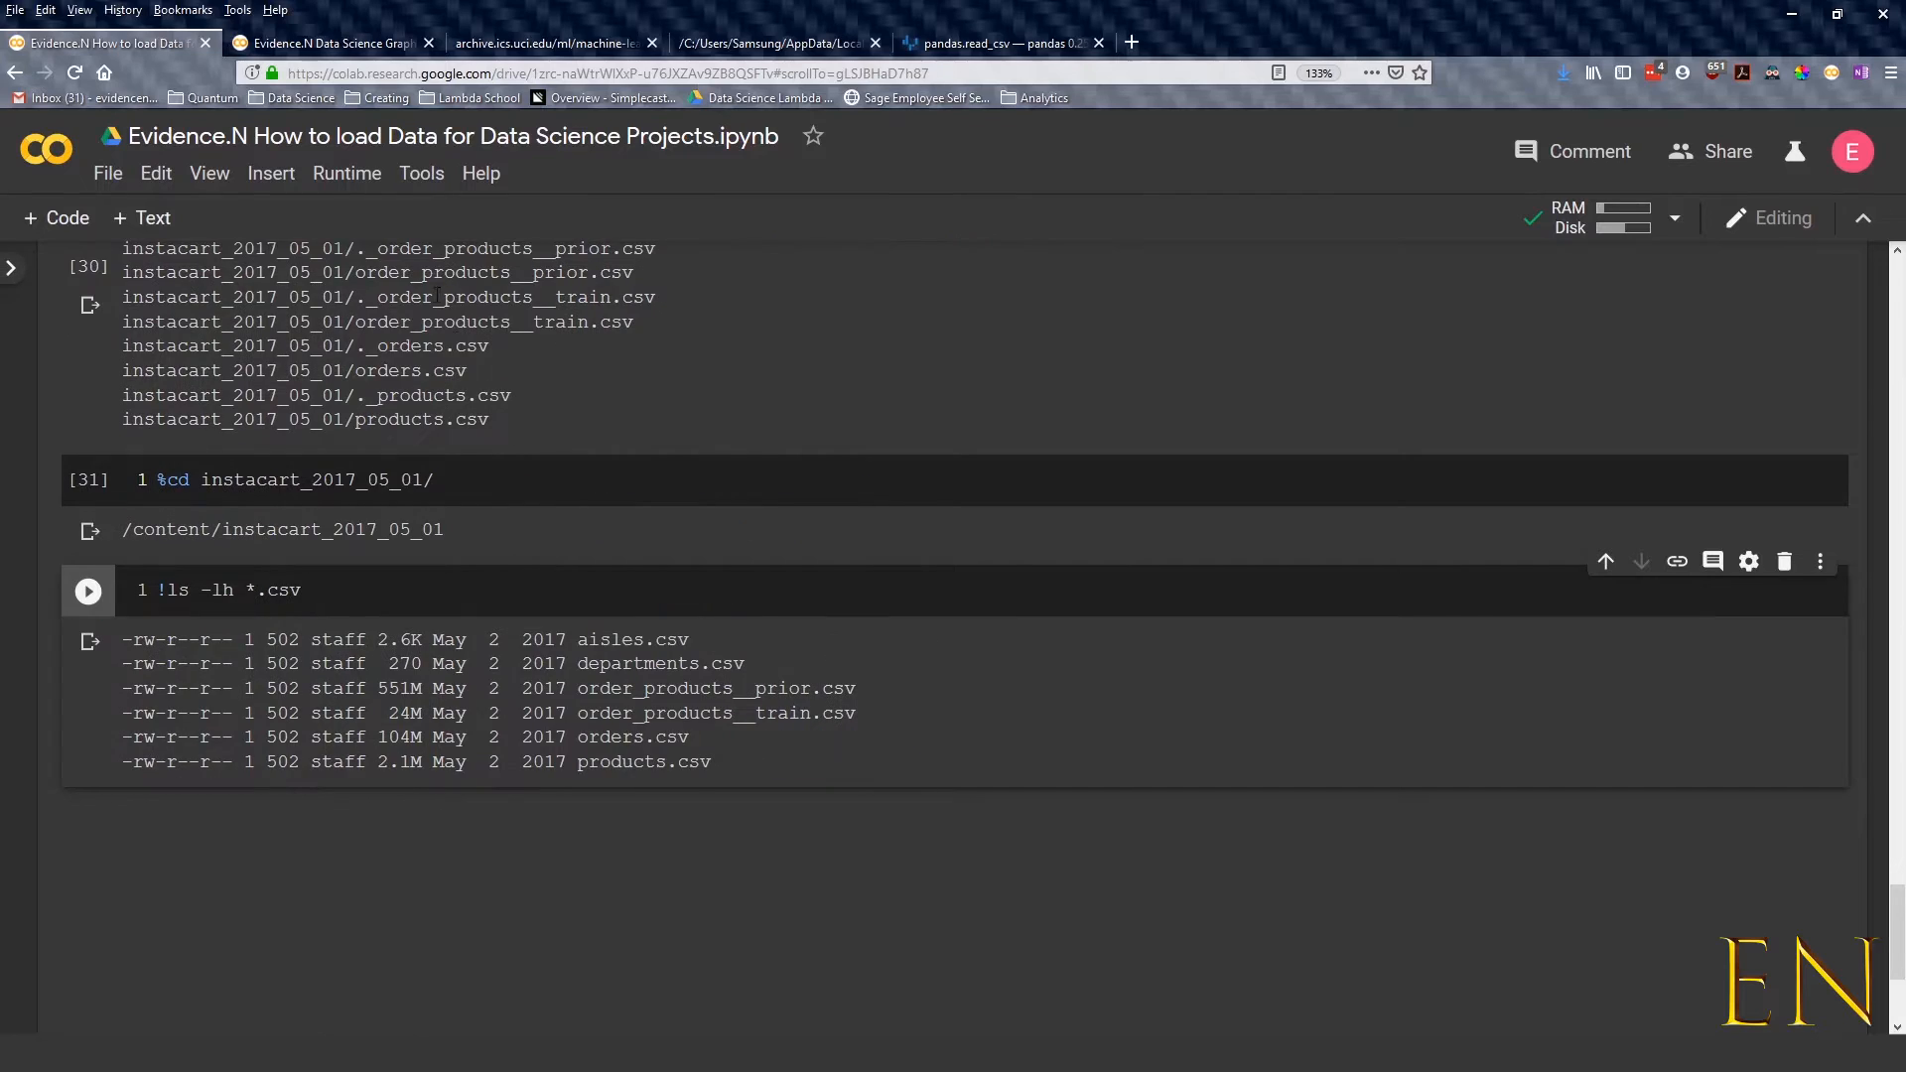
In a new cell, run instacart = pd.read_csv('aisles.csv')
left_click(86, 590)
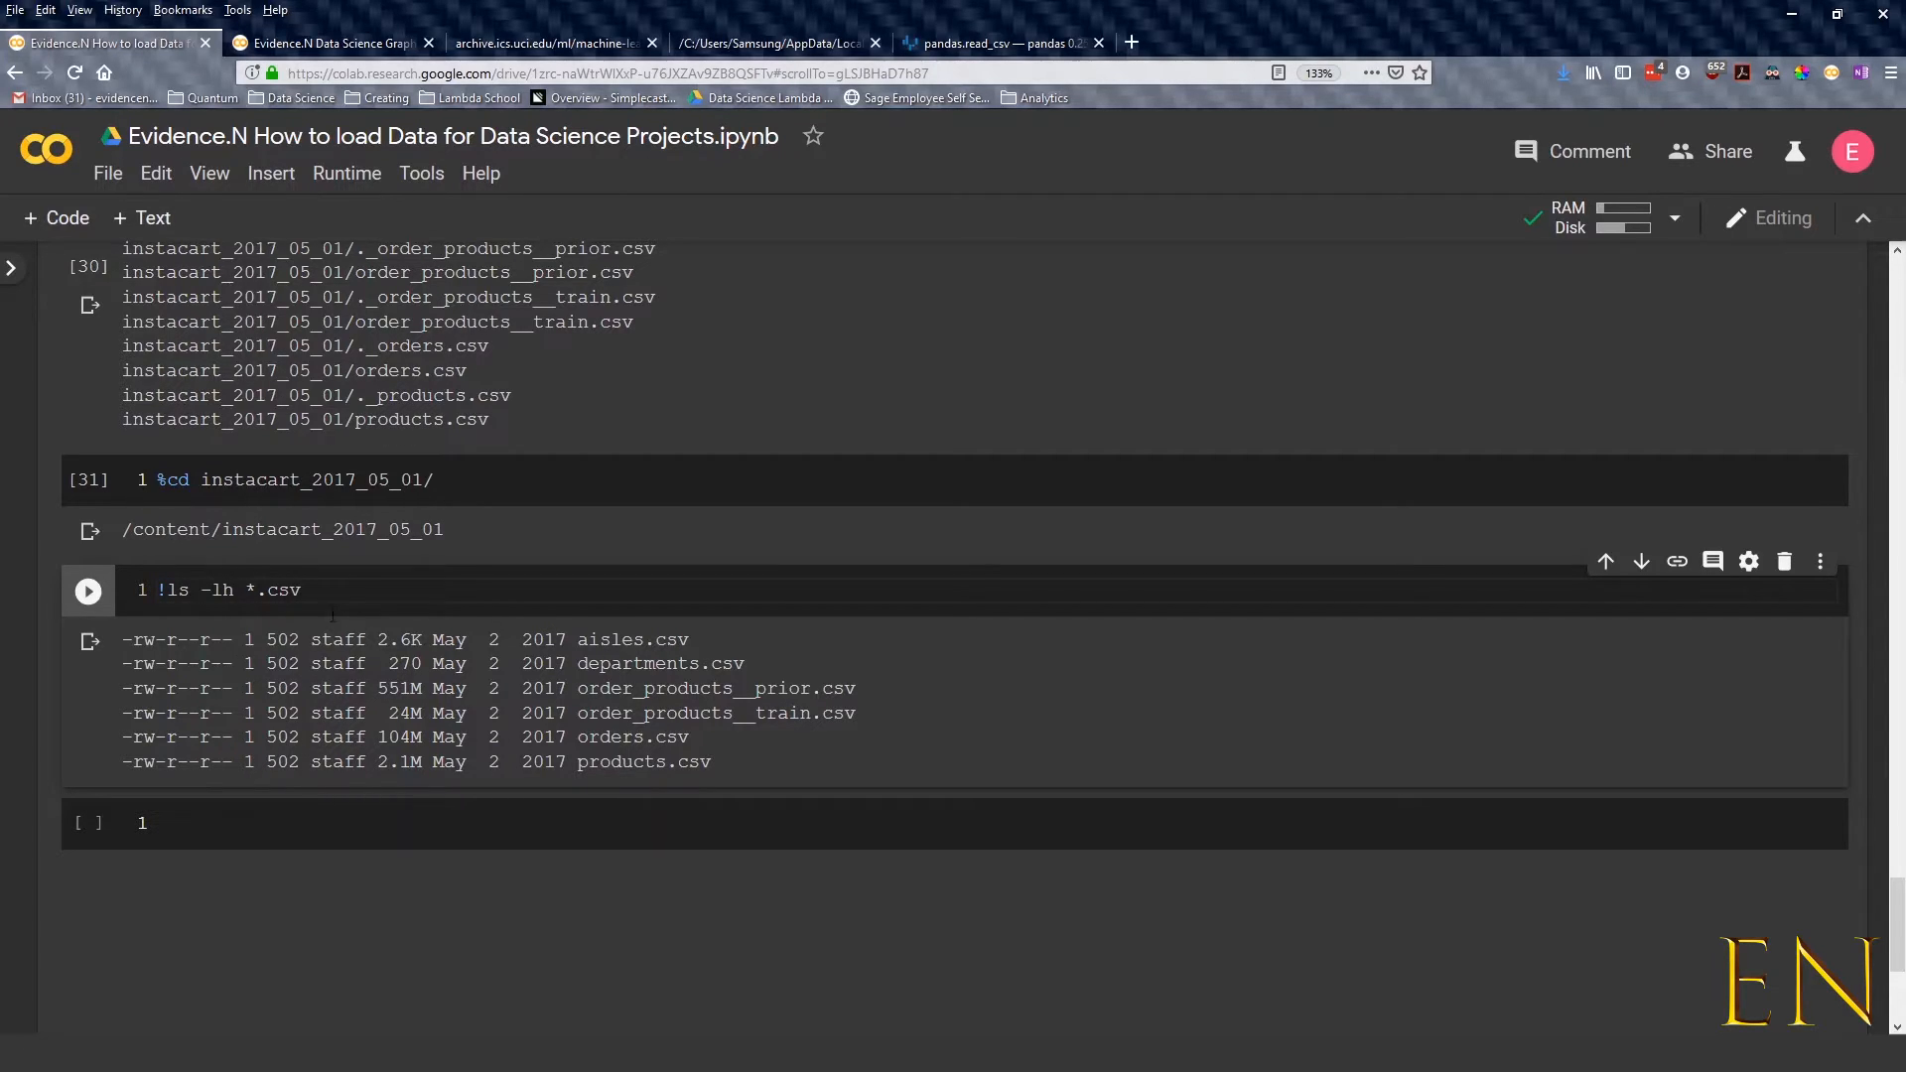
left_click(88, 591)
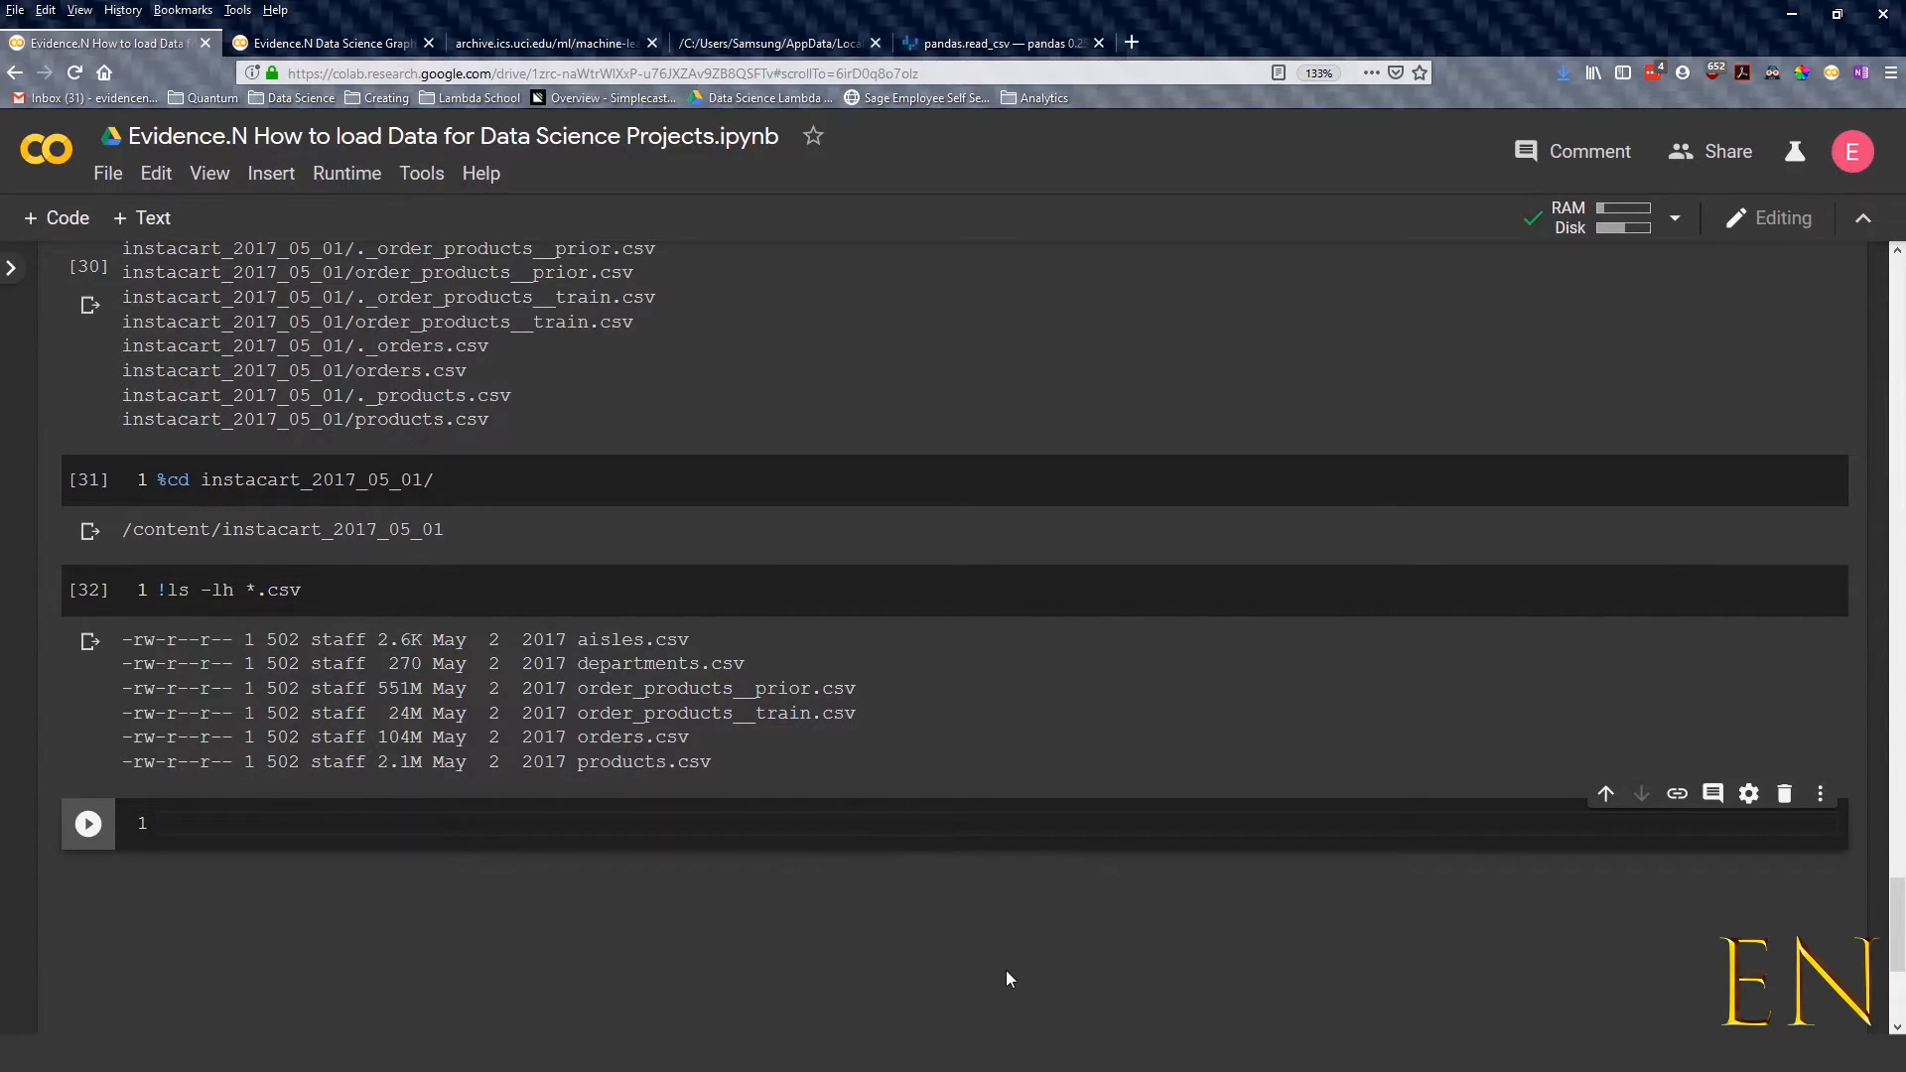
type("ins")
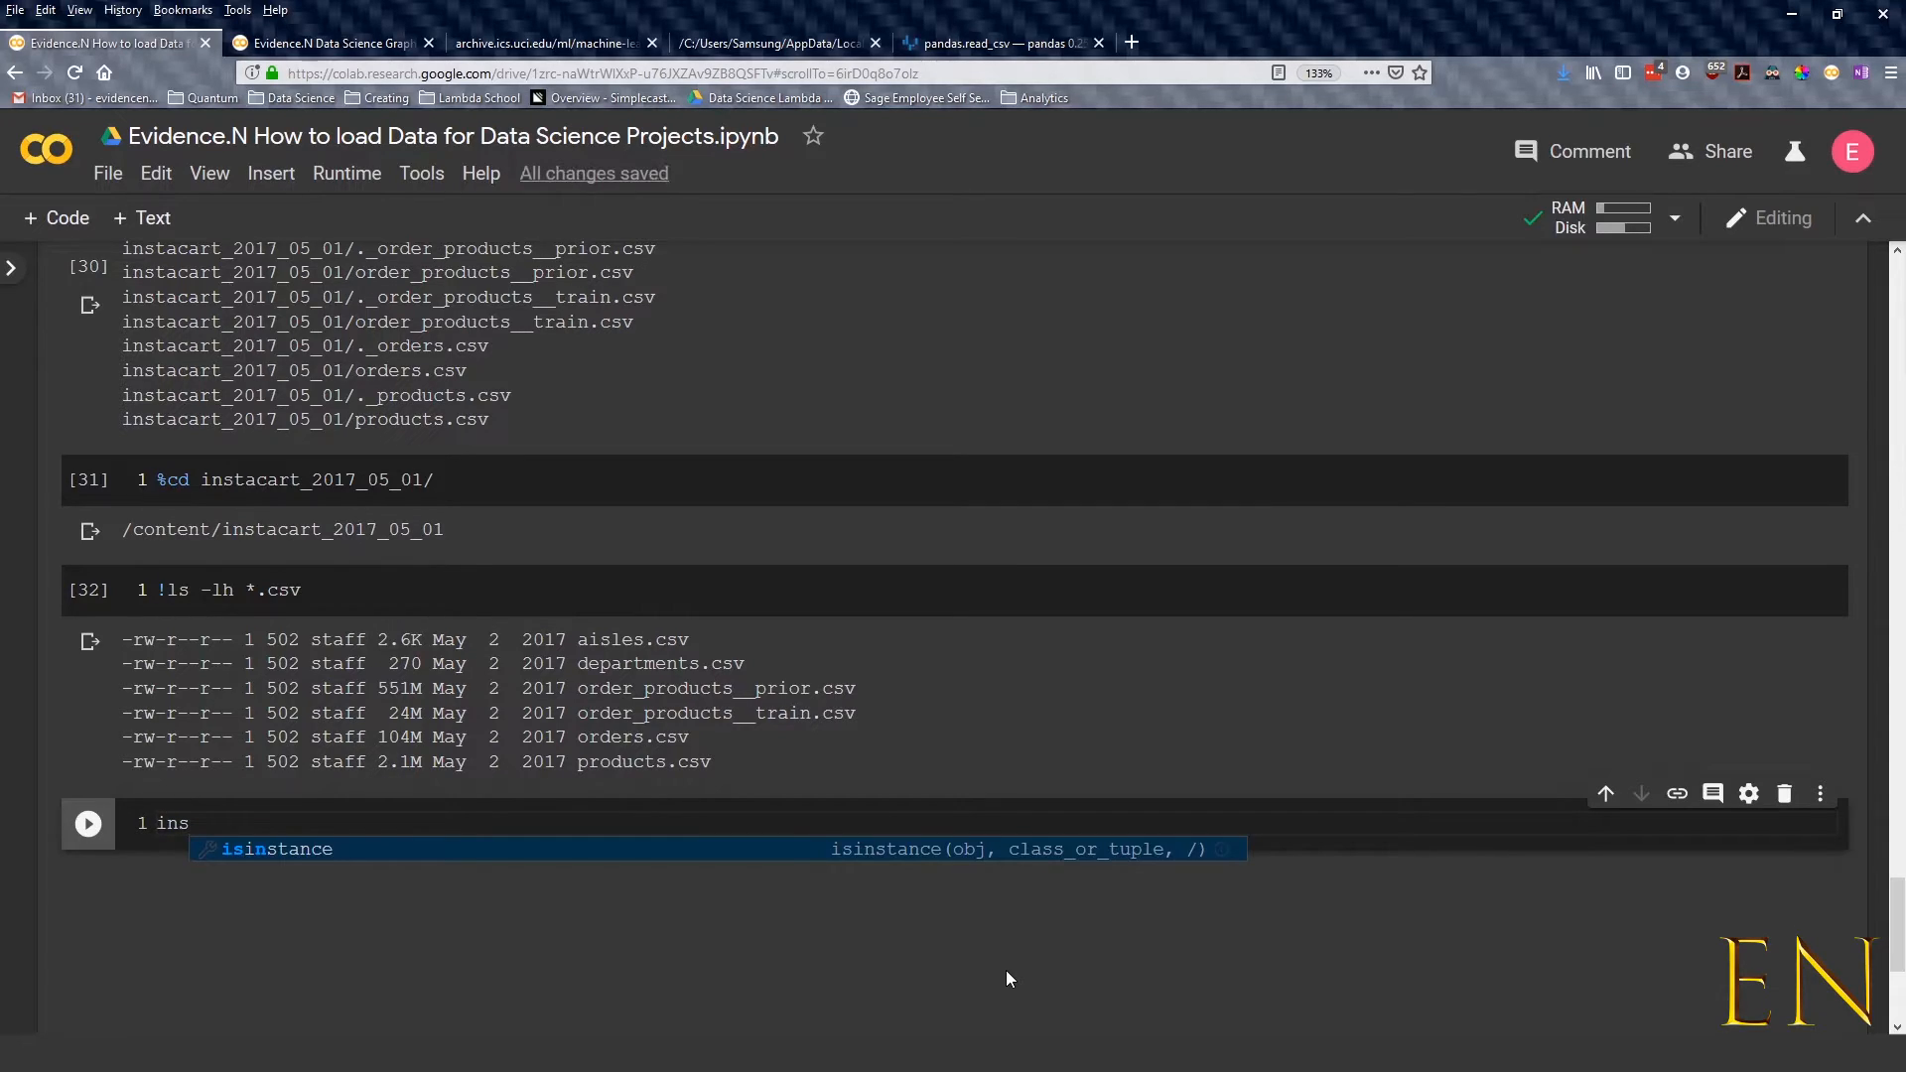
type("ta")
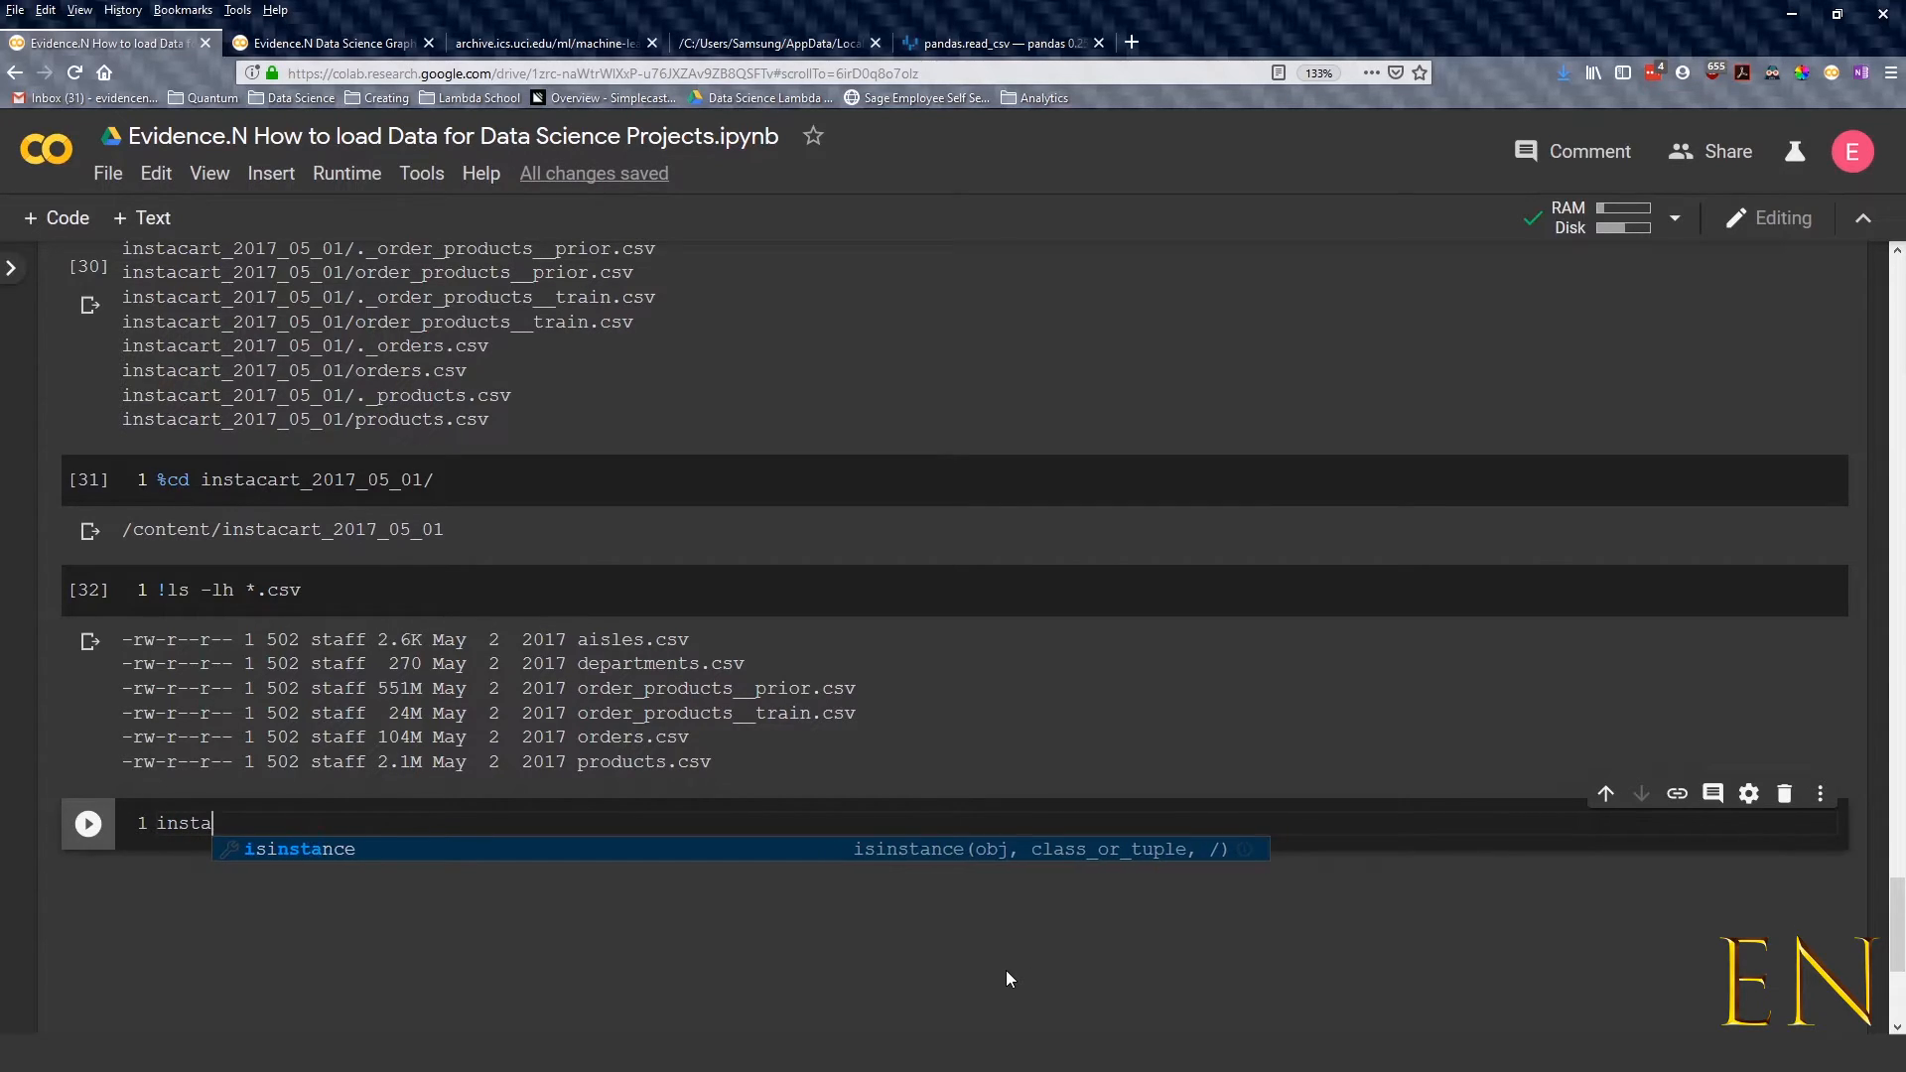
type("a")
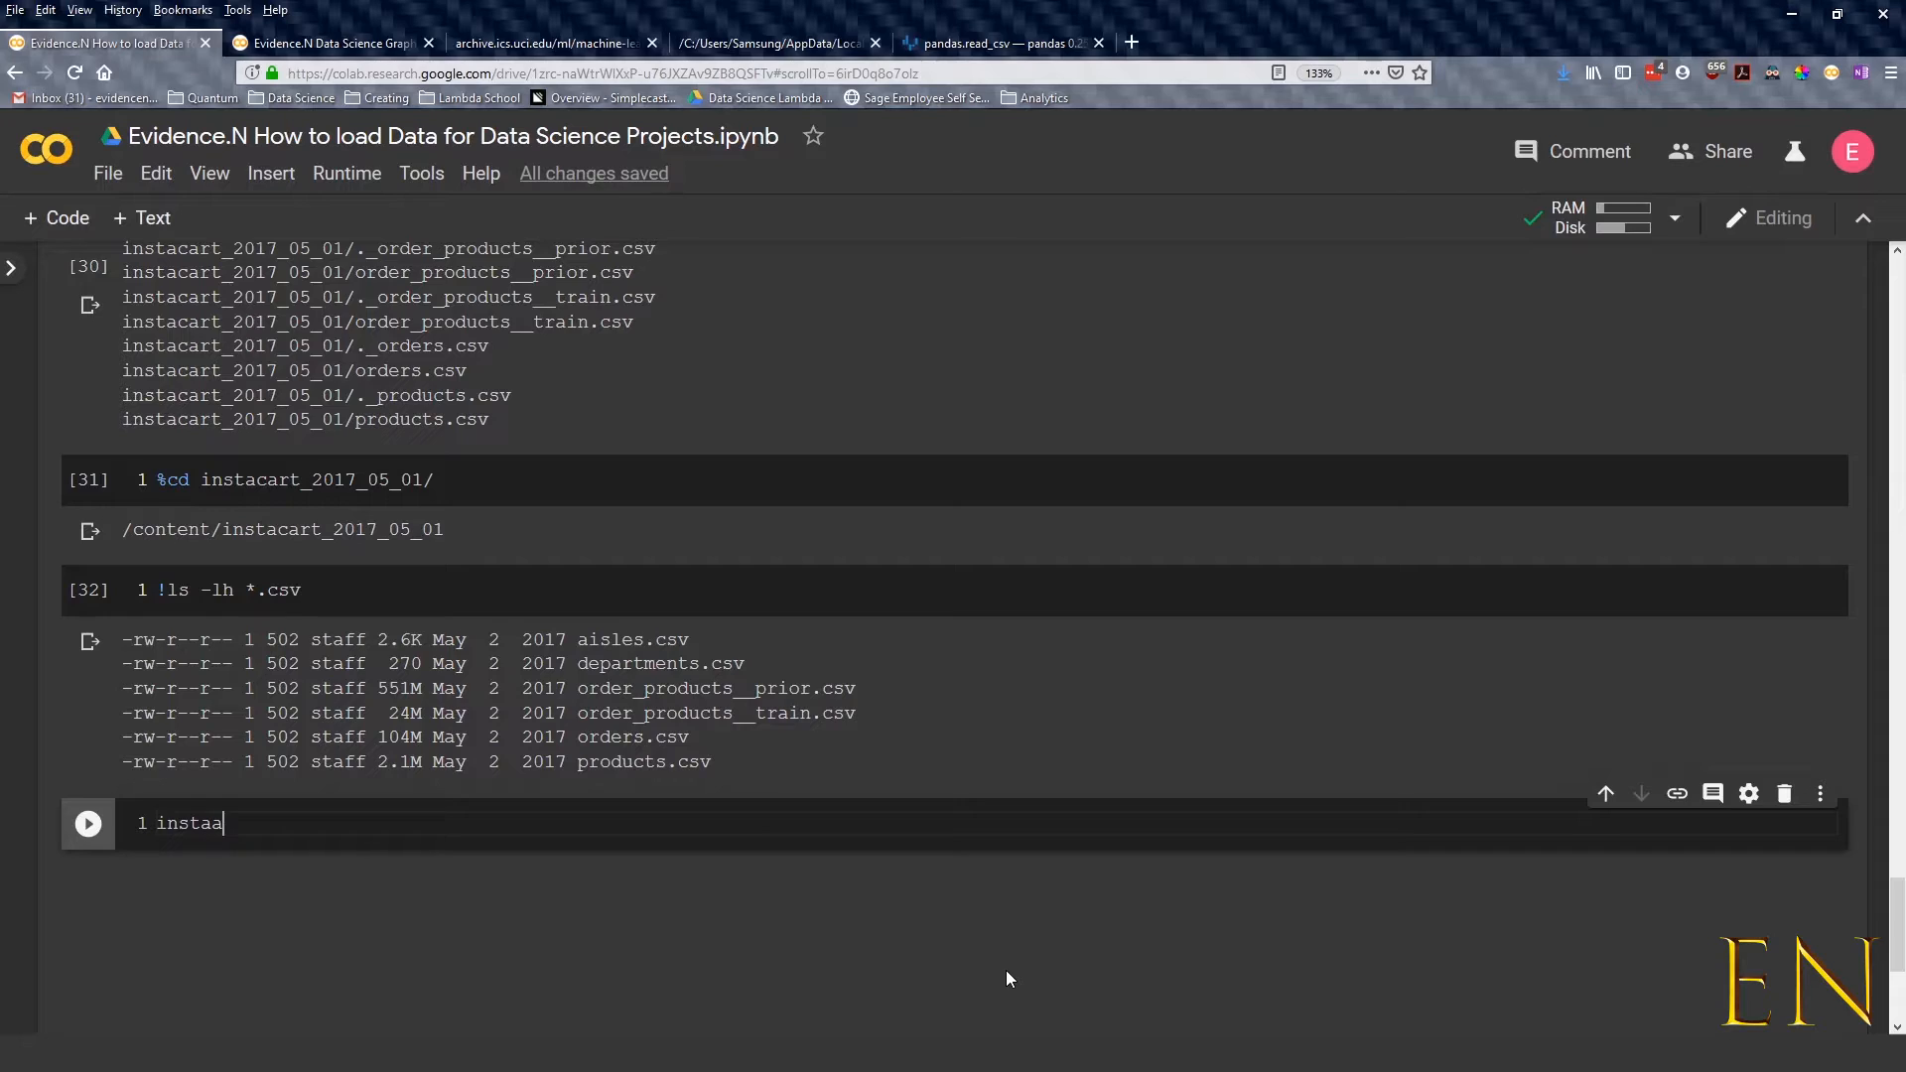
type("cart")
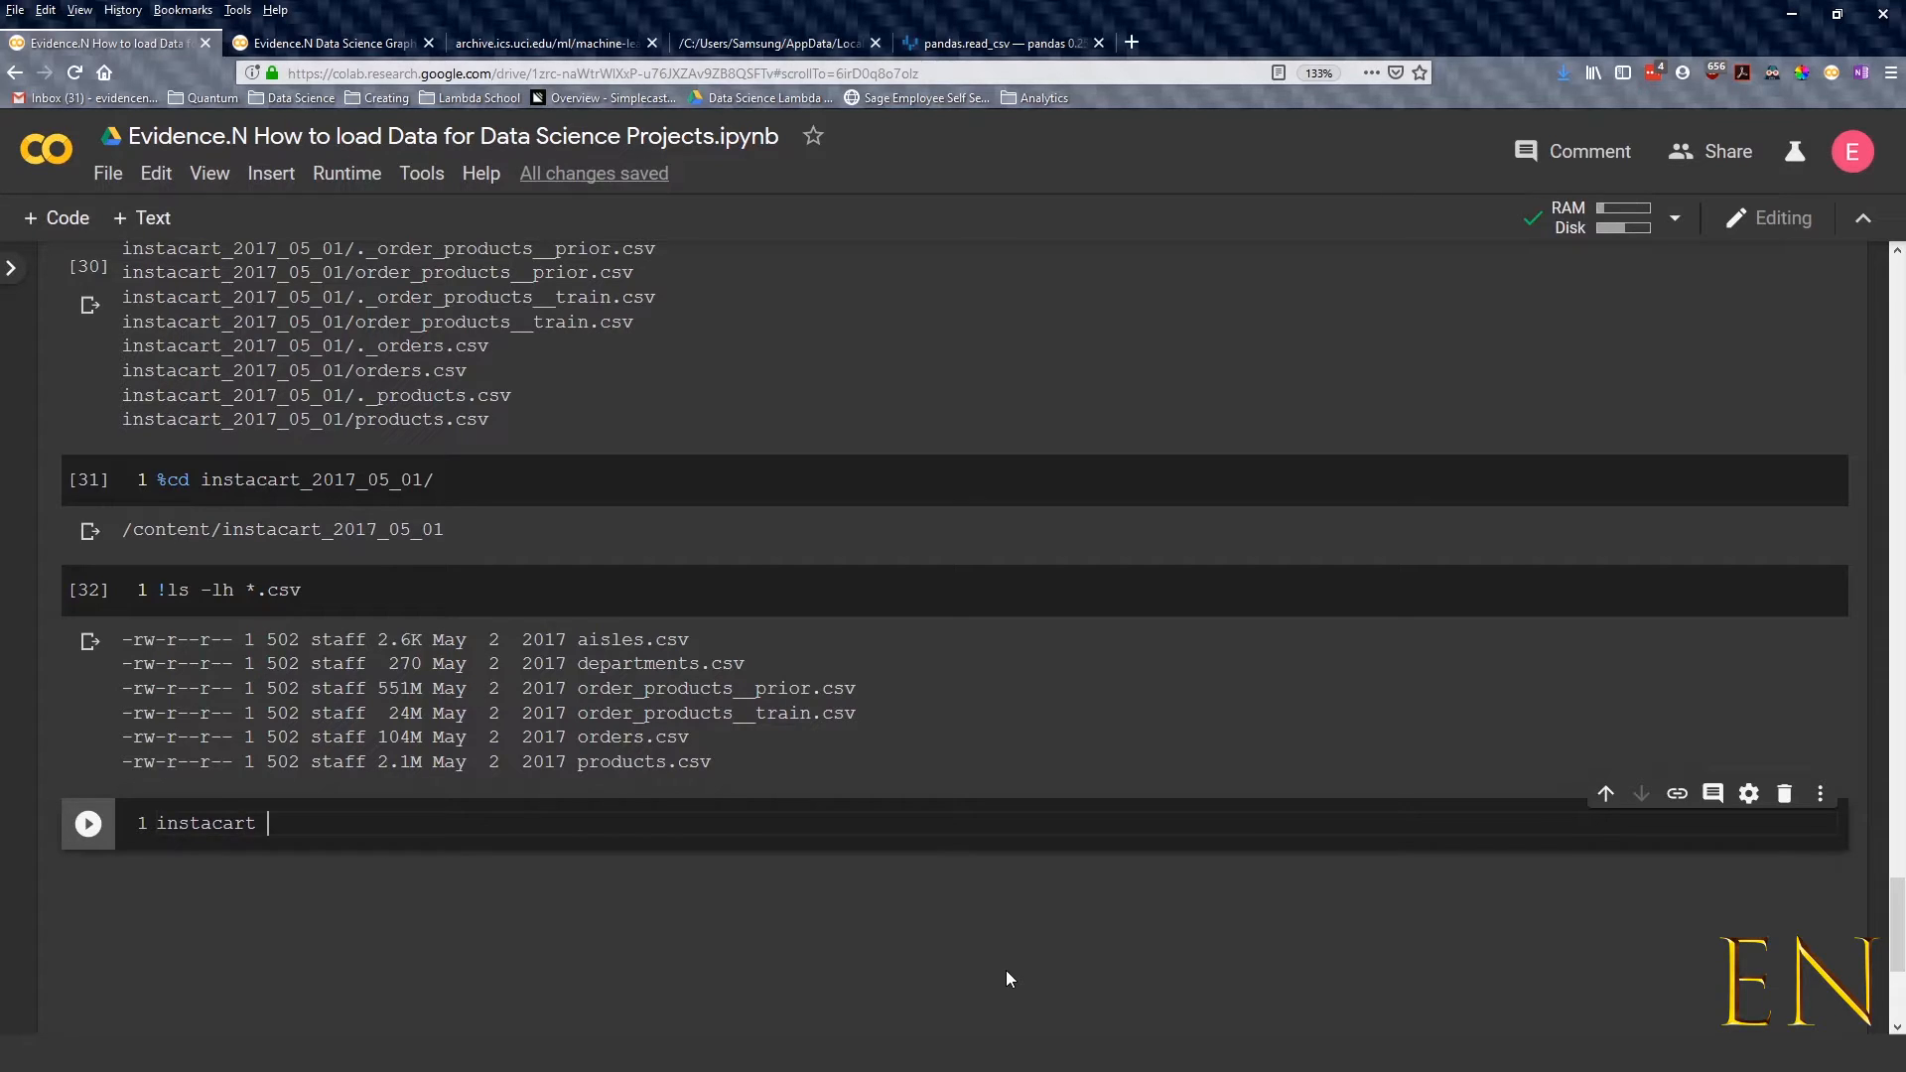
type("= pd.re")
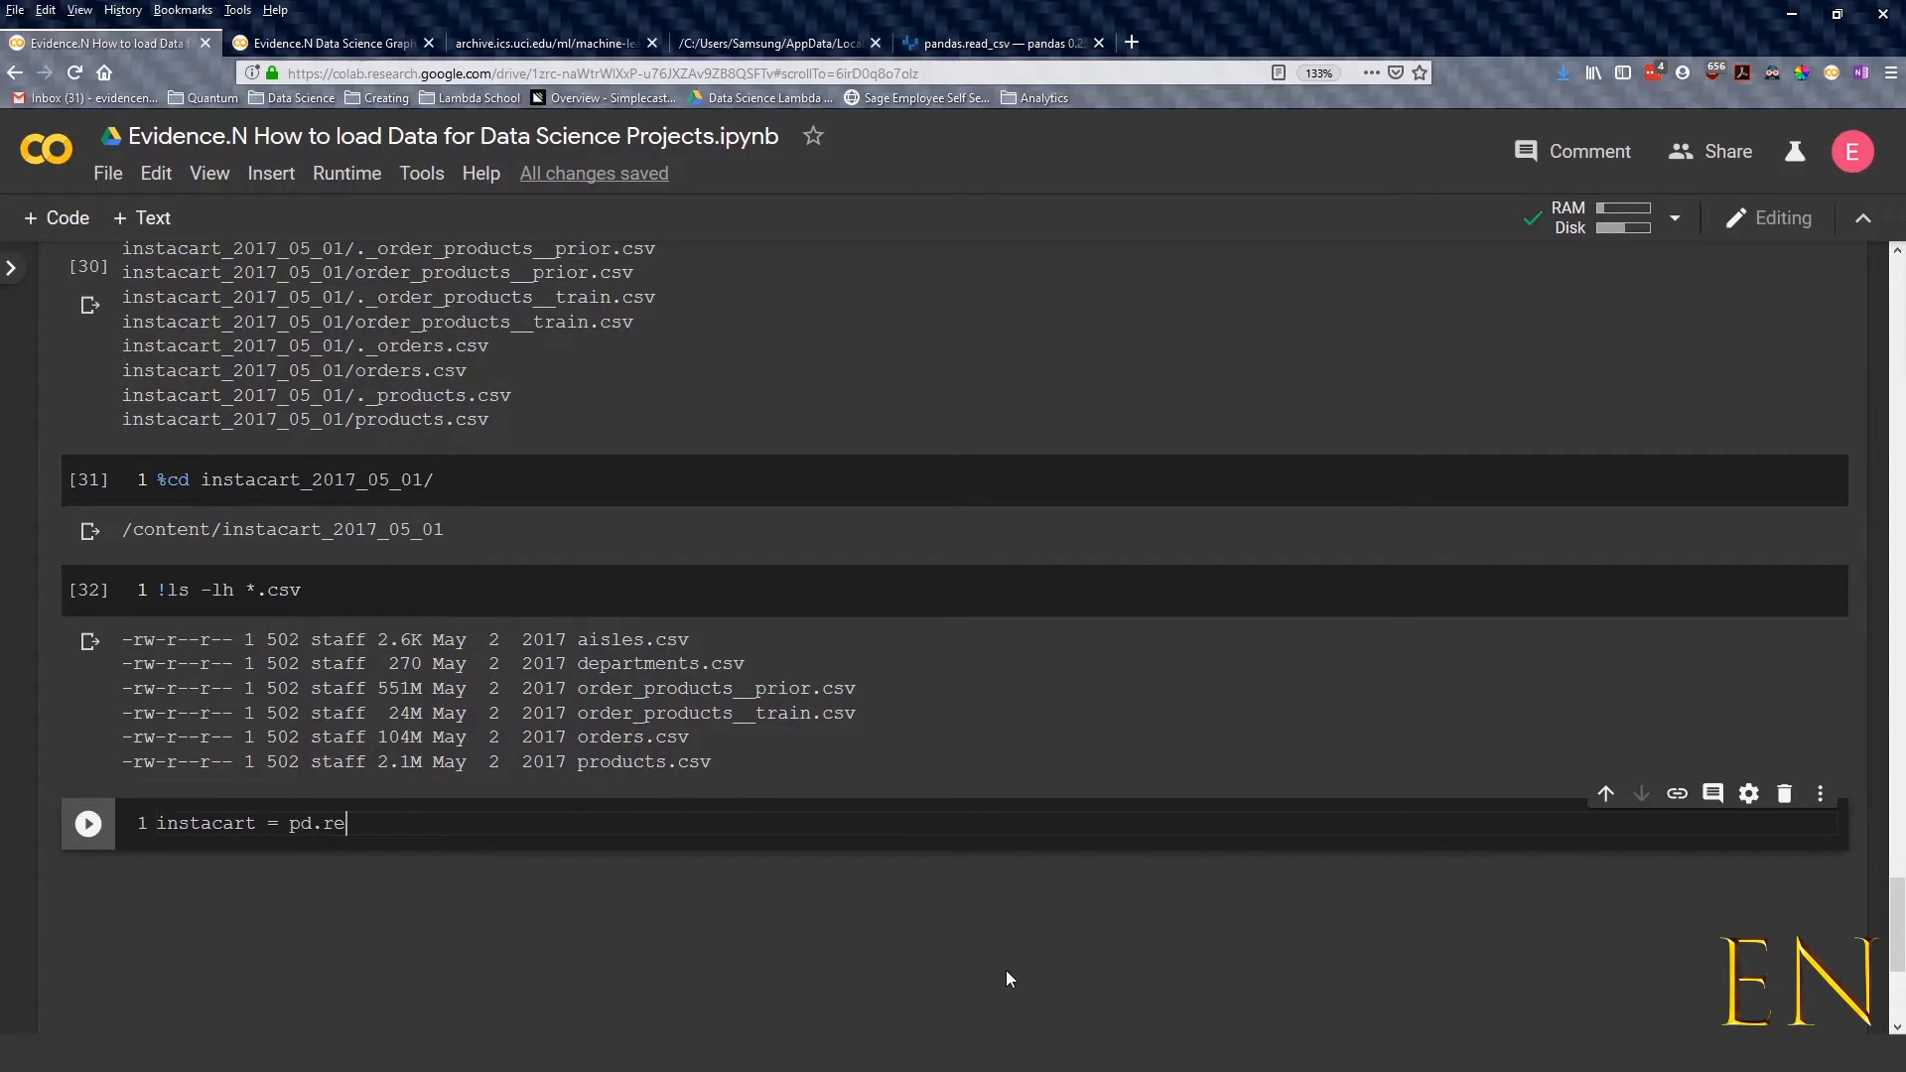
type("ad_csv()")
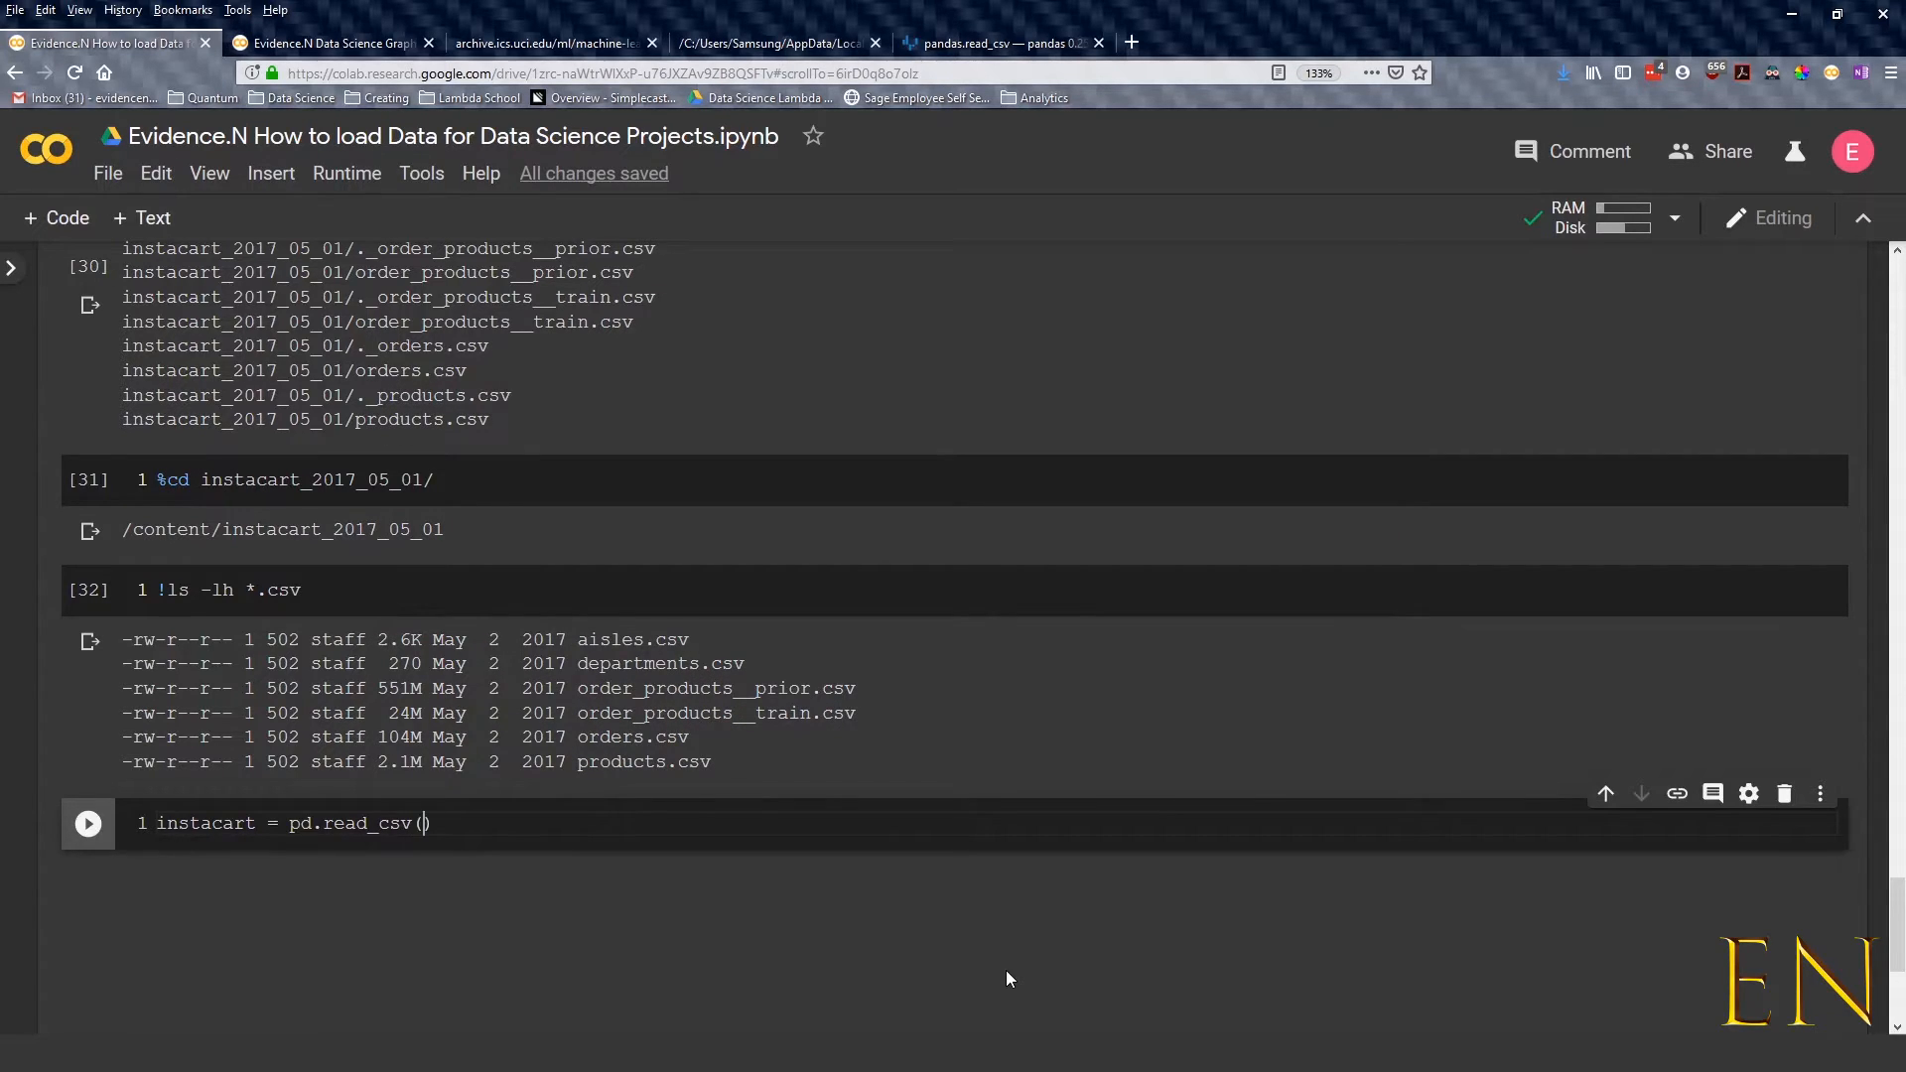
type("''")
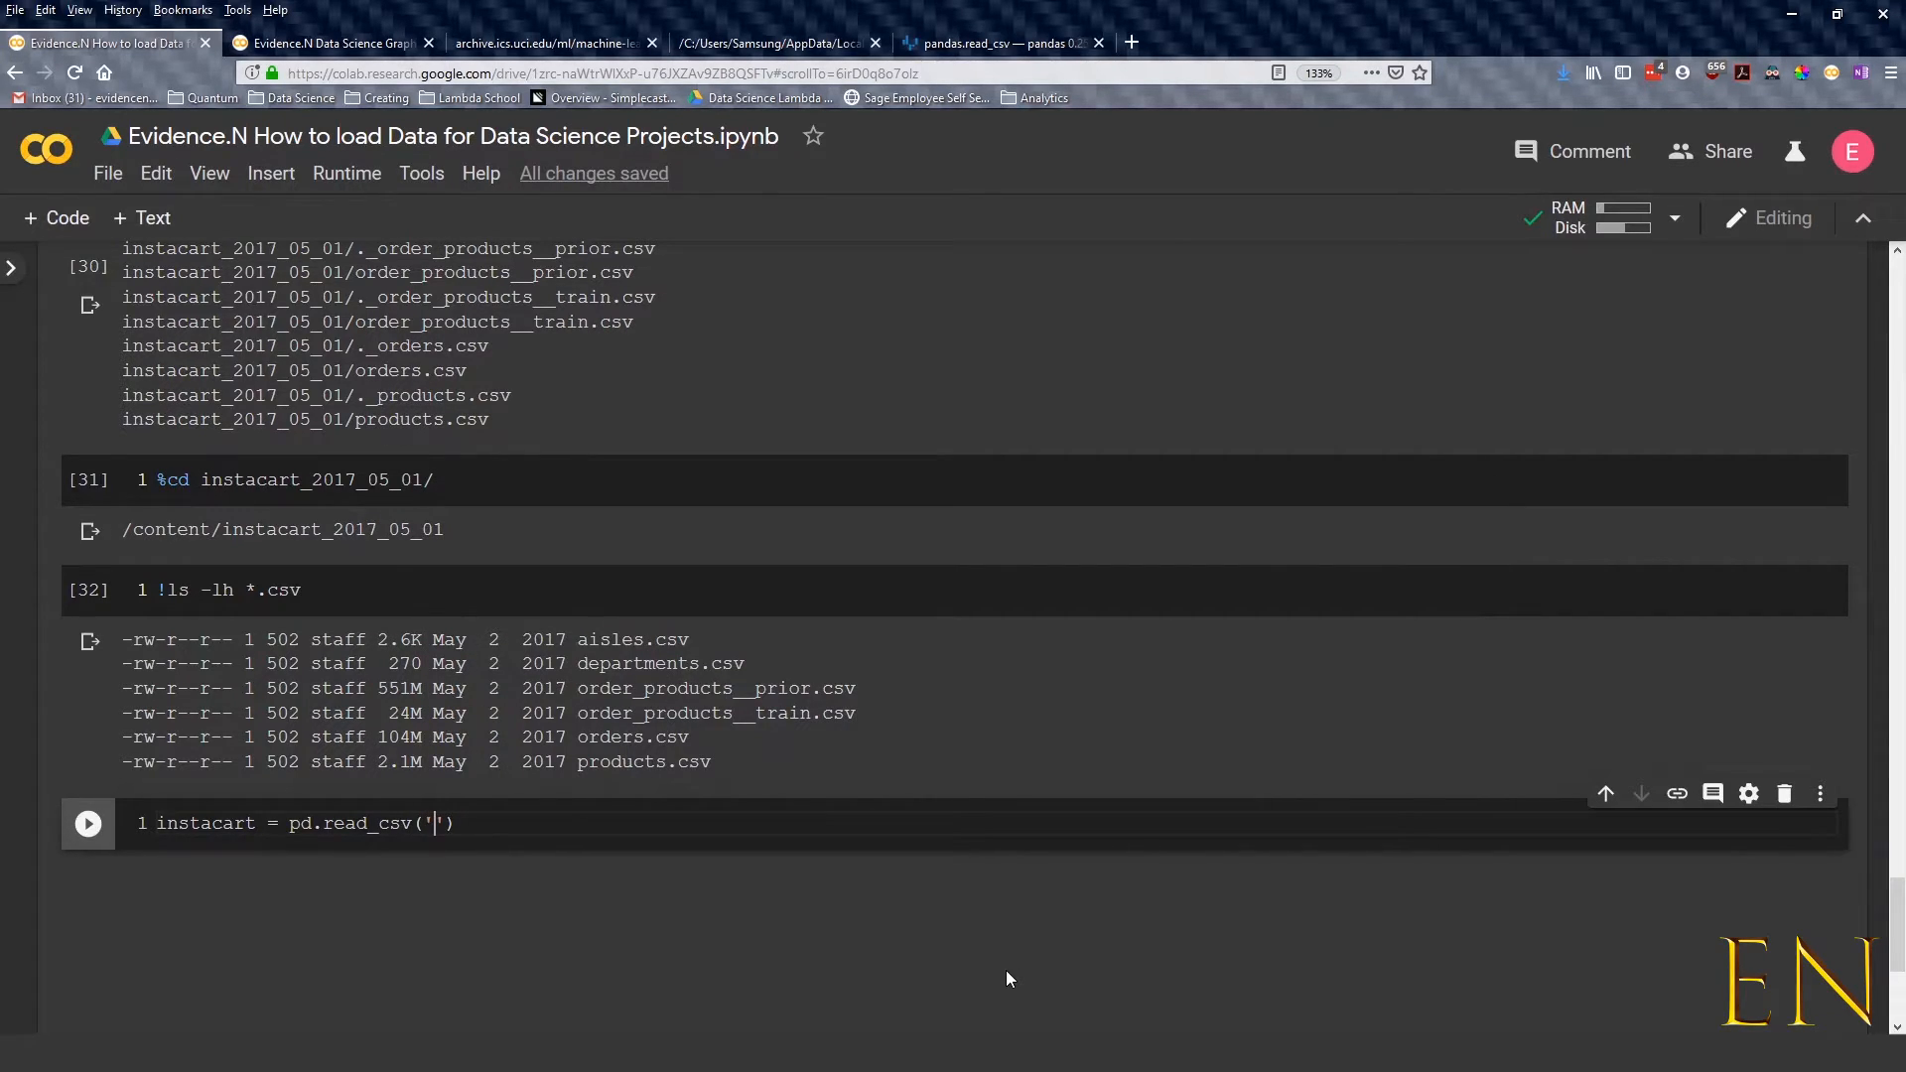
mouse_move(797, 732)
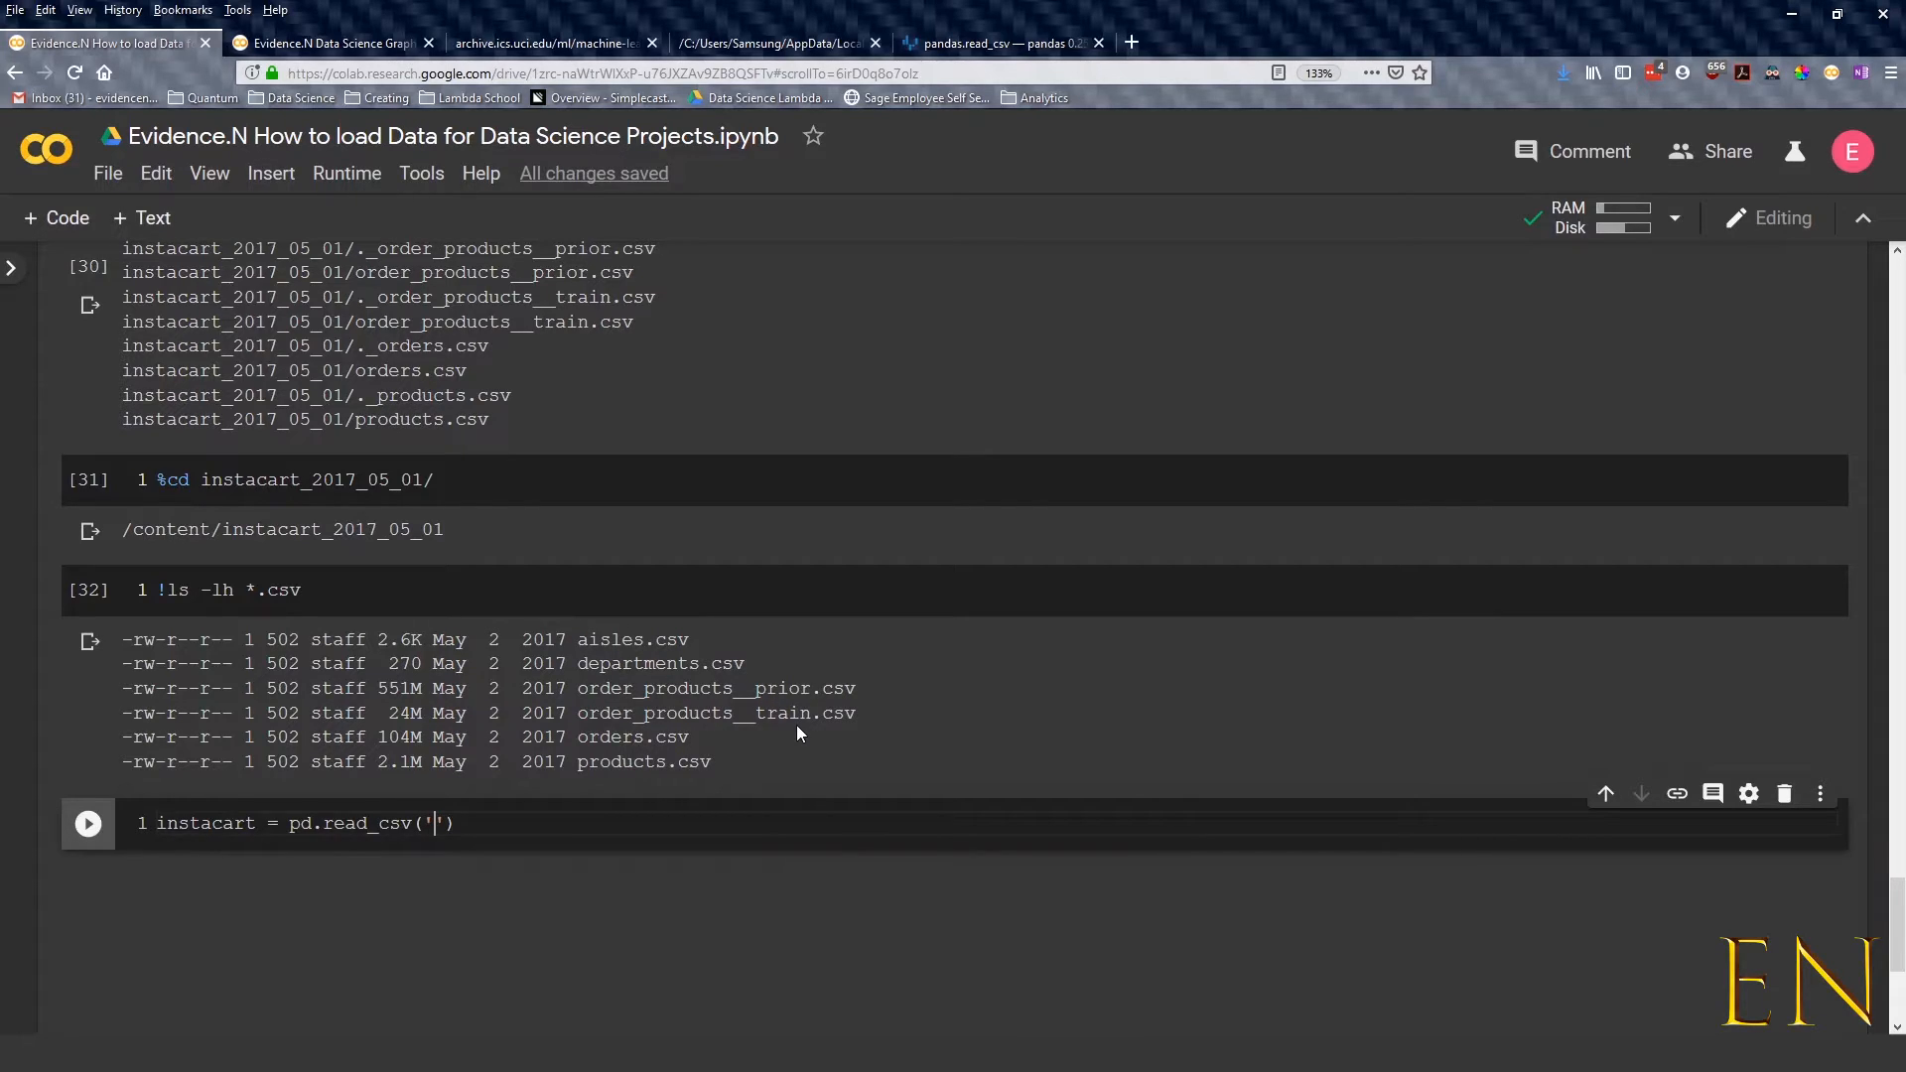
type("ais")
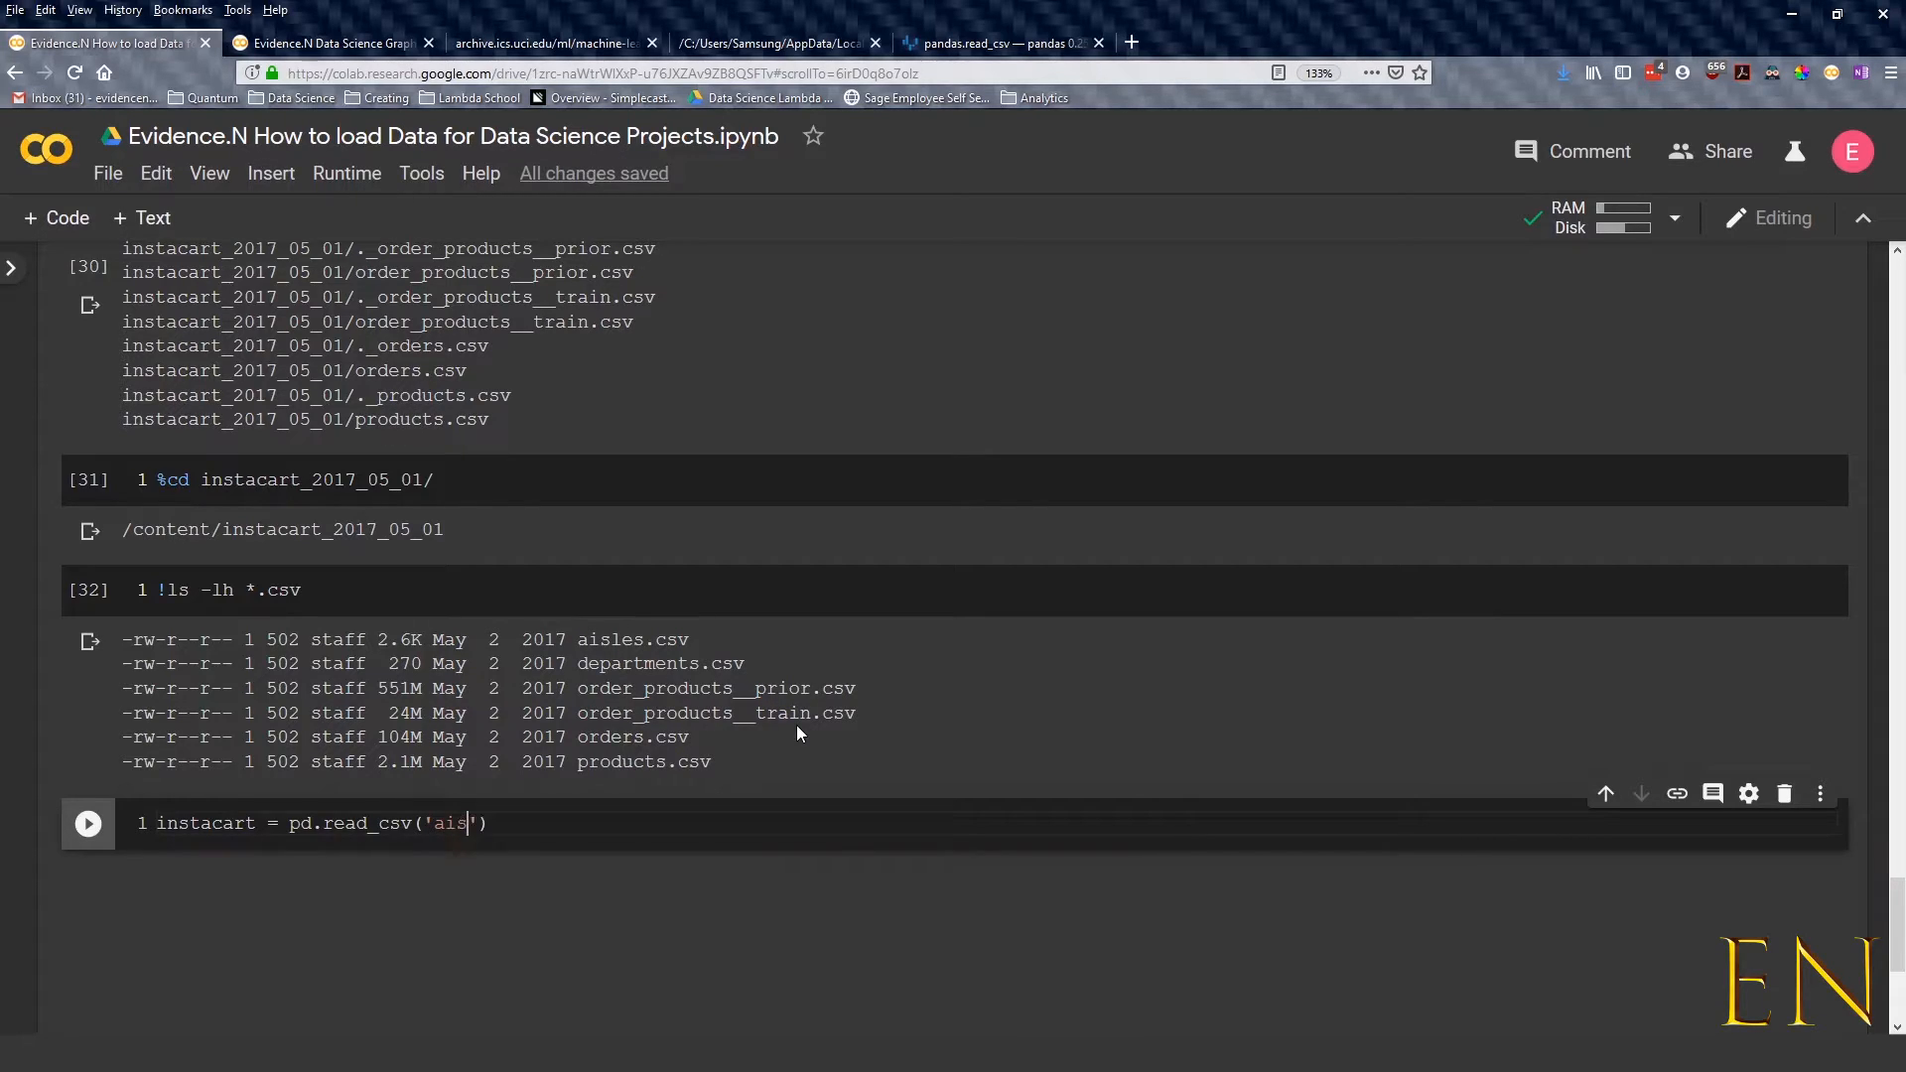
type("les.cs")
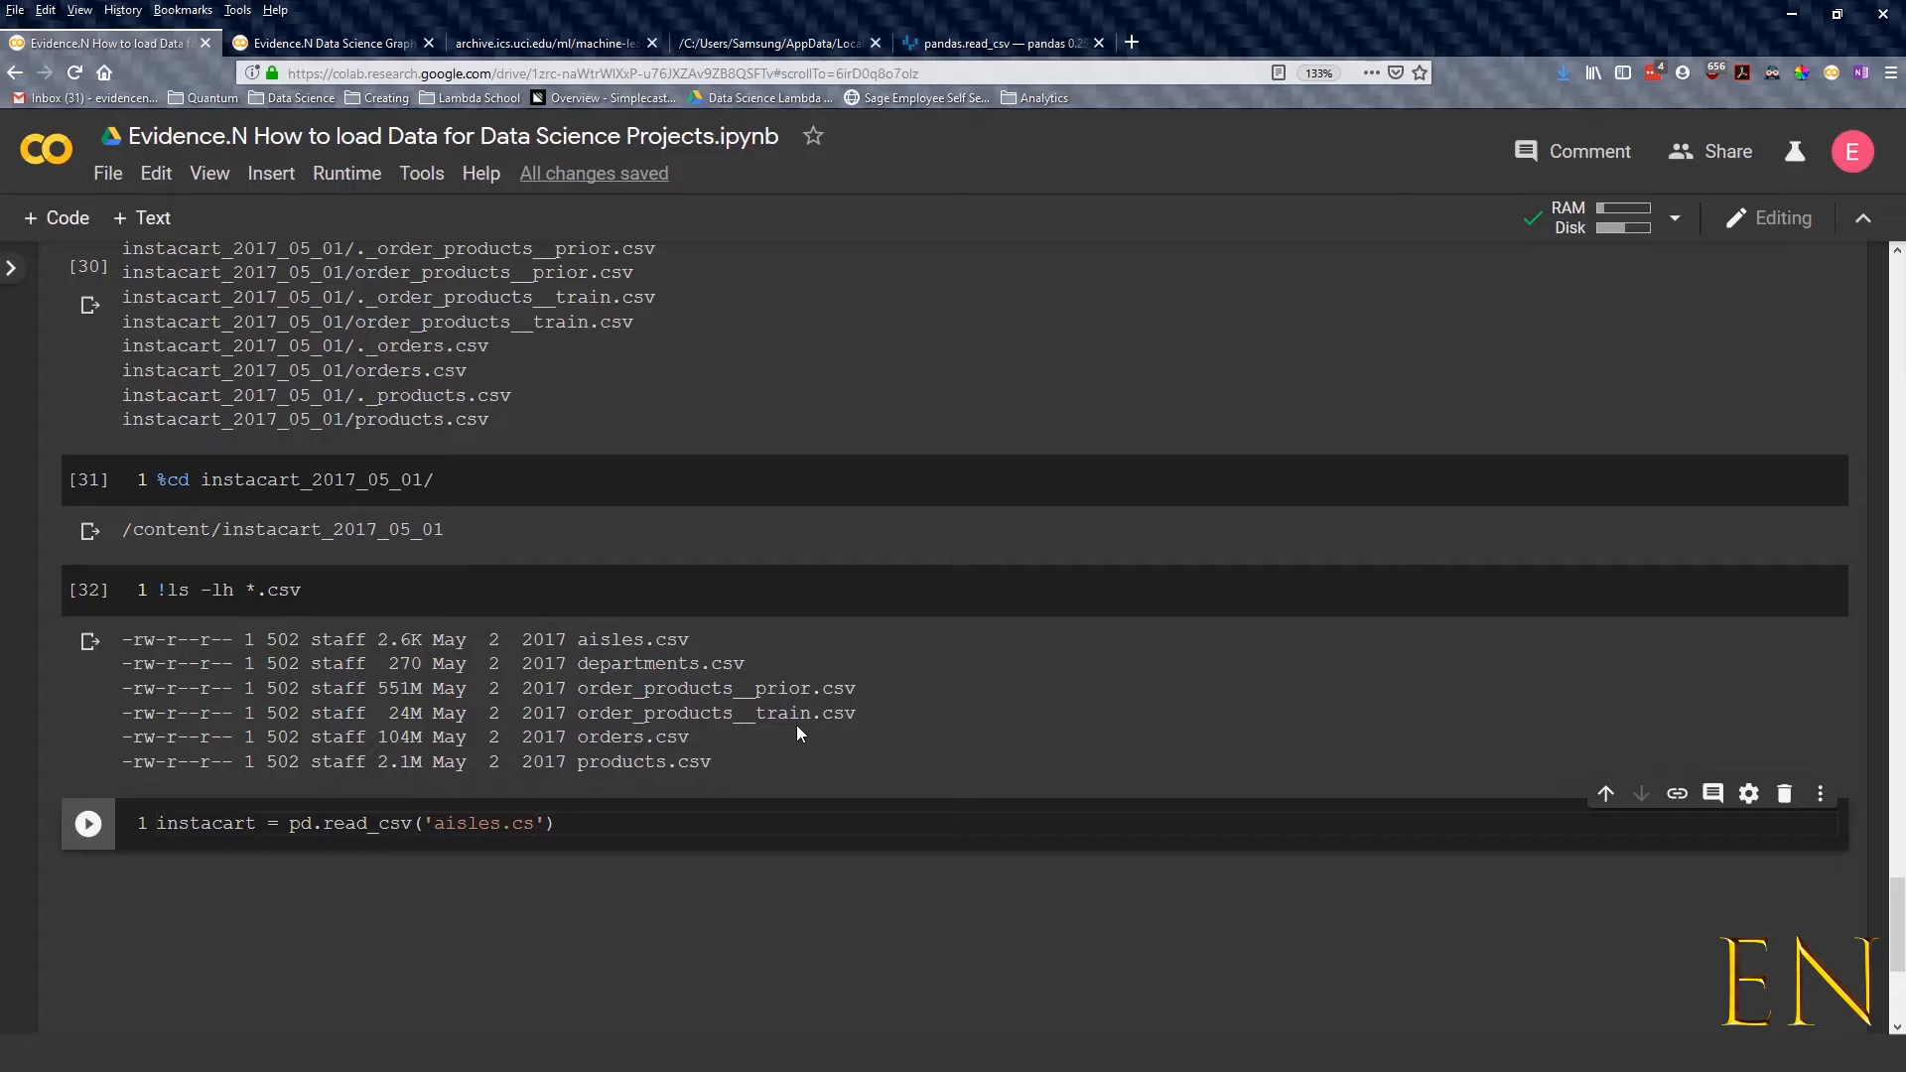
type("v")
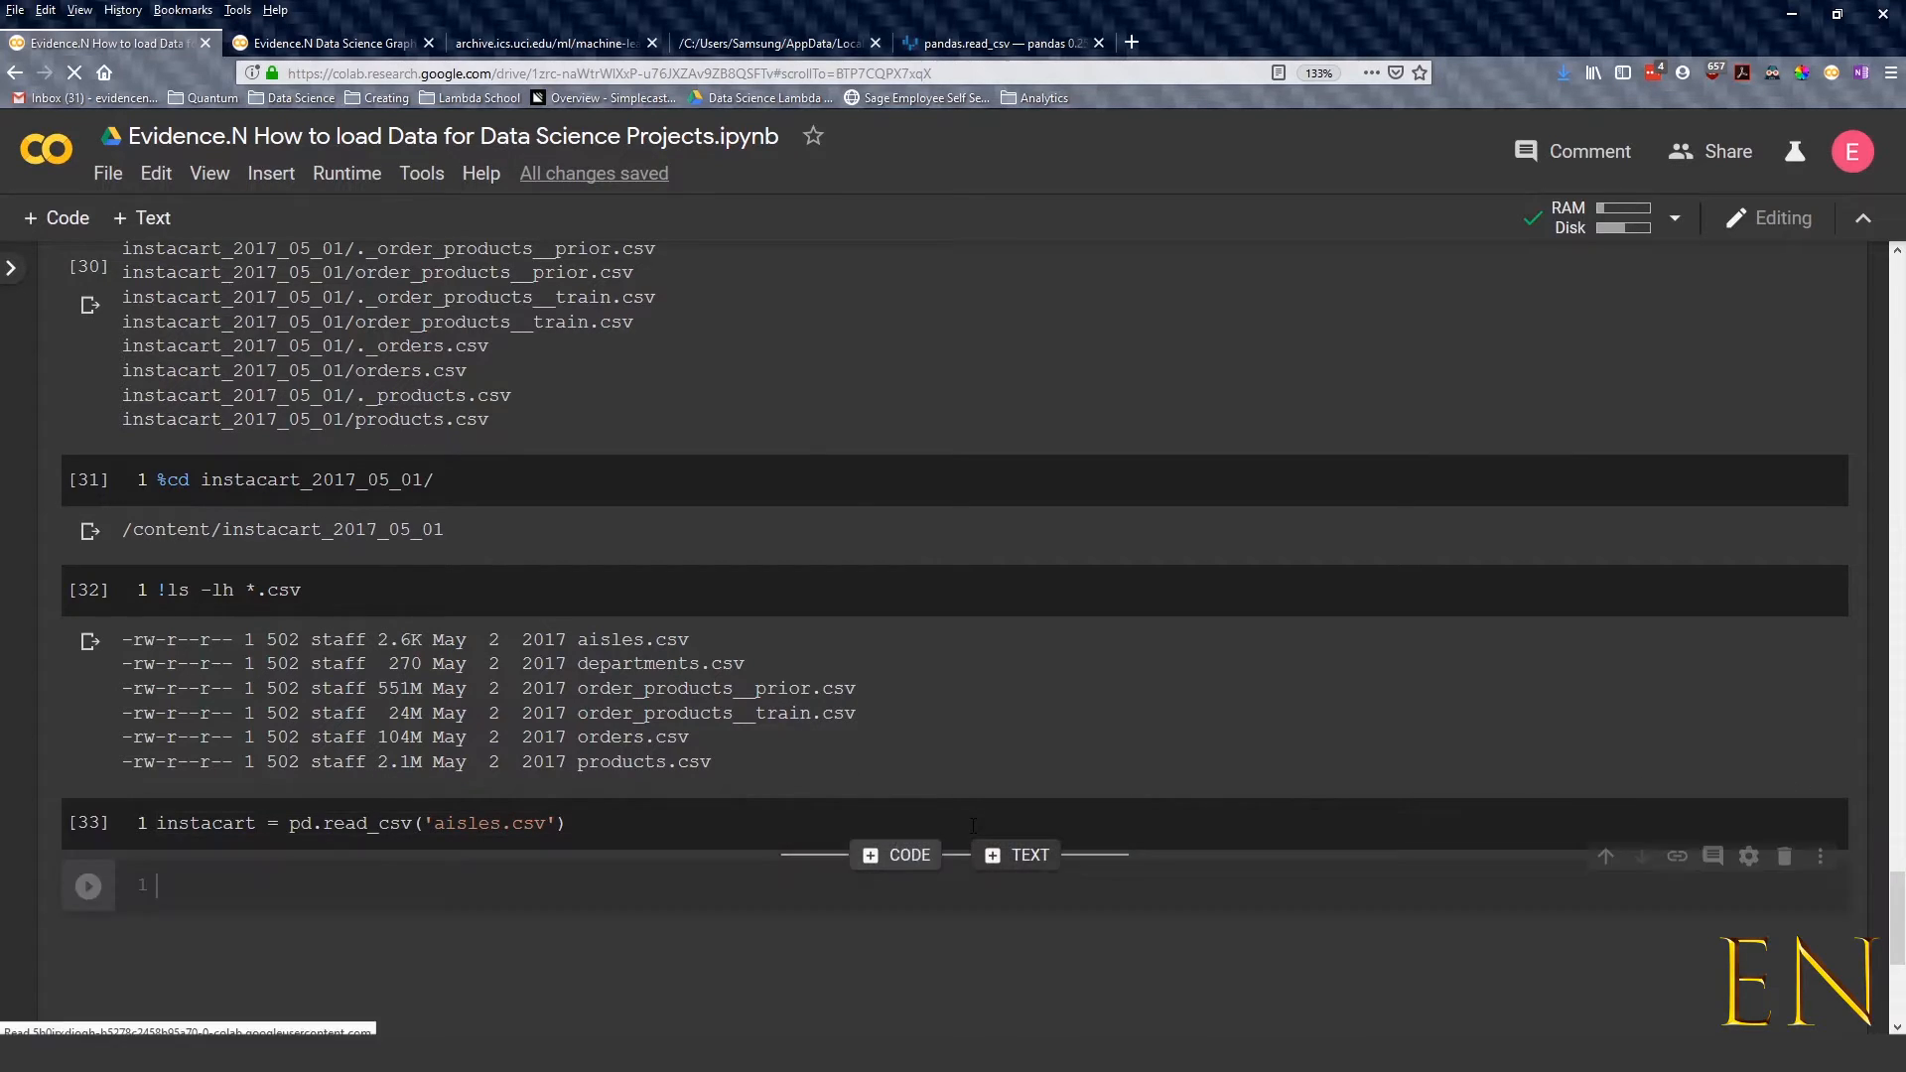
Run instacart.head() to show five aisles rows with aisle_id and aisle columns
type("instacart")
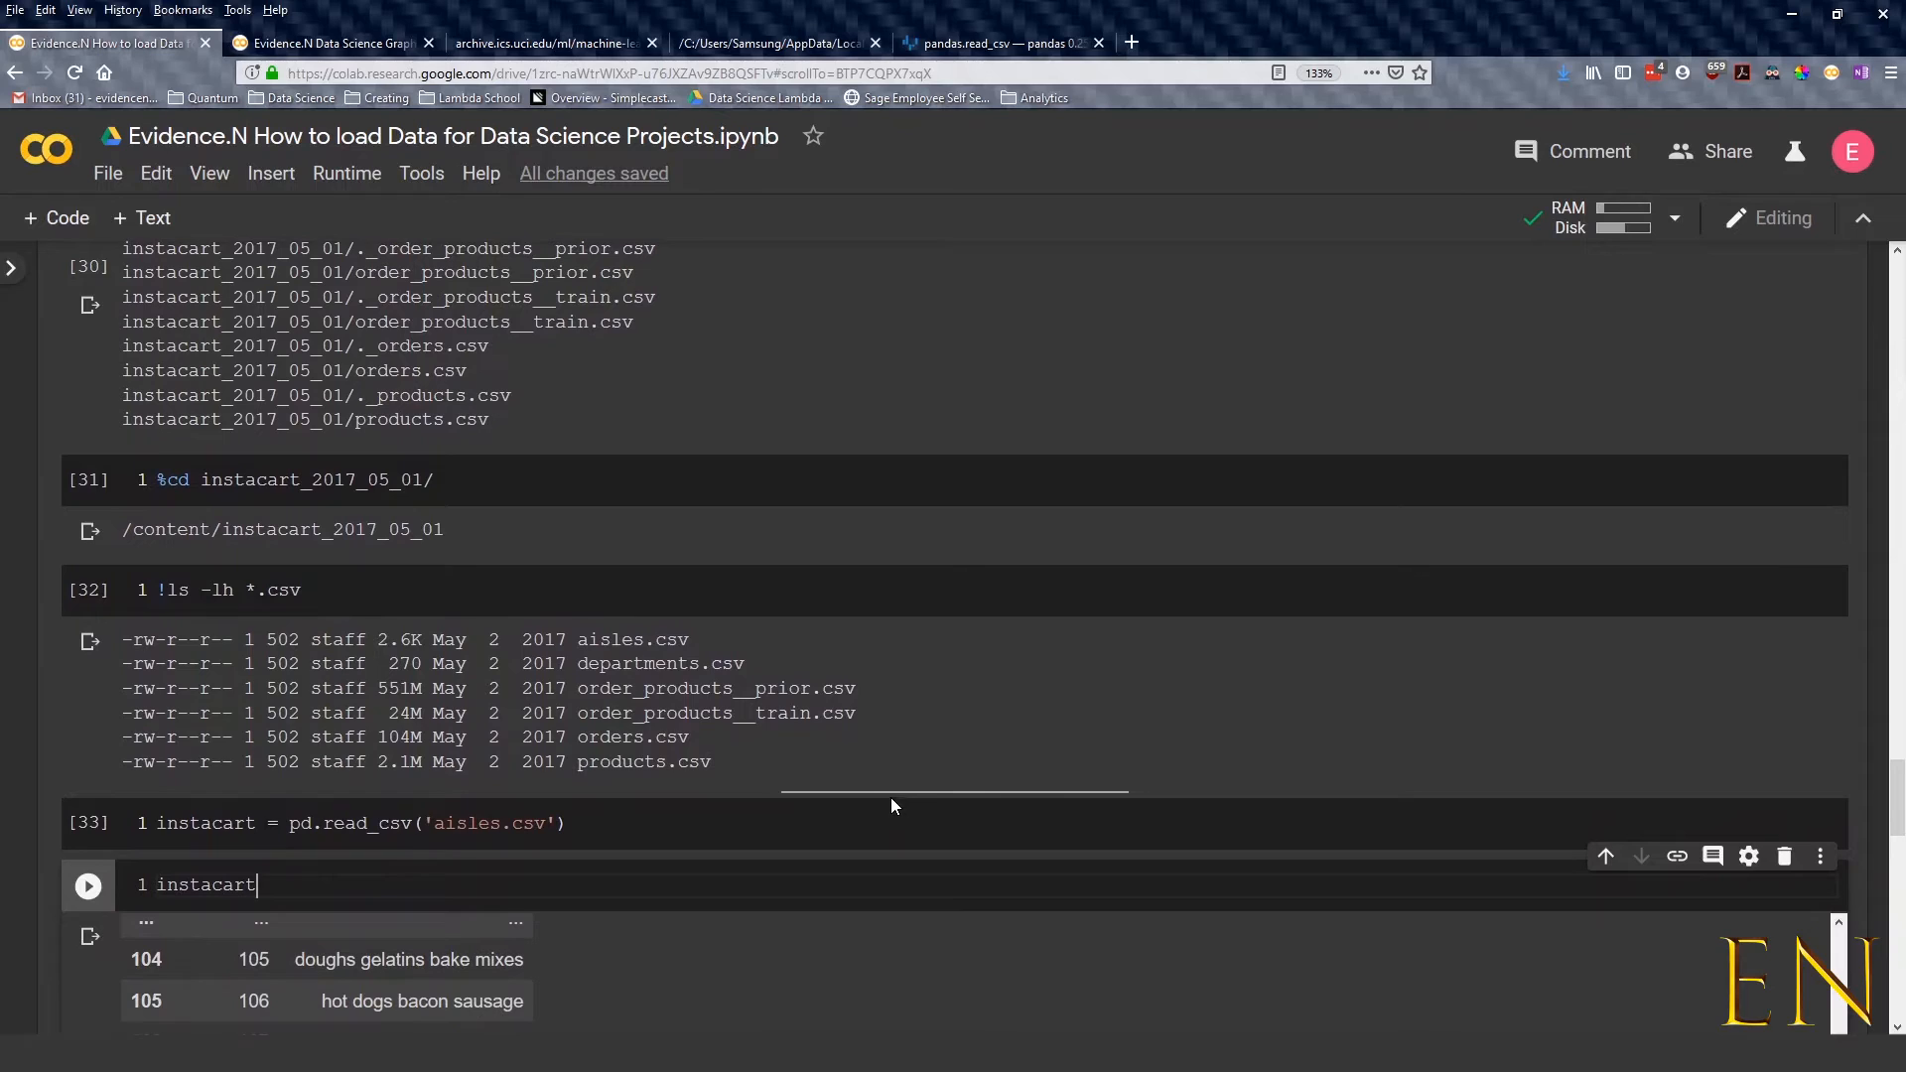
type(".head(15")
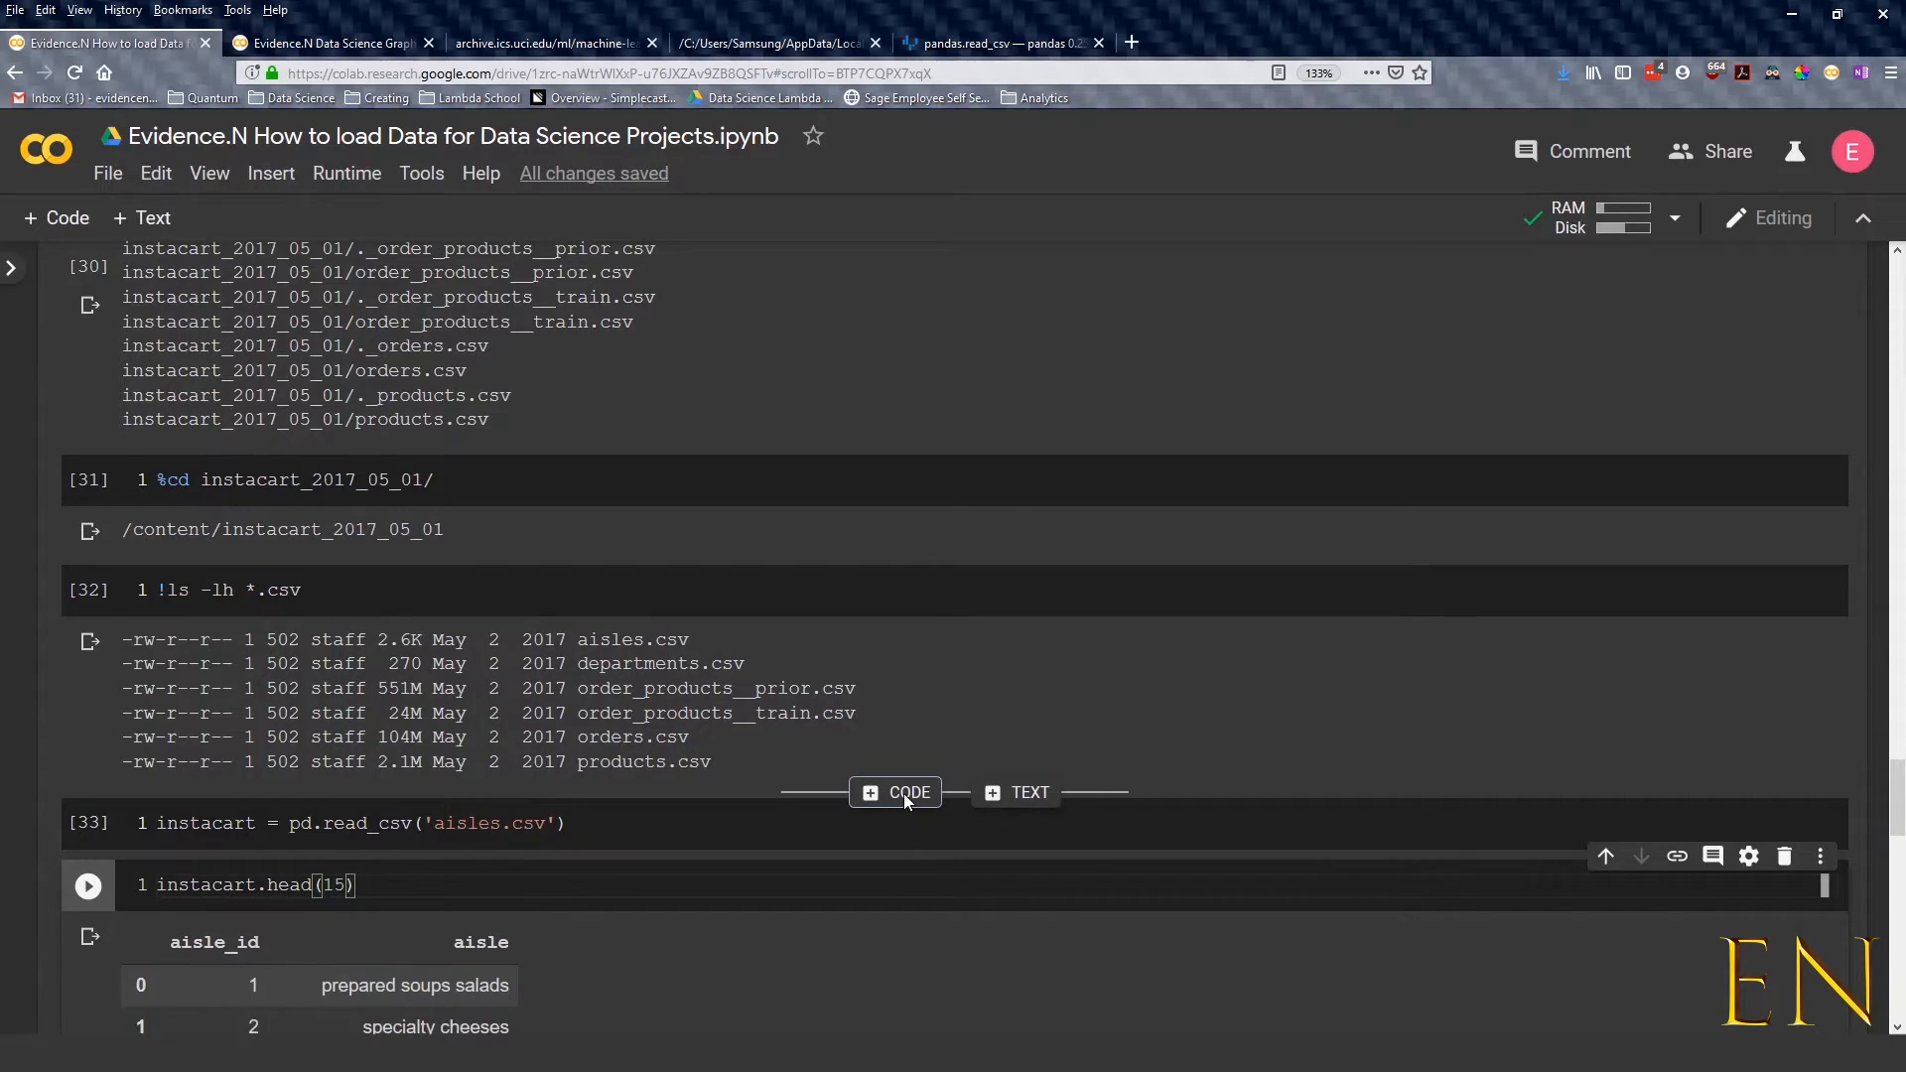
scroll("down", 3)
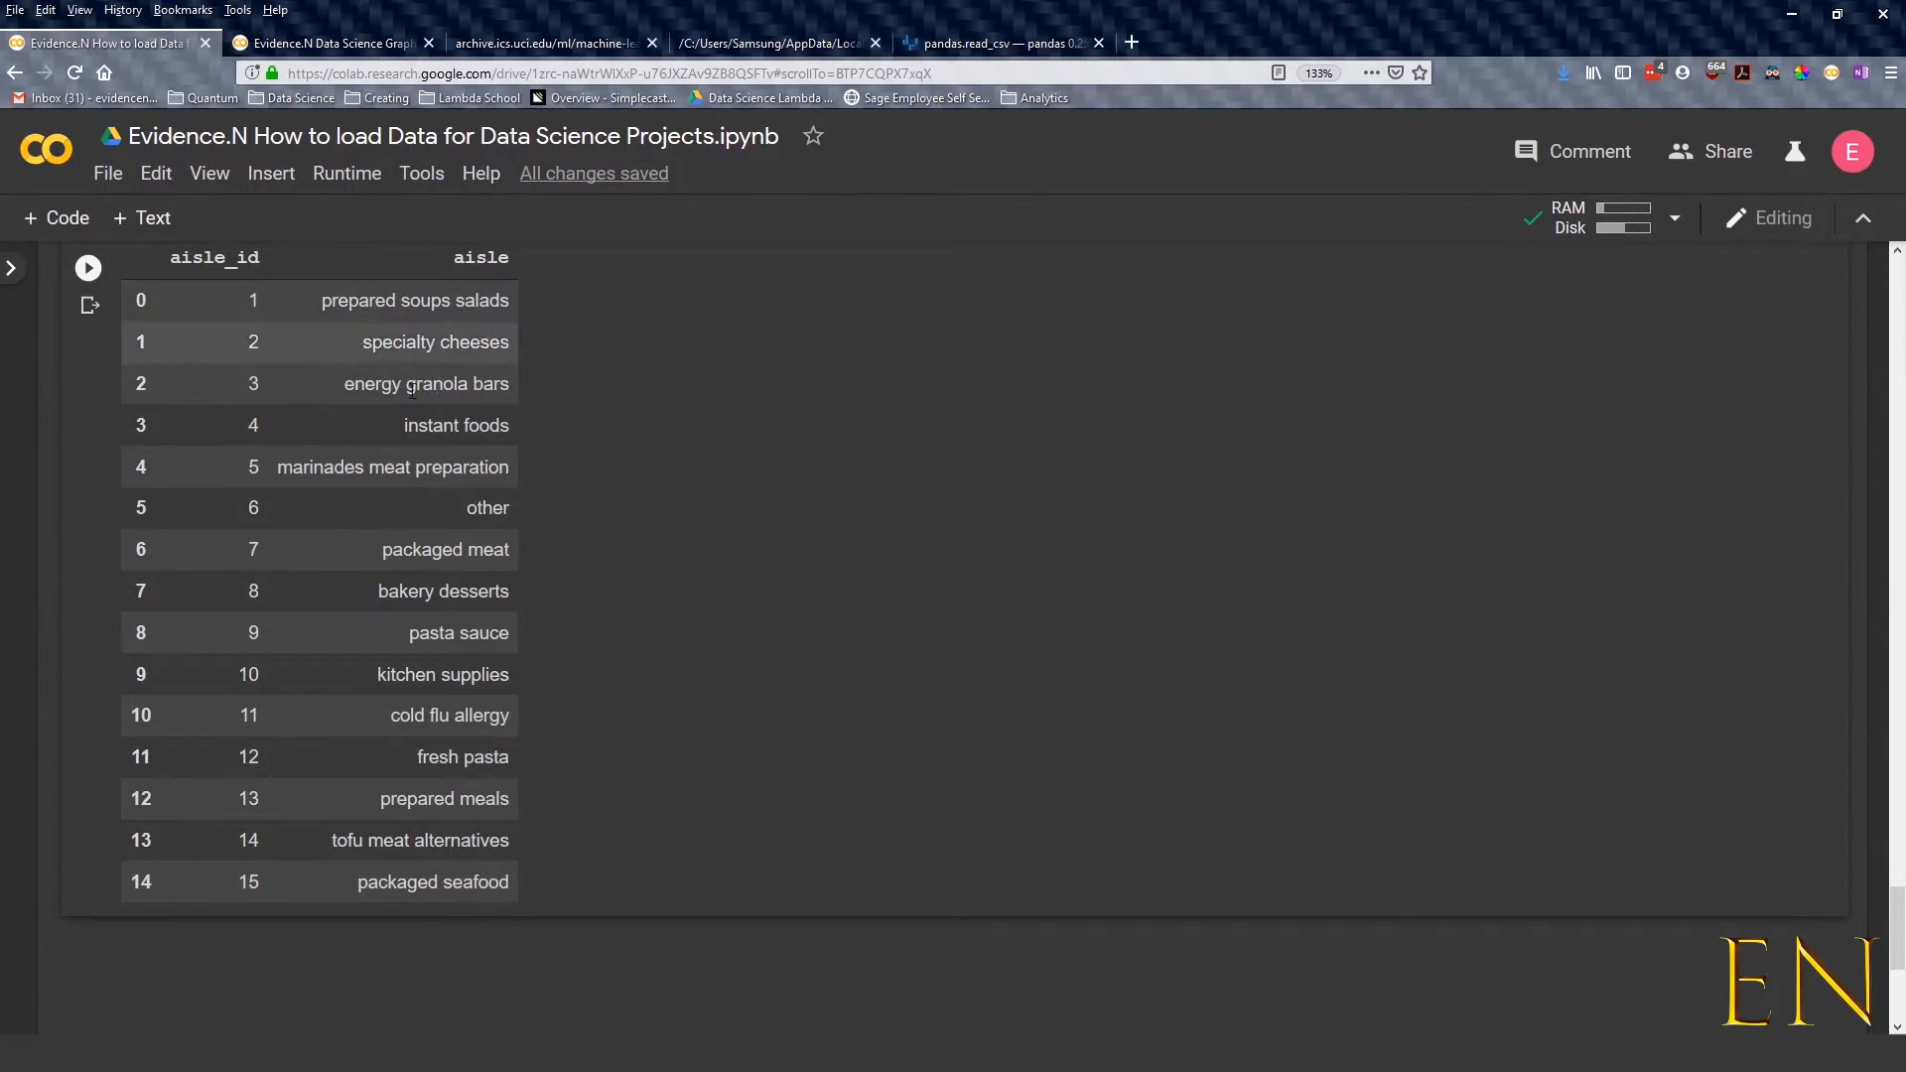
scroll("up", 3)
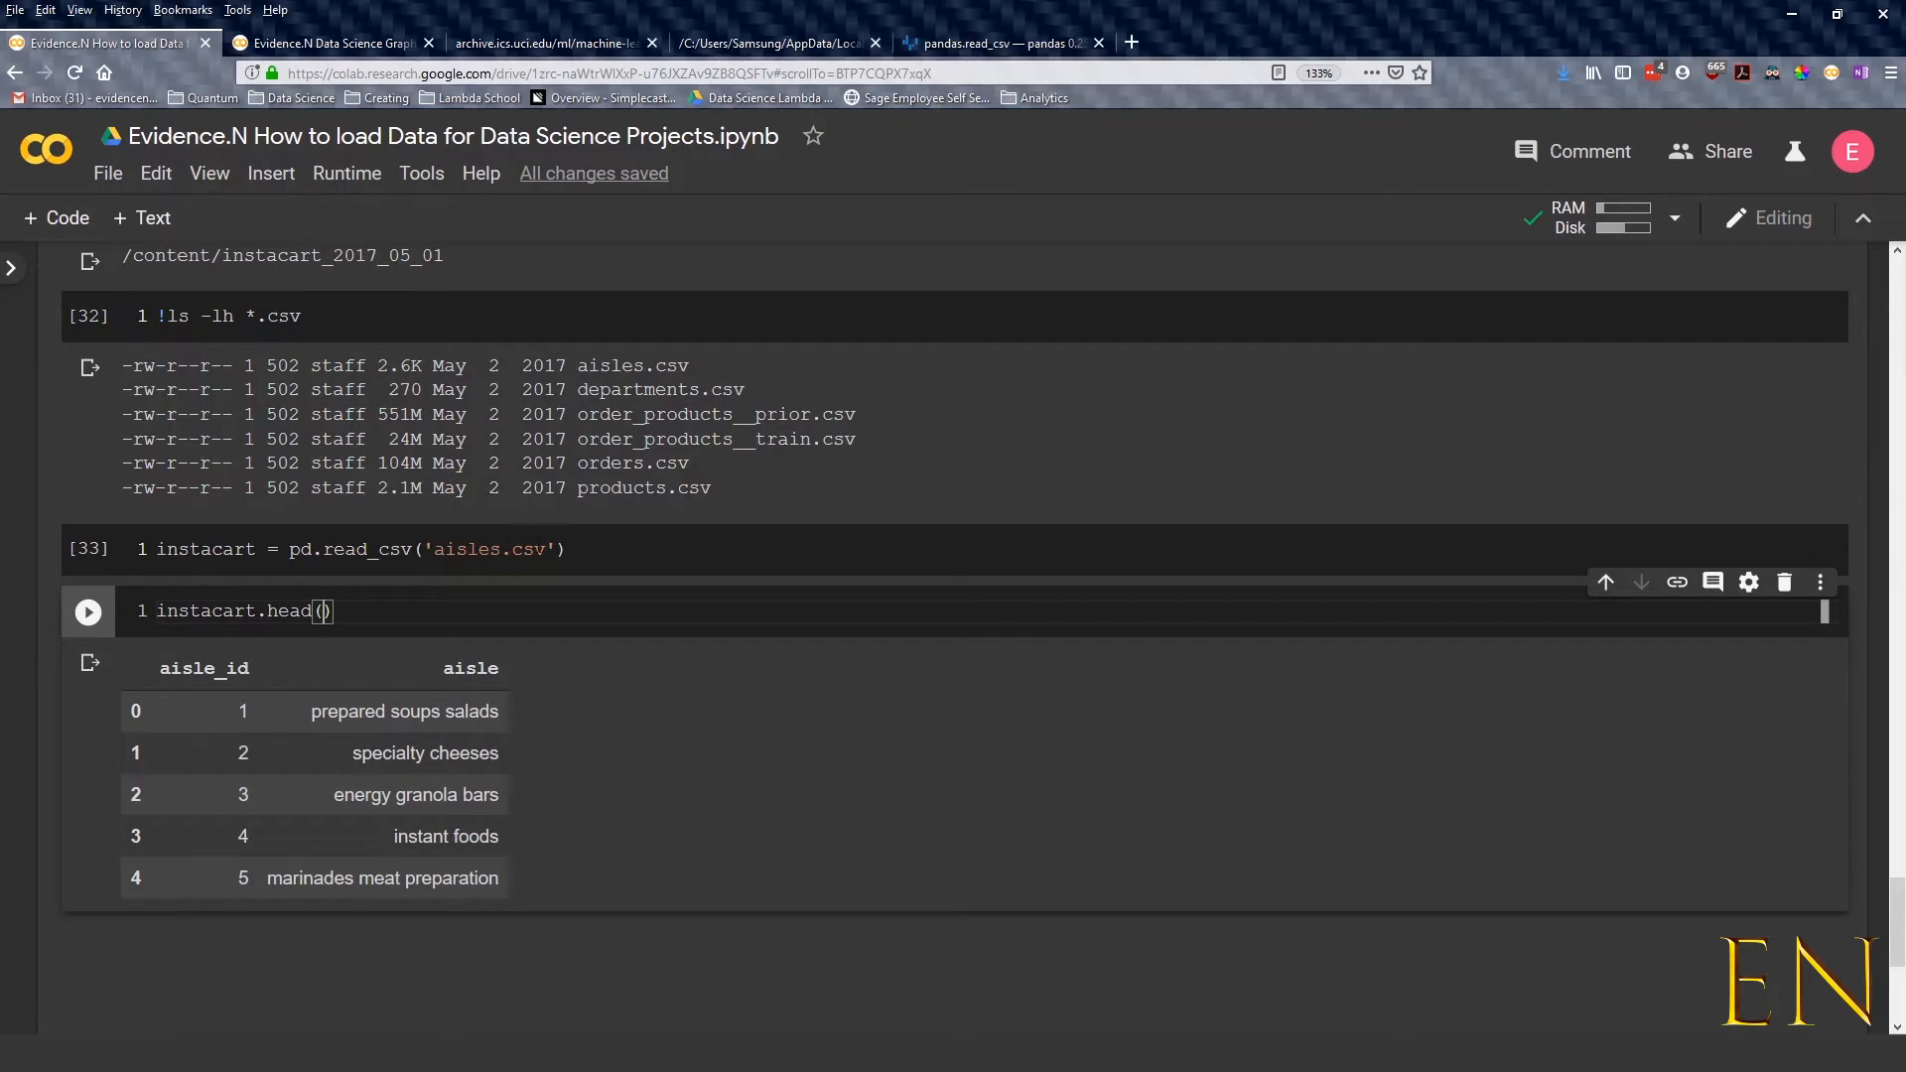
mouse_move(415, 857)
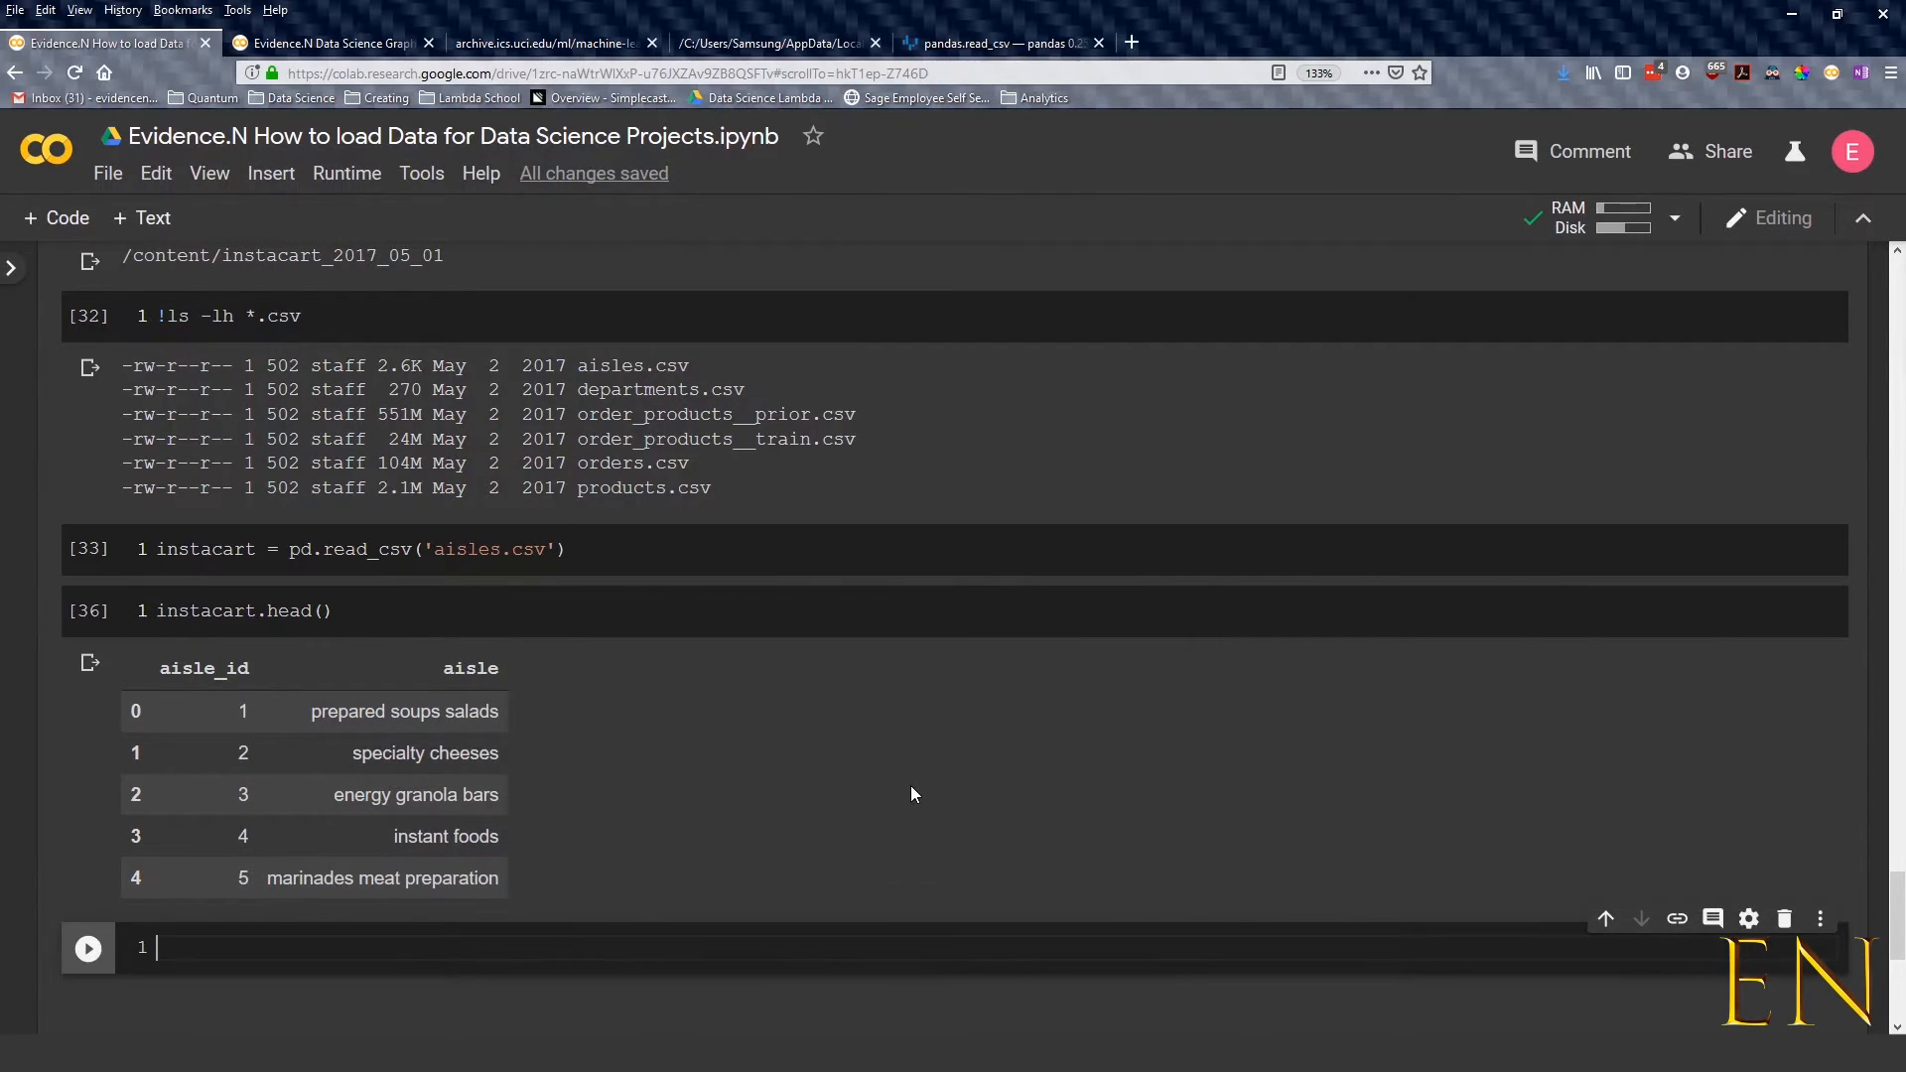
Scroll to the notebook's closing text cell summarizing the four ways to load data
scroll("down", 3)
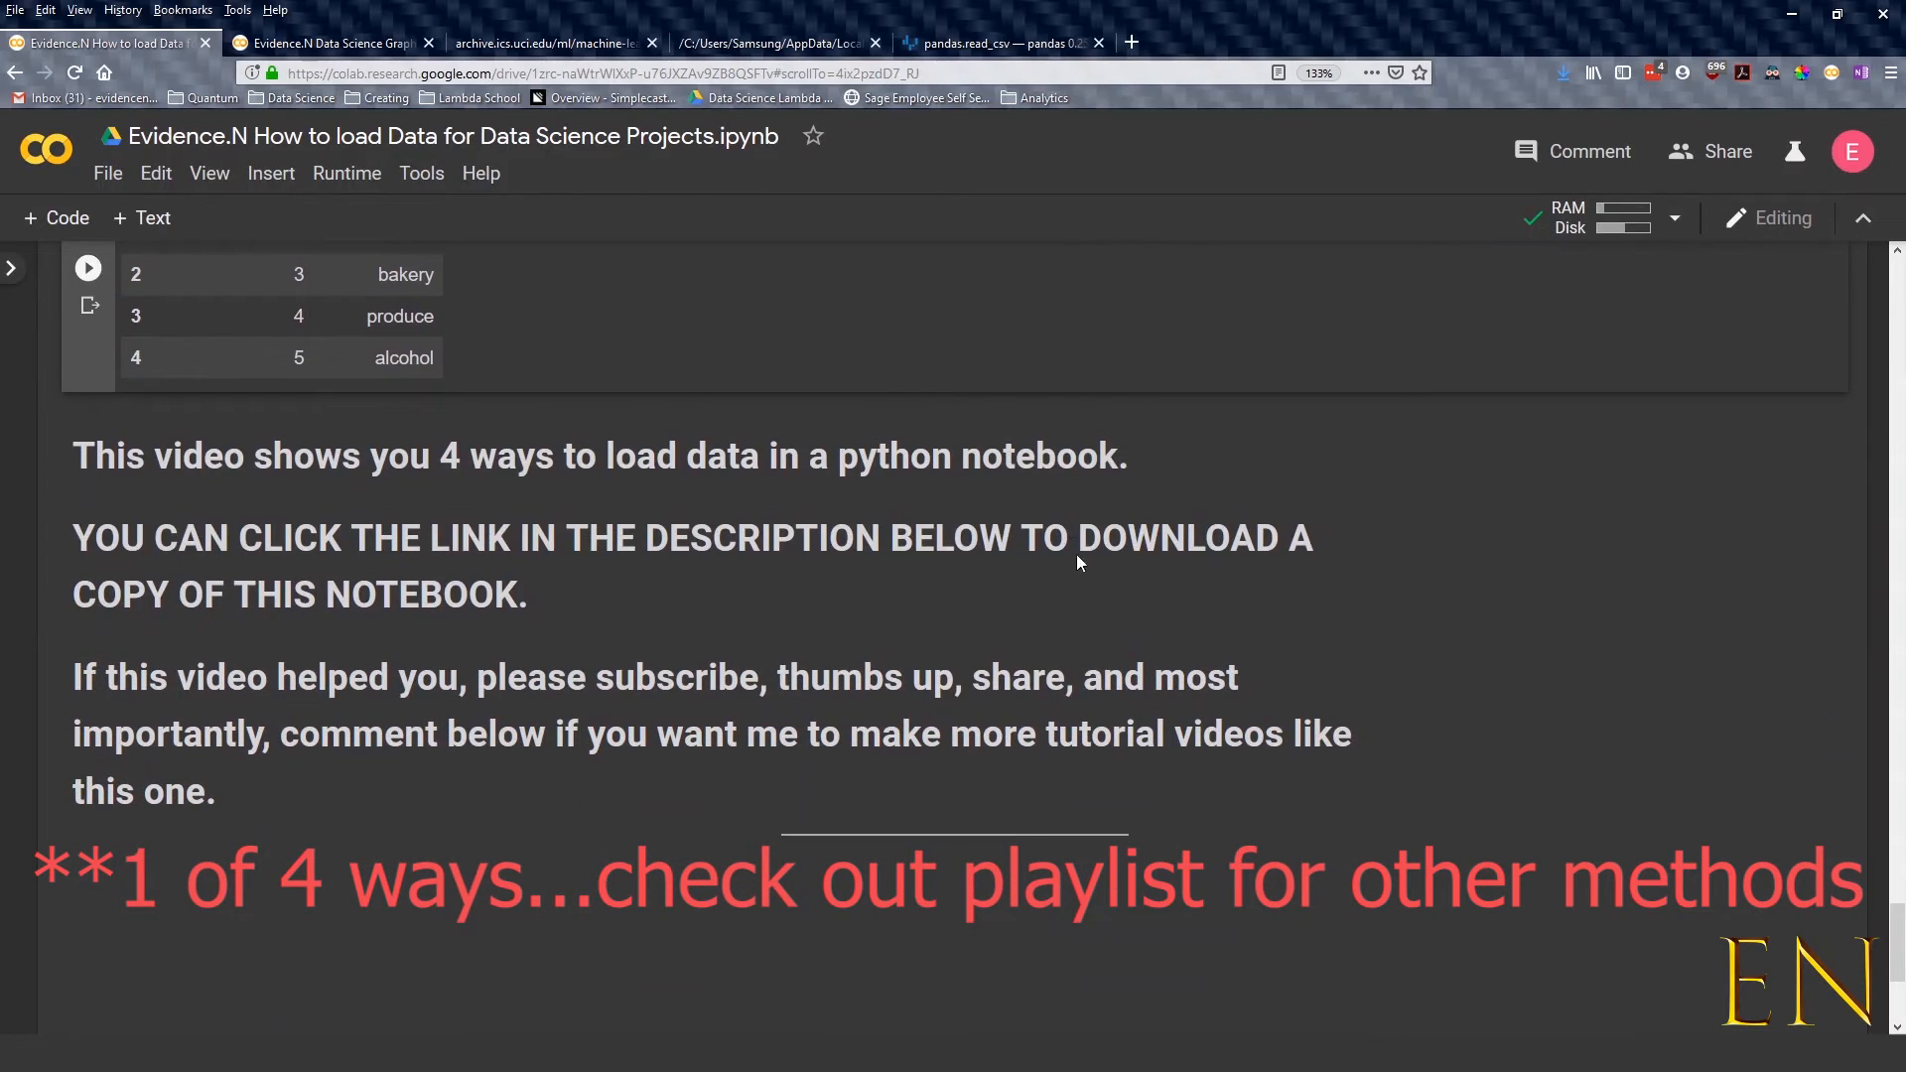
mouse_move(984, 751)
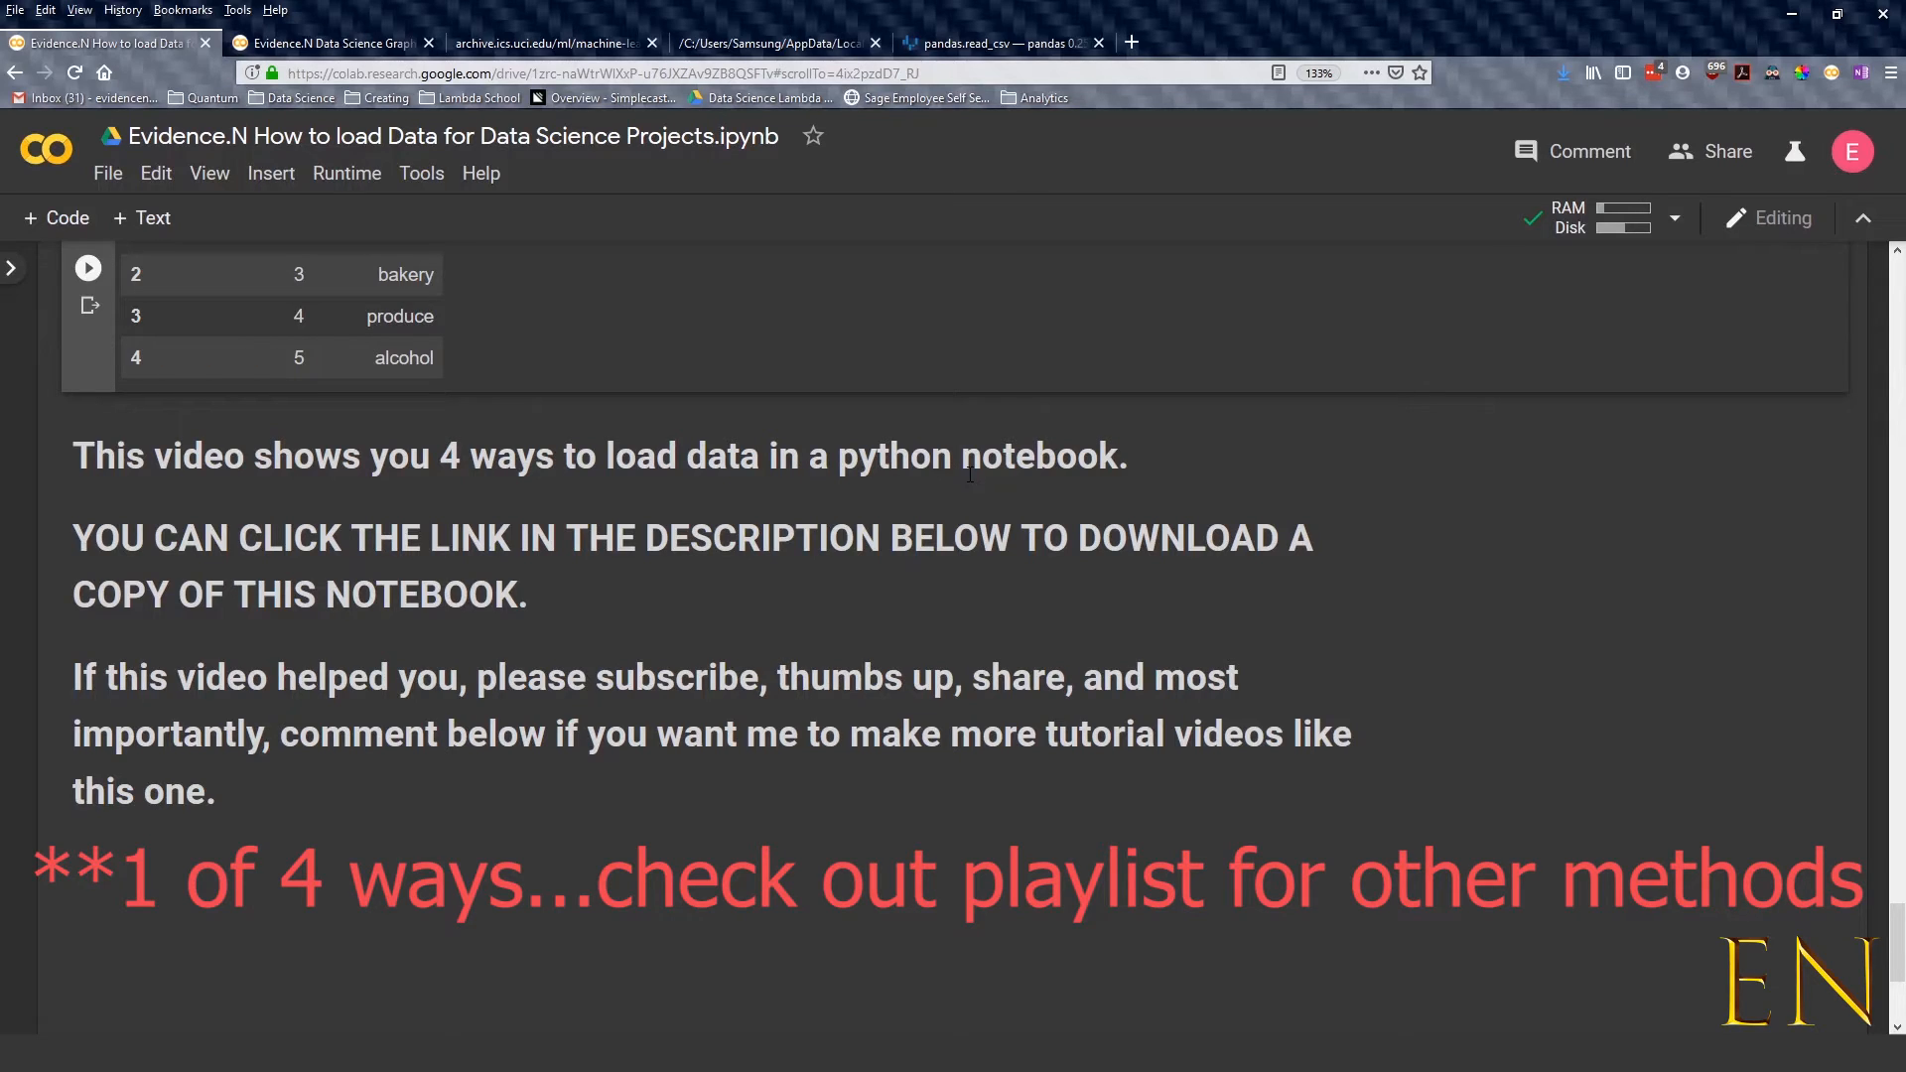
mouse_move(510, 572)
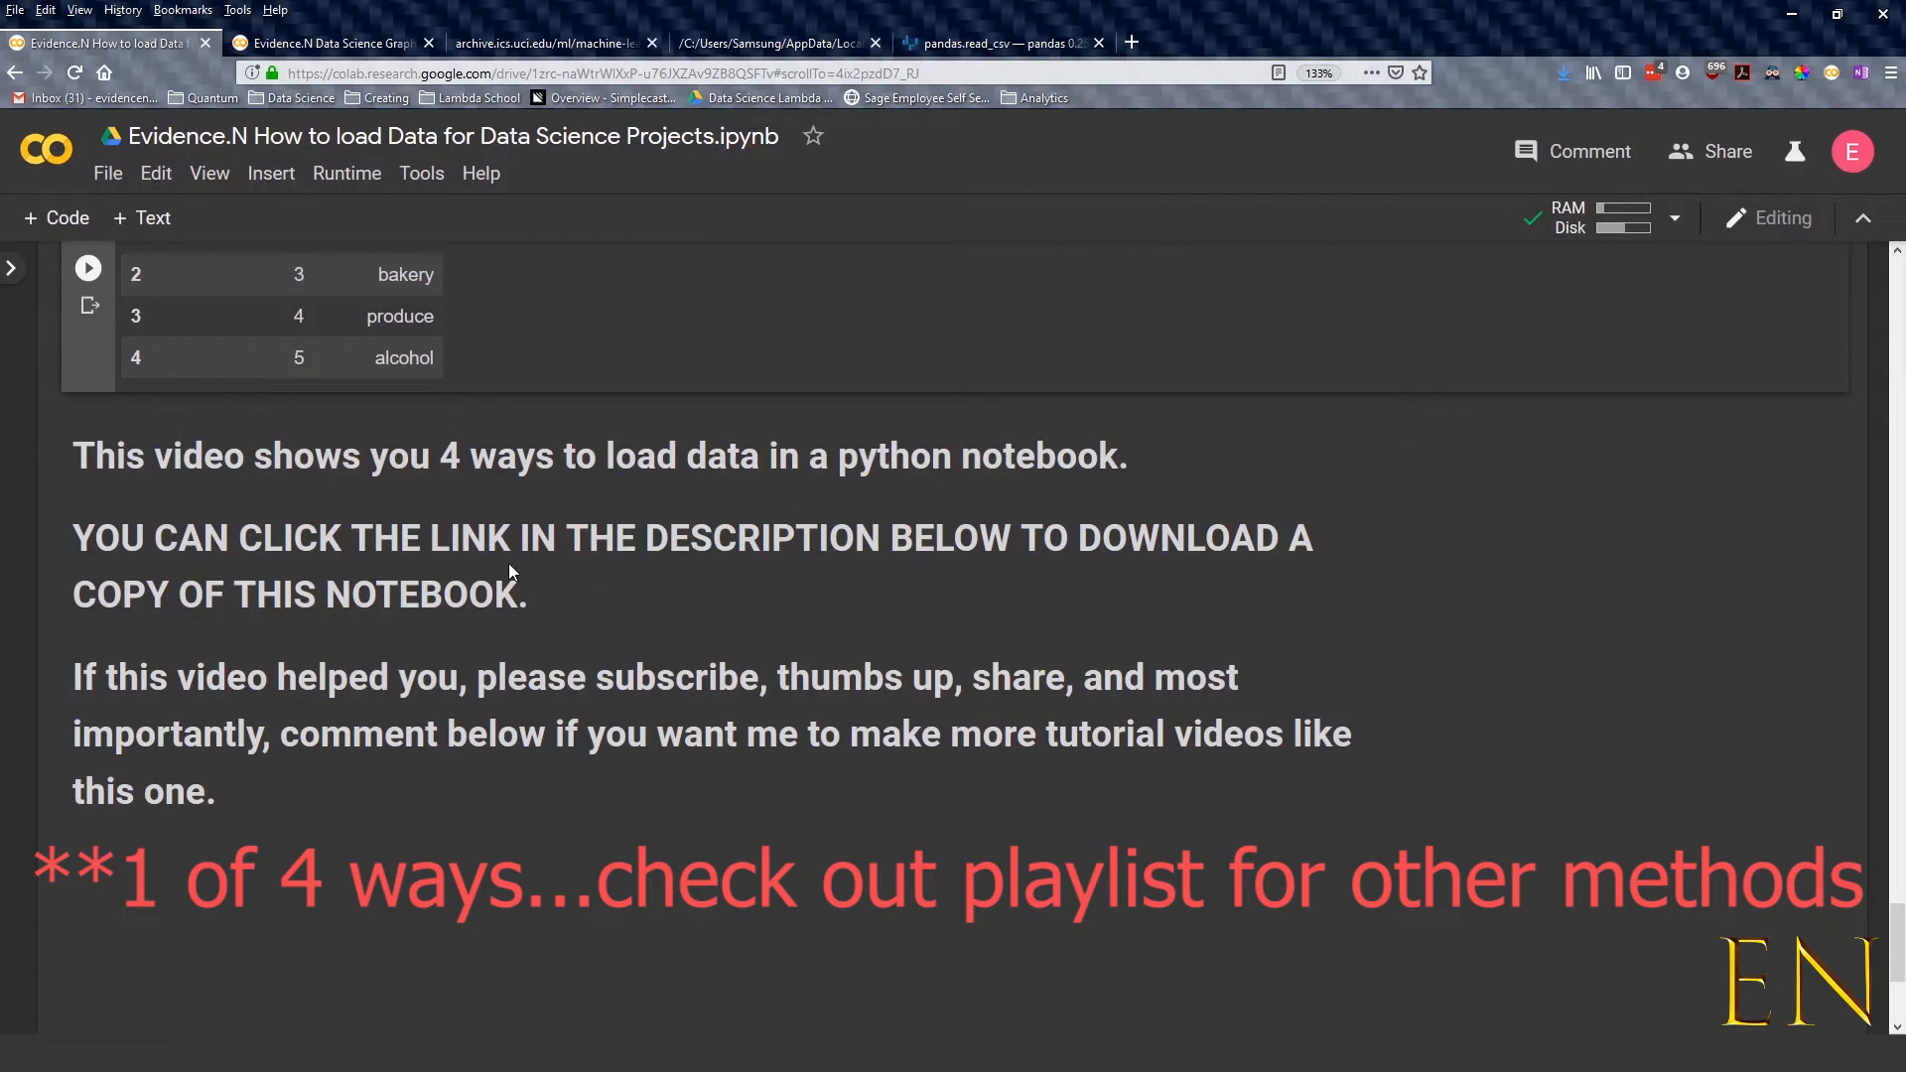
mouse_move(911, 554)
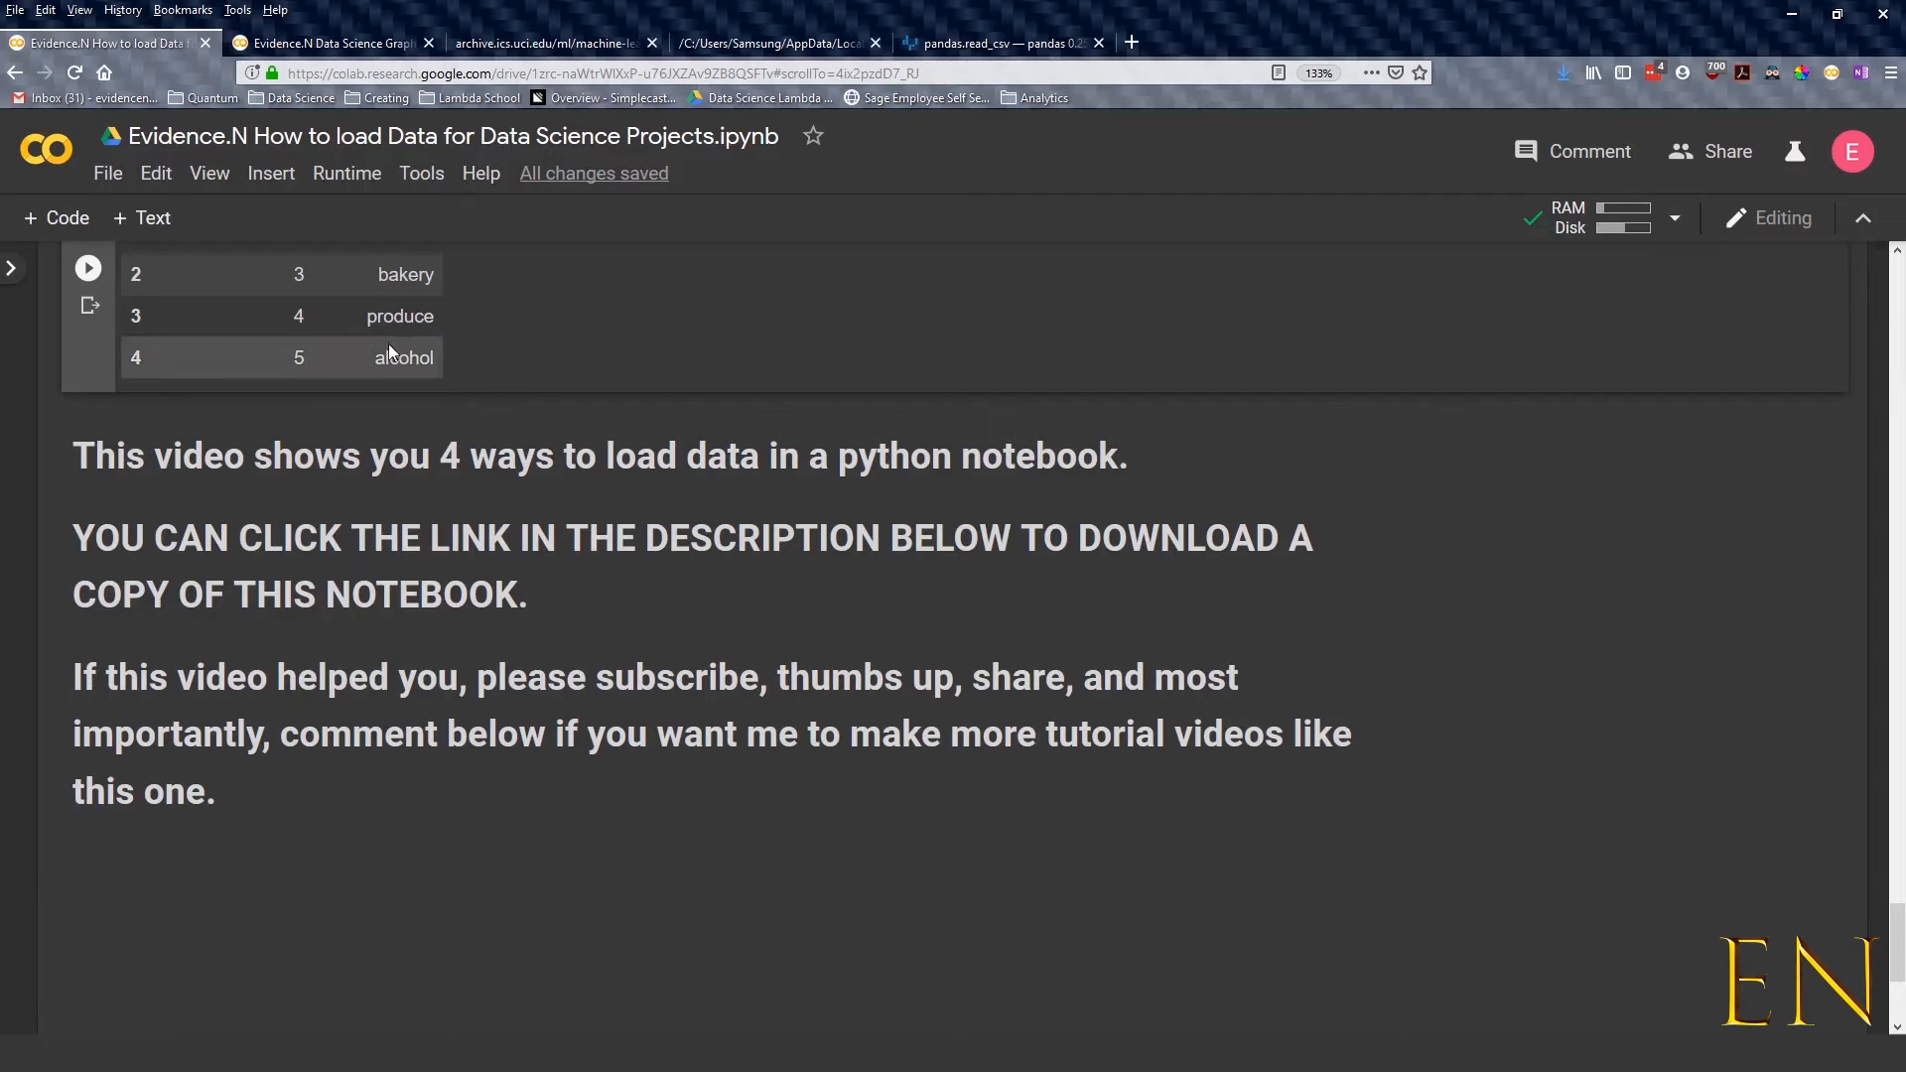
left_click(107, 172)
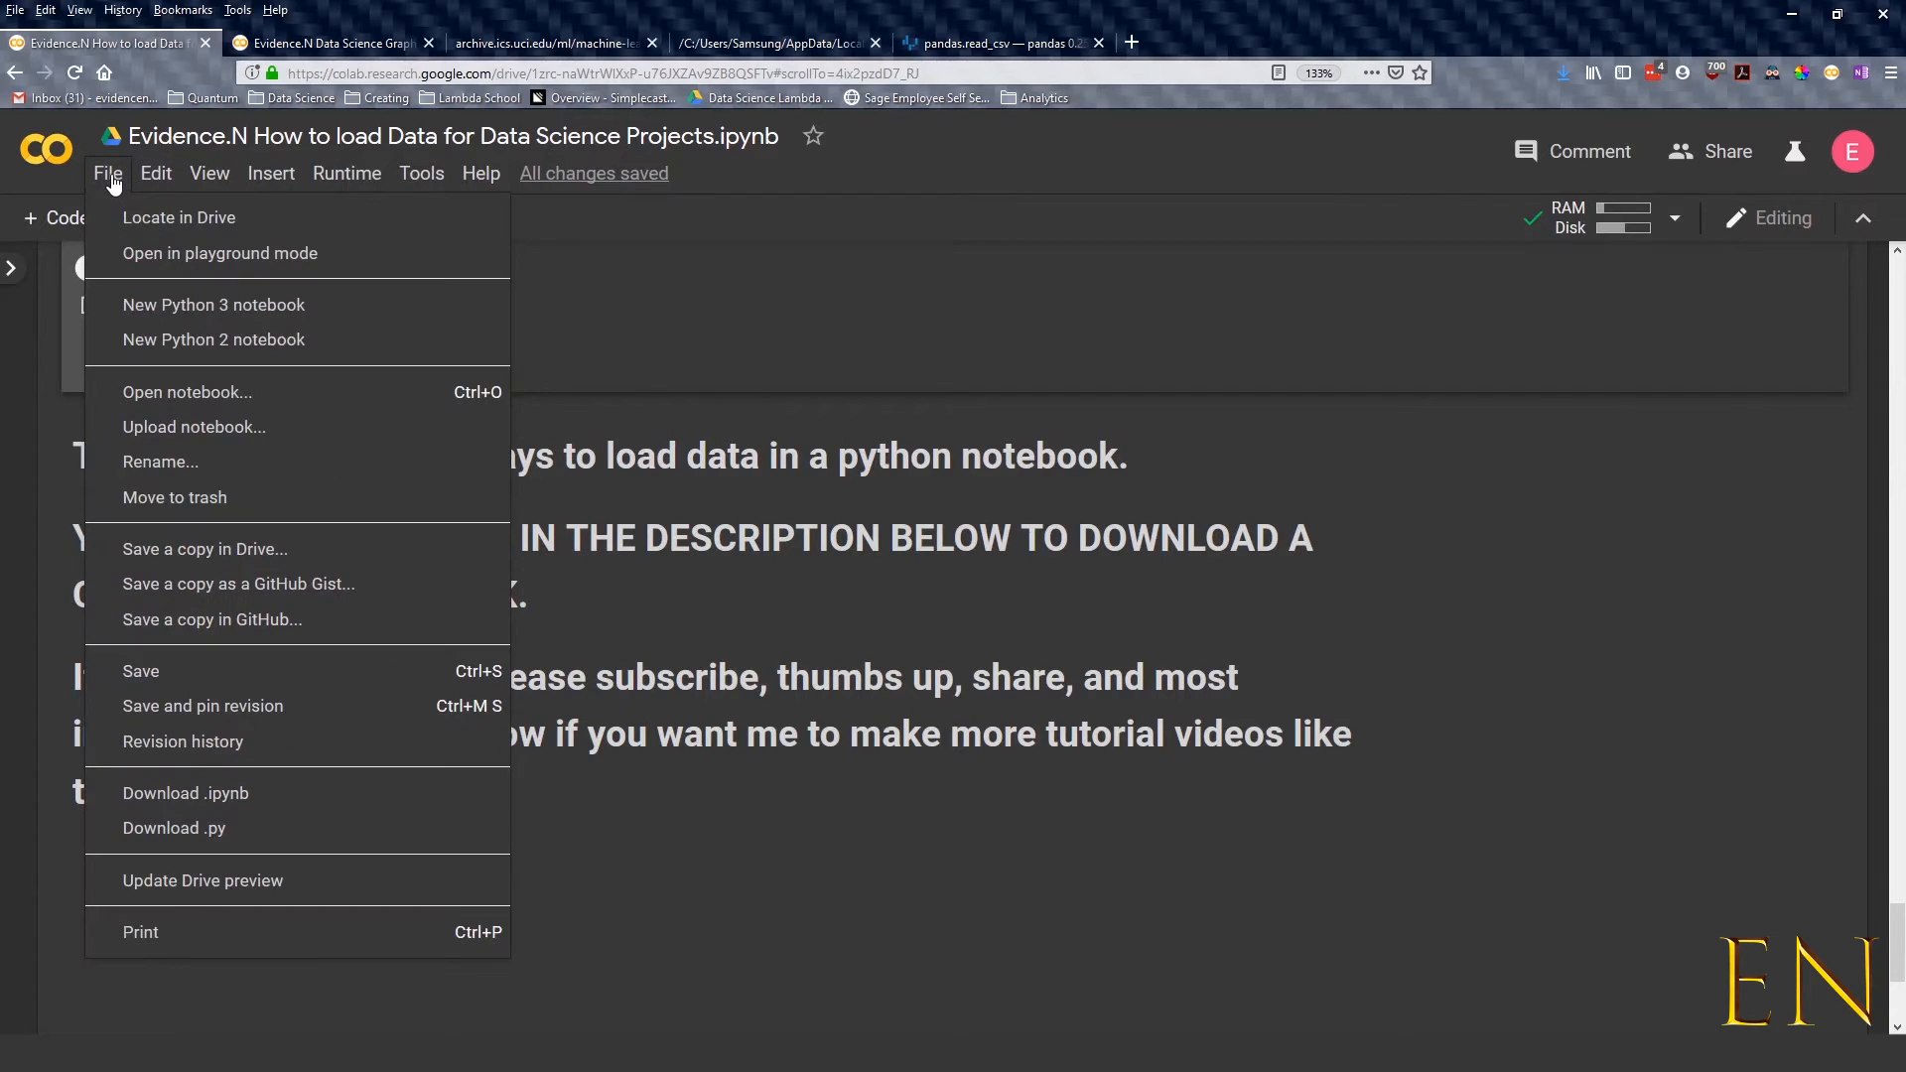
mouse_move(205, 548)
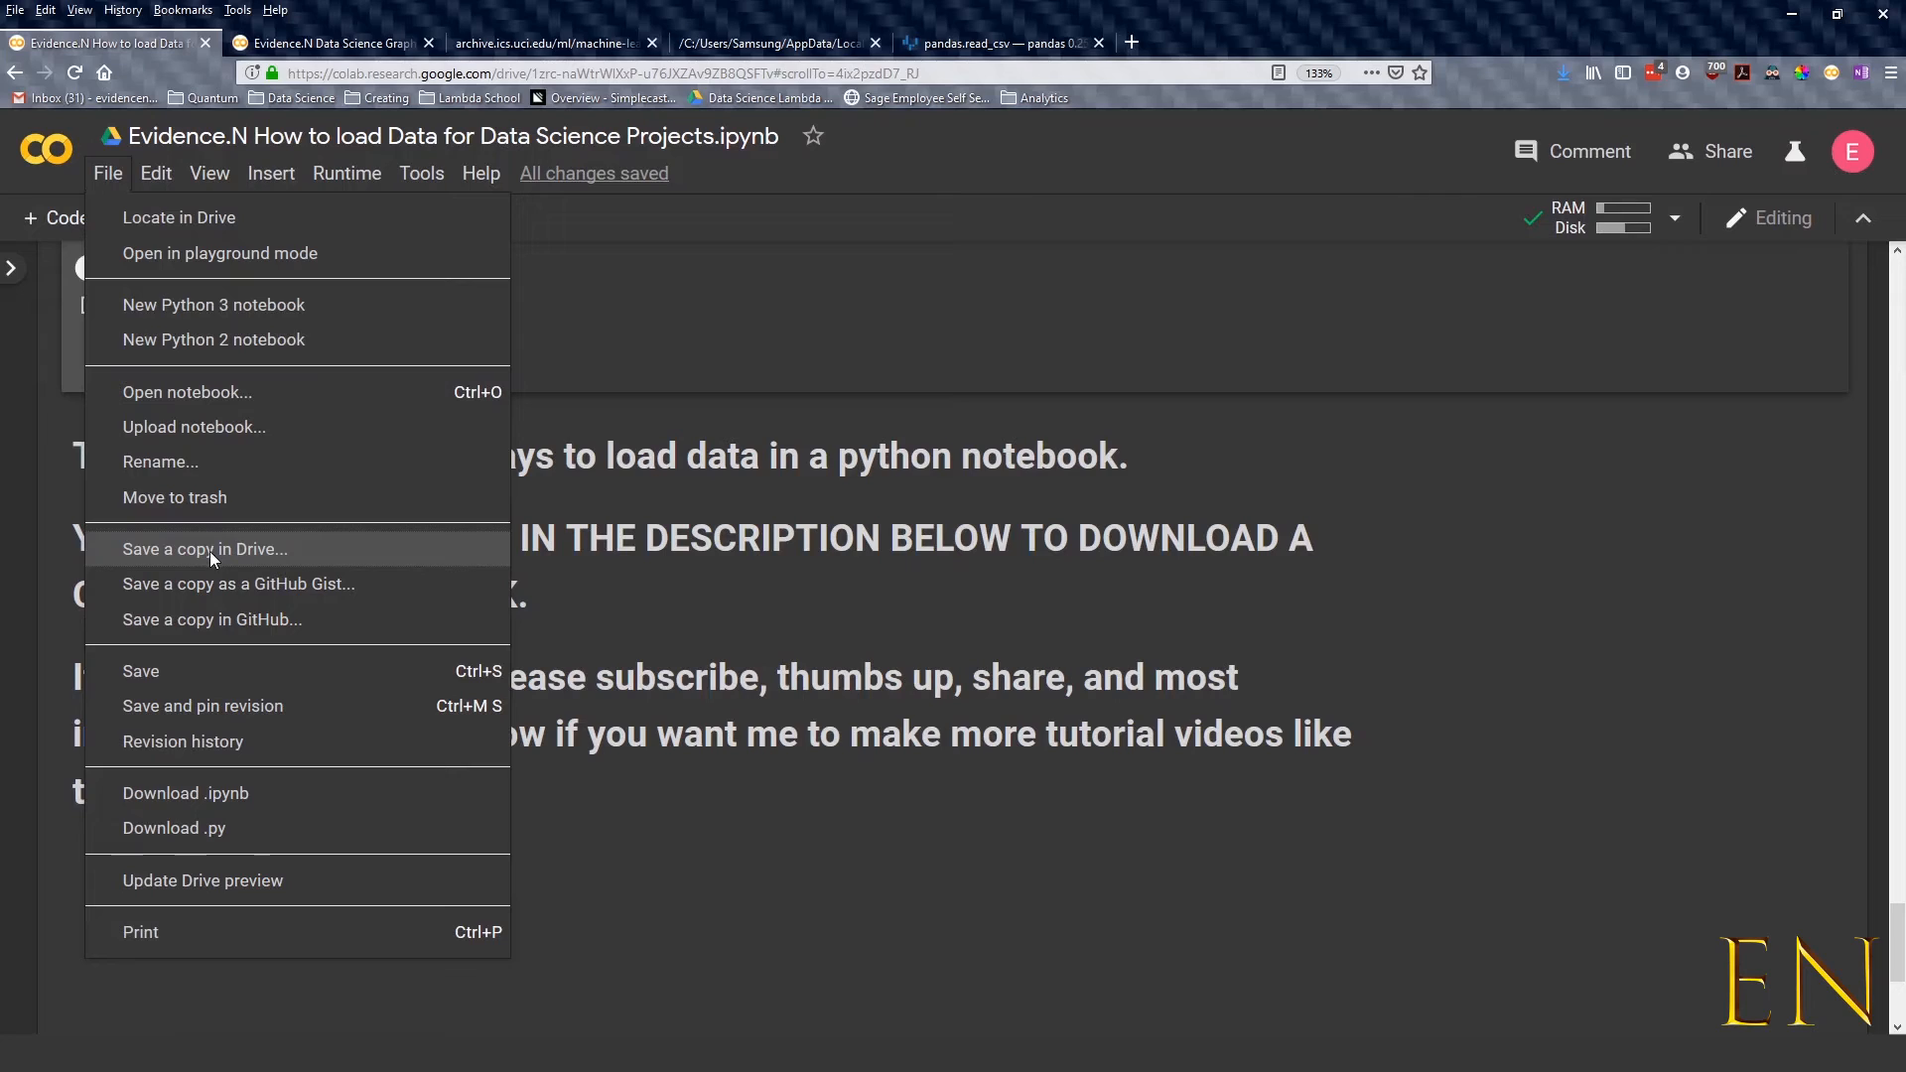
mouse_move(214, 535)
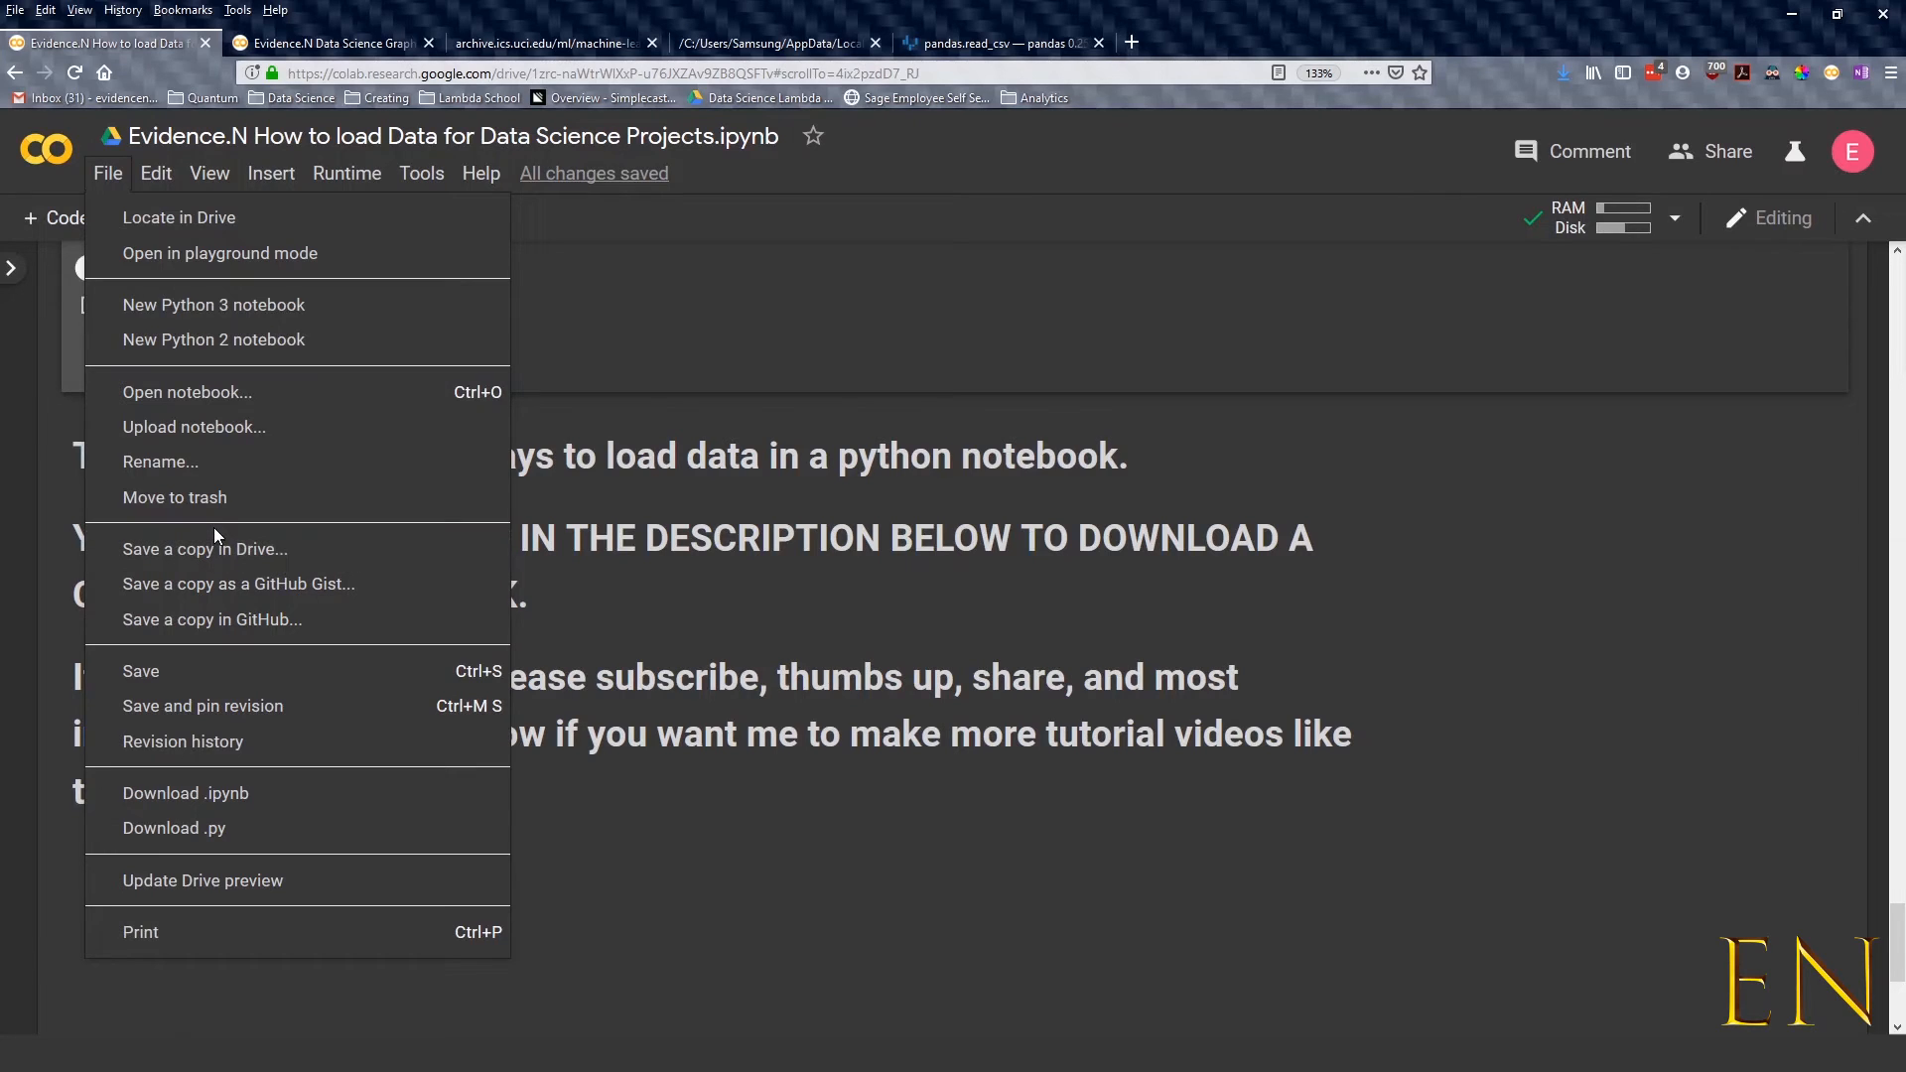
mouse_move(199, 237)
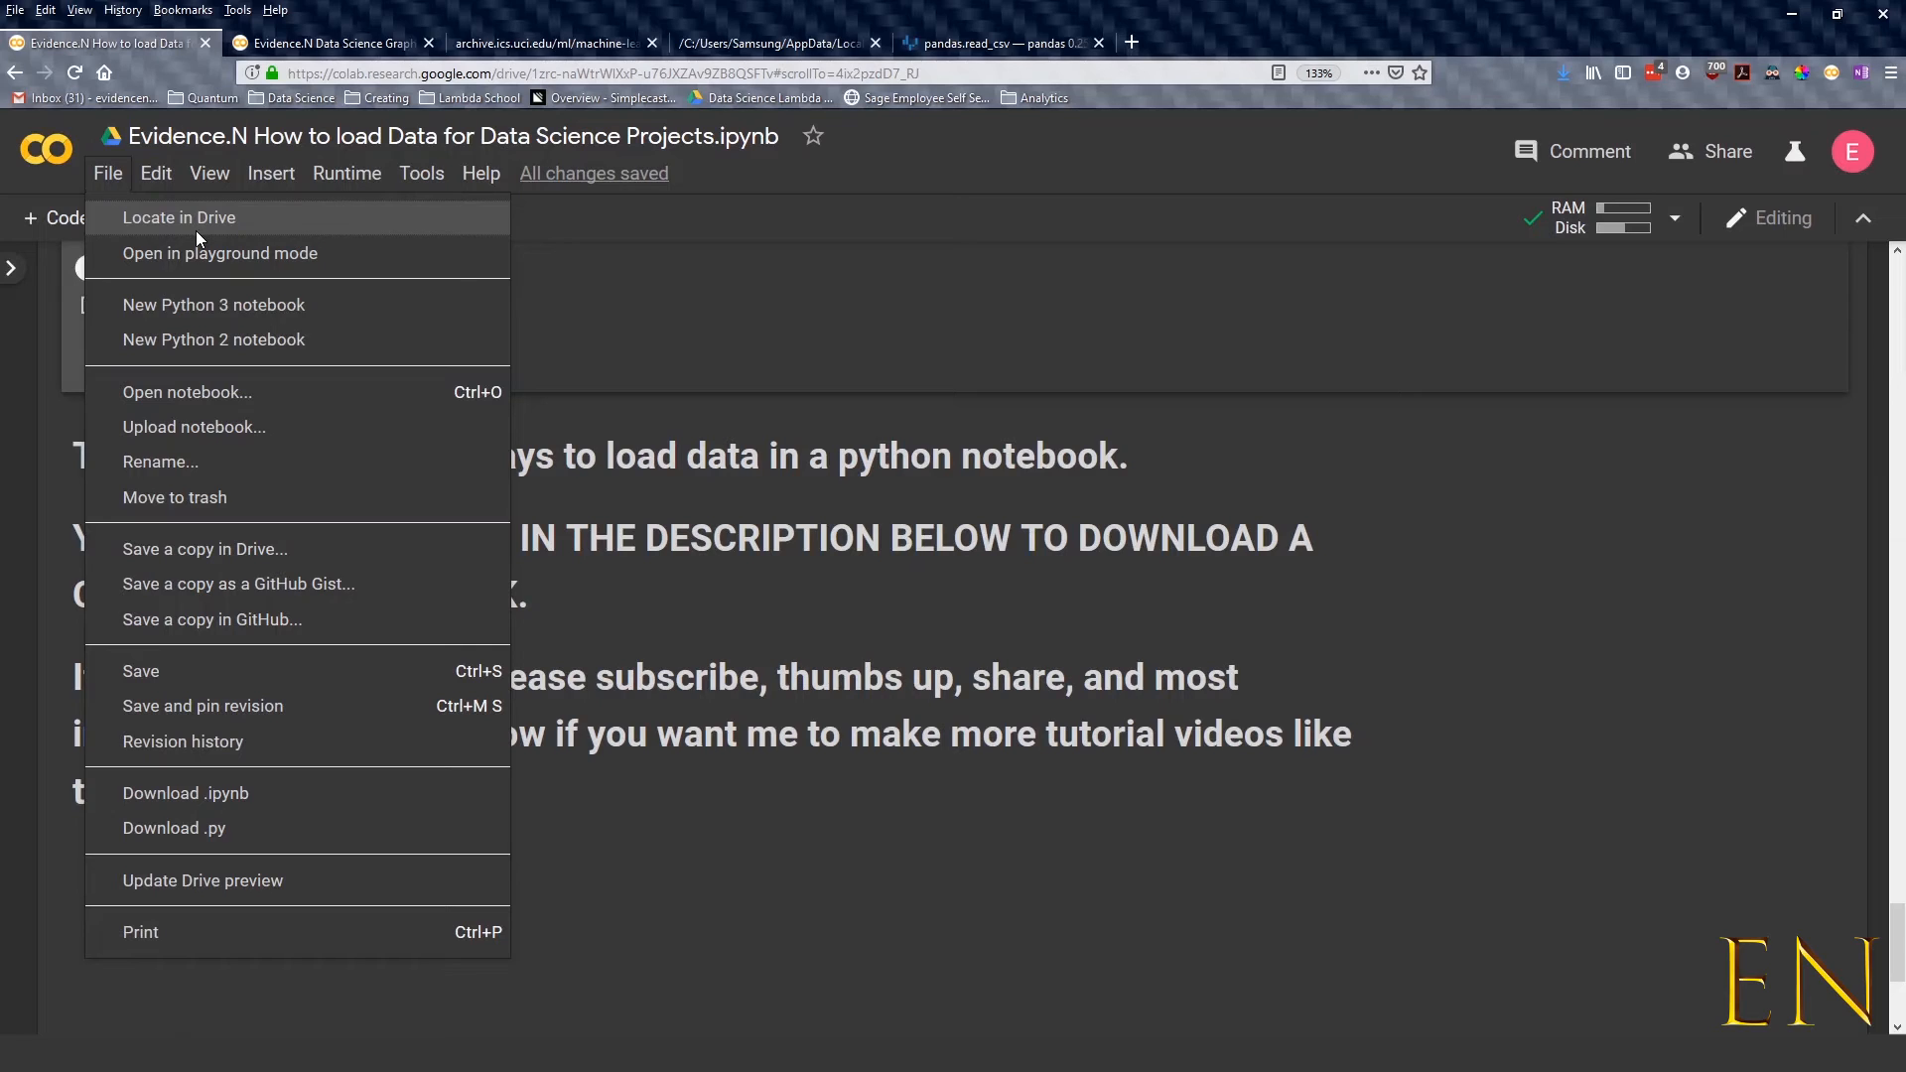
mouse_move(294, 553)
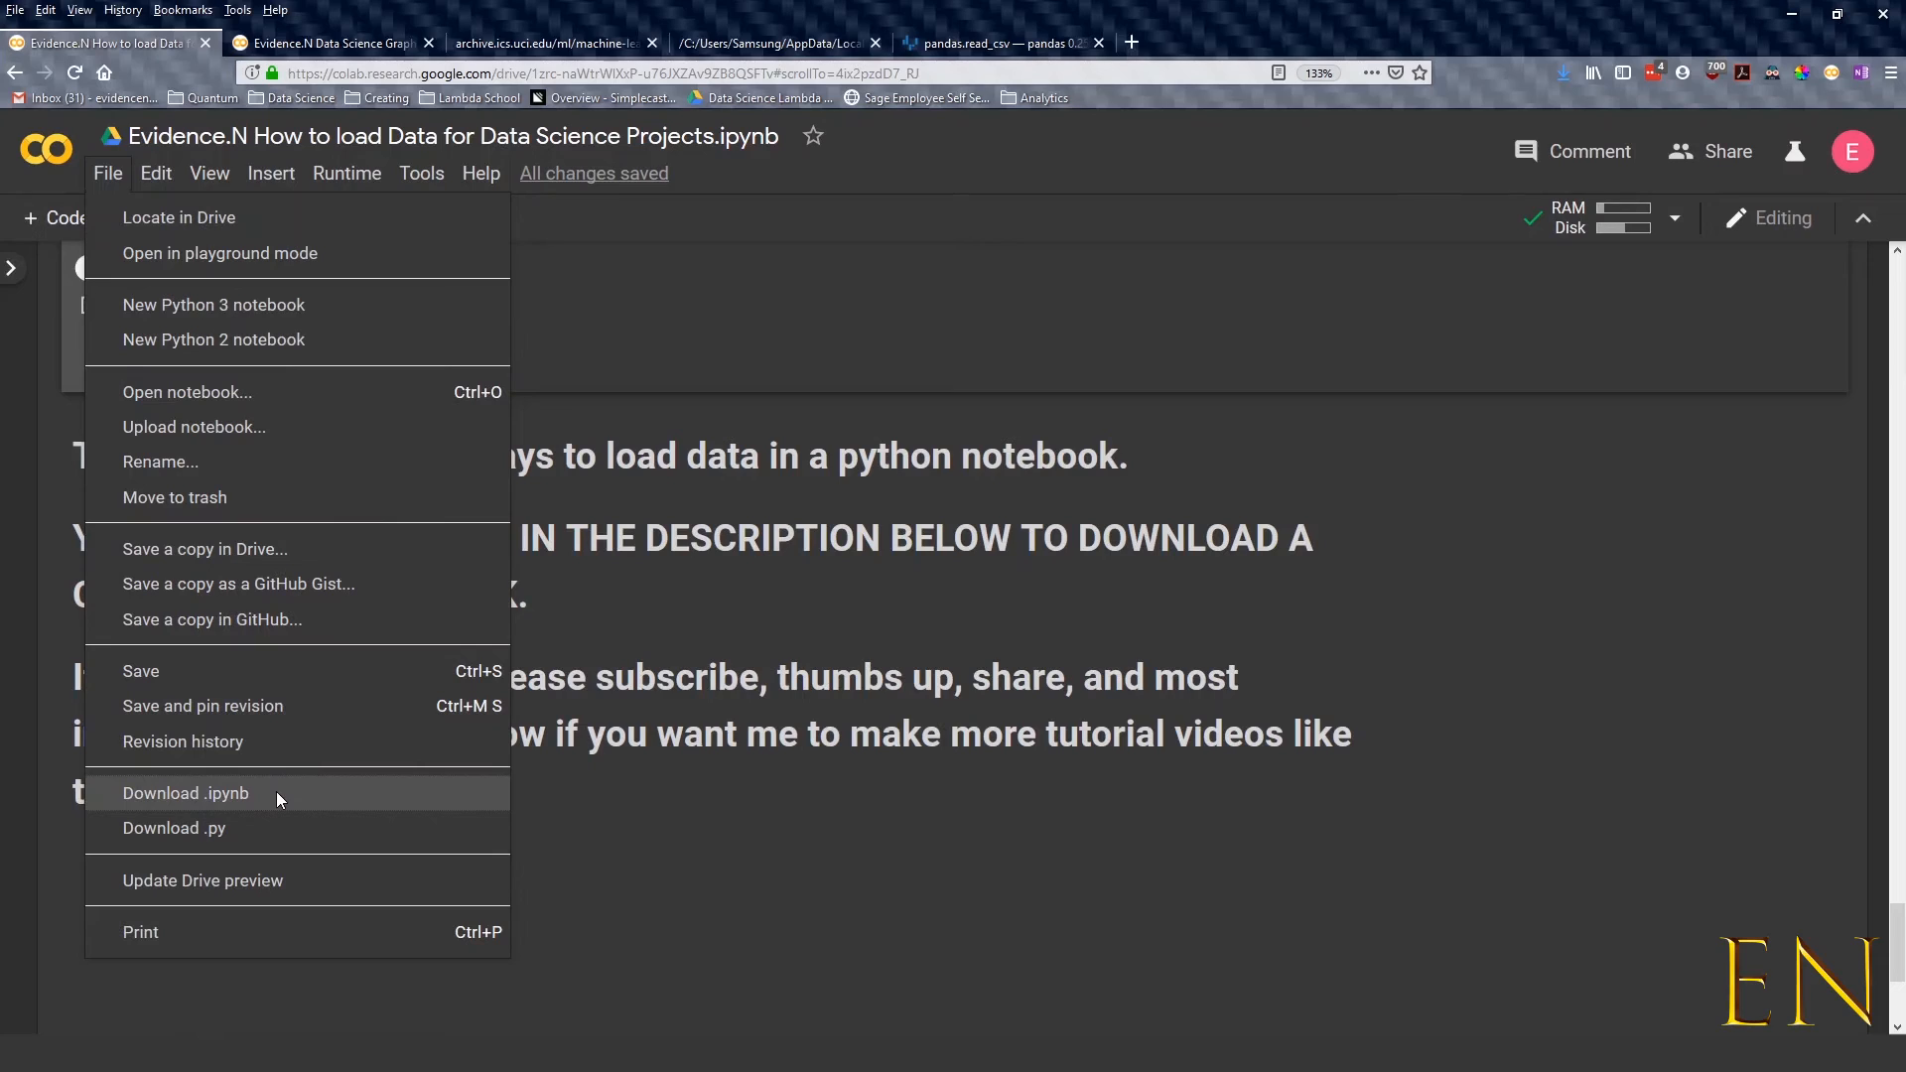
mouse_move(289, 805)
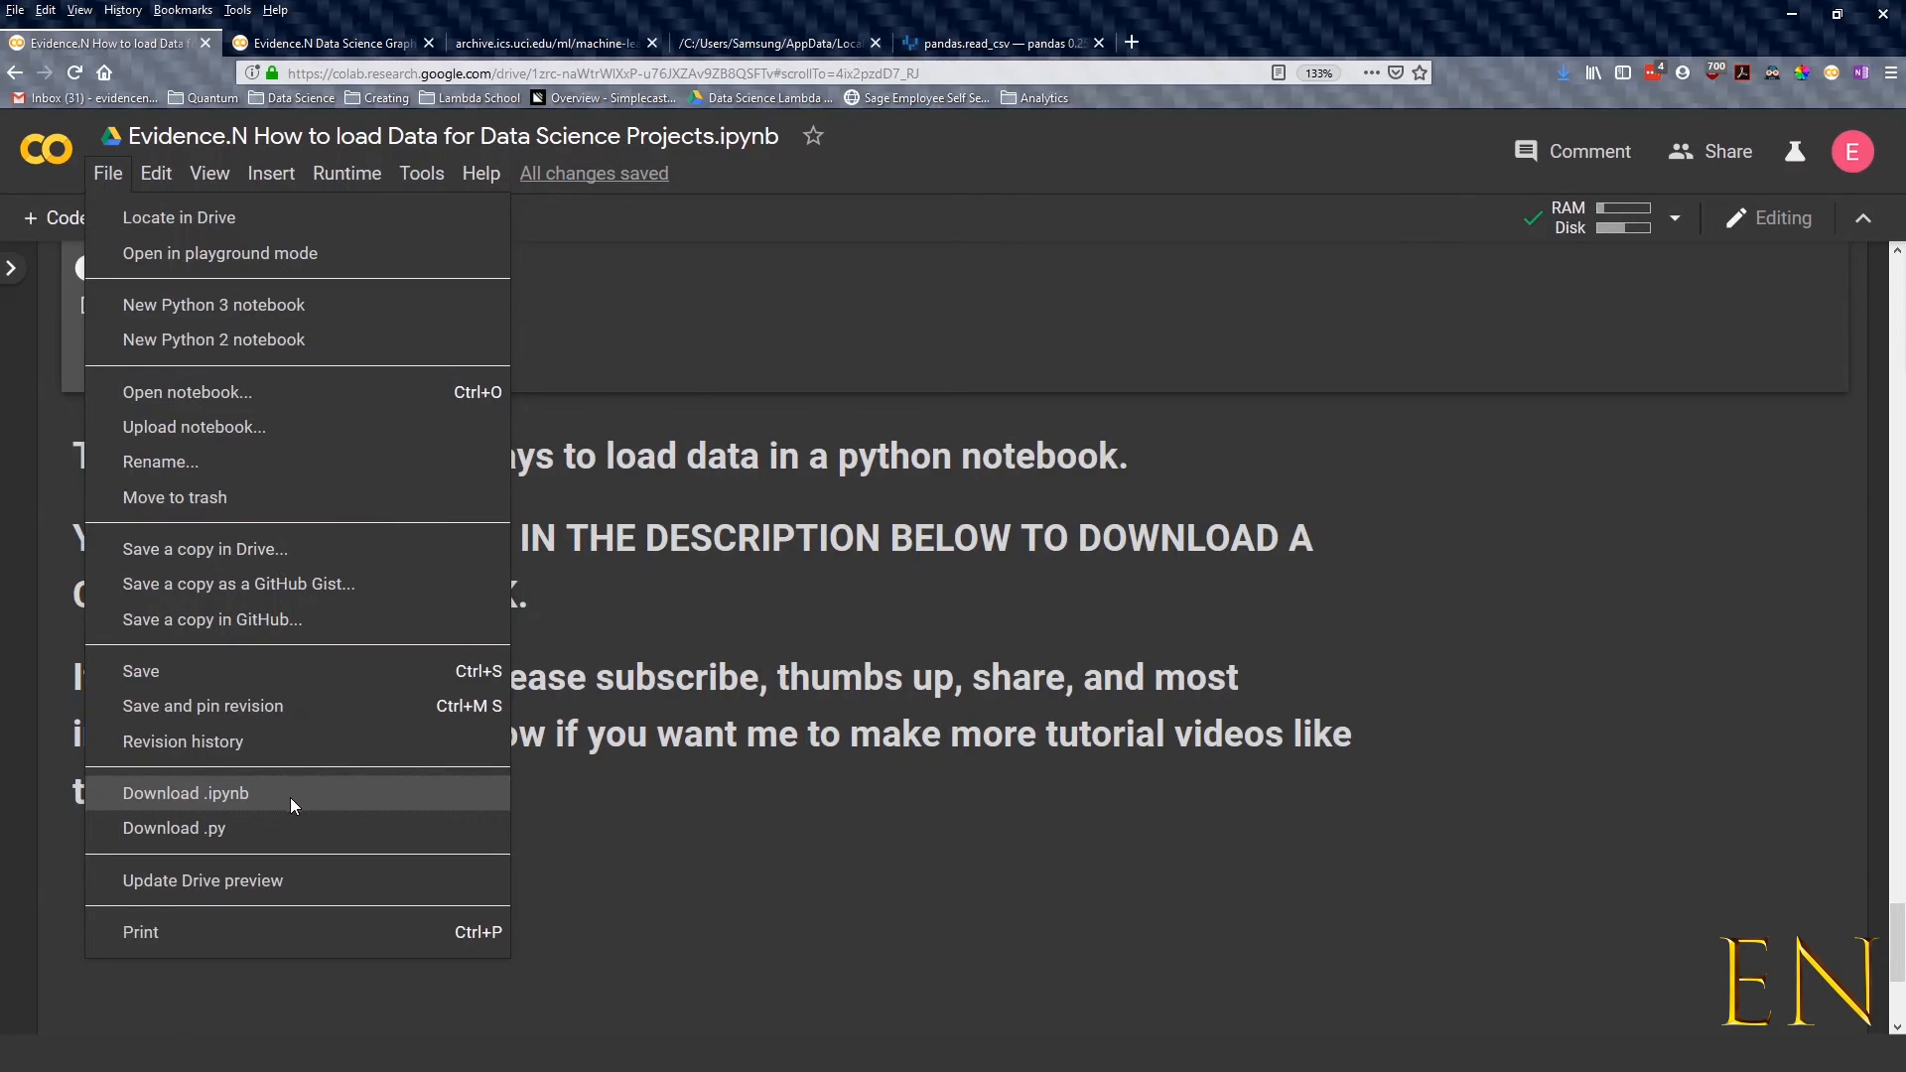
mouse_move(241, 798)
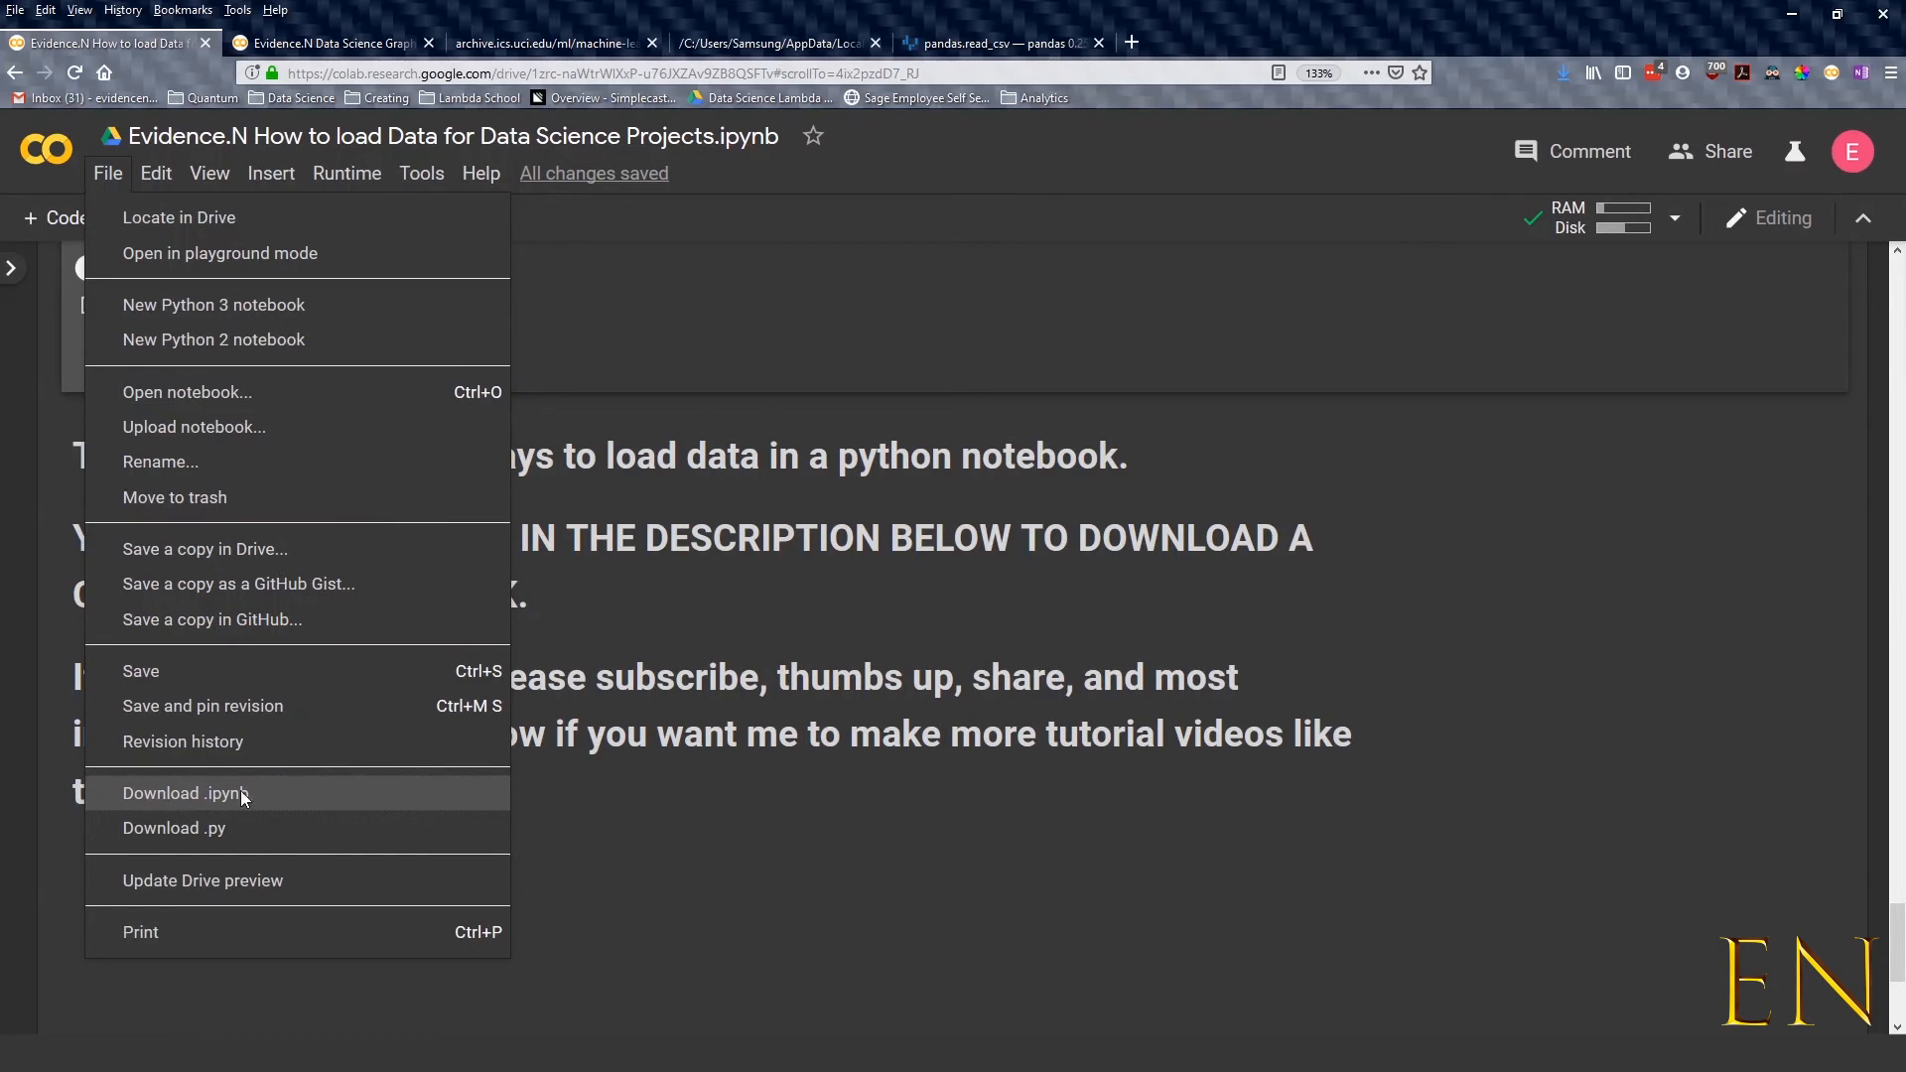
mouse_move(260, 801)
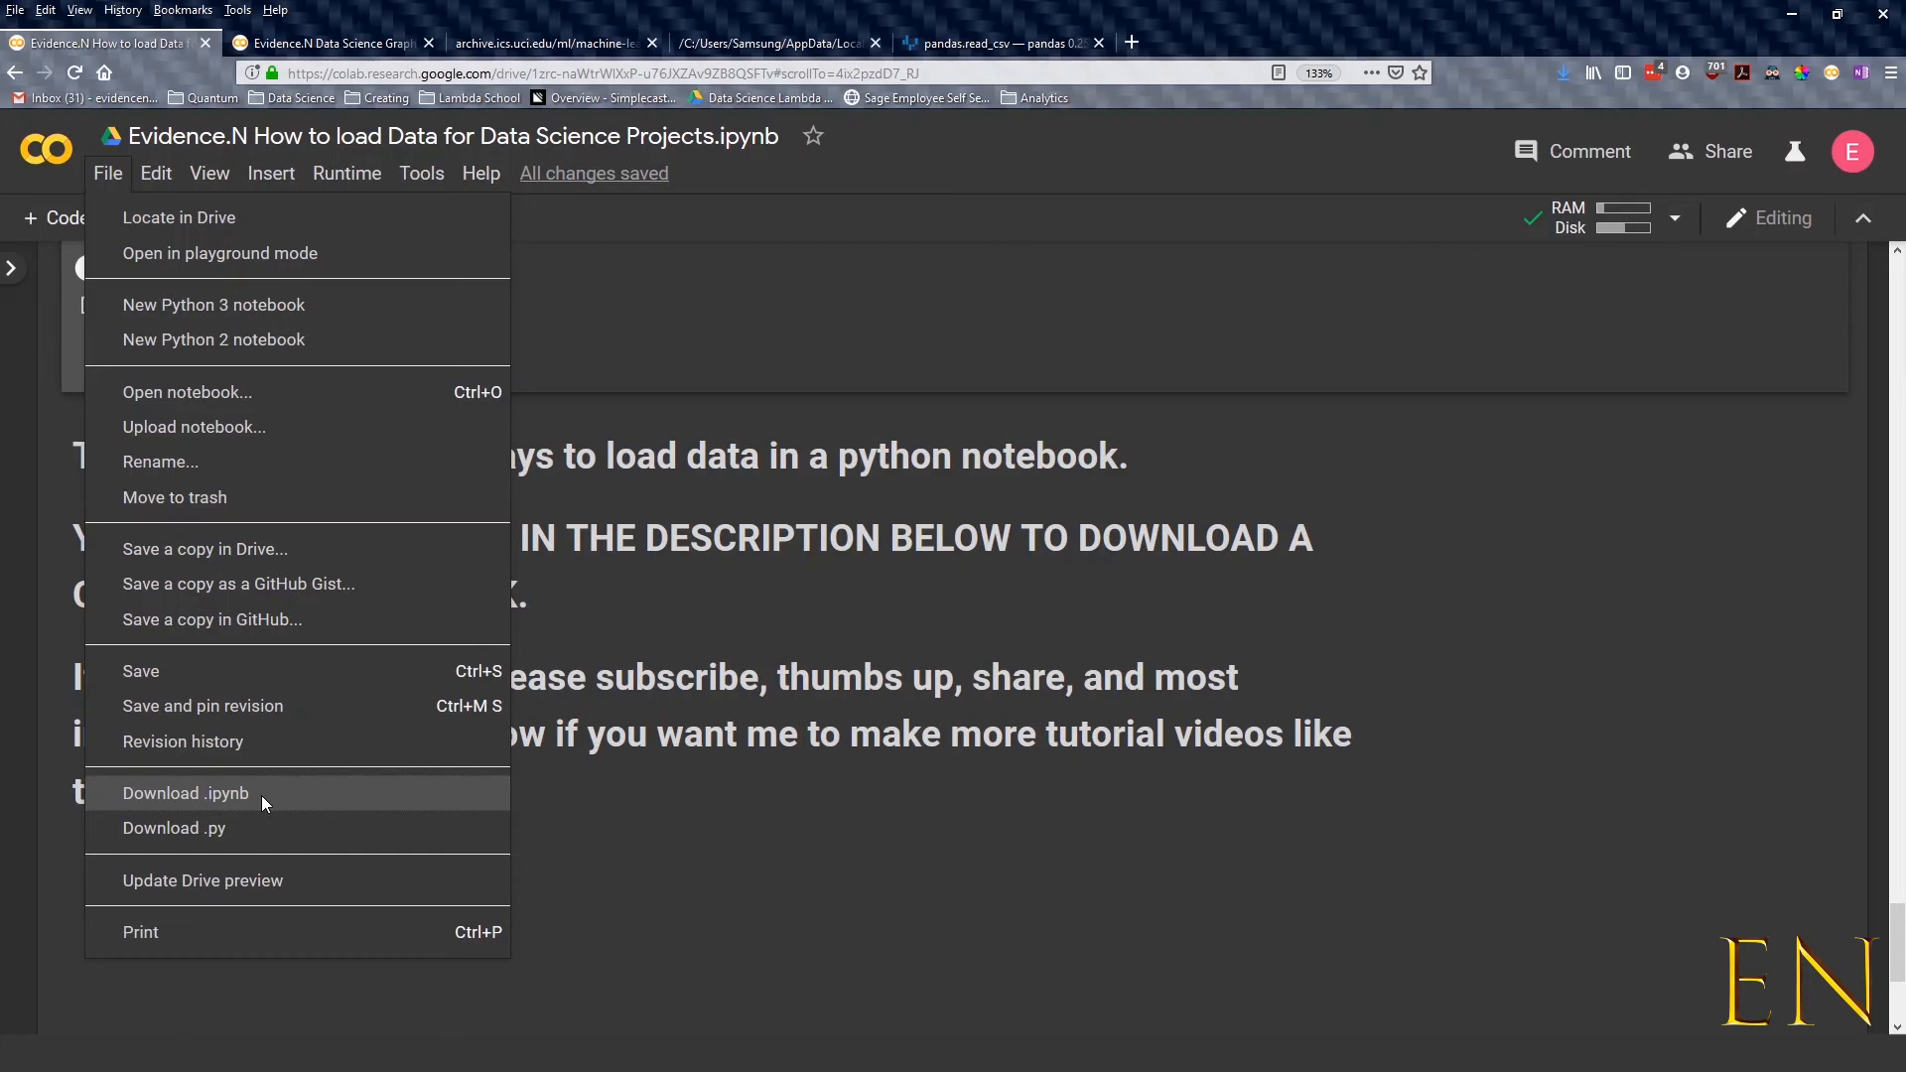
left_click(480, 173)
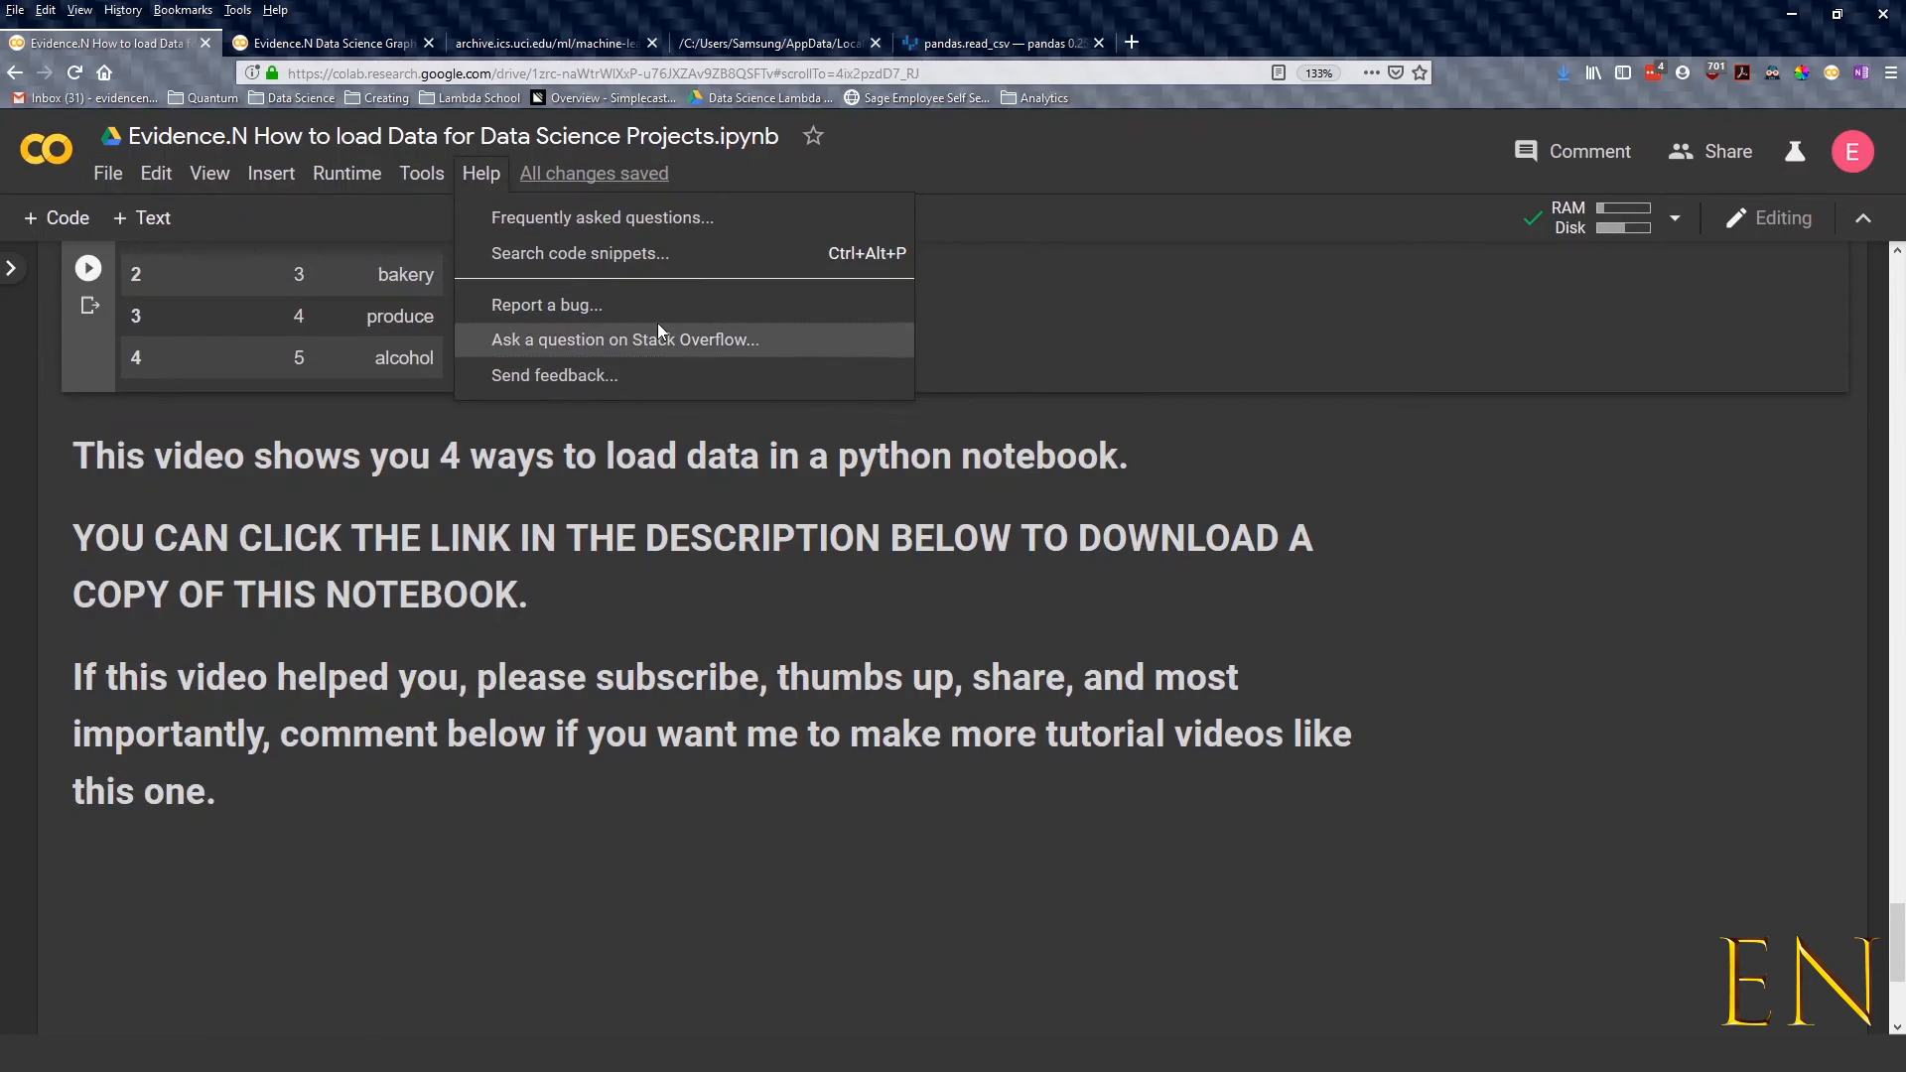
left_click(759, 593)
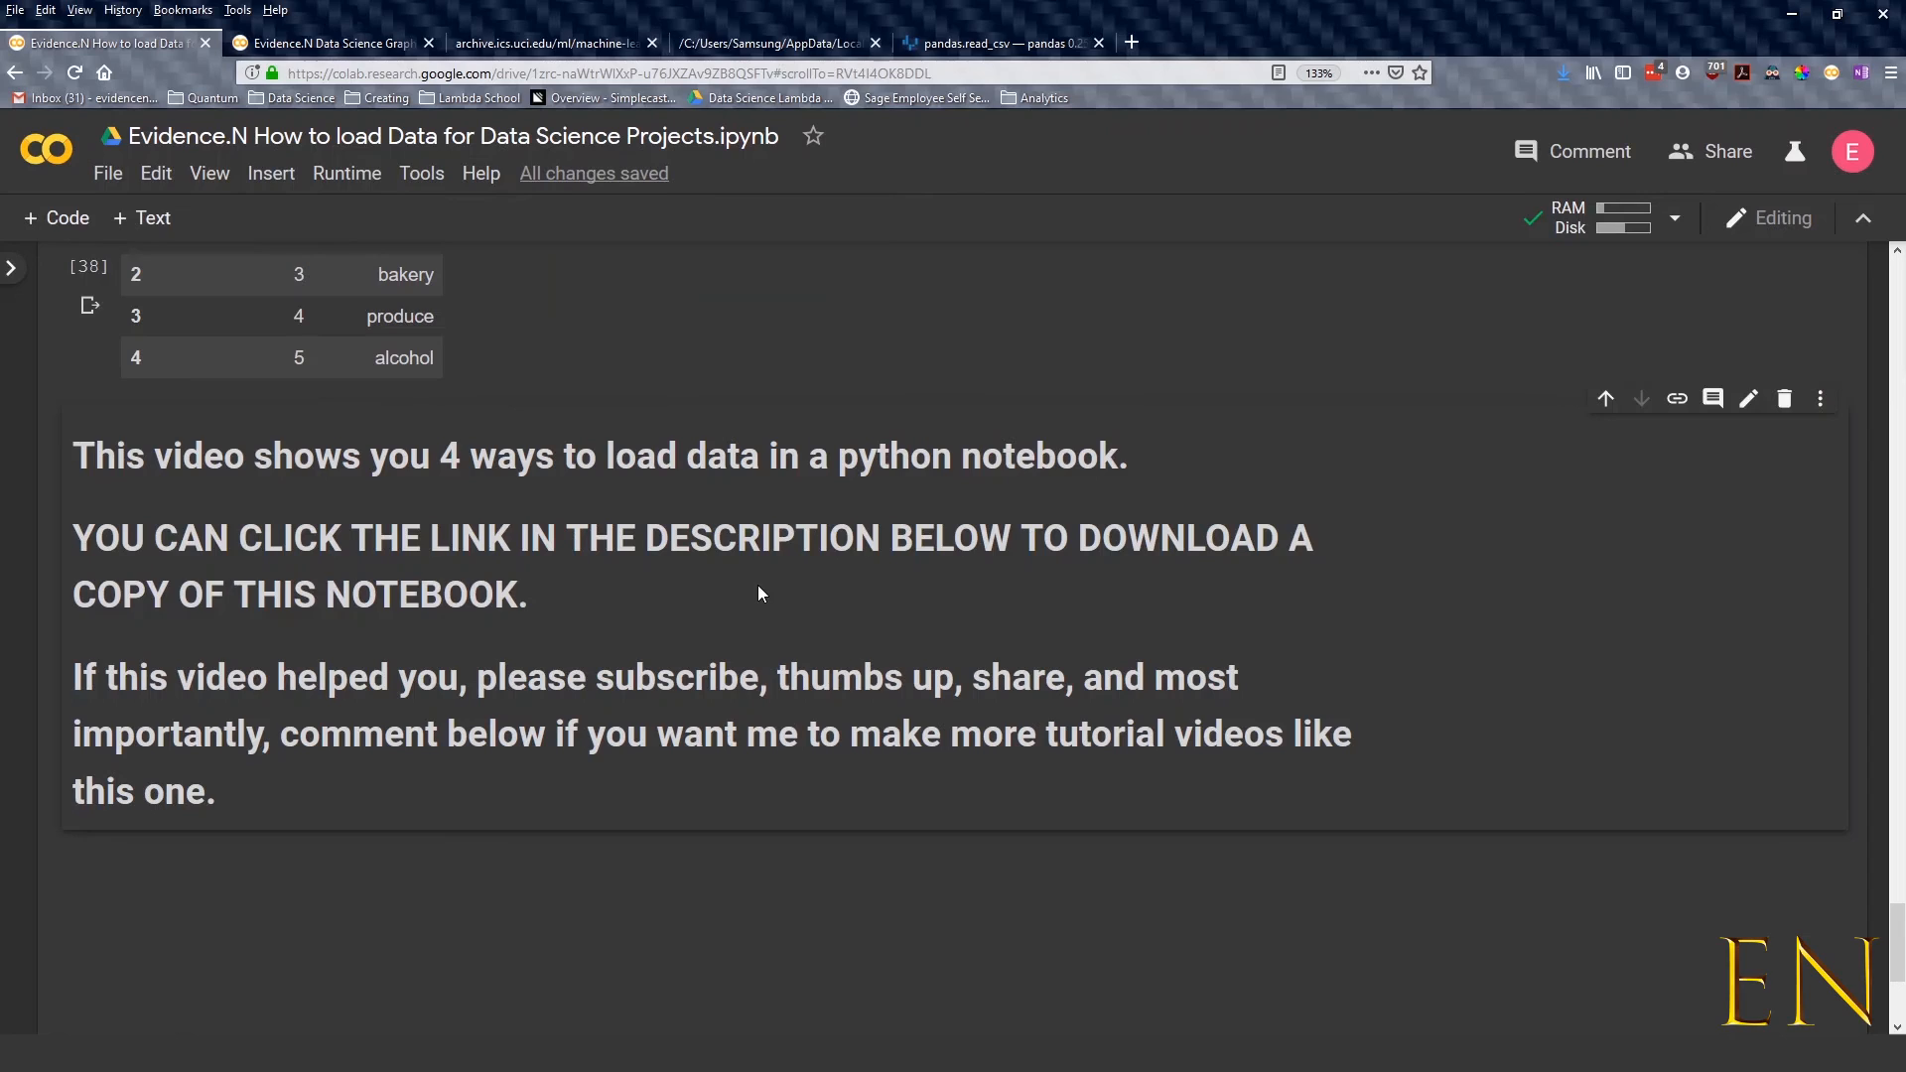